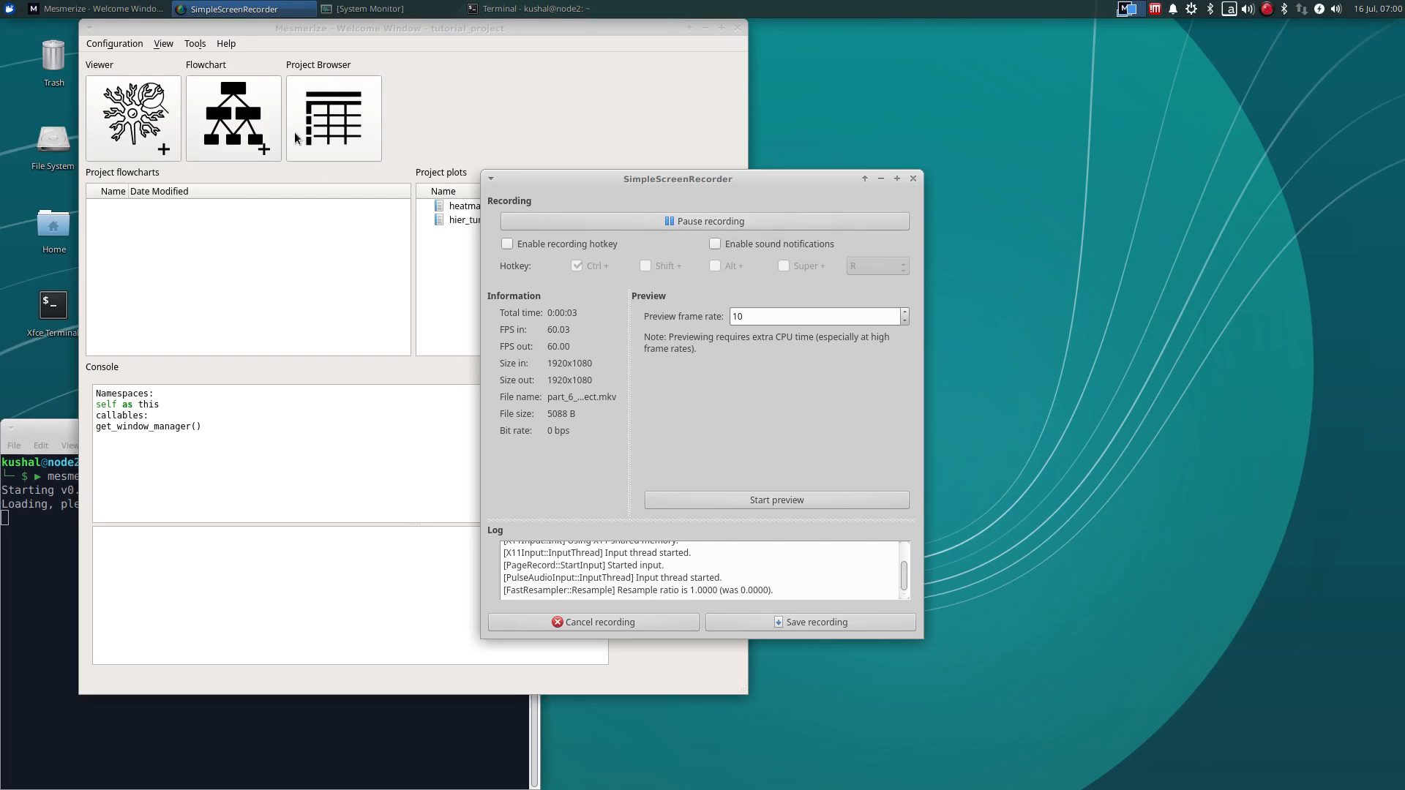
{"action": "mouse_move", "coordinate": [242, 9]}
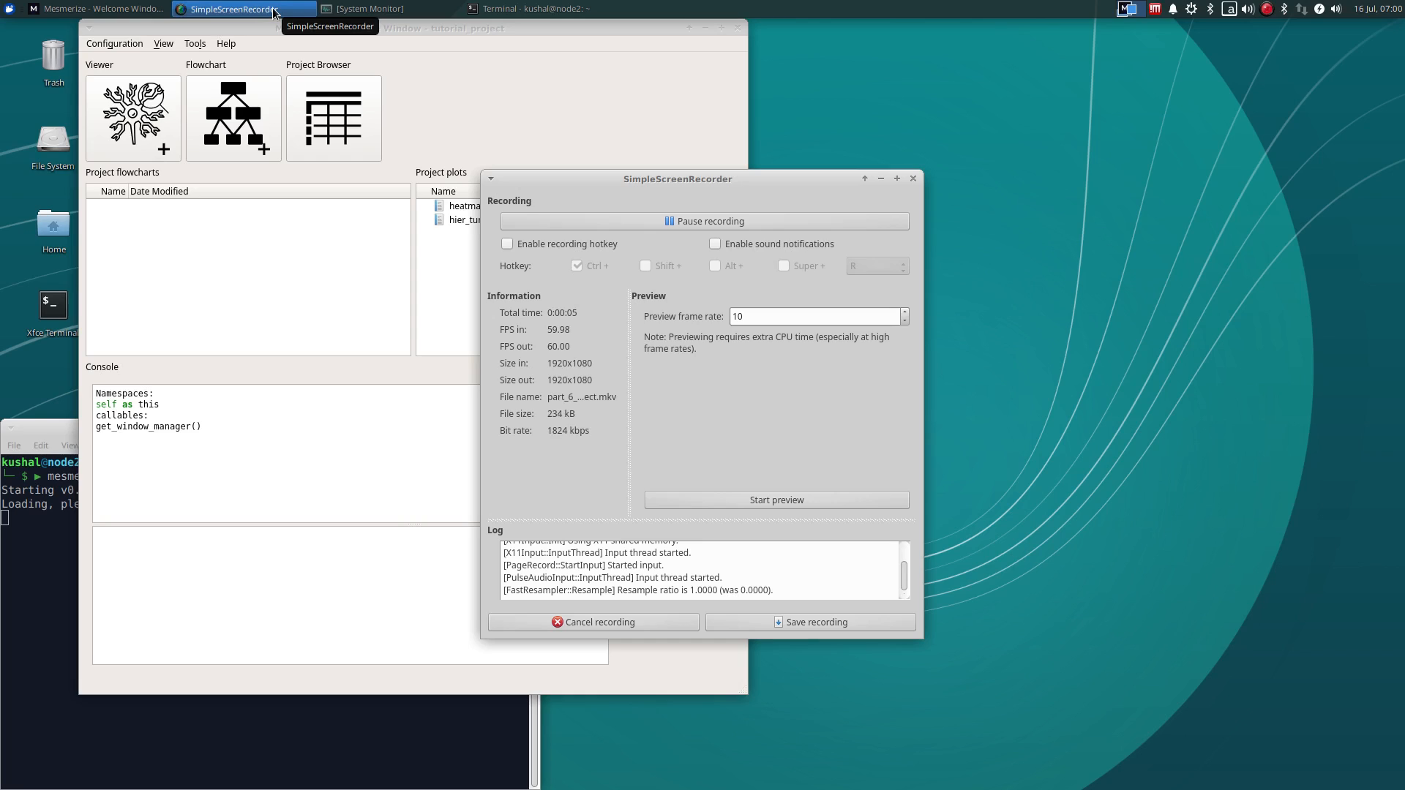
Create a new flowchart with a Load_Proj_DF node applying the root dataframe
{"action": "left_click", "coordinate": [99, 9]}
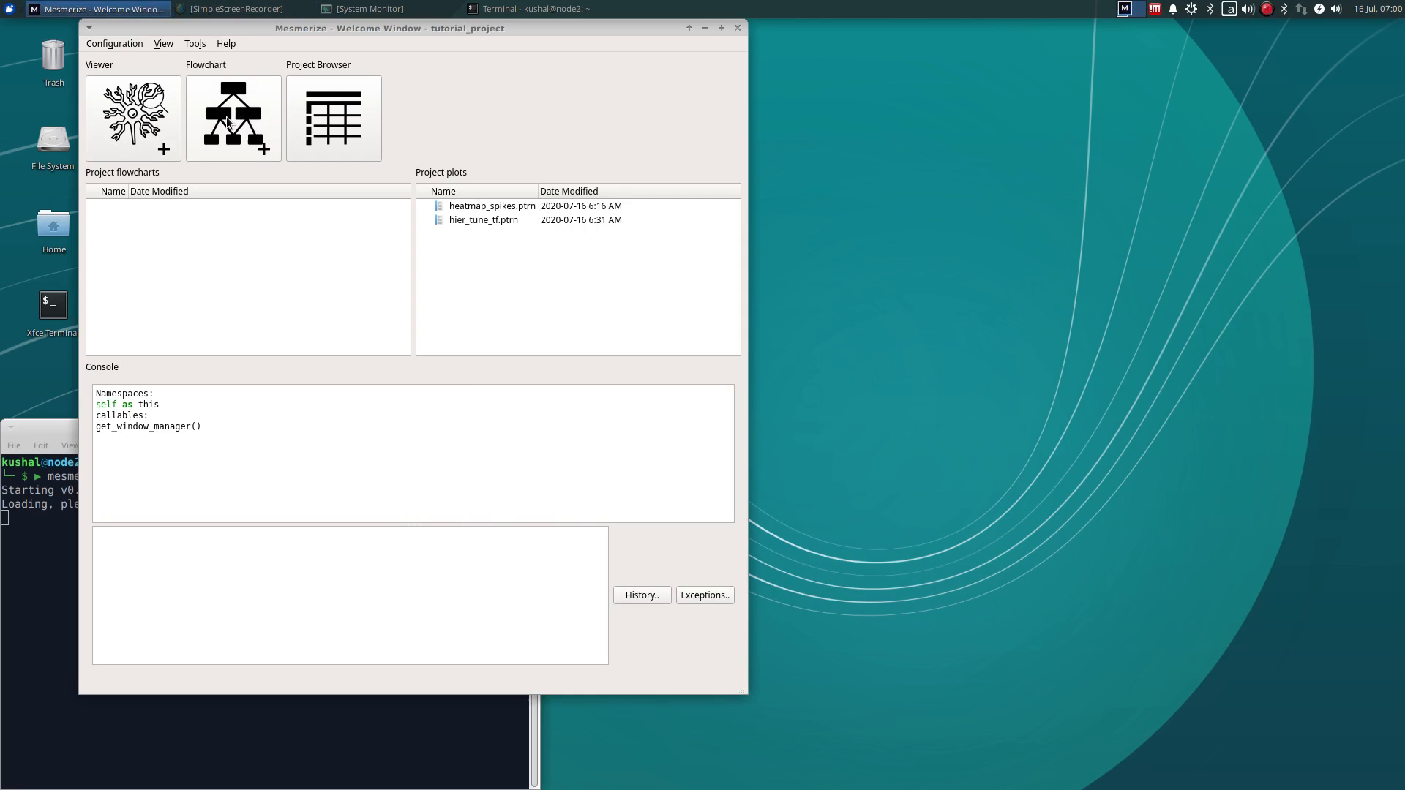
{"action": "mouse_move", "coordinate": [204, 132]}
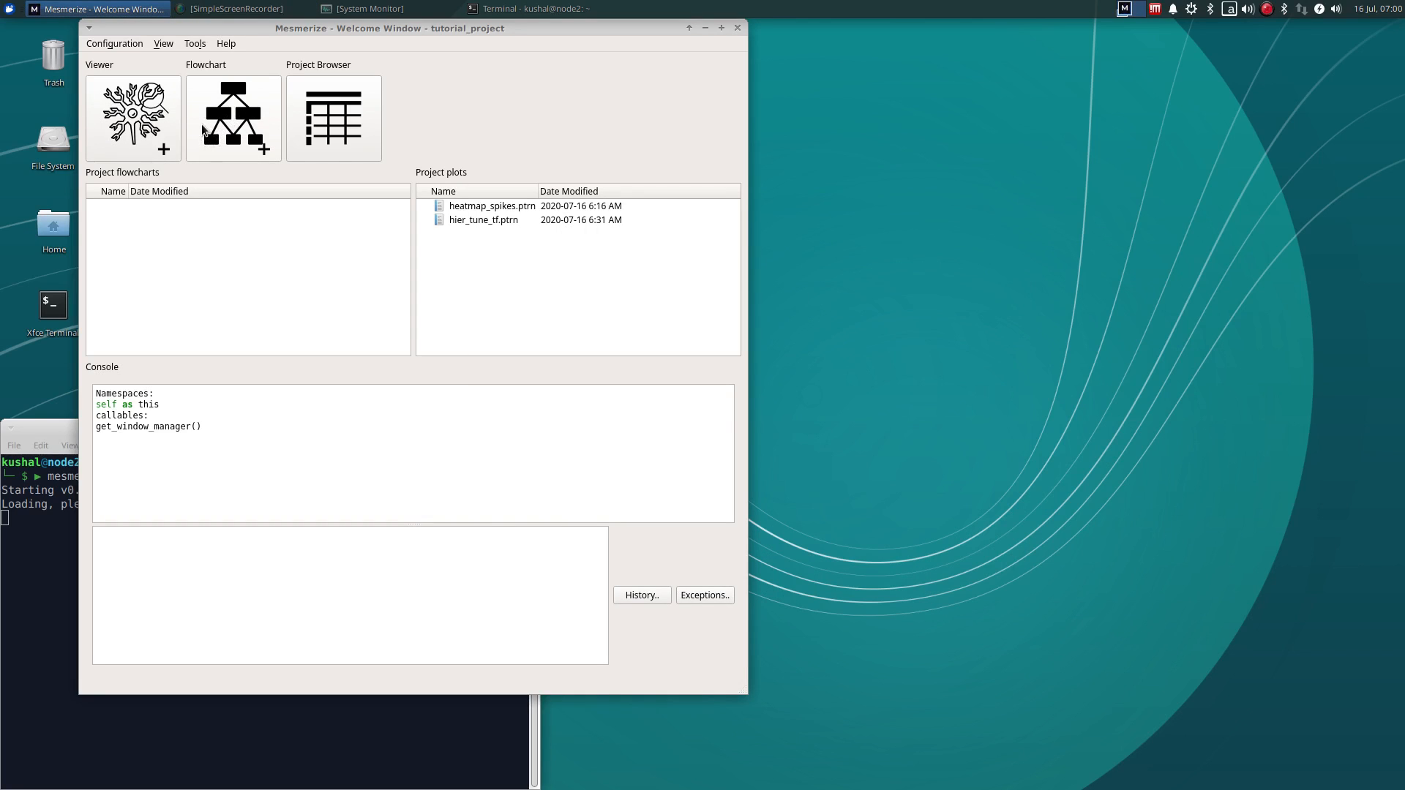
{"action": "left_click", "coordinate": [232, 117]}
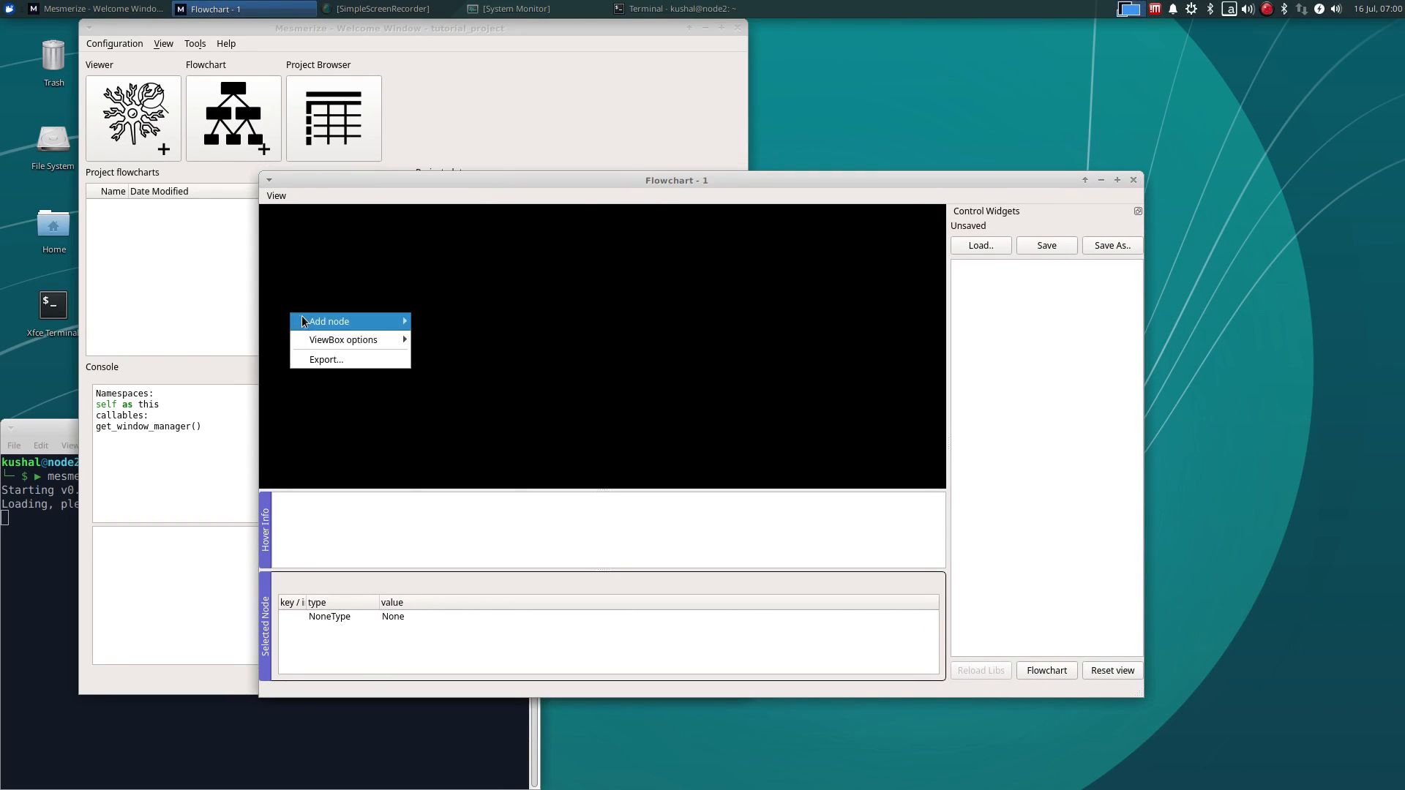
{"action": "left_click", "coordinate": [328, 320]}
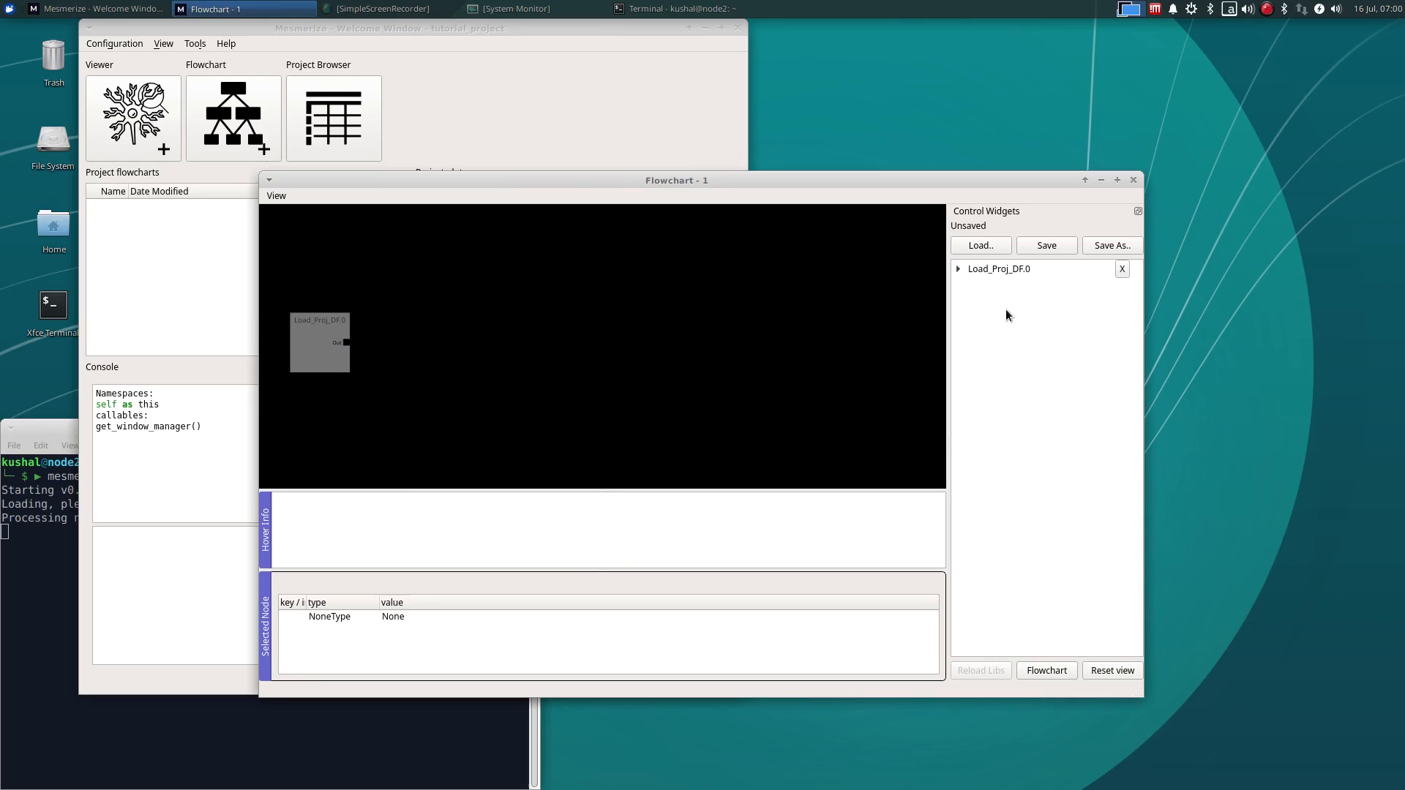
{"action": "left_click", "coordinate": [958, 268]}
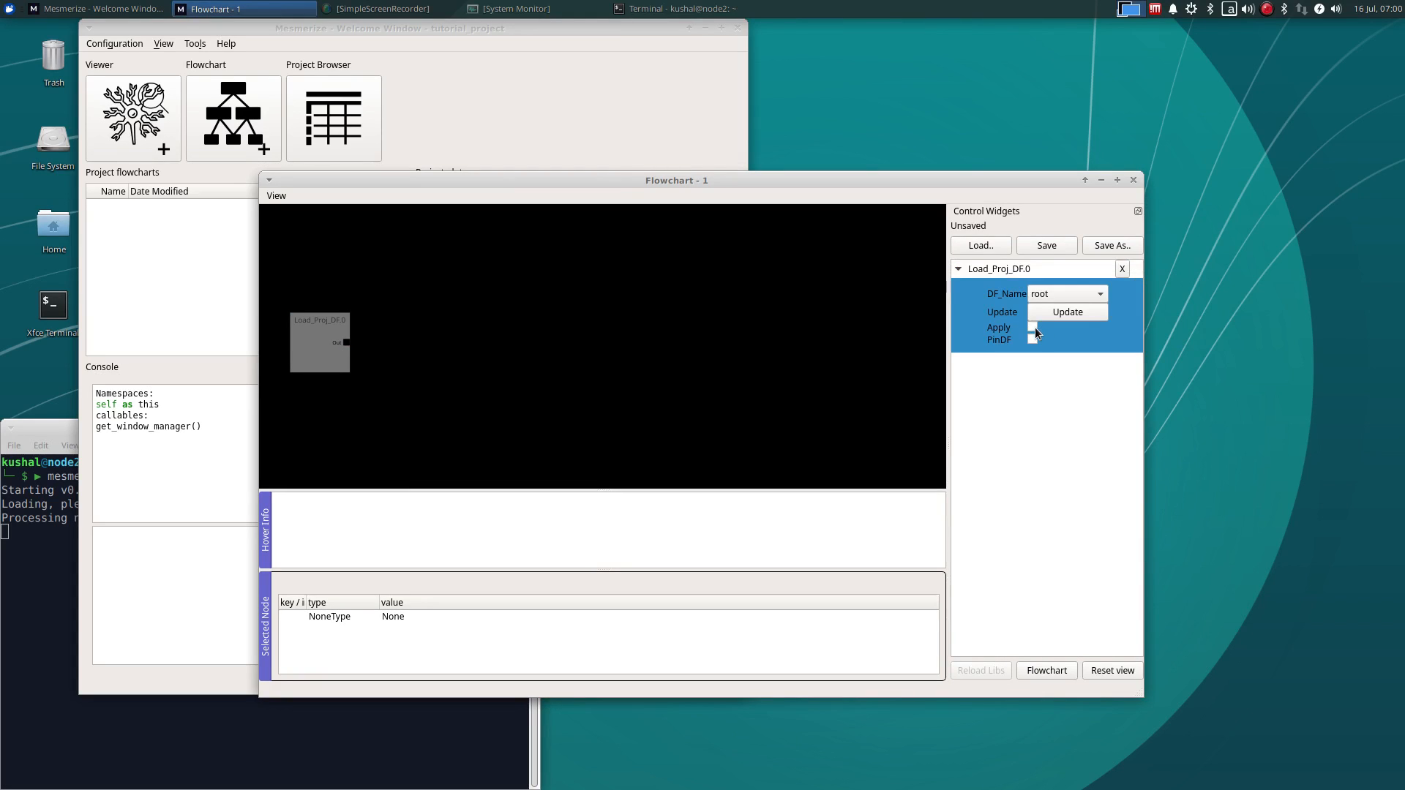
{"action": "left_click", "coordinate": [1033, 327]}
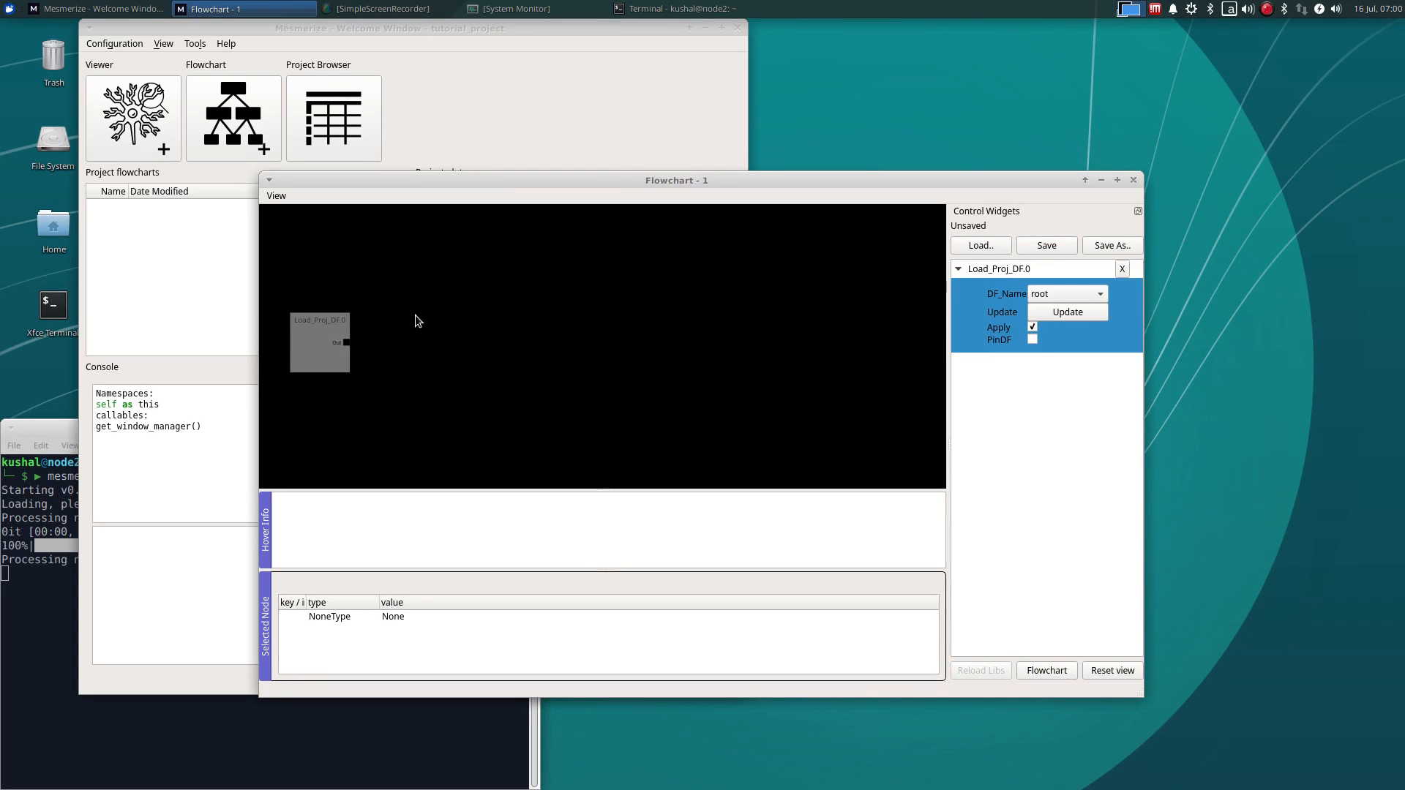
{"action": "right_click", "coordinate": [415, 320]}
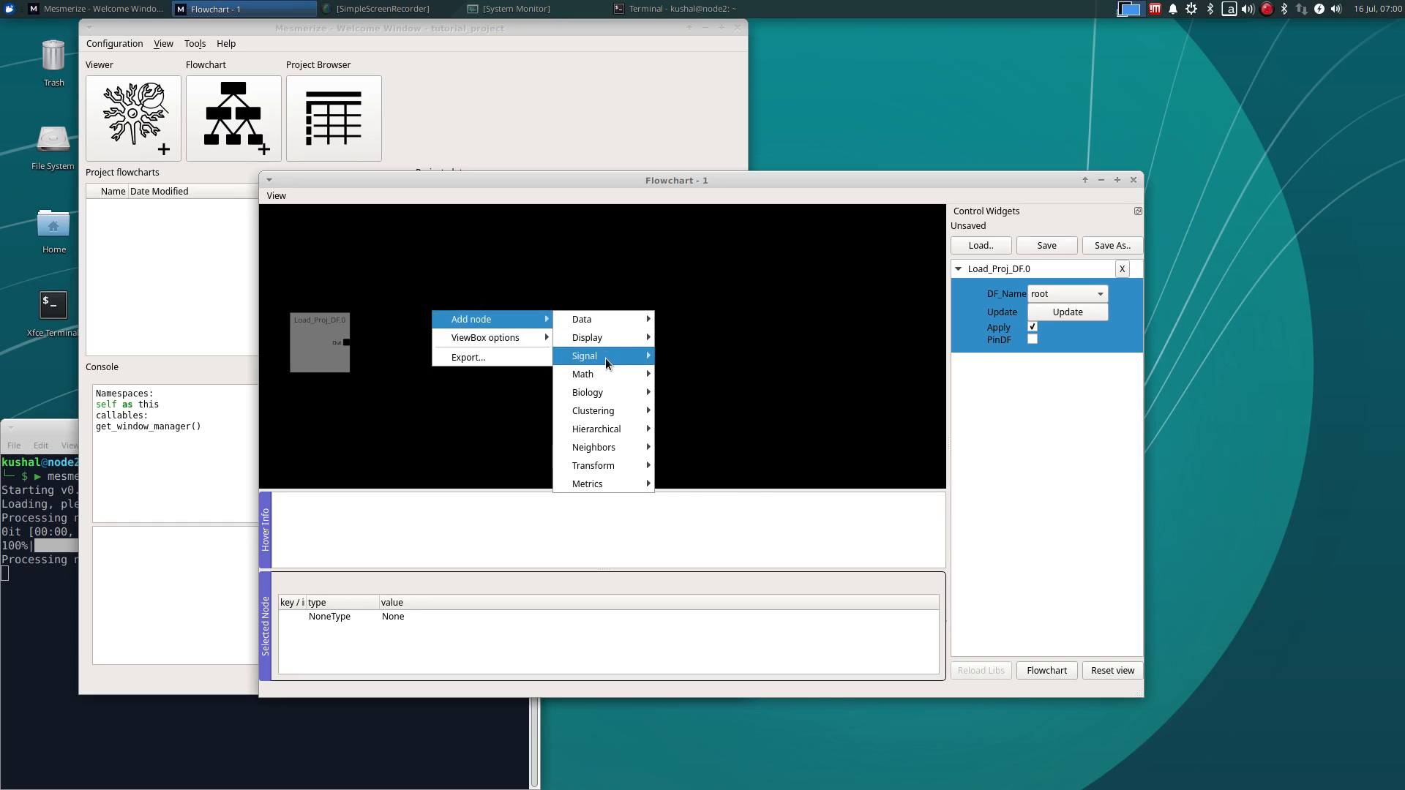
{"action": "mouse_move", "coordinate": [584, 356]}
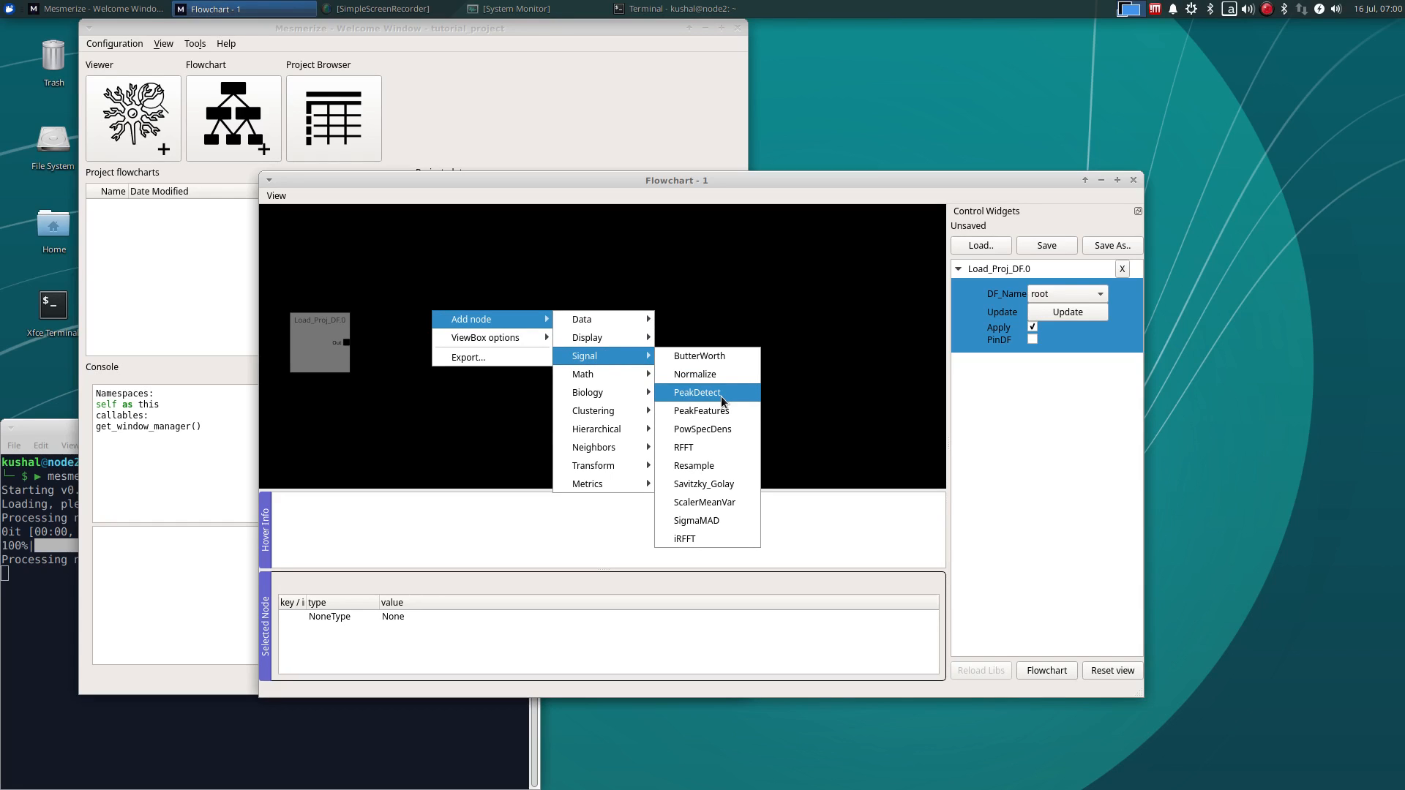
Place a PeakDetect node from Signal beside Load_Proj_DF, unconnected
{"action": "left_click", "coordinate": [696, 392]}
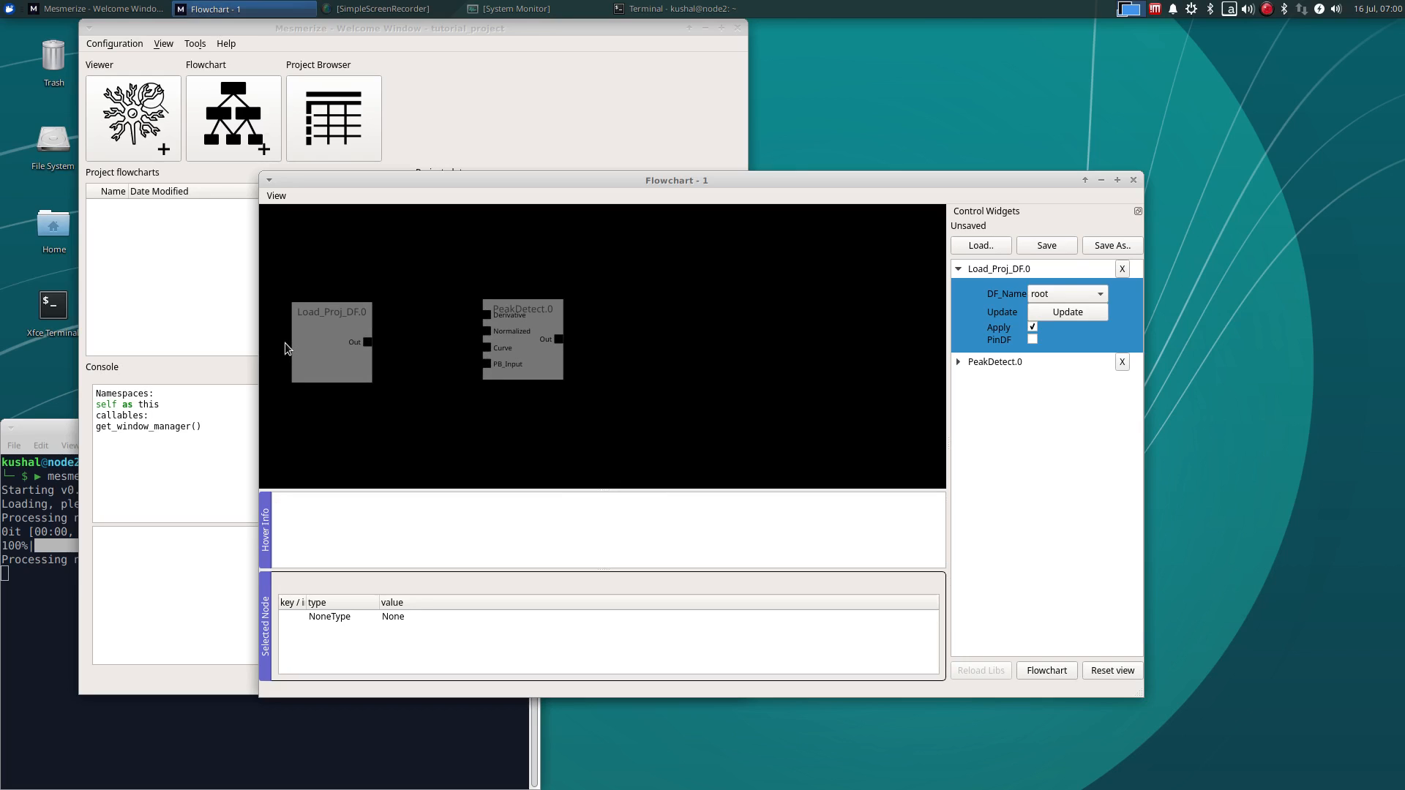
{"action": "mouse_move", "coordinate": [466, 364]}
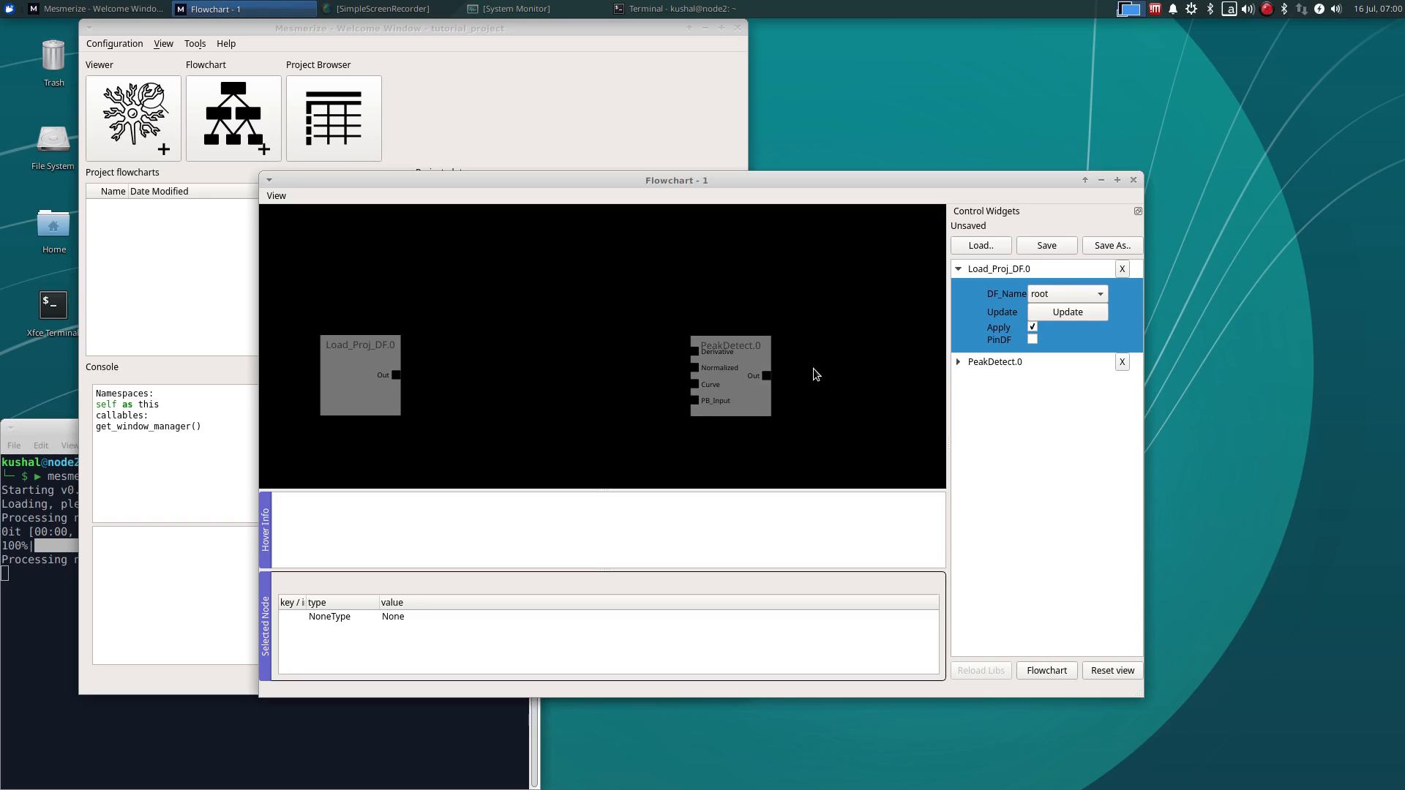
{"action": "mouse_move", "coordinate": [789, 343]}
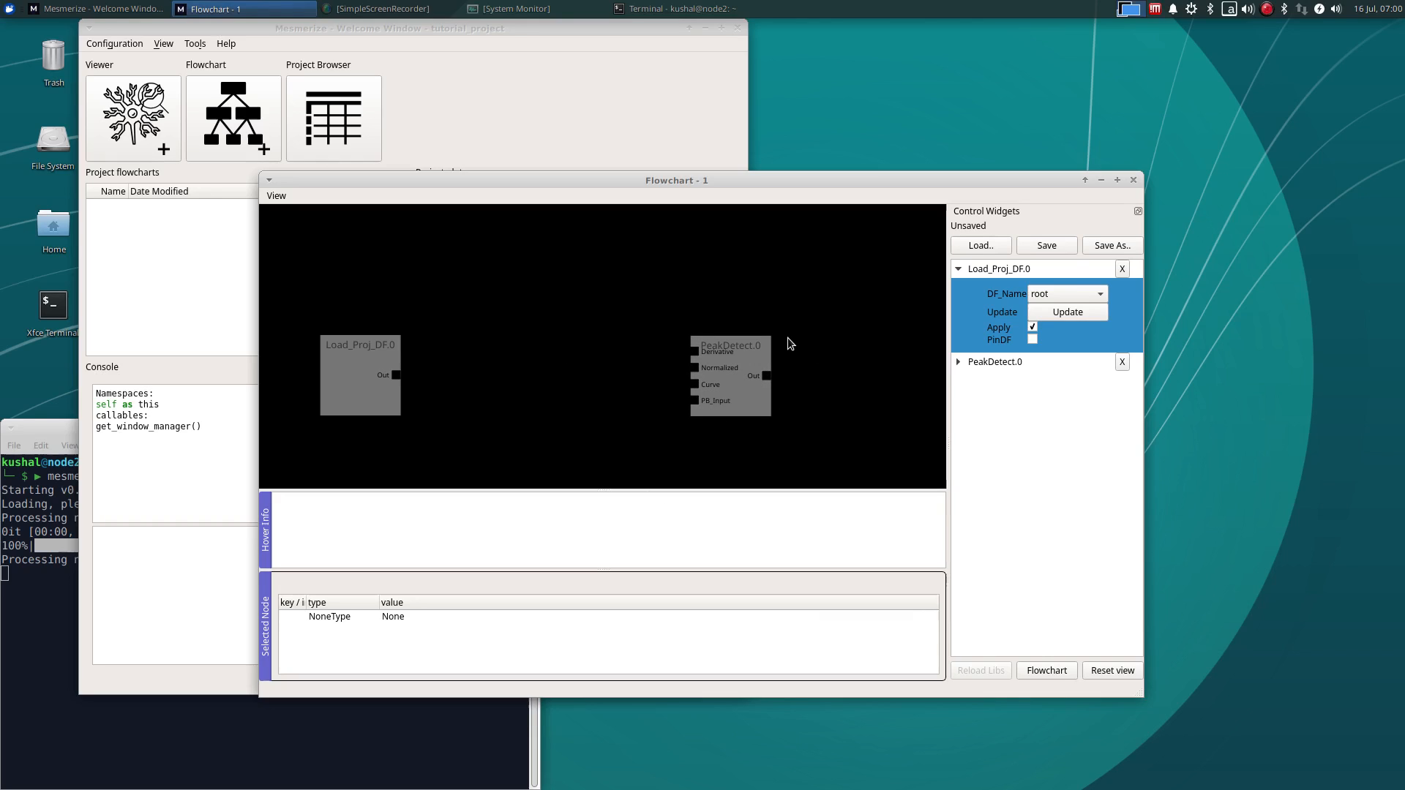
{"action": "mouse_move", "coordinate": [704, 336]}
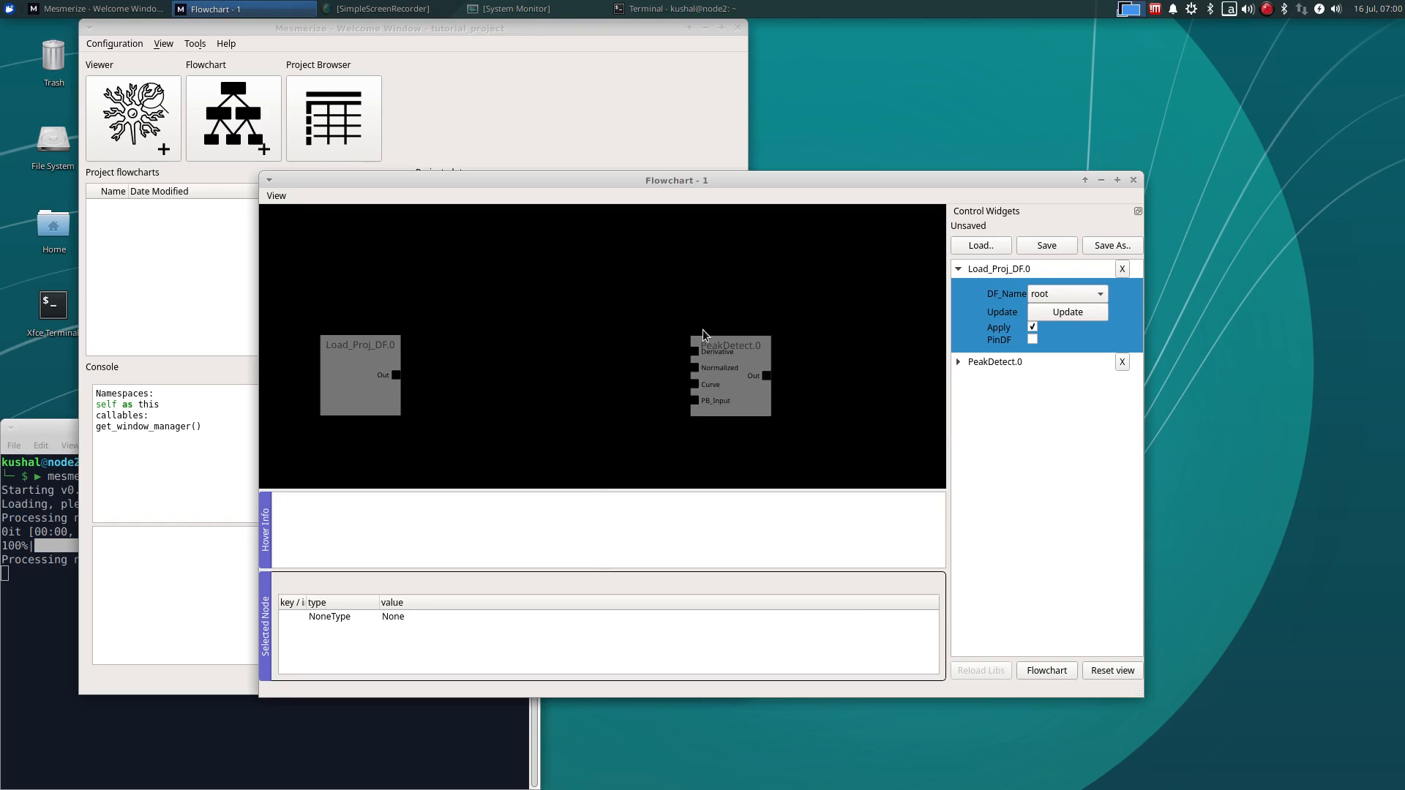
{"action": "mouse_move", "coordinate": [688, 299]}
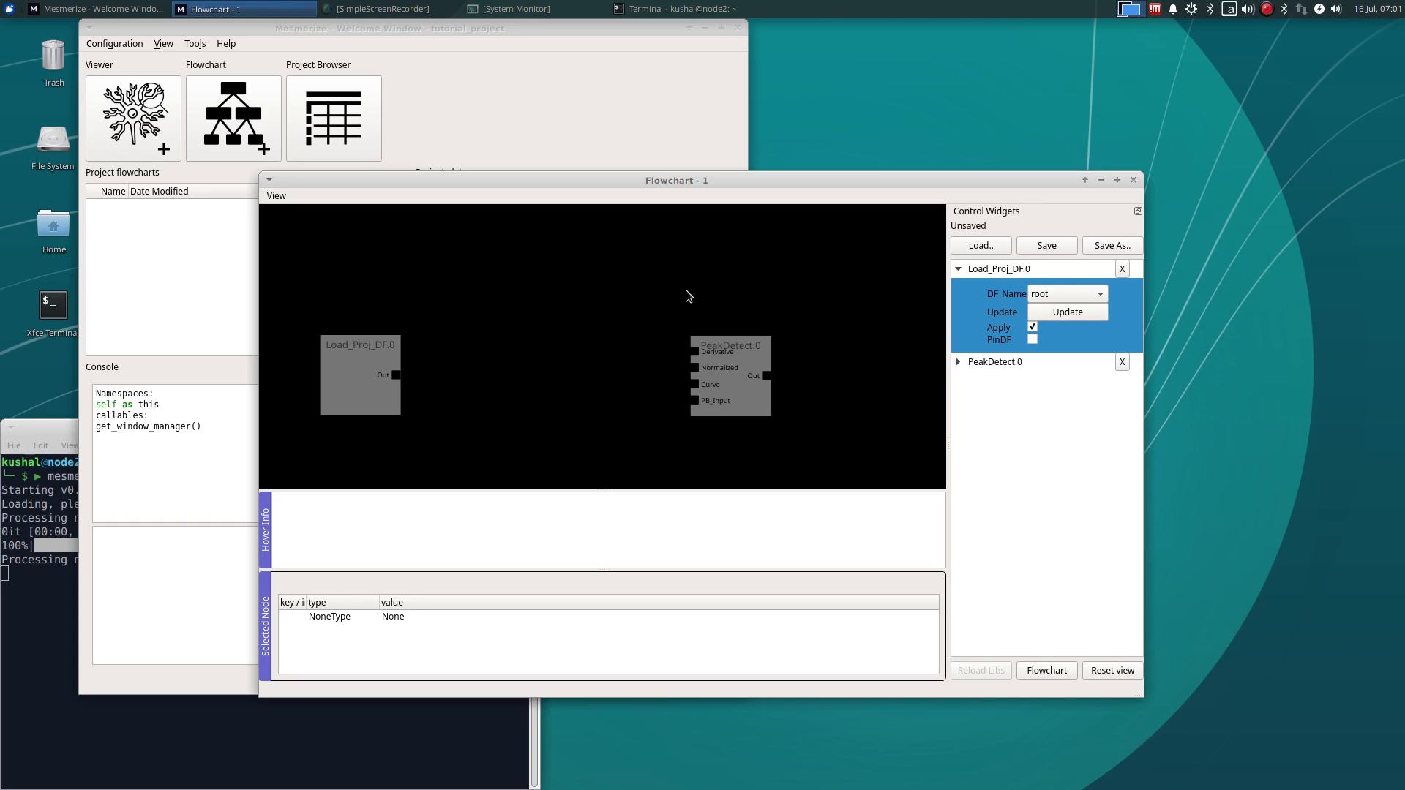
{"action": "mouse_move", "coordinate": [415, 274]}
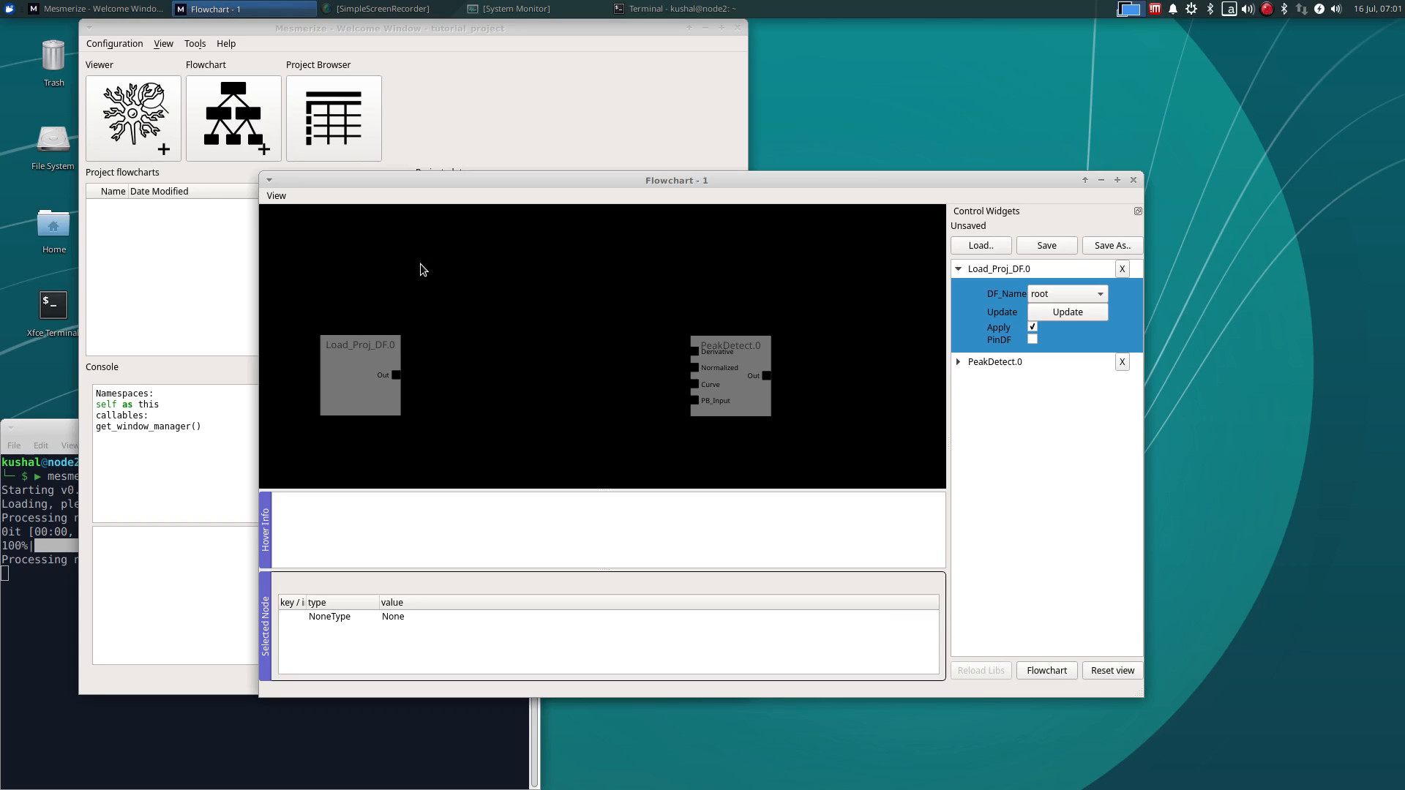
Add ButterWorth.0 fed by Load_Proj_DF and expand its controls
{"action": "right_click", "coordinate": [424, 270]}
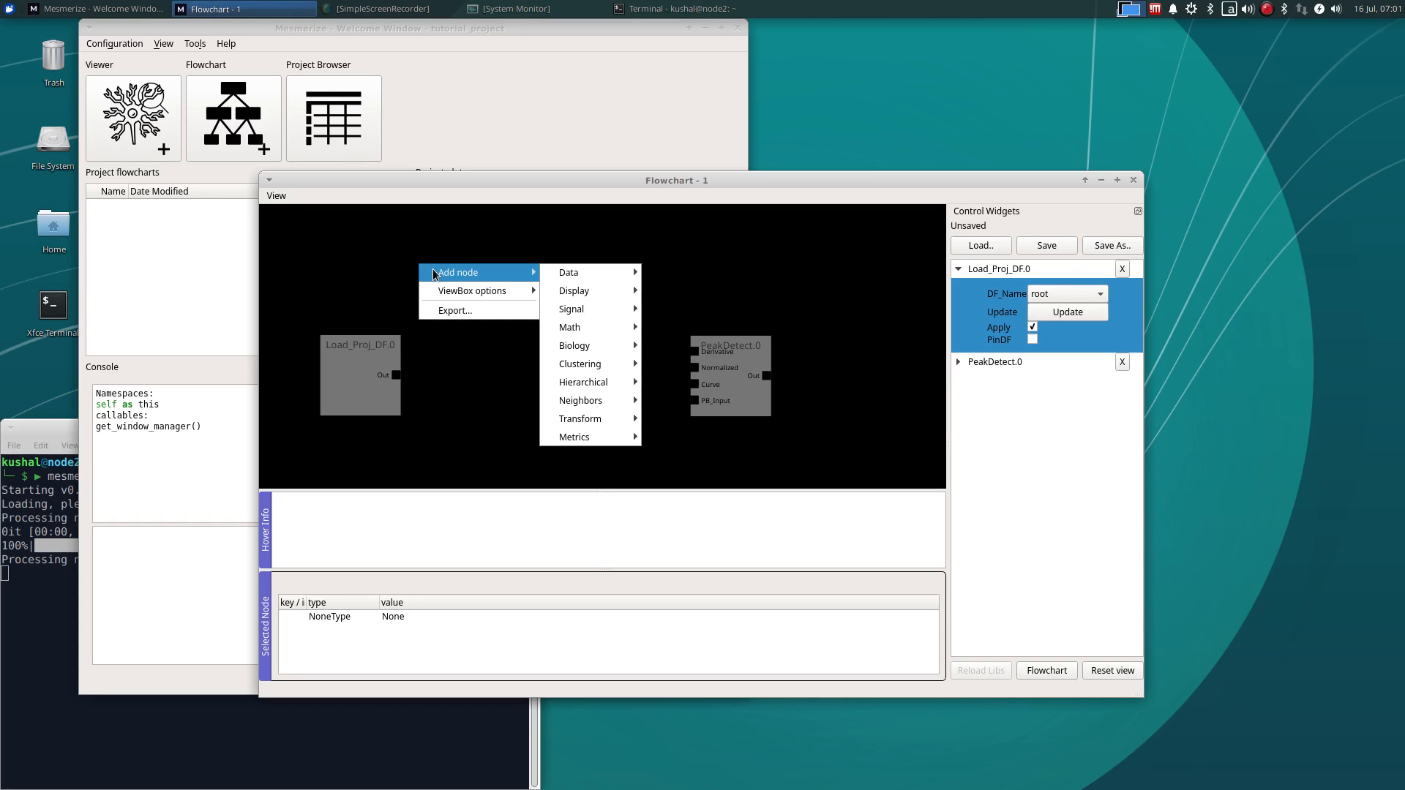
{"action": "mouse_move", "coordinate": [571, 308]}
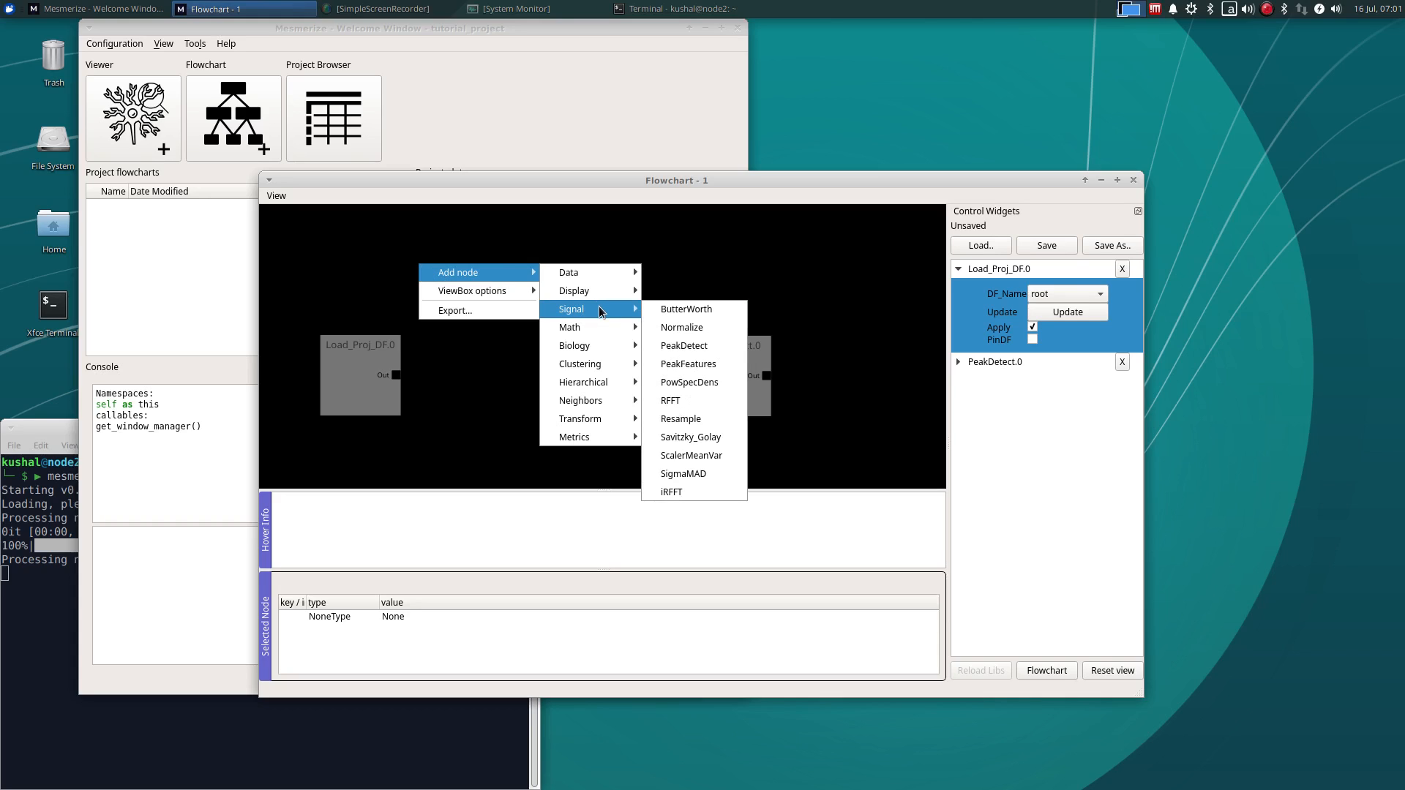
{"action": "mouse_move", "coordinate": [685, 309]}
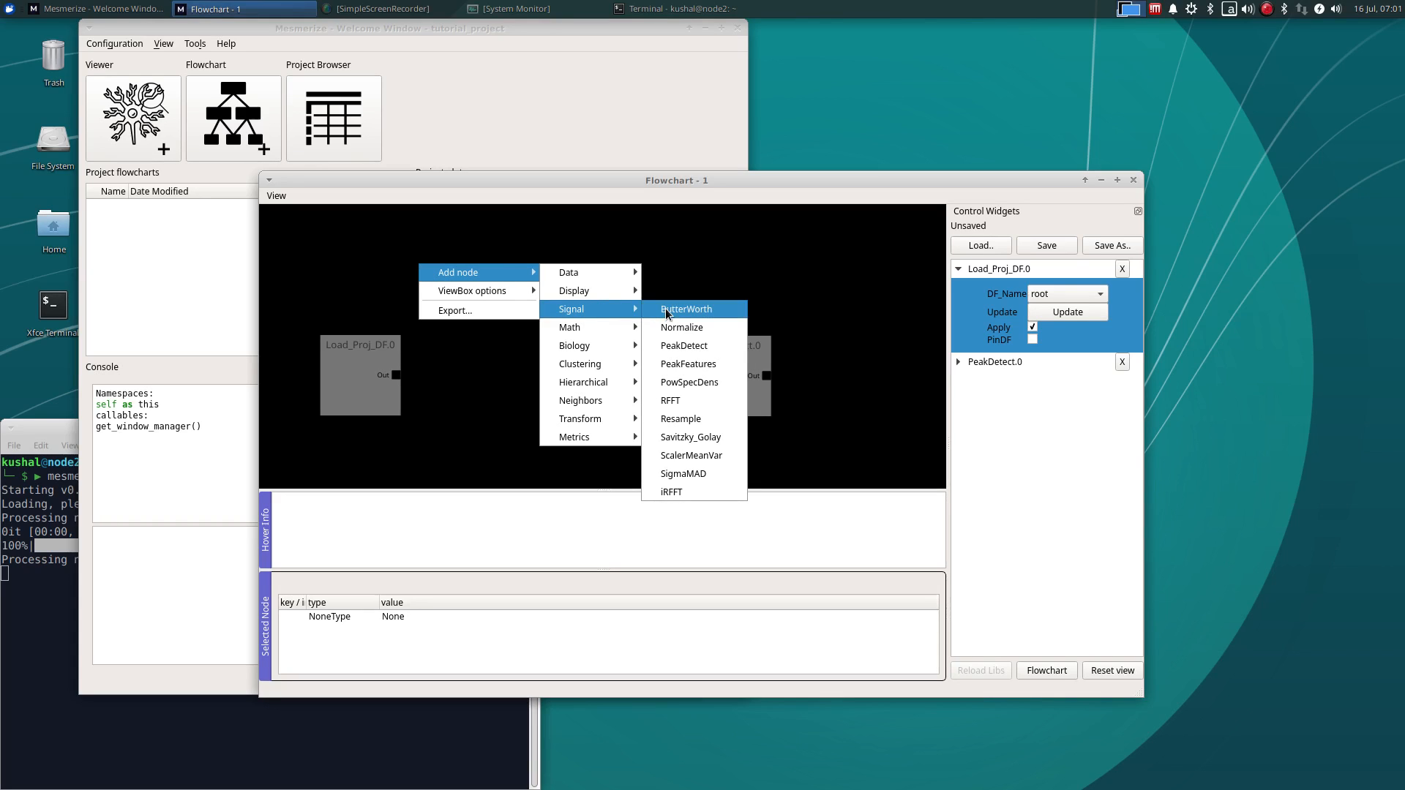
{"action": "mouse_move", "coordinate": [700, 320]}
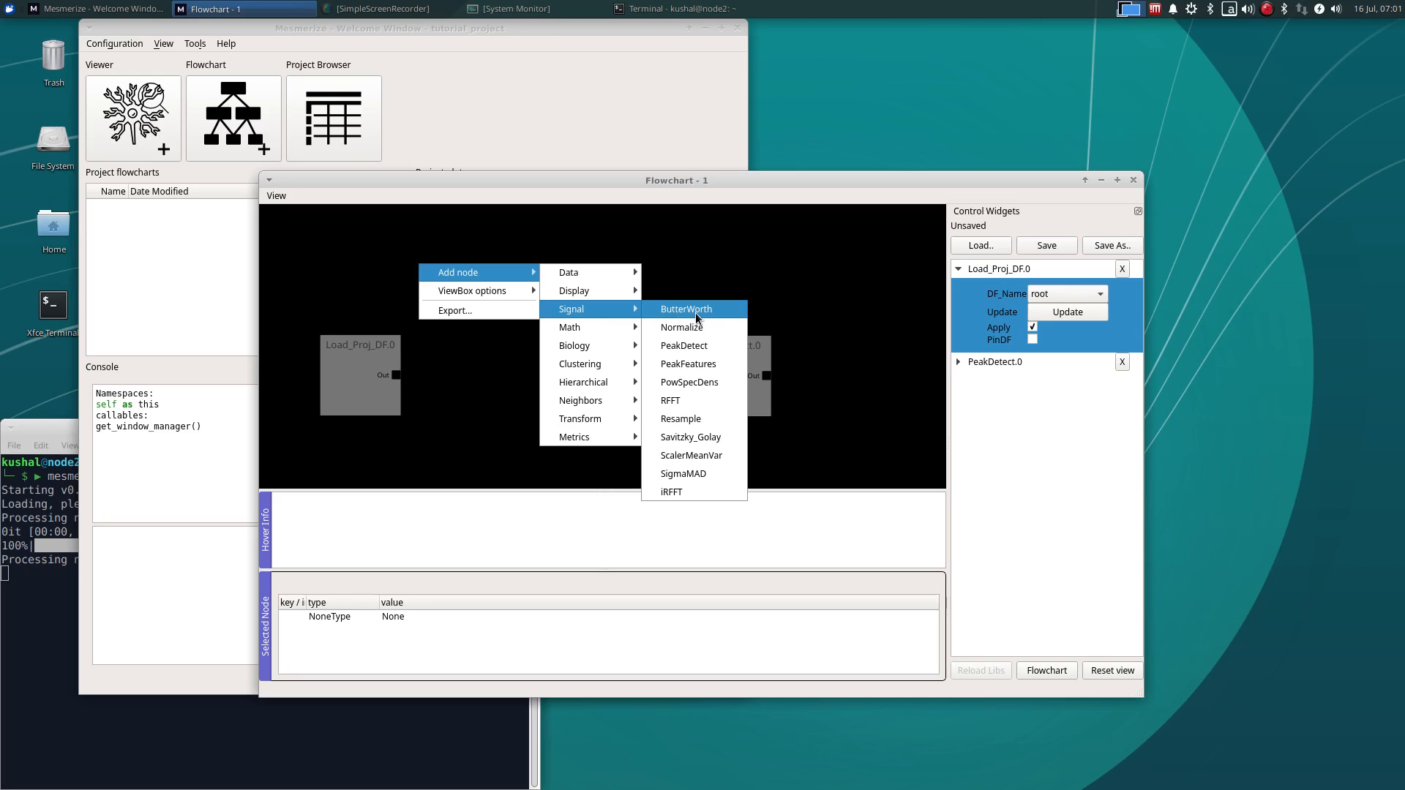
{"action": "mouse_move", "coordinate": [682, 327]}
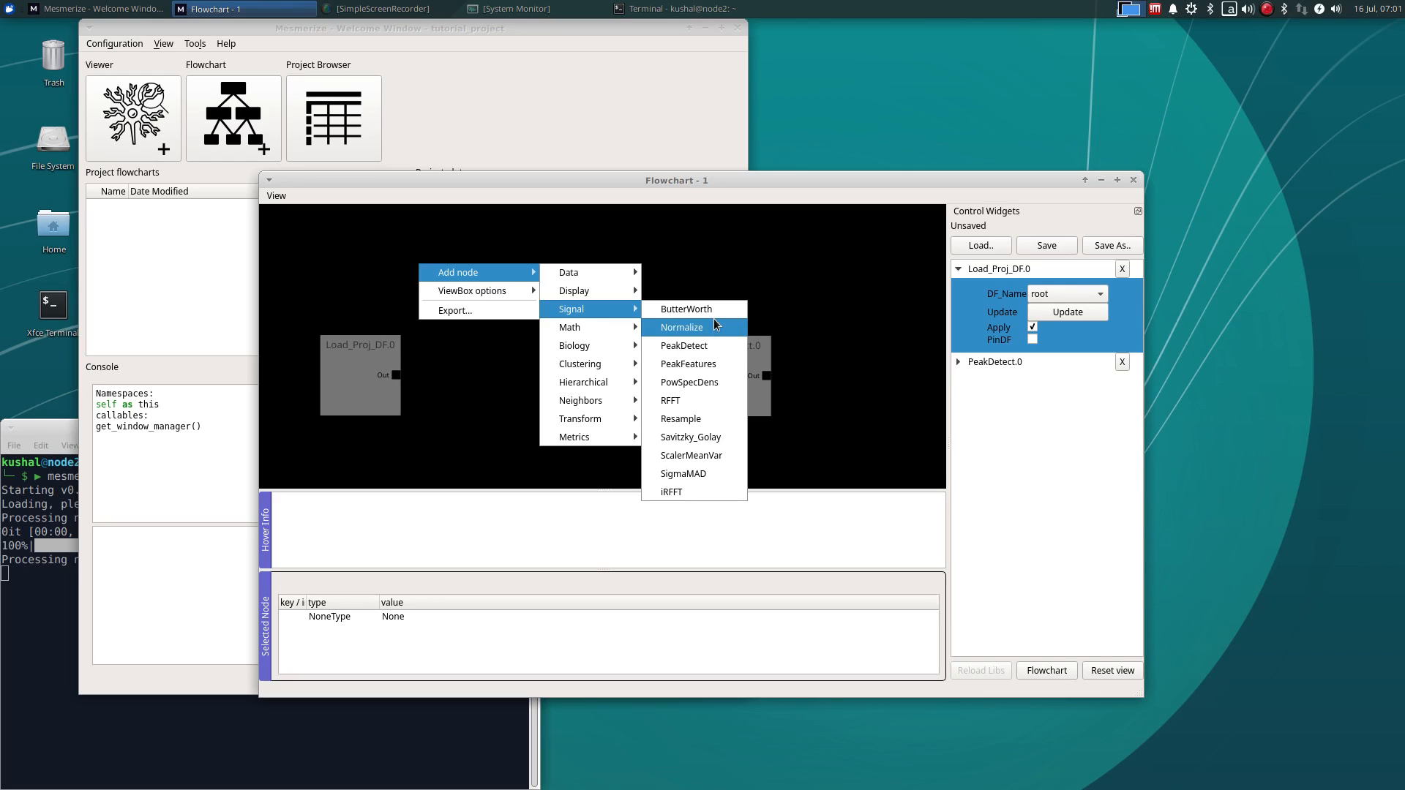
{"action": "mouse_move", "coordinate": [682, 419]}
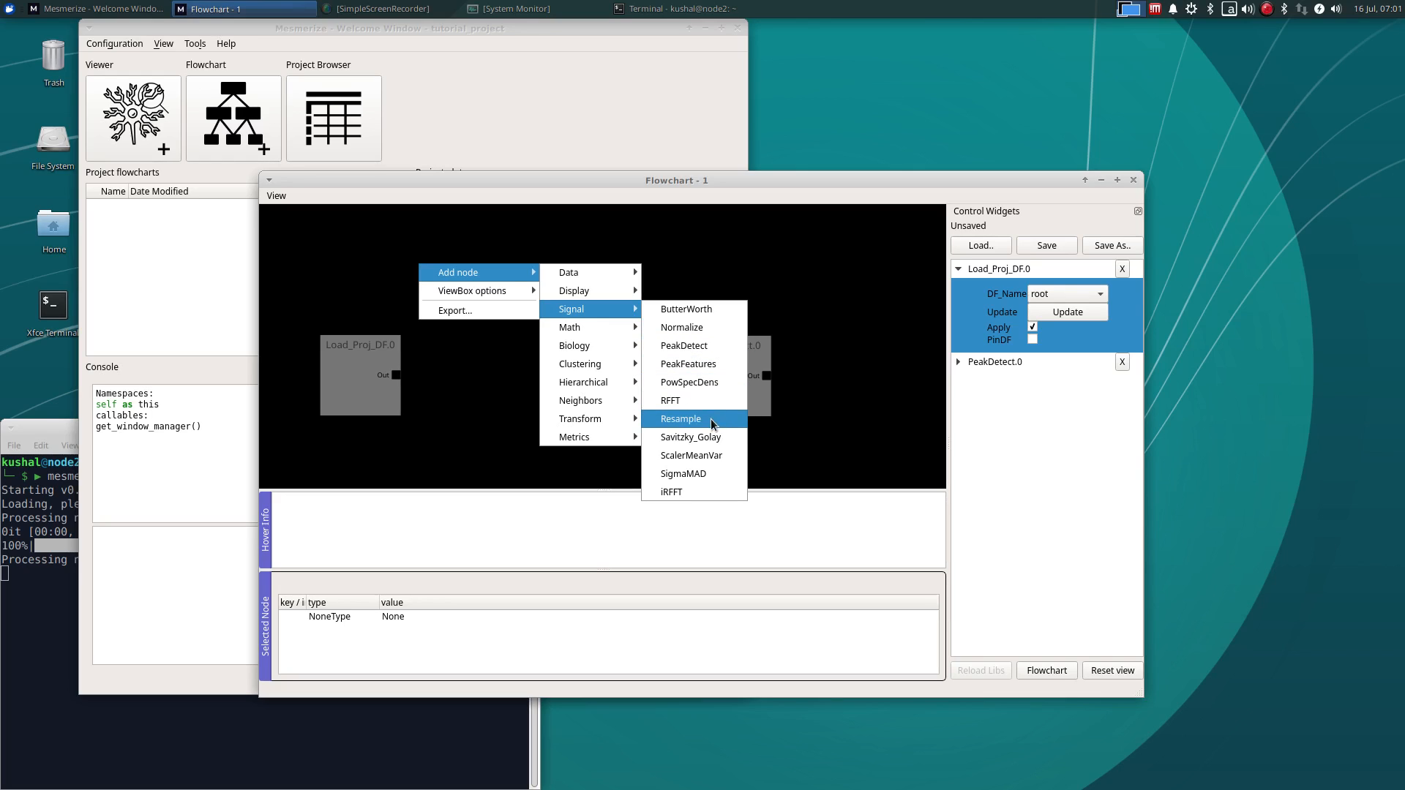
{"action": "mouse_move", "coordinate": [690, 437]}
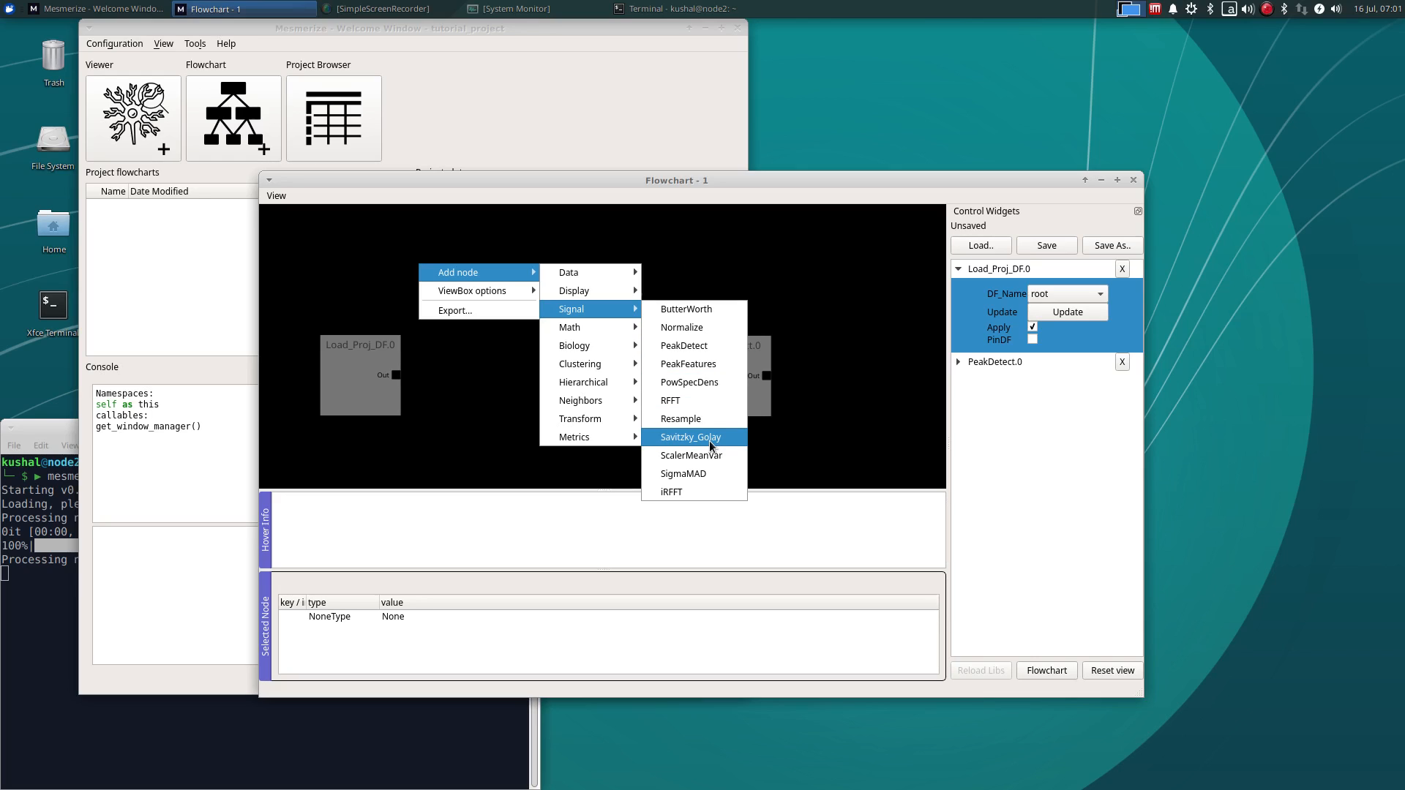
{"action": "mouse_move", "coordinate": [686, 309]}
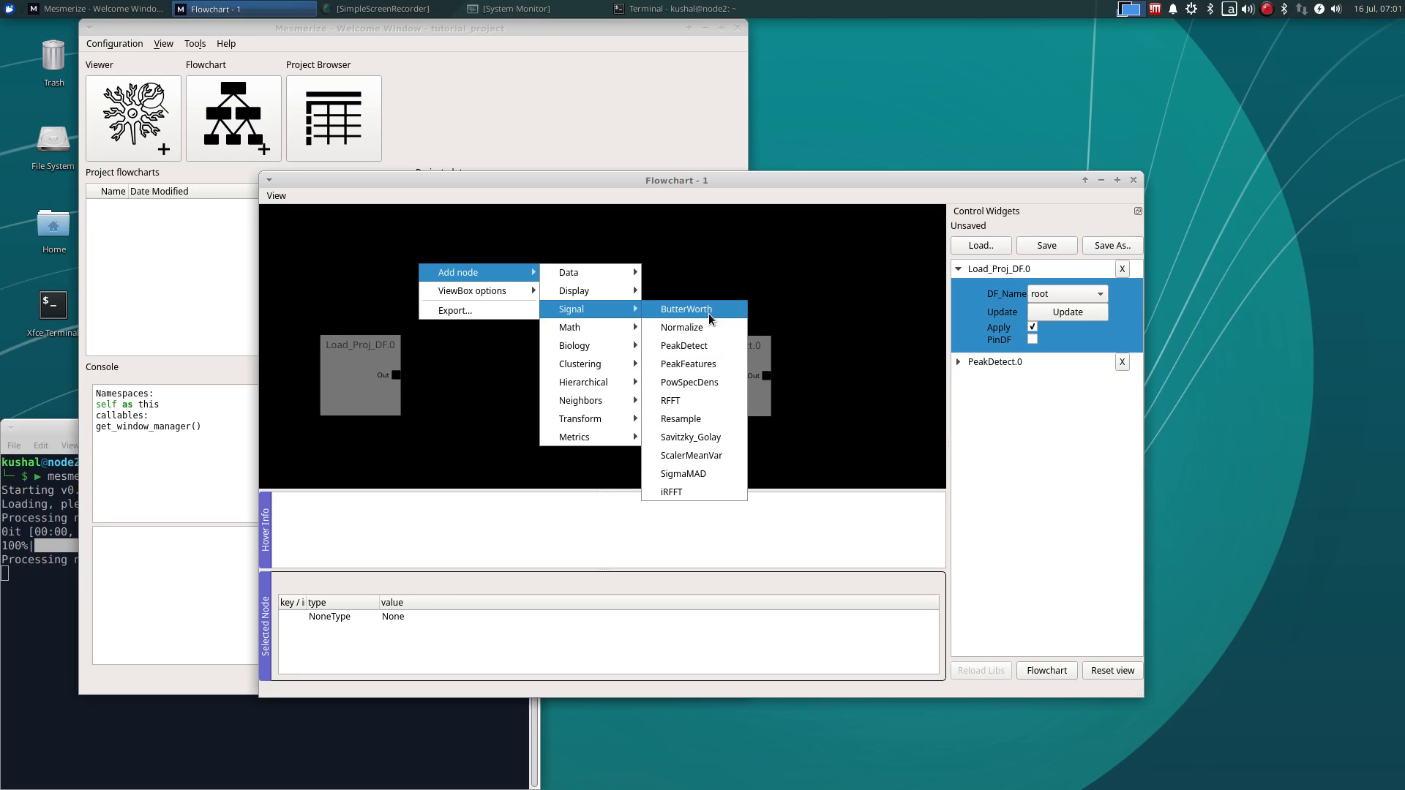
{"action": "left_click", "coordinate": [686, 309]}
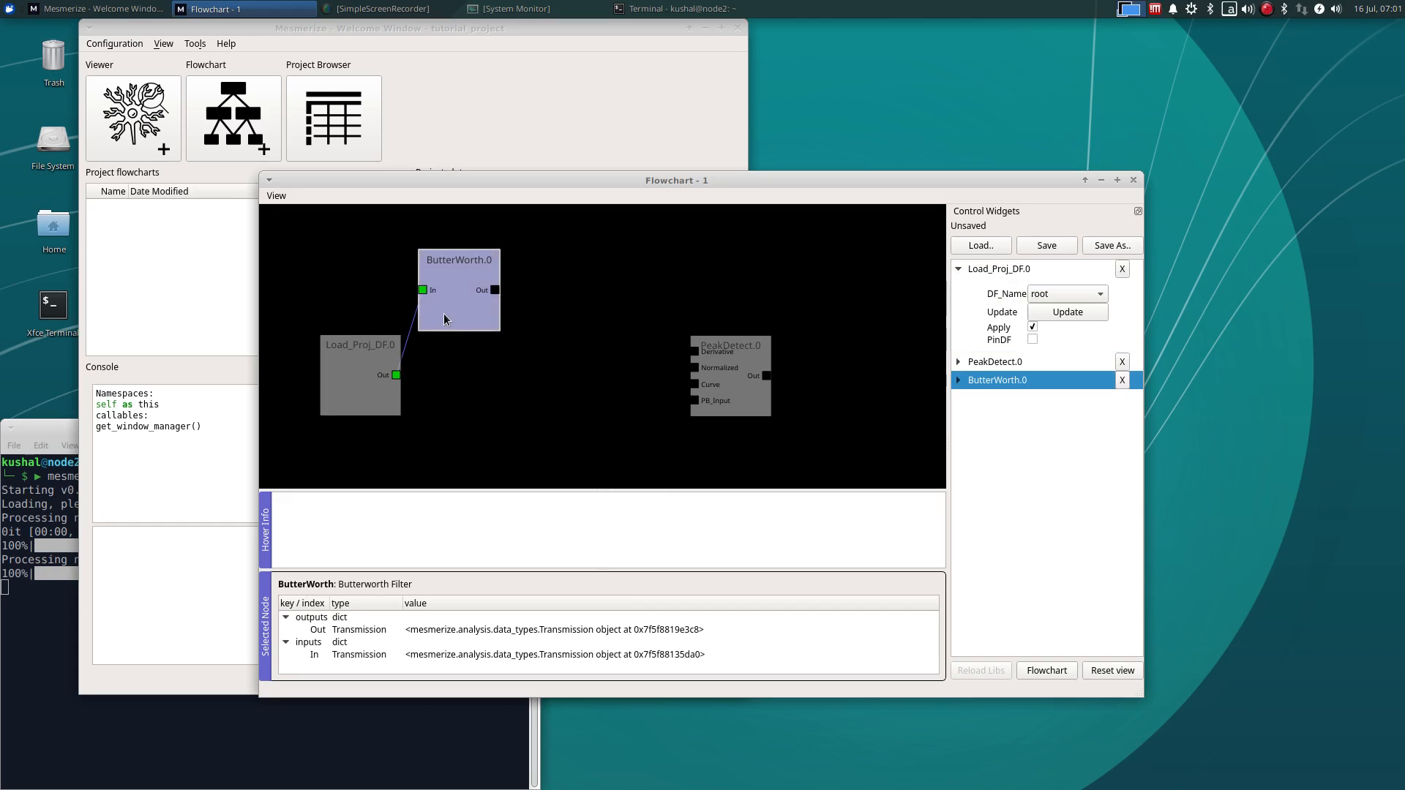
{"action": "left_click", "coordinate": [958, 380]}
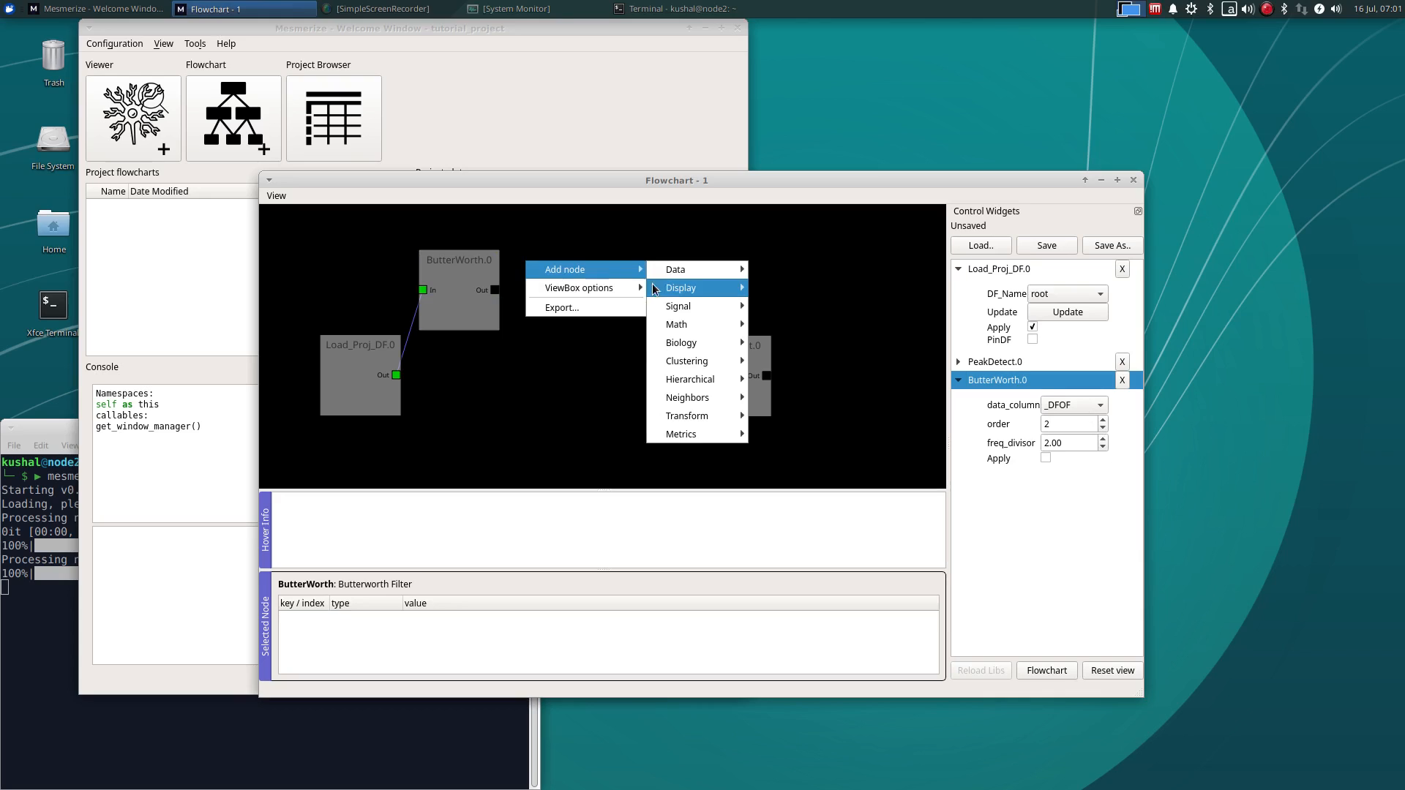
Add Plot.0 with Apply on, plotting the _DFOF column in its window
{"action": "left_click", "coordinate": [681, 288]}
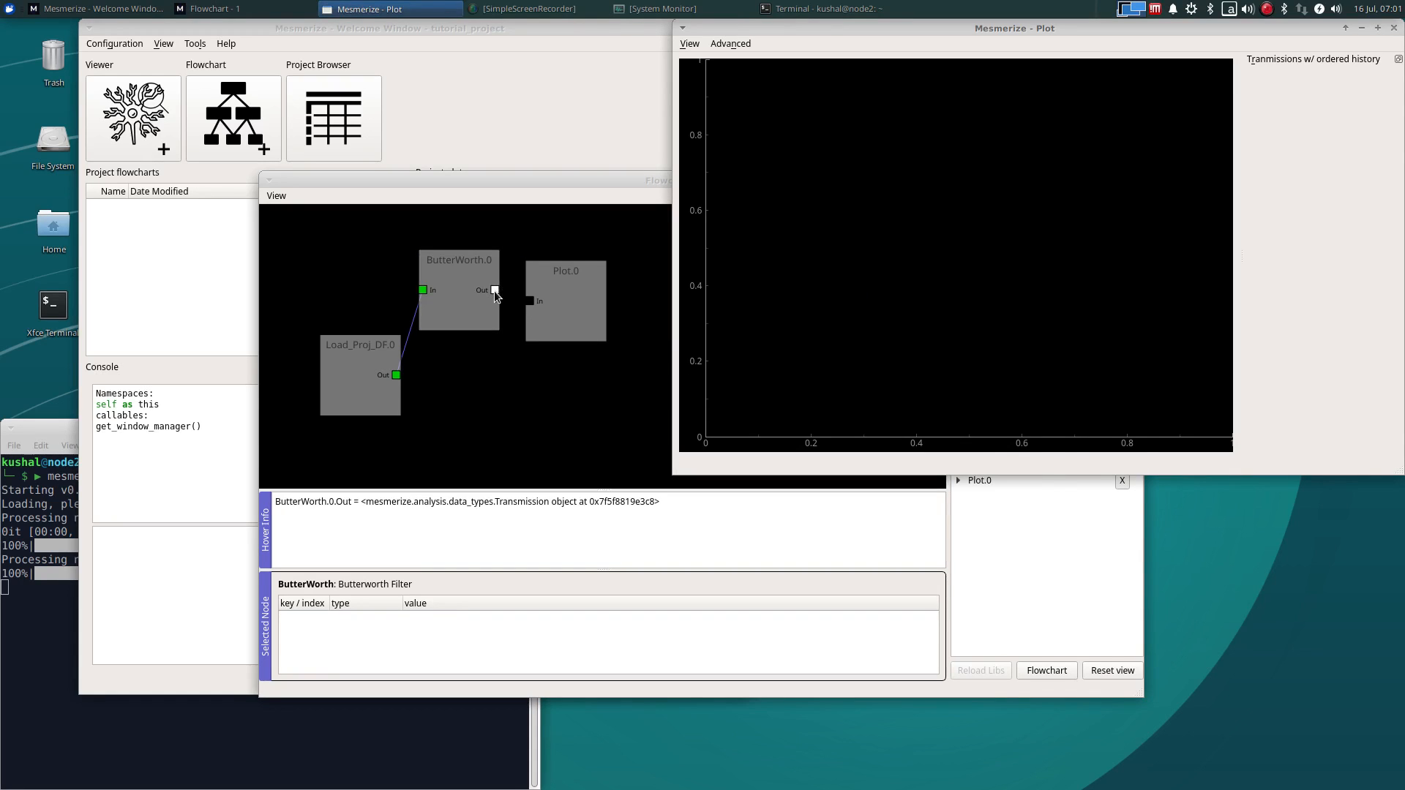
{"action": "left_click", "coordinate": [216, 9]}
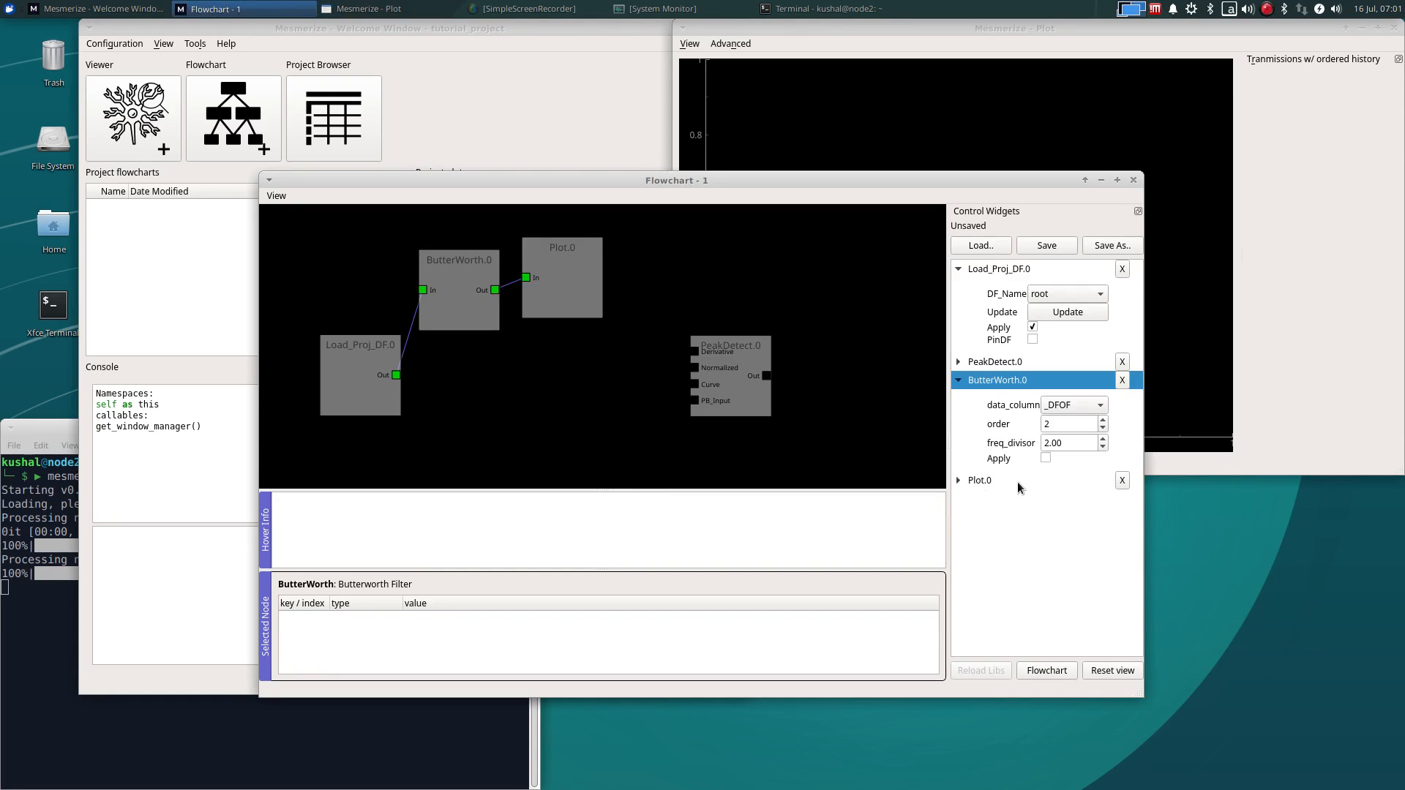
{"action": "left_click", "coordinate": [979, 480]}
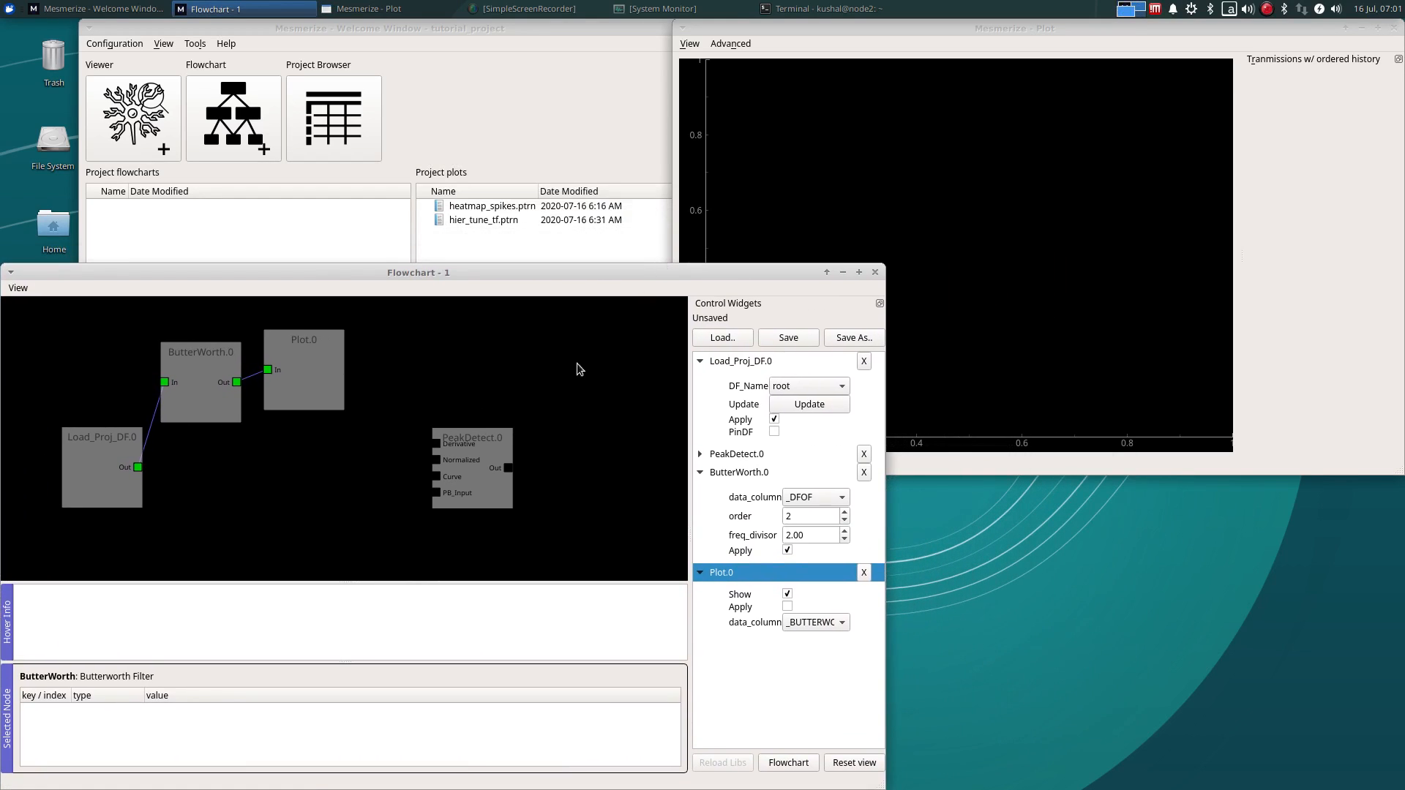
{"action": "left_click", "coordinate": [787, 607]}
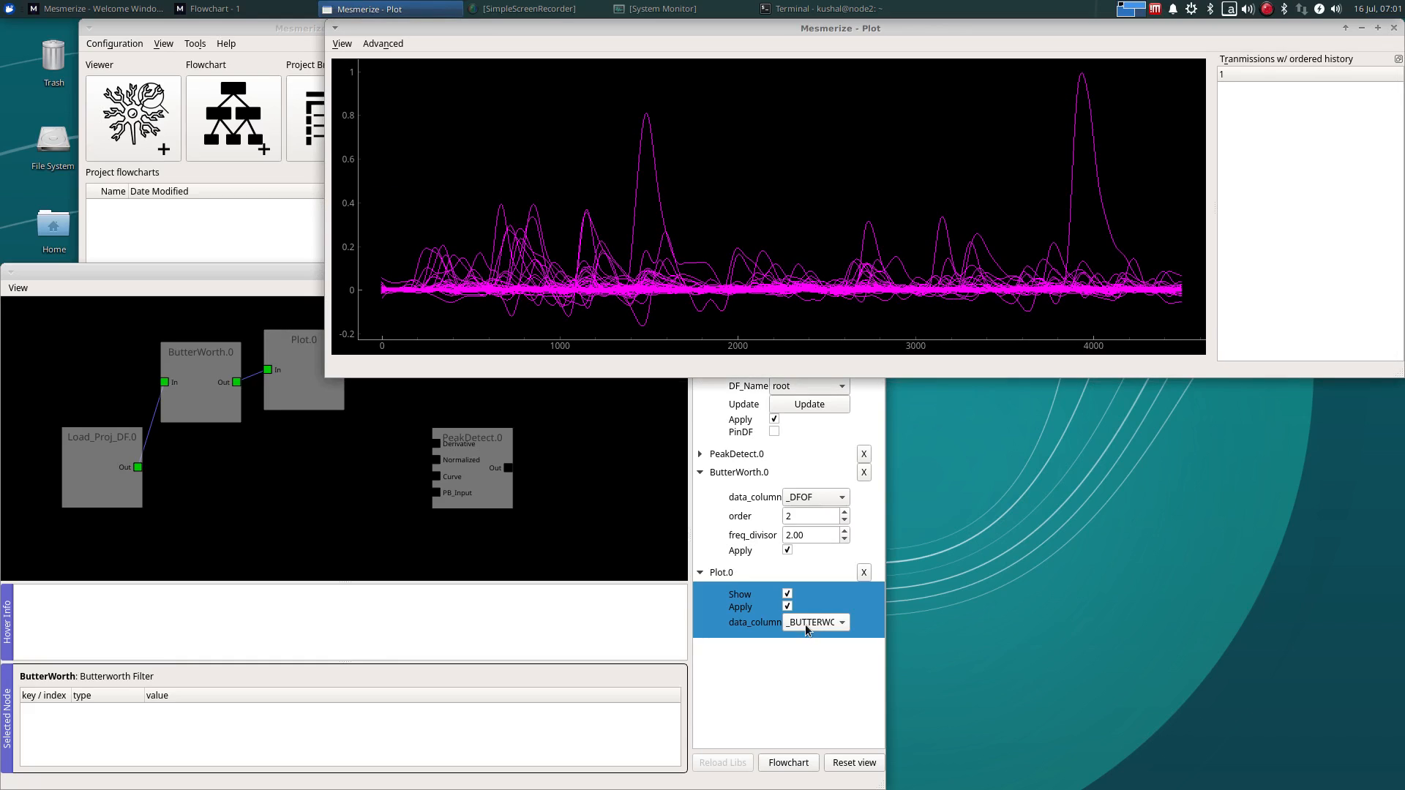
{"action": "left_click", "coordinate": [811, 623]}
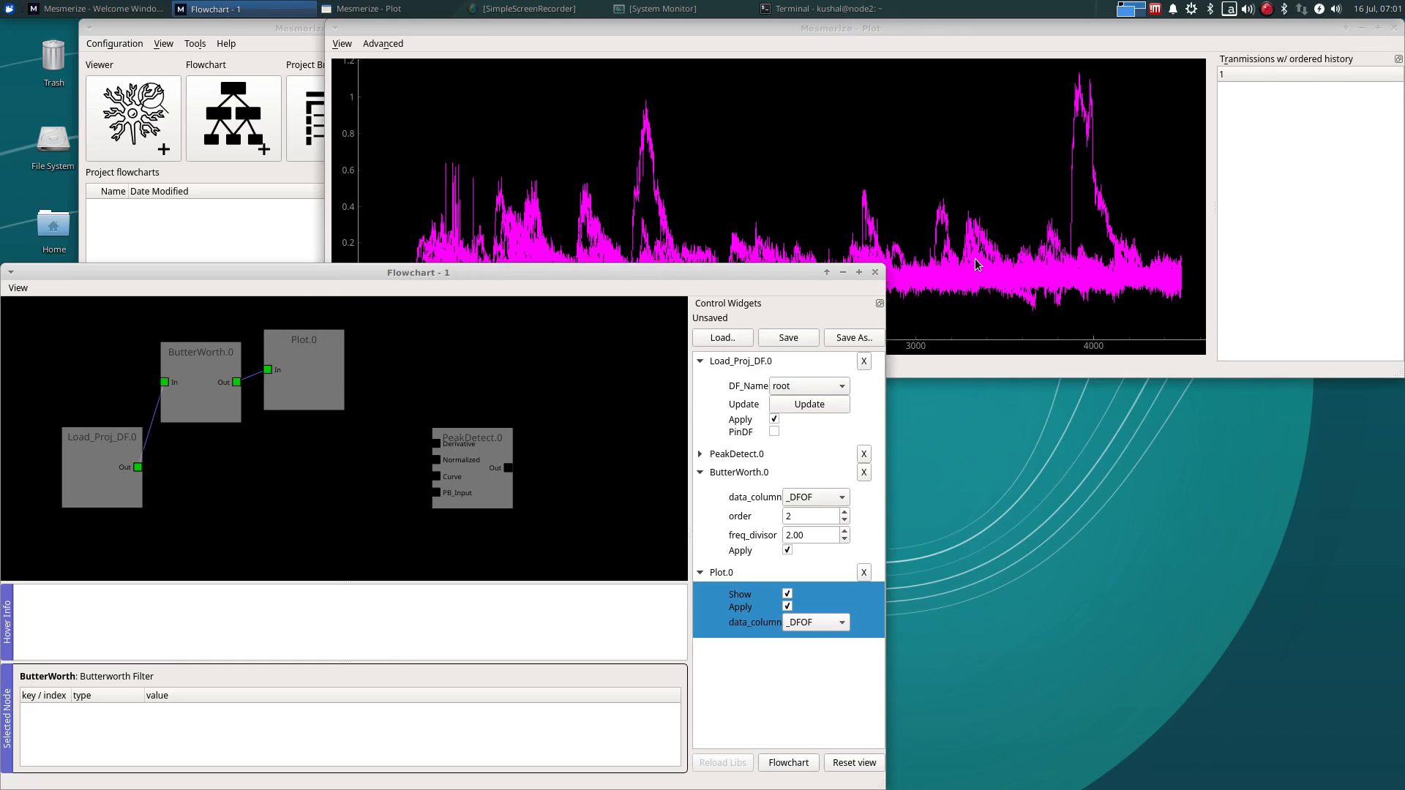
{"action": "left_click", "coordinate": [377, 9]}
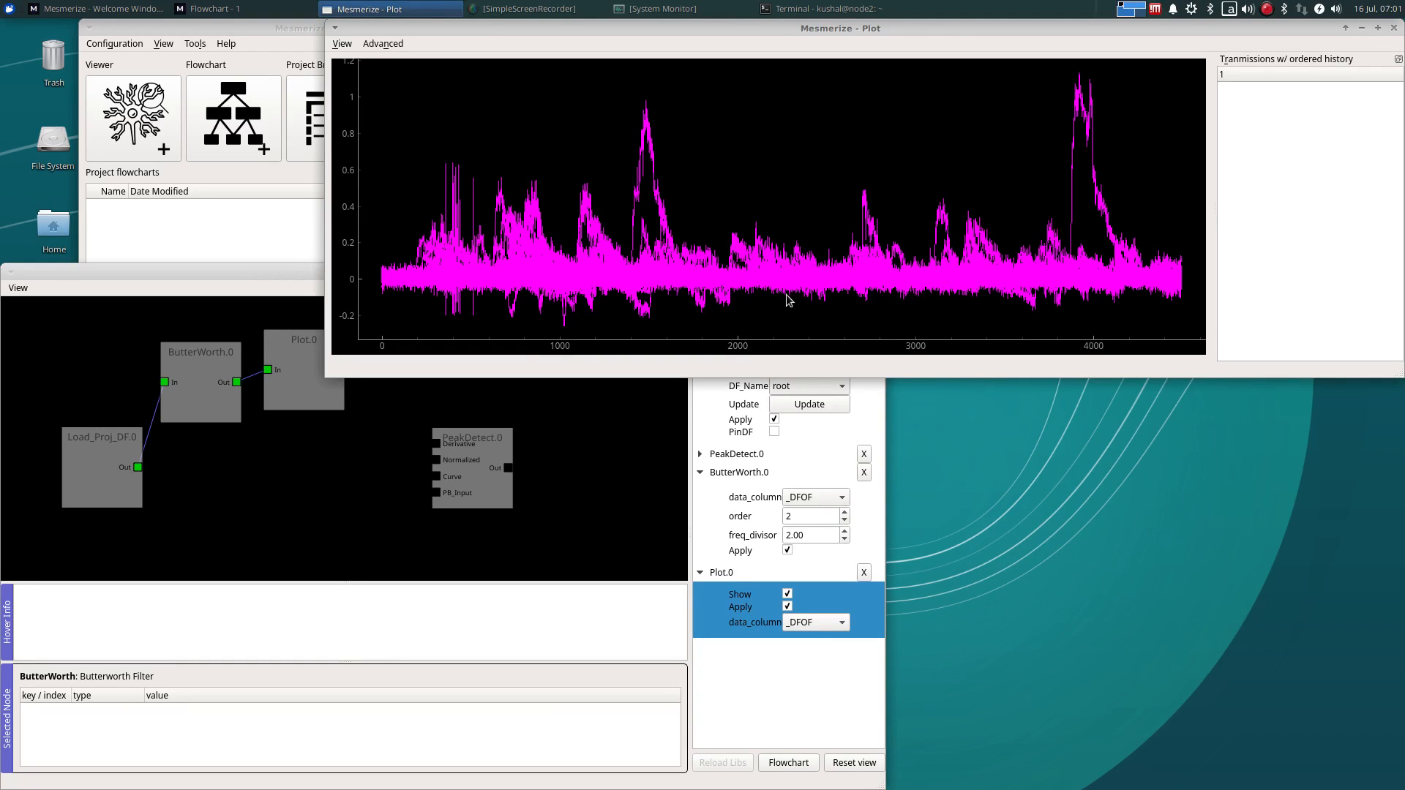
{"action": "mouse_move", "coordinate": [617, 285]}
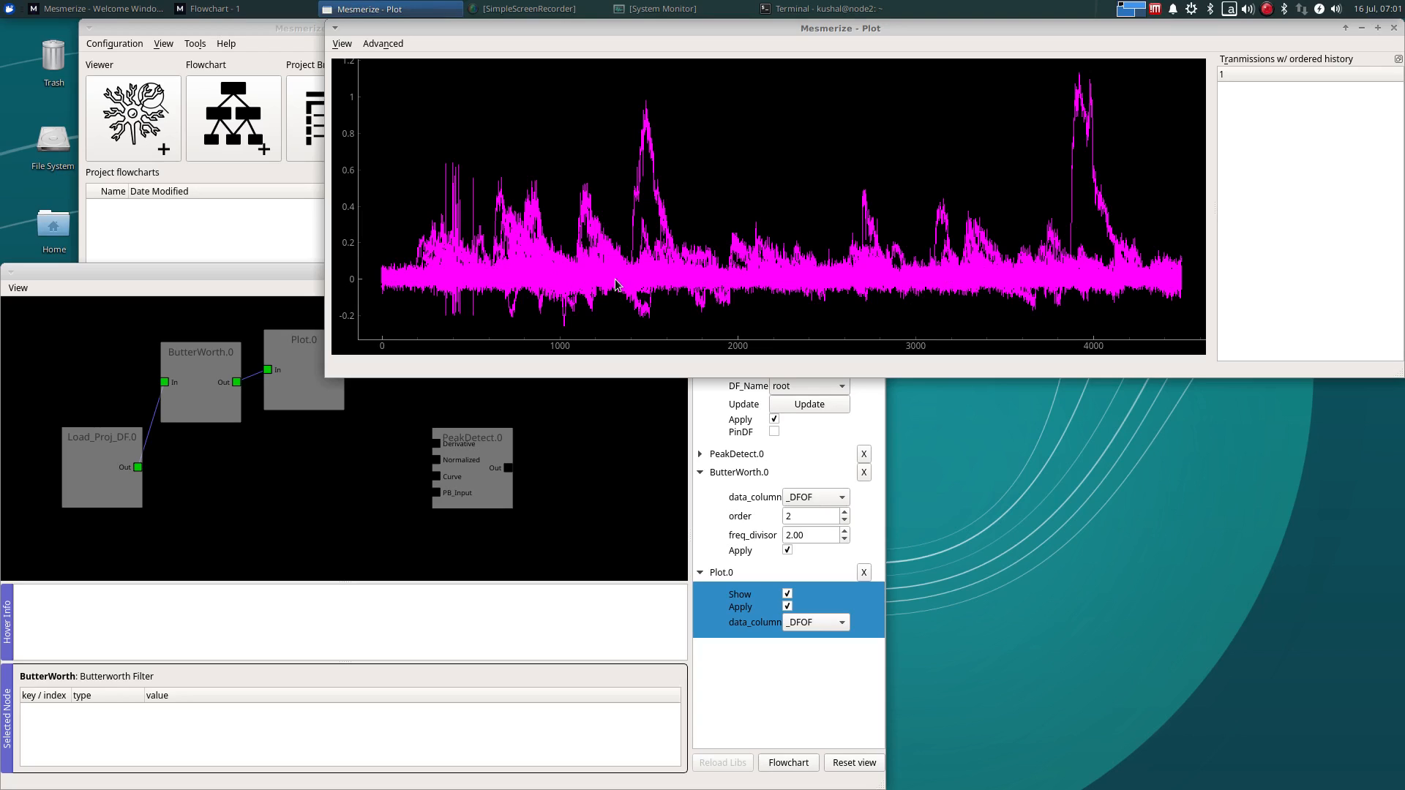
{"action": "mouse_move", "coordinate": [641, 192]}
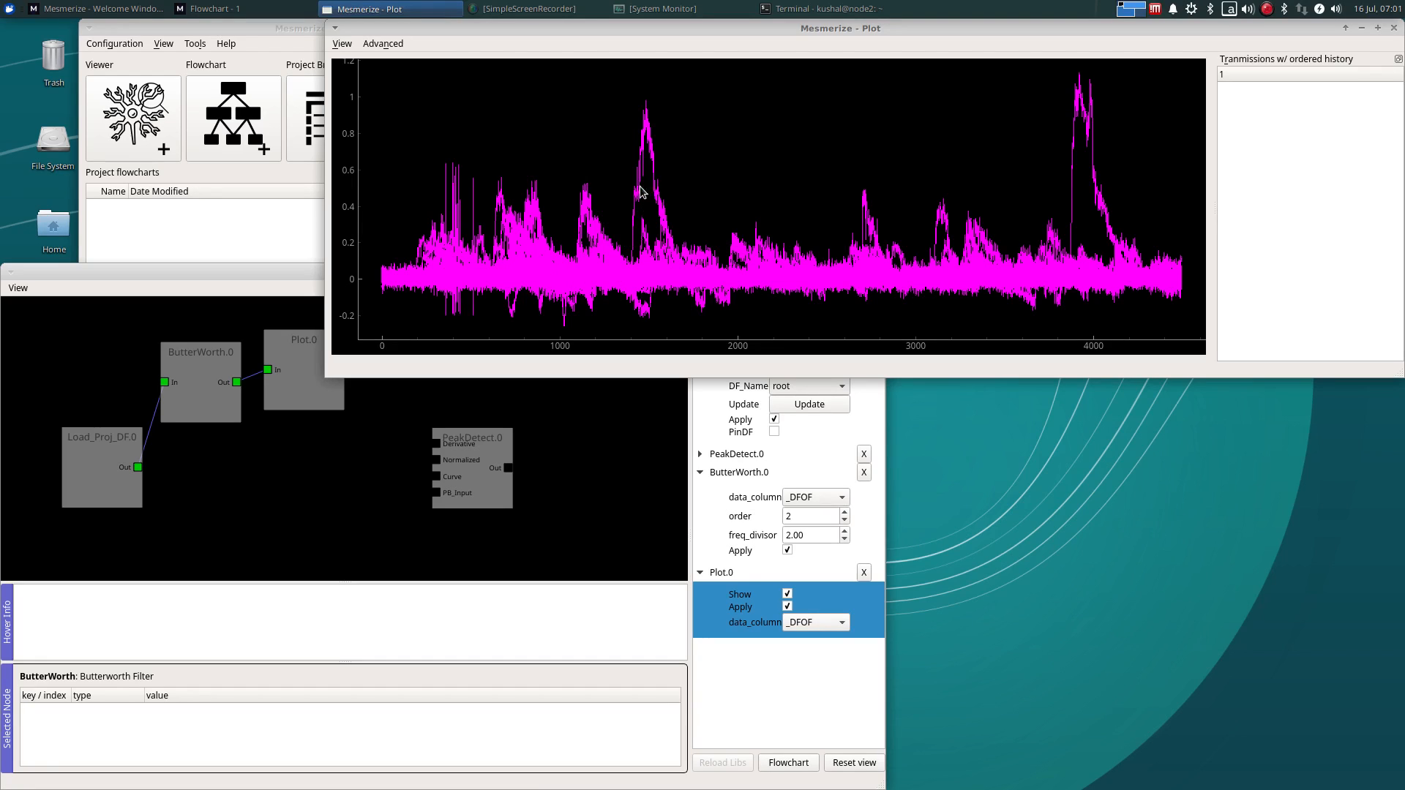
{"action": "mouse_move", "coordinate": [867, 508]}
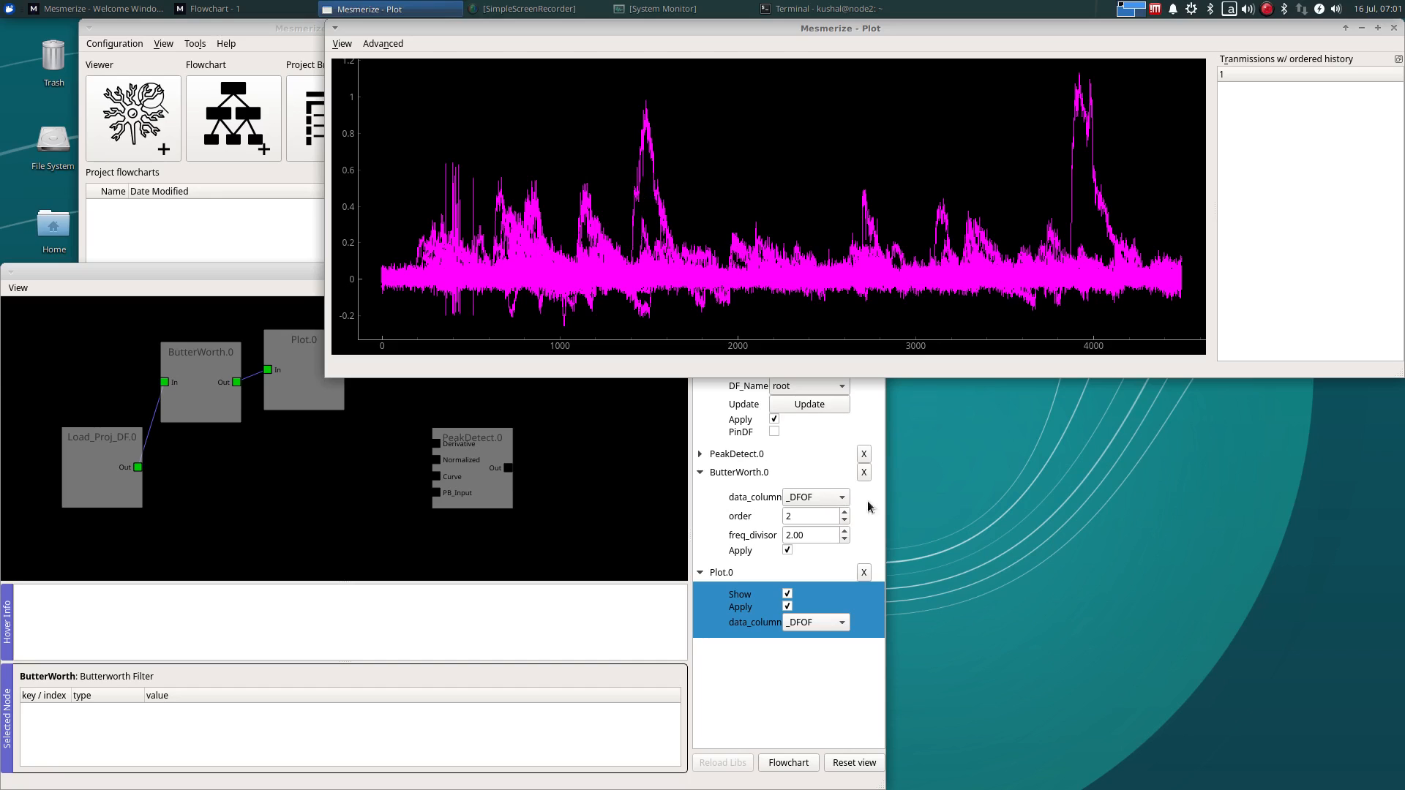
{"action": "mouse_move", "coordinate": [759, 628]}
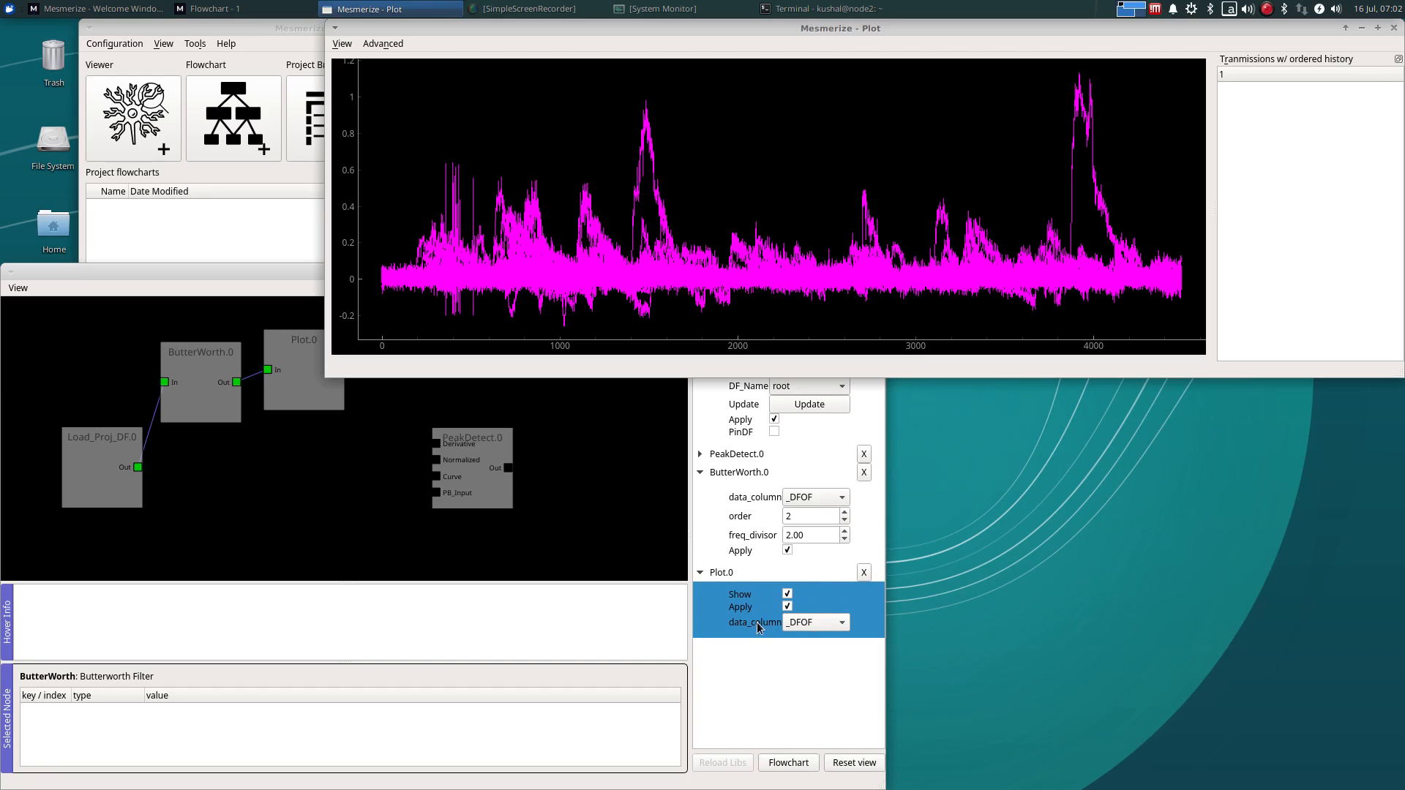
Plot the _BUTTERWORTH column and set the filter order to 5
{"action": "left_click", "coordinate": [814, 622]}
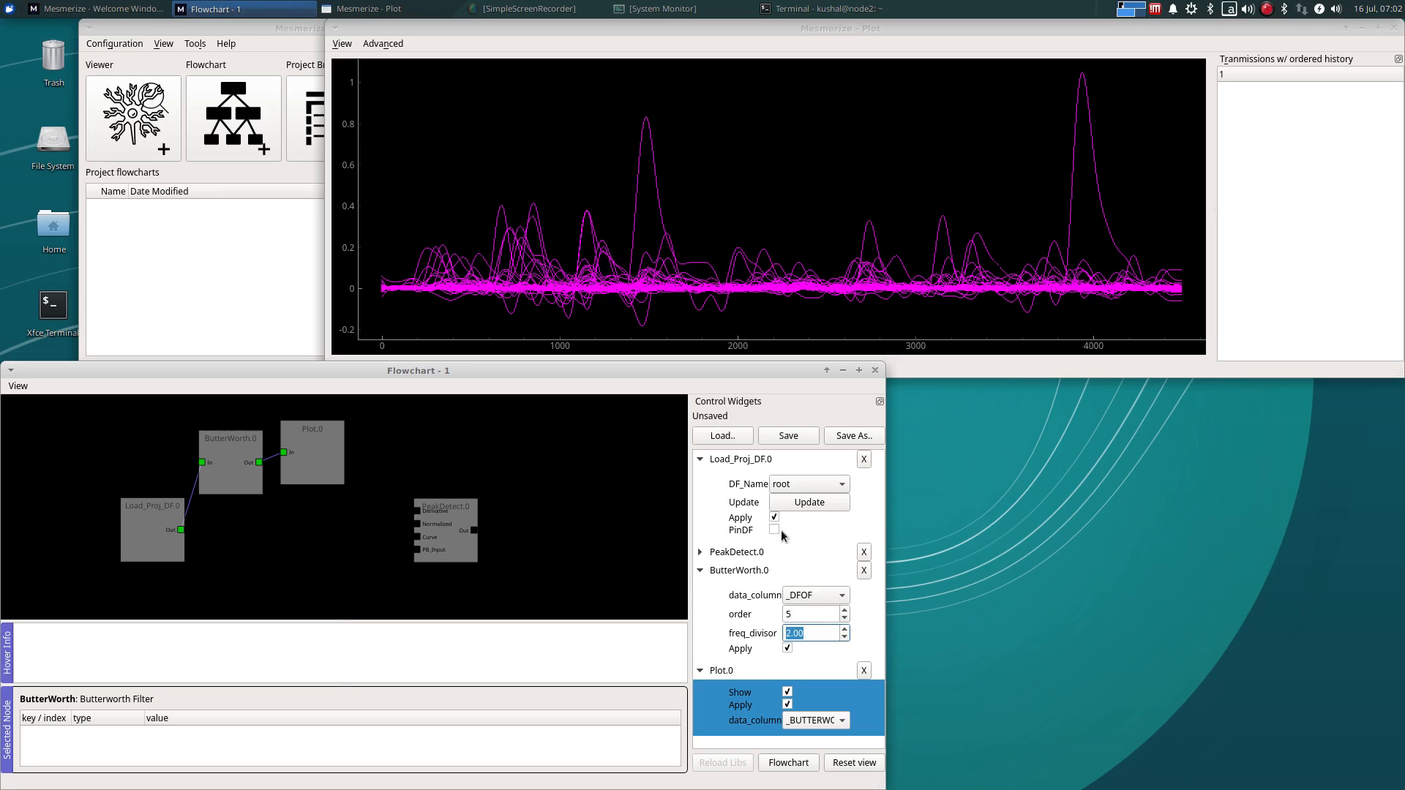
{"action": "type", "text": "5"}
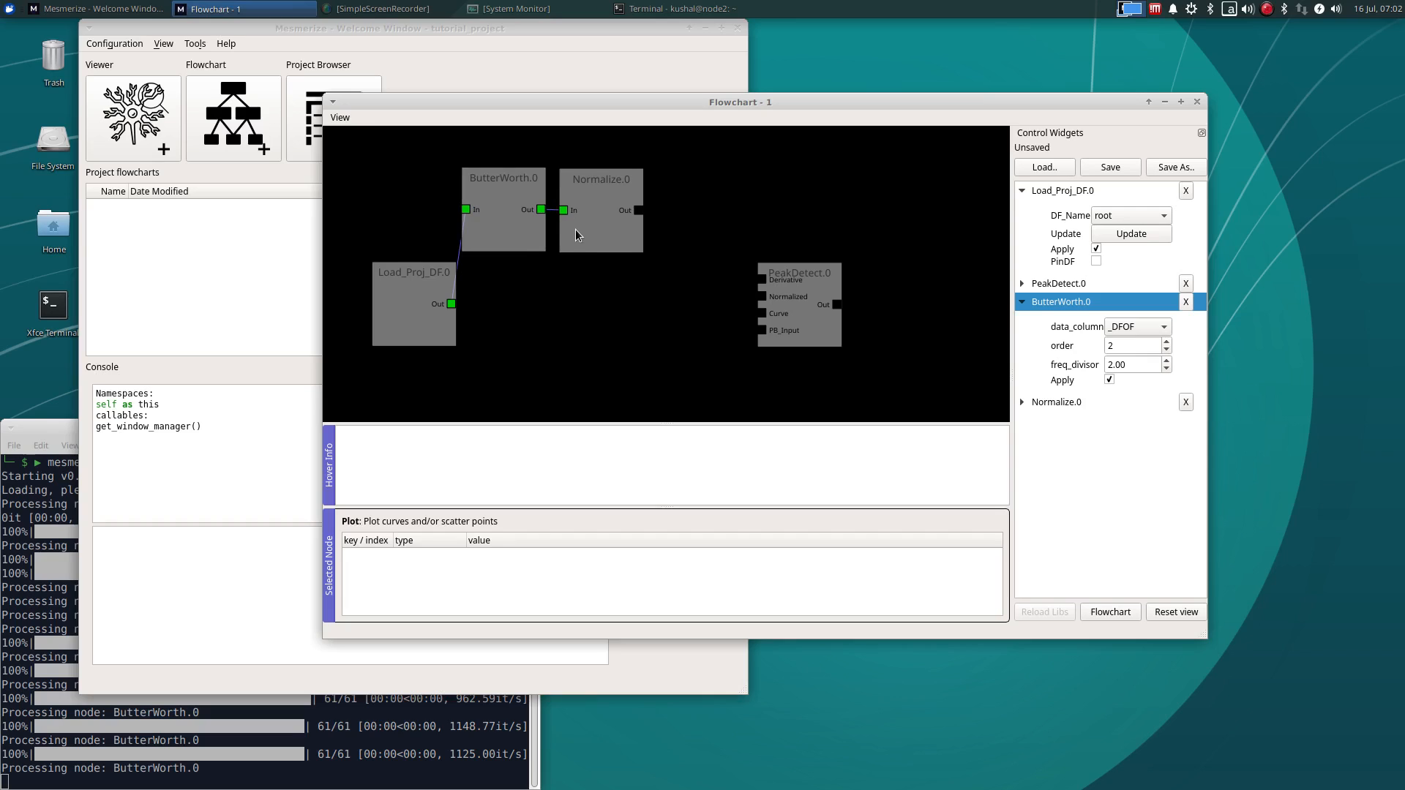
{"action": "mouse_move", "coordinate": [636, 210]}
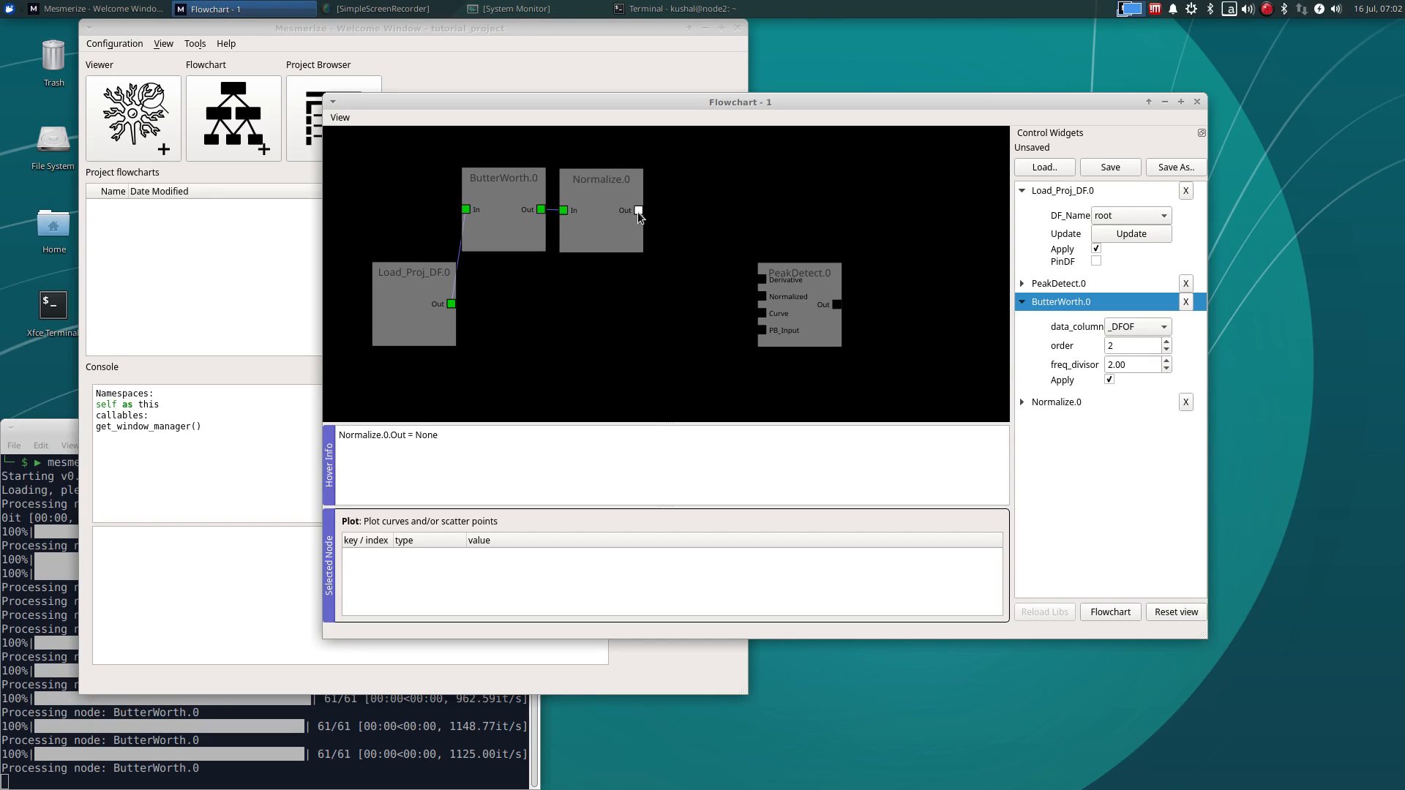
Connect ButterWorth.0 Out to the new Normalize.0 In, replacing Plot.0
{"action": "left_click", "coordinate": [600, 202]}
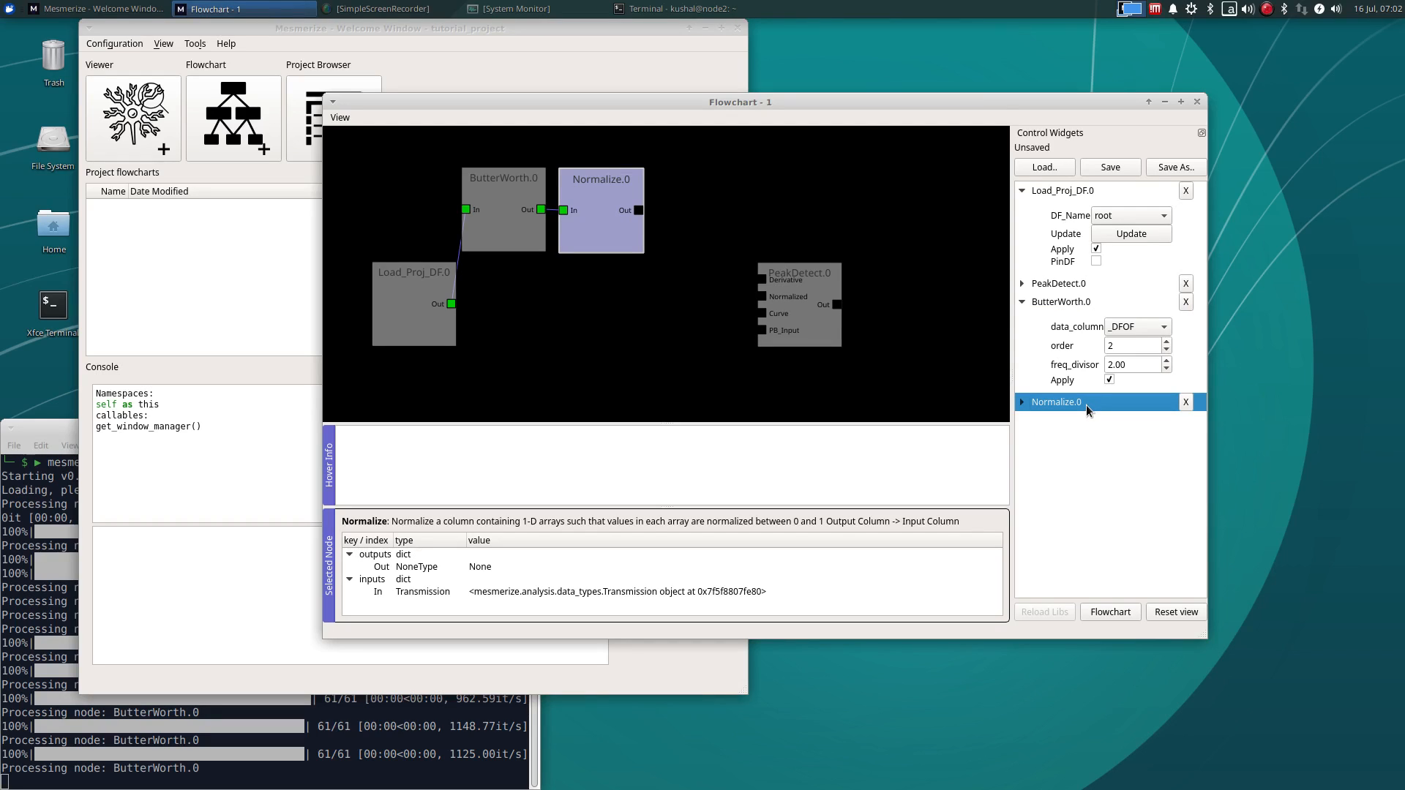
Enable Apply on Normalize.0 using the _BUTTERWORTH data column
{"action": "left_click", "coordinate": [1022, 401]}
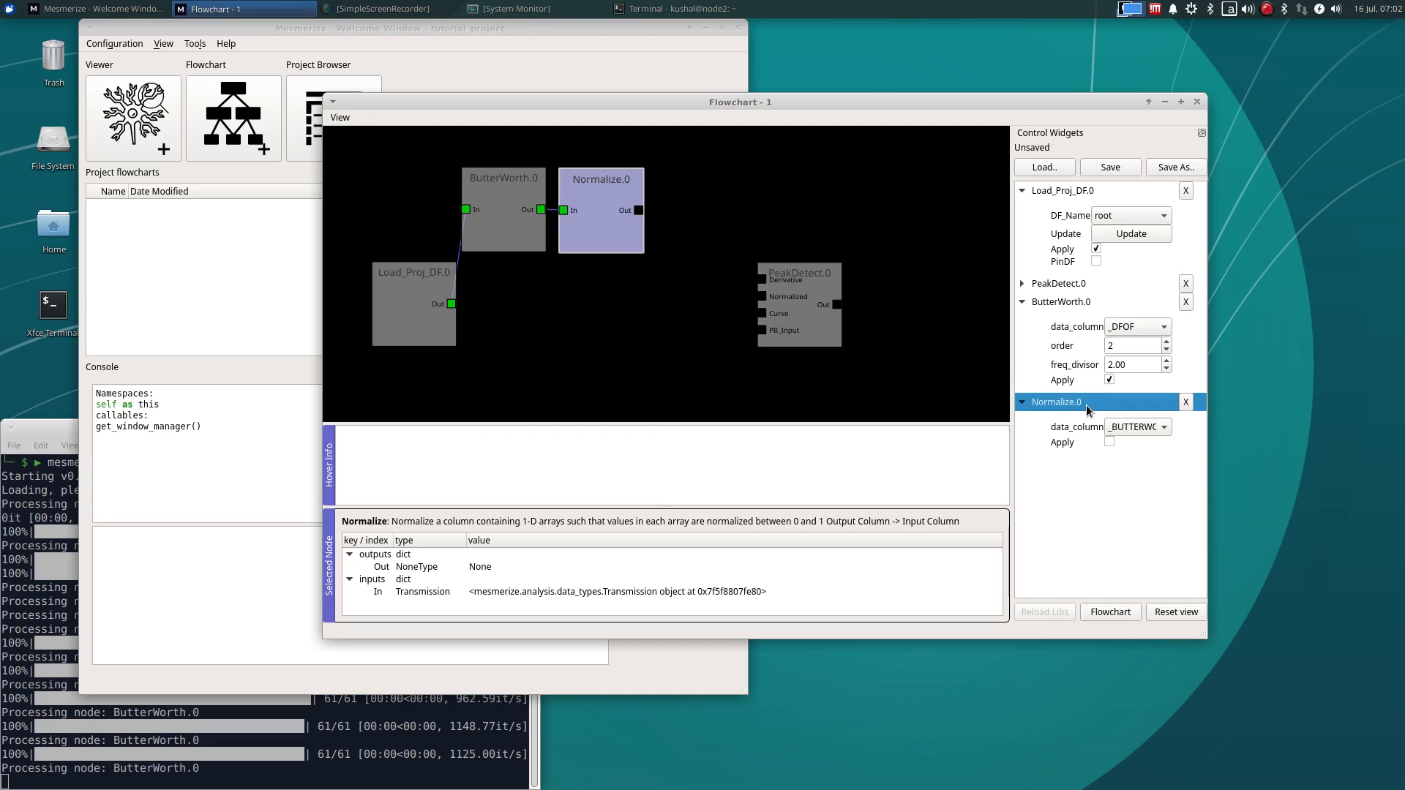
{"action": "mouse_move", "coordinate": [1141, 574]}
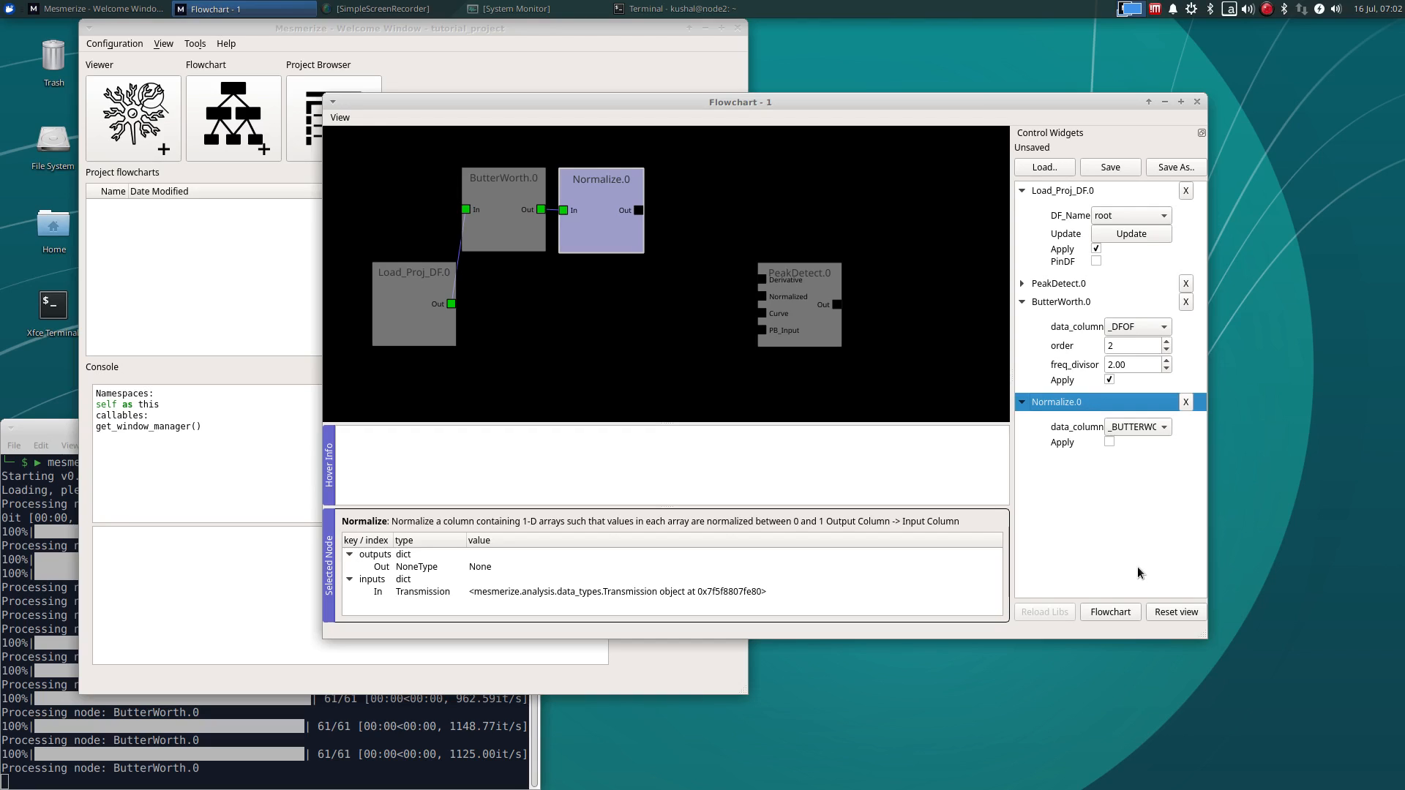
{"action": "mouse_move", "coordinate": [1111, 448]}
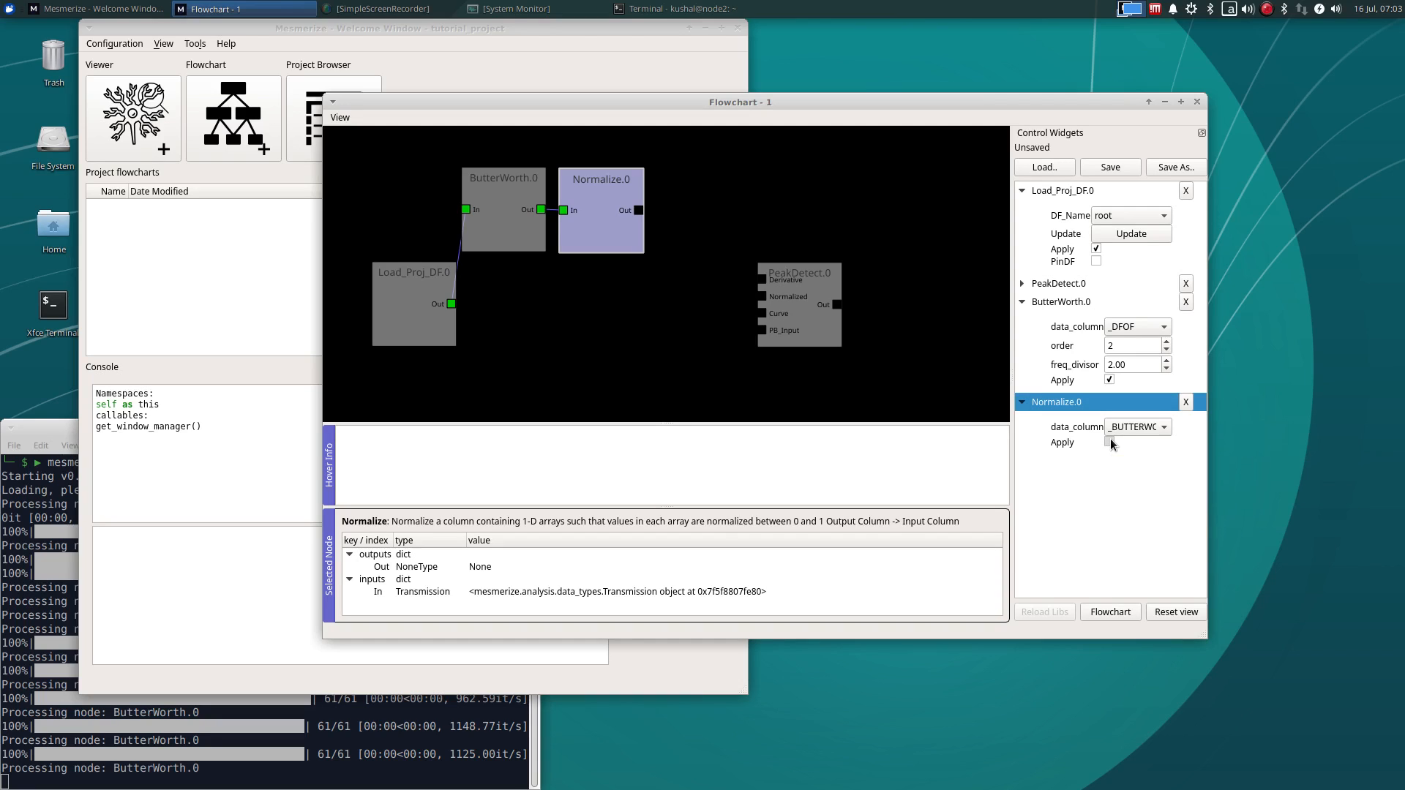
{"action": "left_click", "coordinate": [1110, 442]}
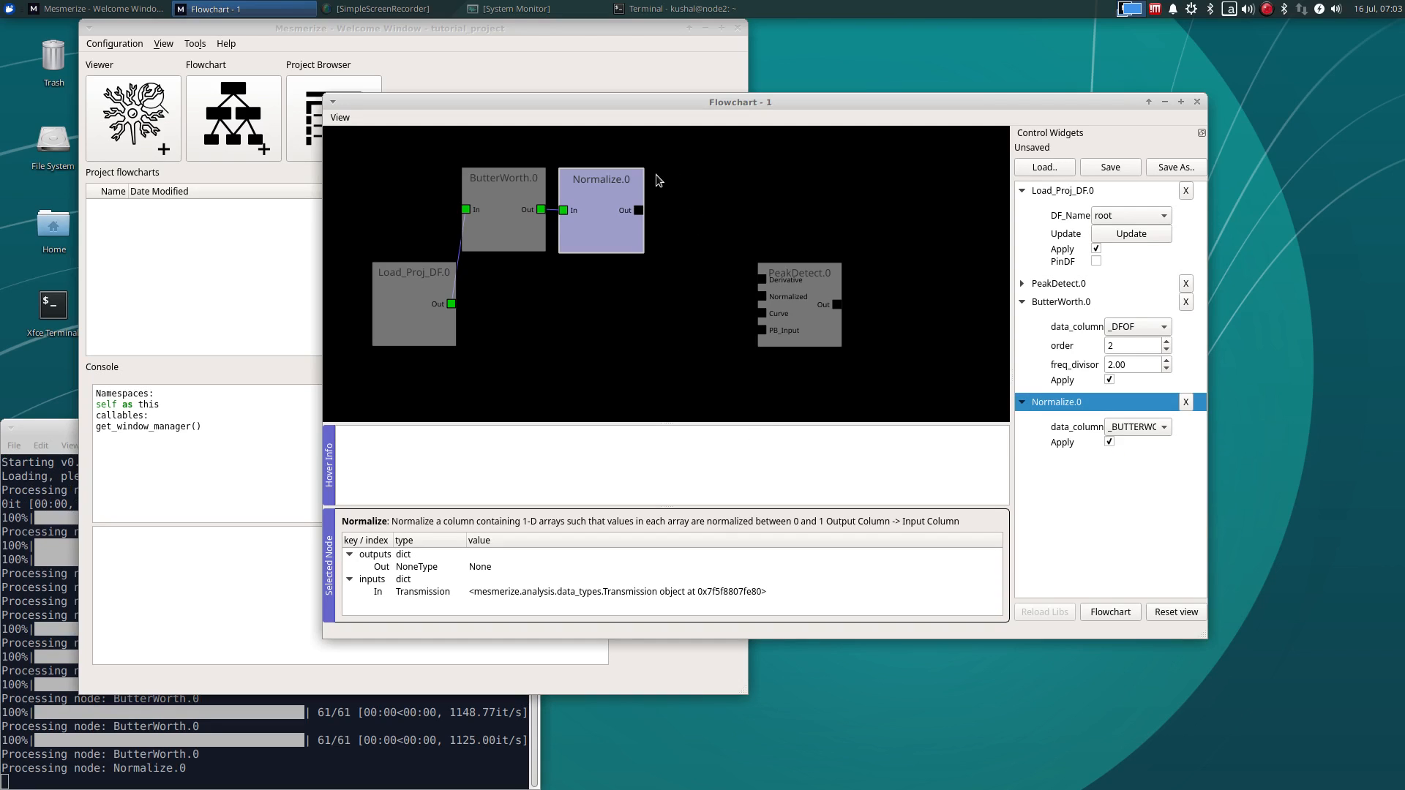
Wire a Derivative node and the Normalize output into PeakDetect, then select PeakDetect
{"action": "right_click", "coordinate": [657, 180]}
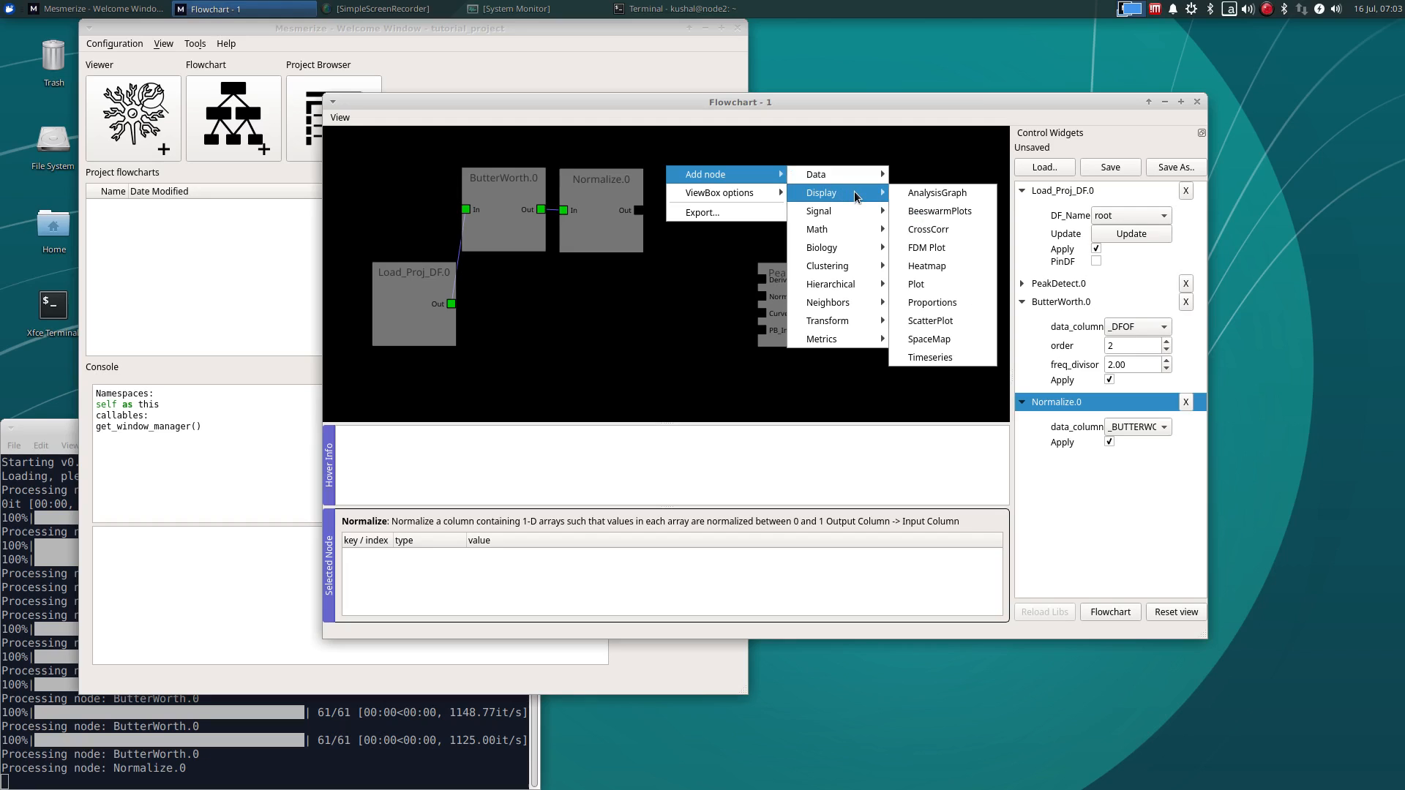
{"action": "mouse_move", "coordinate": [854, 199]}
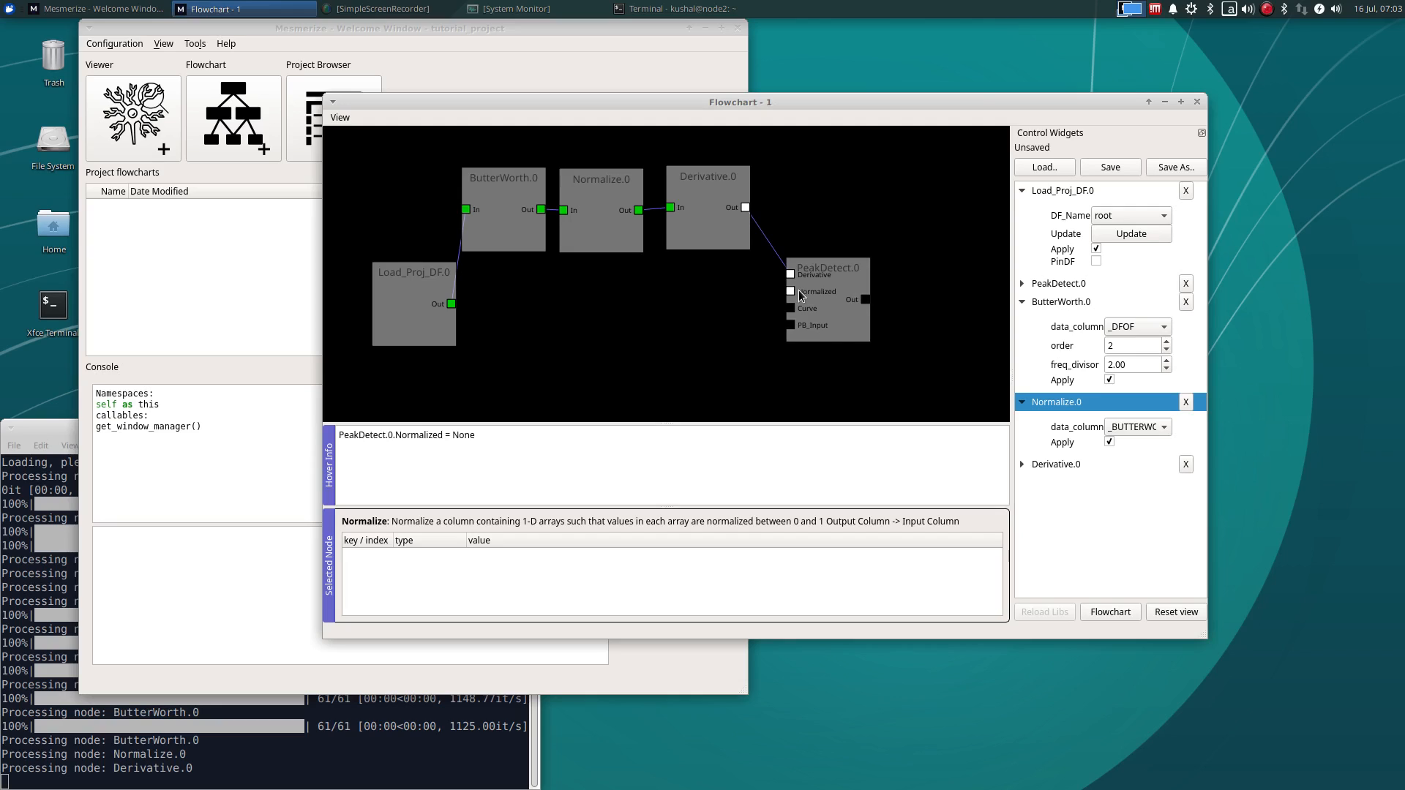
{"action": "left_click", "coordinate": [1056, 463]}
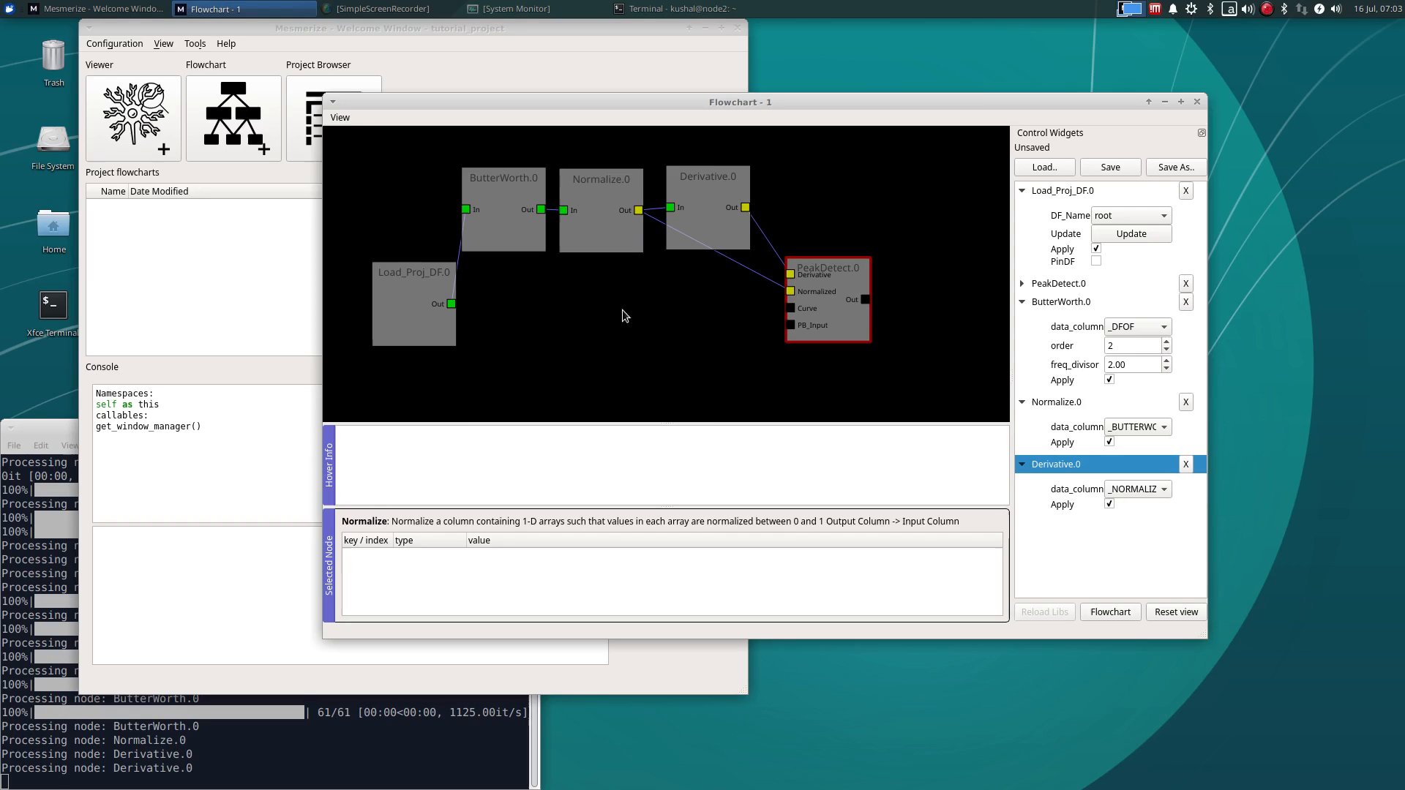
{"action": "mouse_move", "coordinate": [451, 303]}
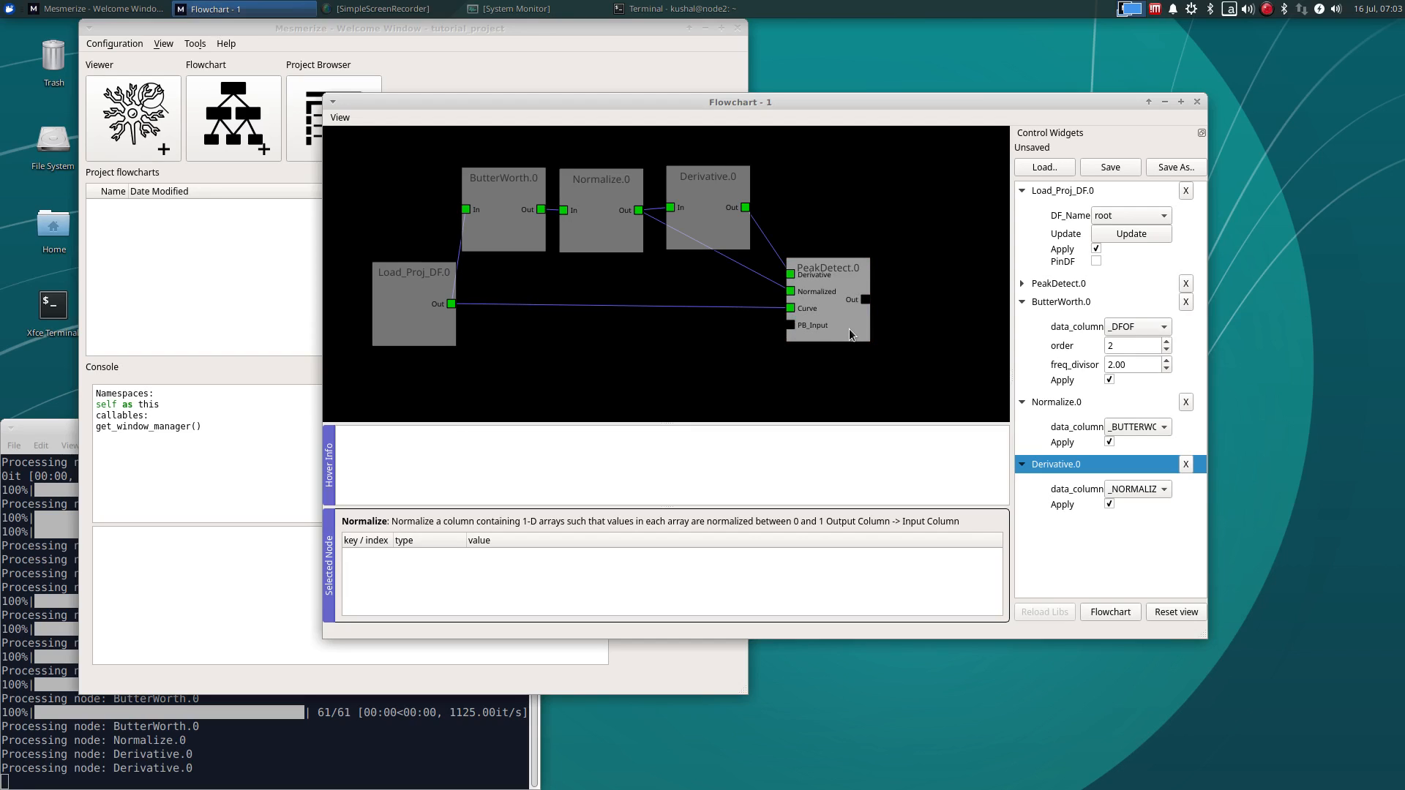
{"action": "left_click", "coordinate": [825, 295]}
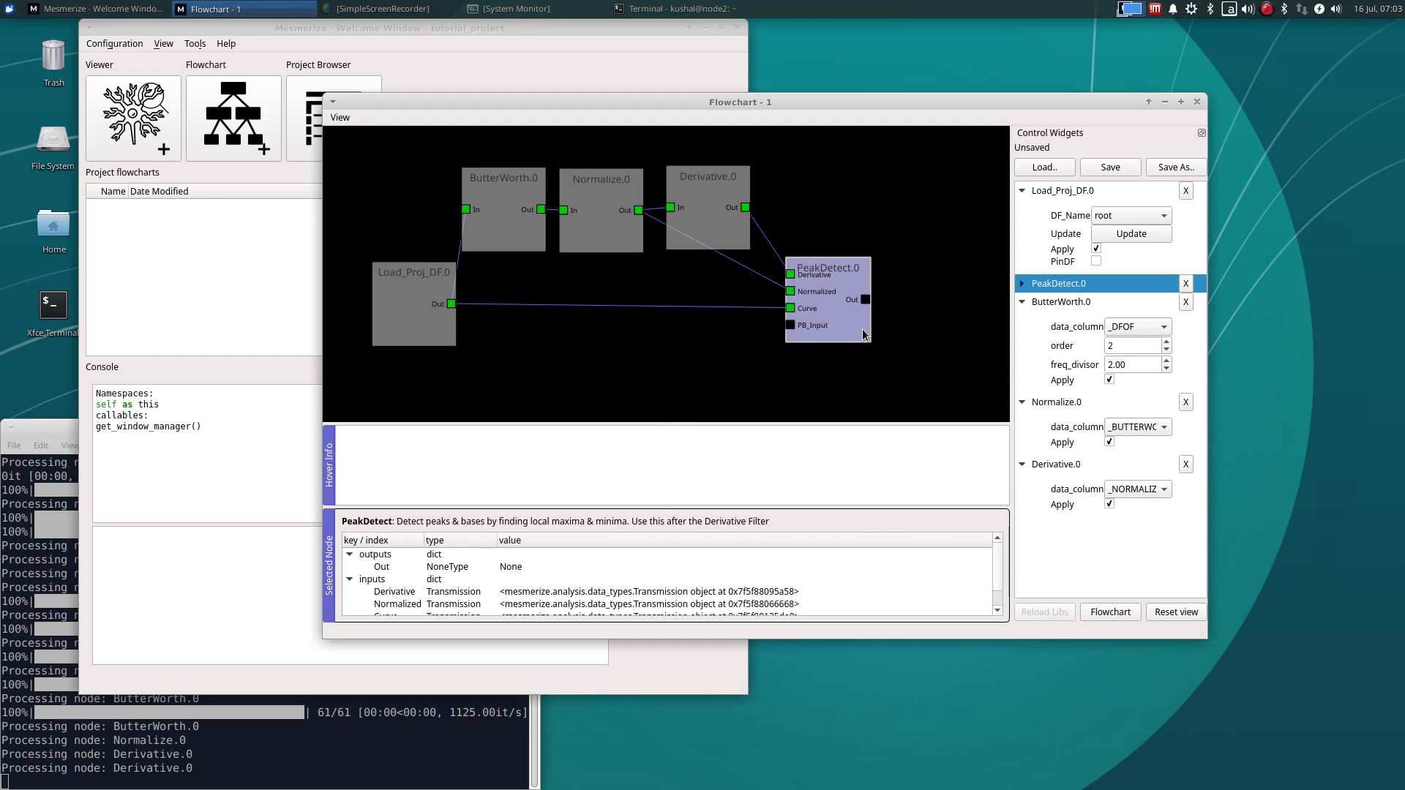
Expand PeakDetect.0's controls showing _DFOF, Fictional_Bases and zero thresholds
{"action": "left_click", "coordinate": [1023, 283]}
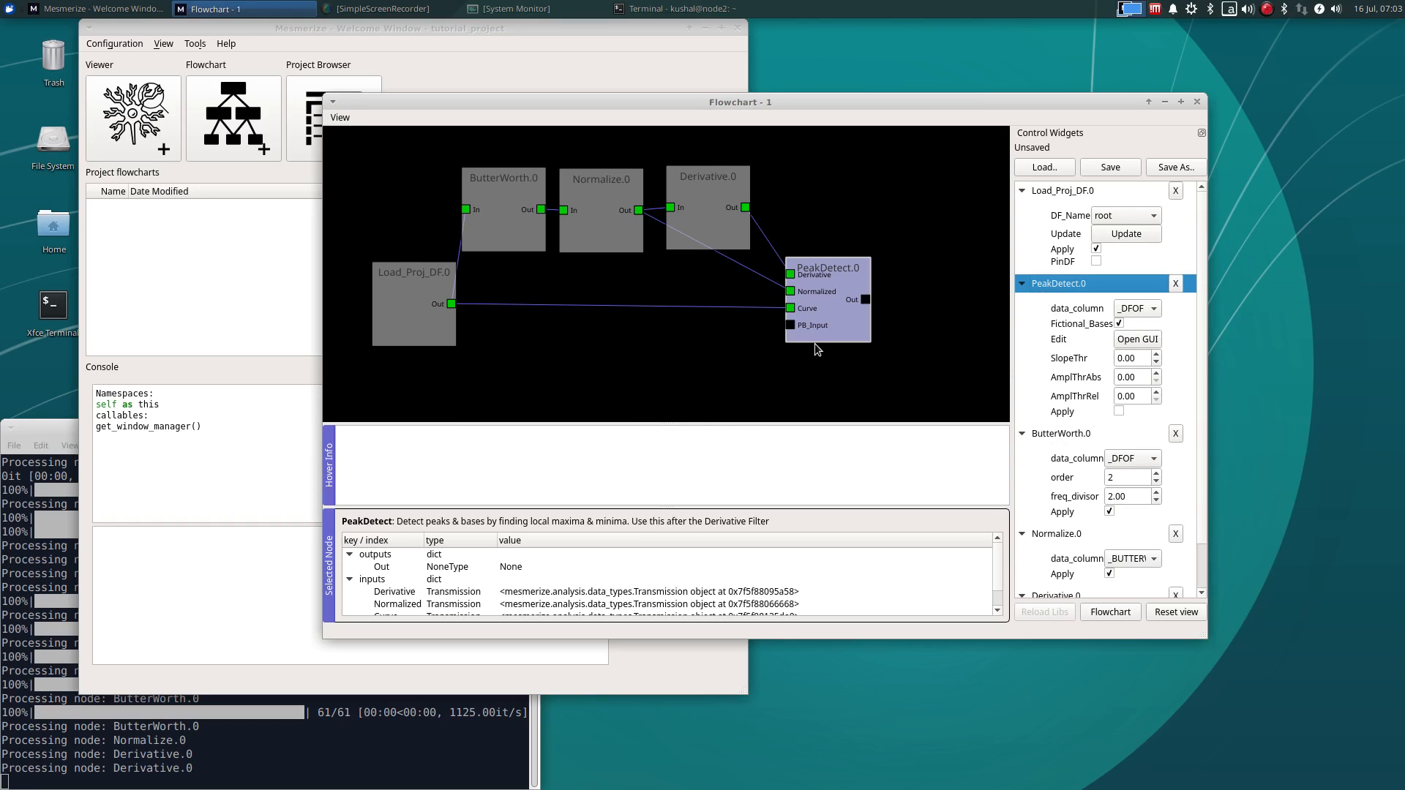
{"action": "mouse_move", "coordinate": [791, 307]}
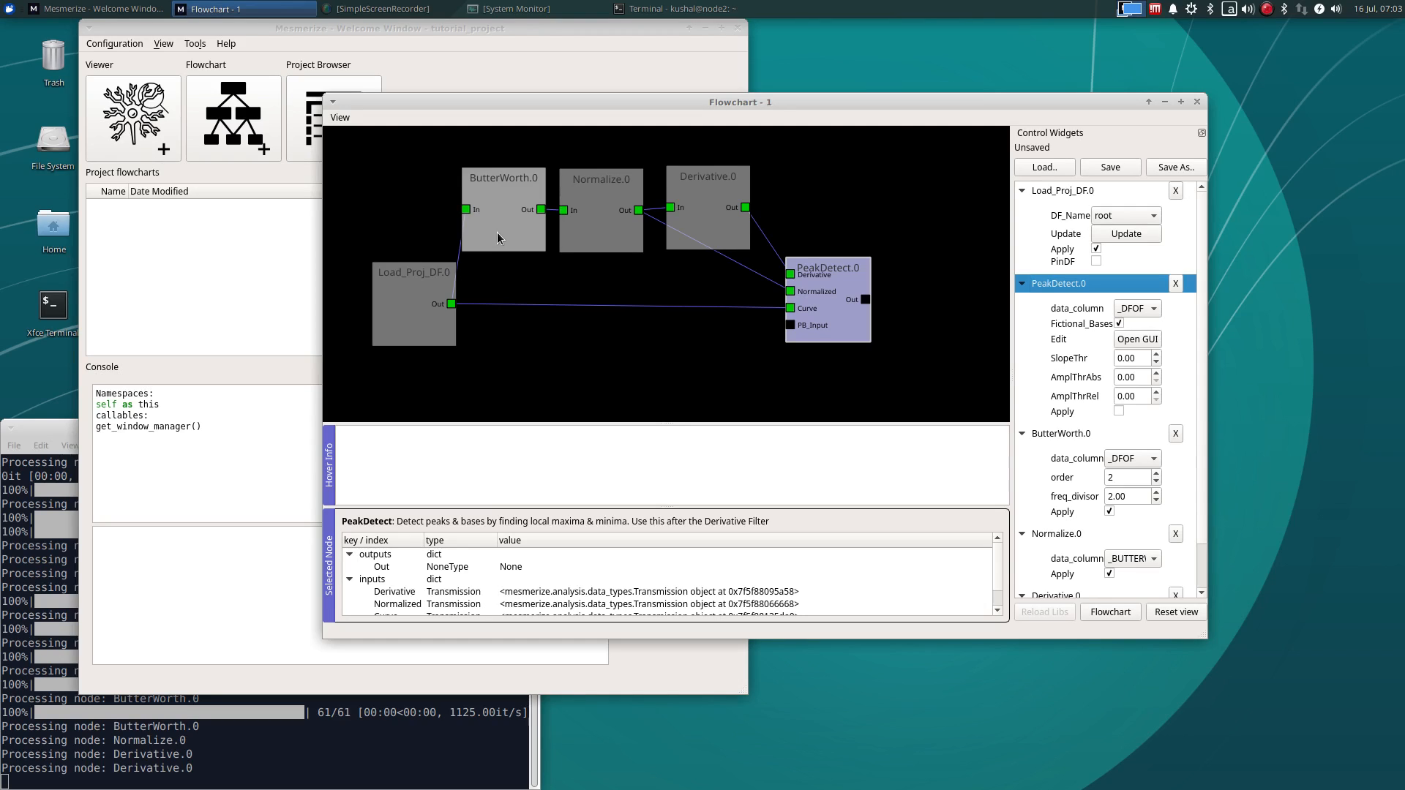
{"action": "mouse_move", "coordinate": [494, 247]}
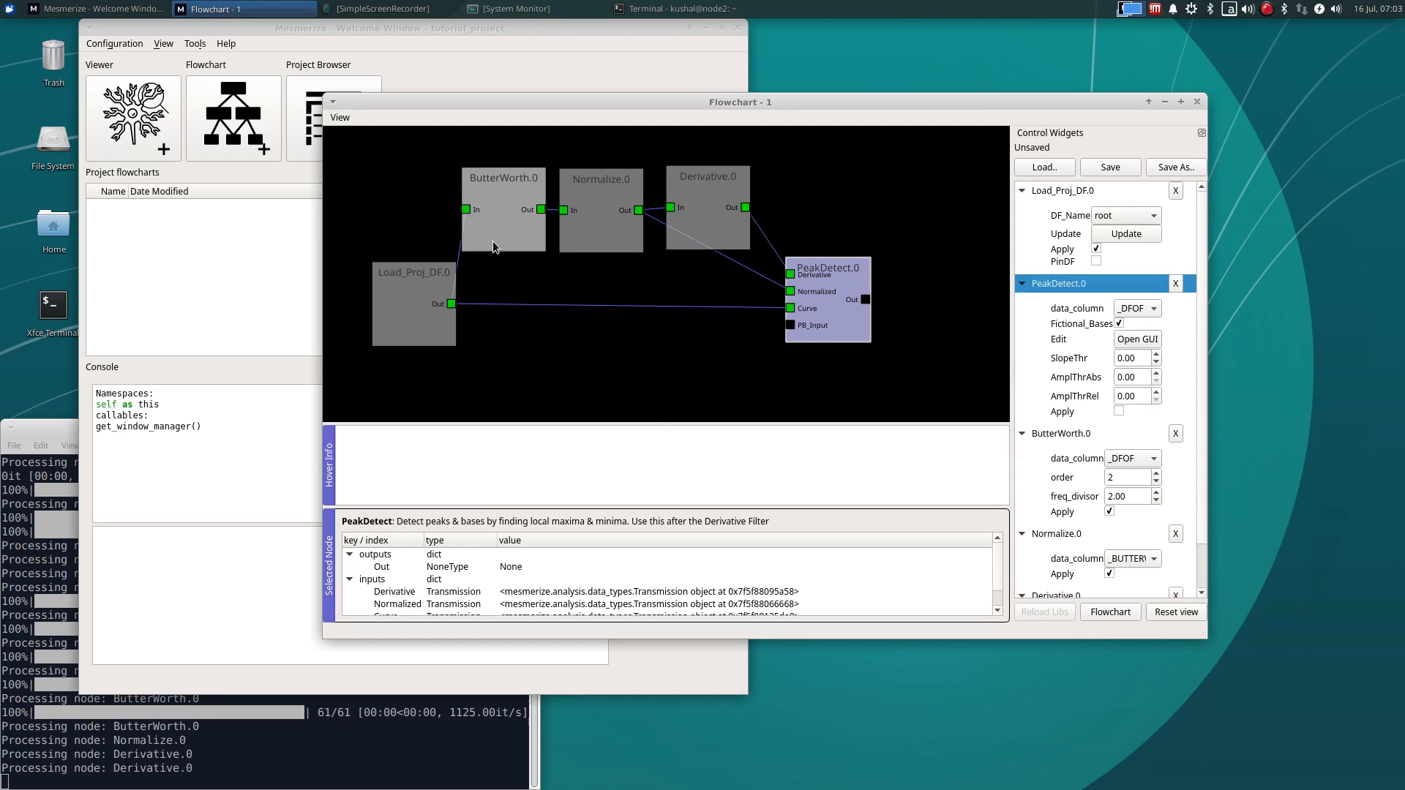
{"action": "mouse_move", "coordinate": [514, 238]}
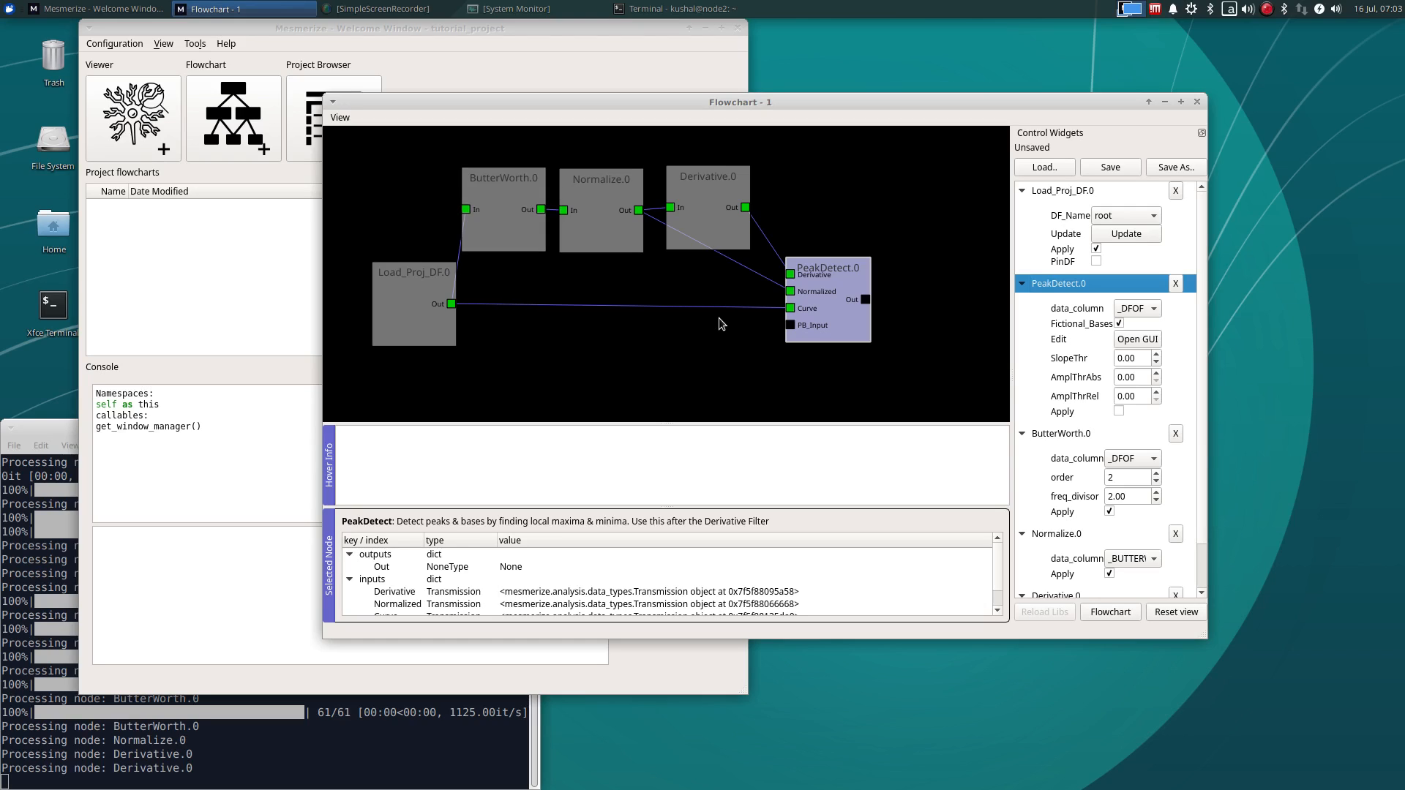
{"action": "mouse_move", "coordinate": [796, 346]}
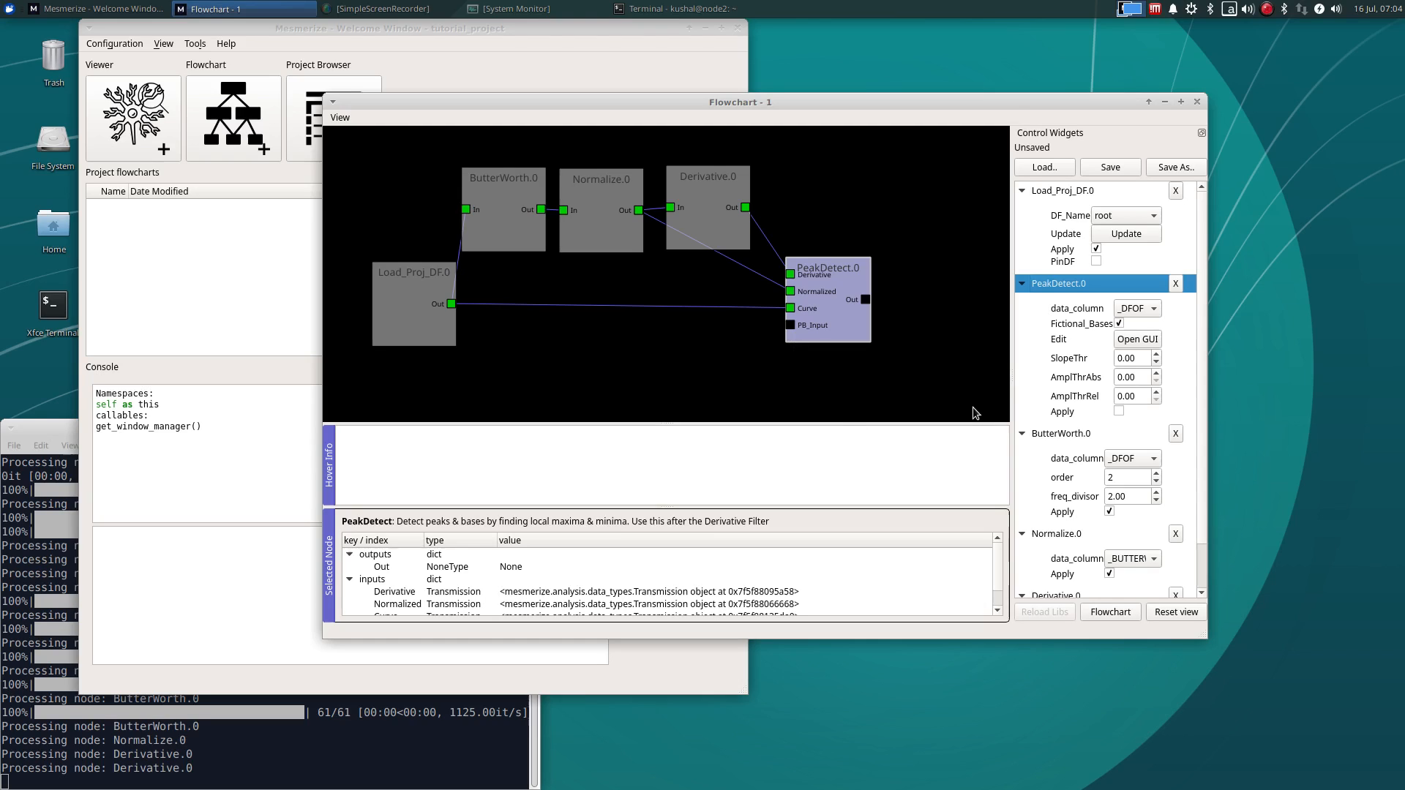
{"action": "mouse_move", "coordinate": [866, 347]}
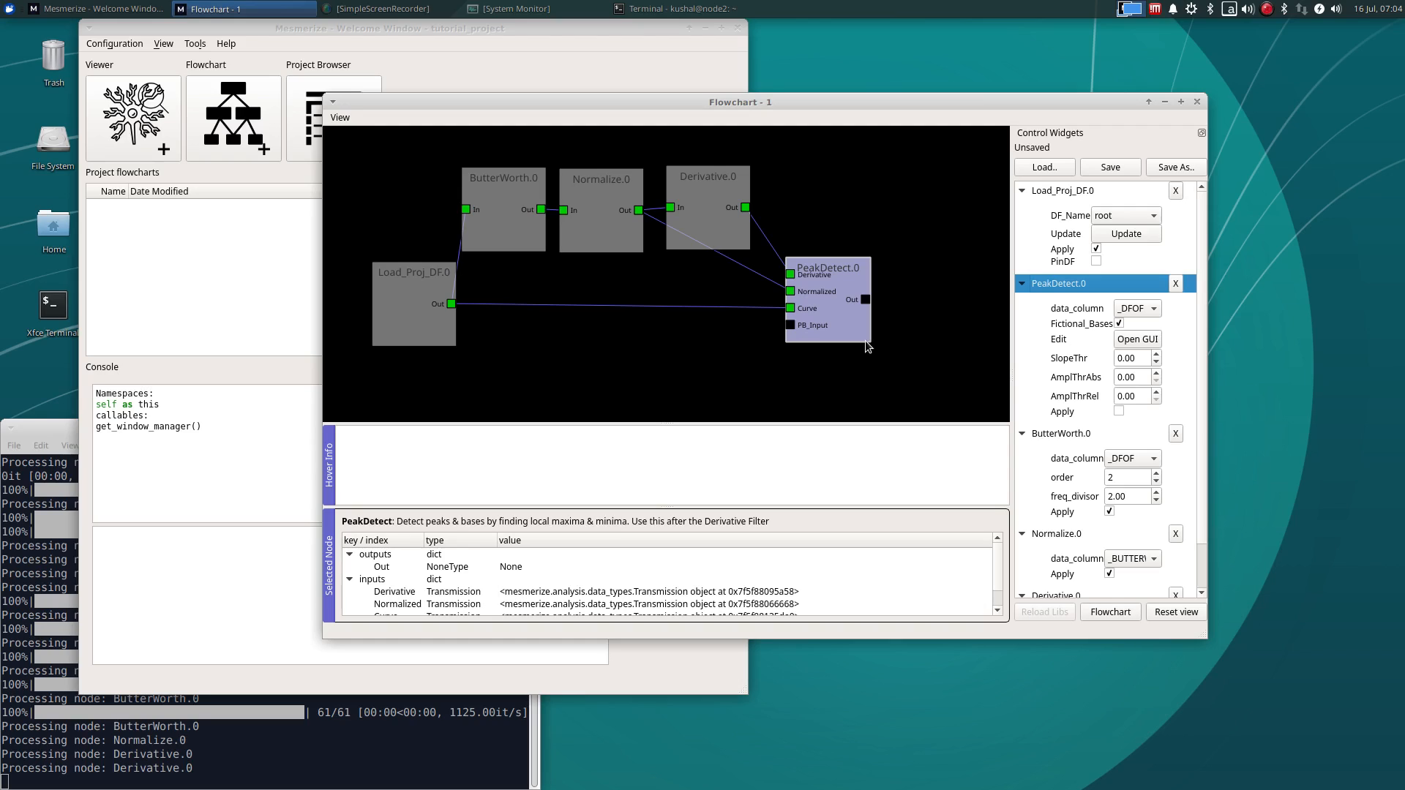
{"action": "mouse_move", "coordinate": [915, 348]}
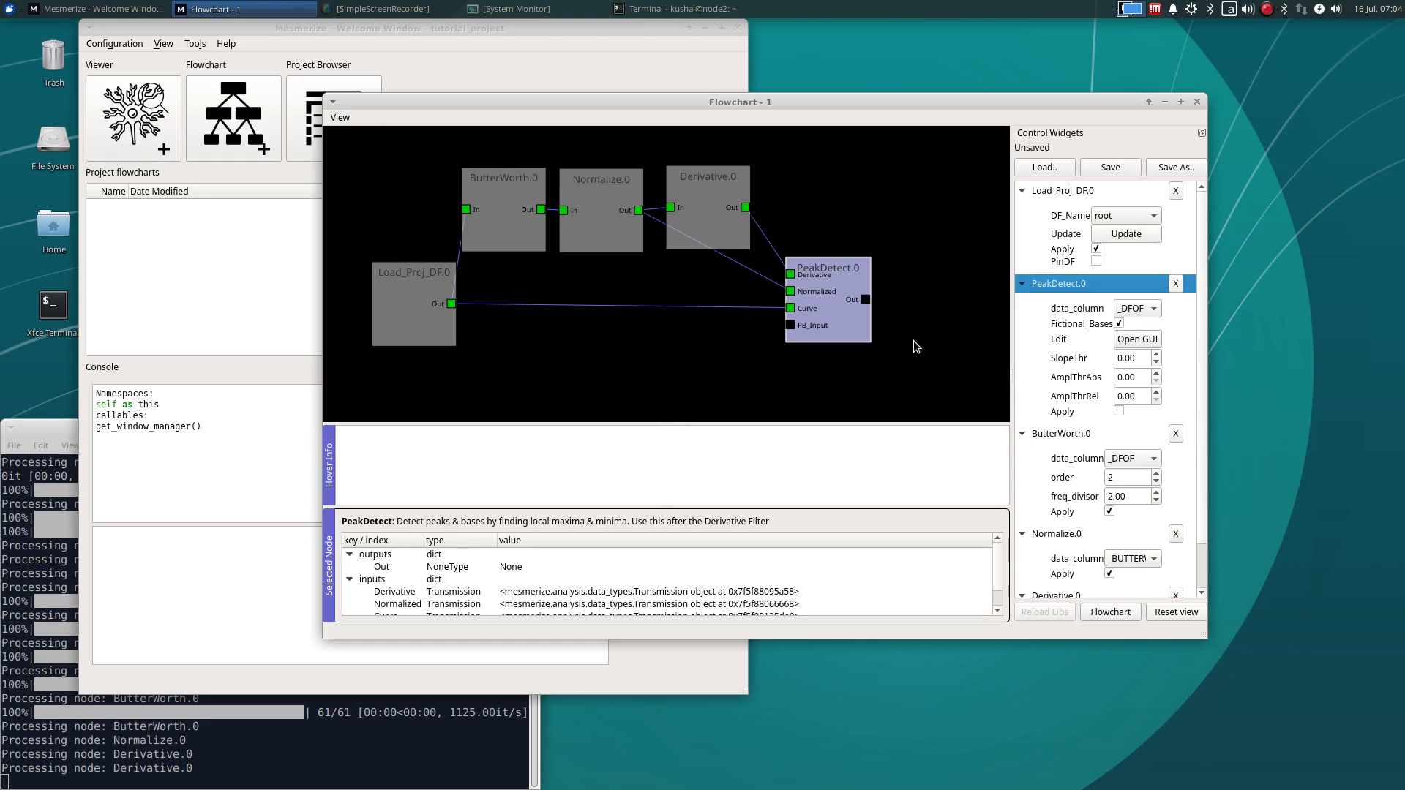
{"action": "mouse_move", "coordinate": [910, 352]}
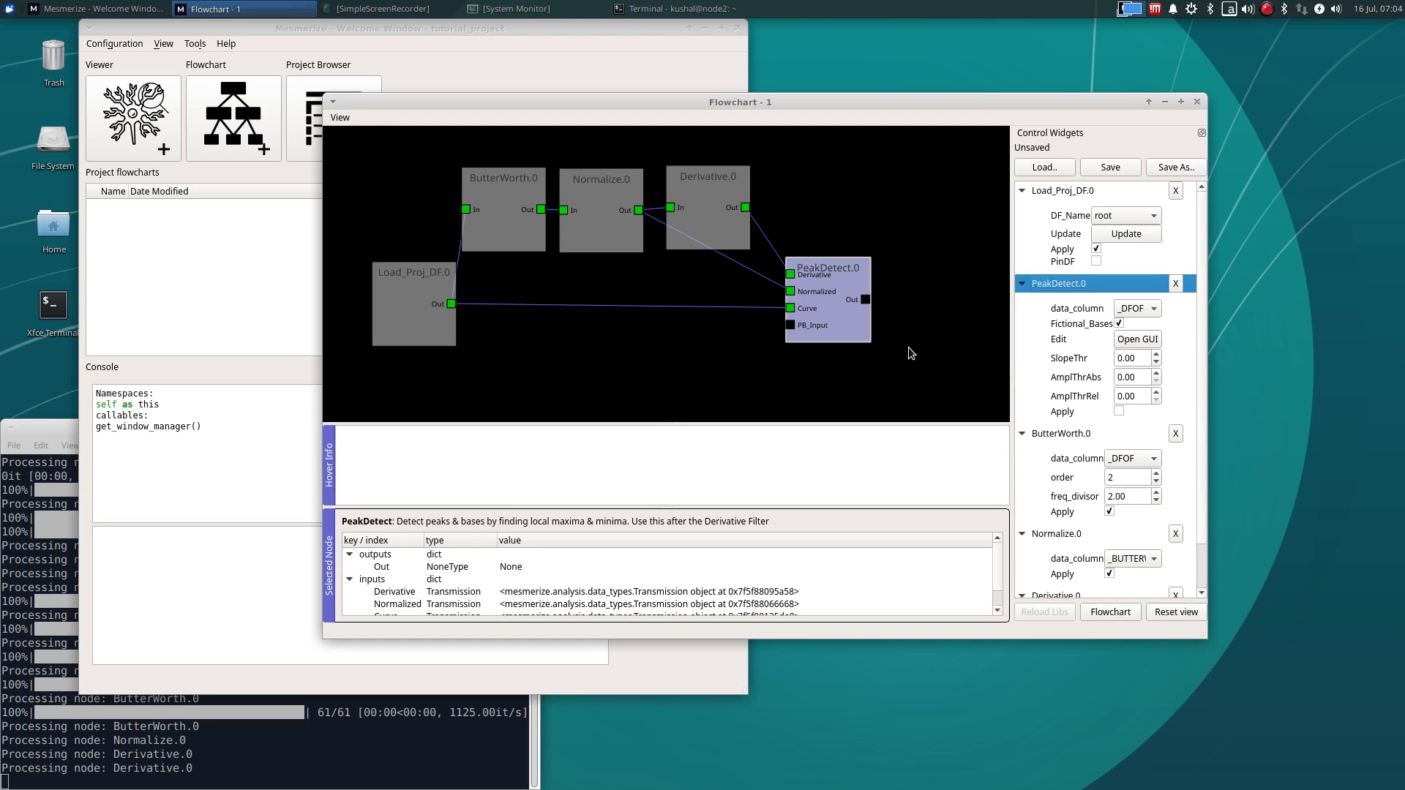
{"action": "mouse_move", "coordinate": [484, 236]}
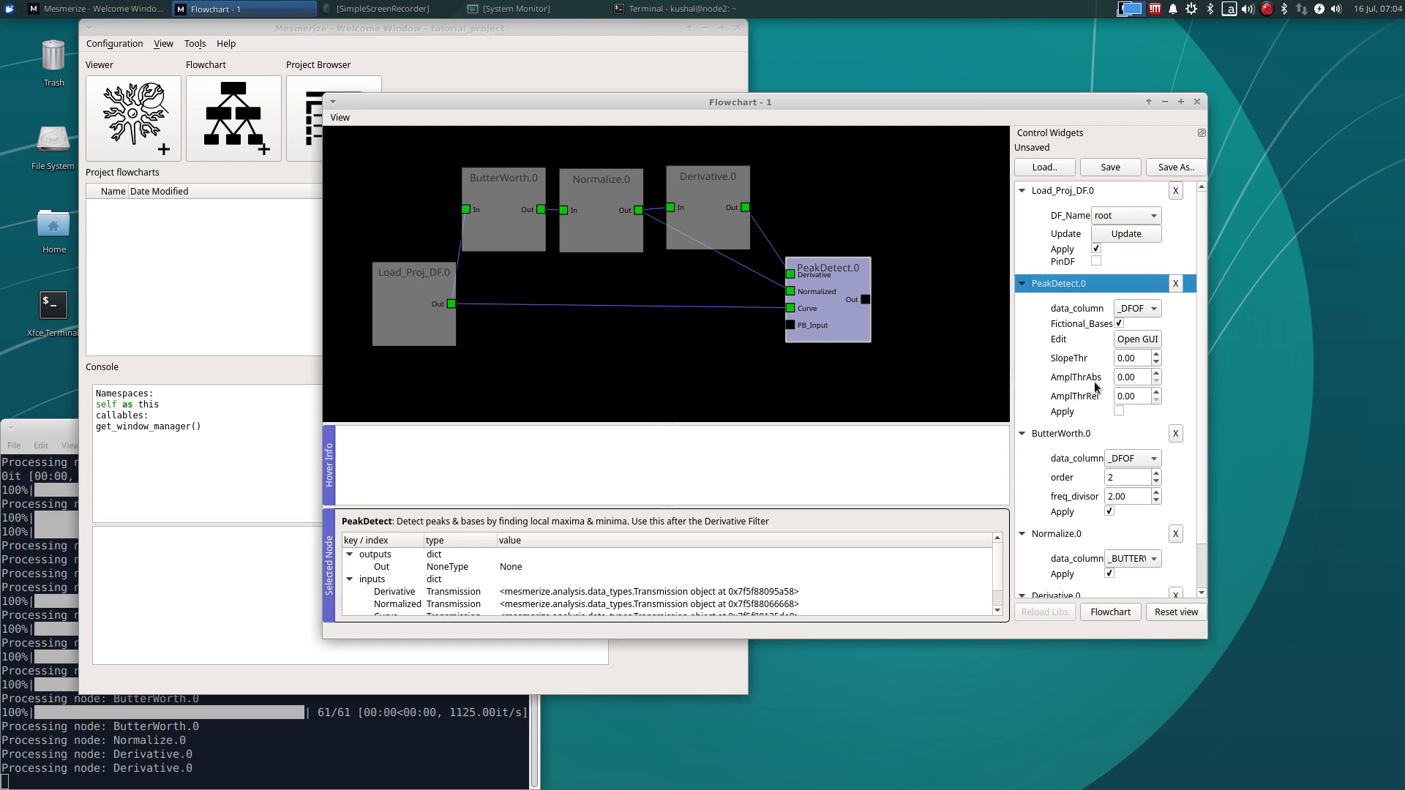
{"action": "mouse_move", "coordinate": [1145, 394]}
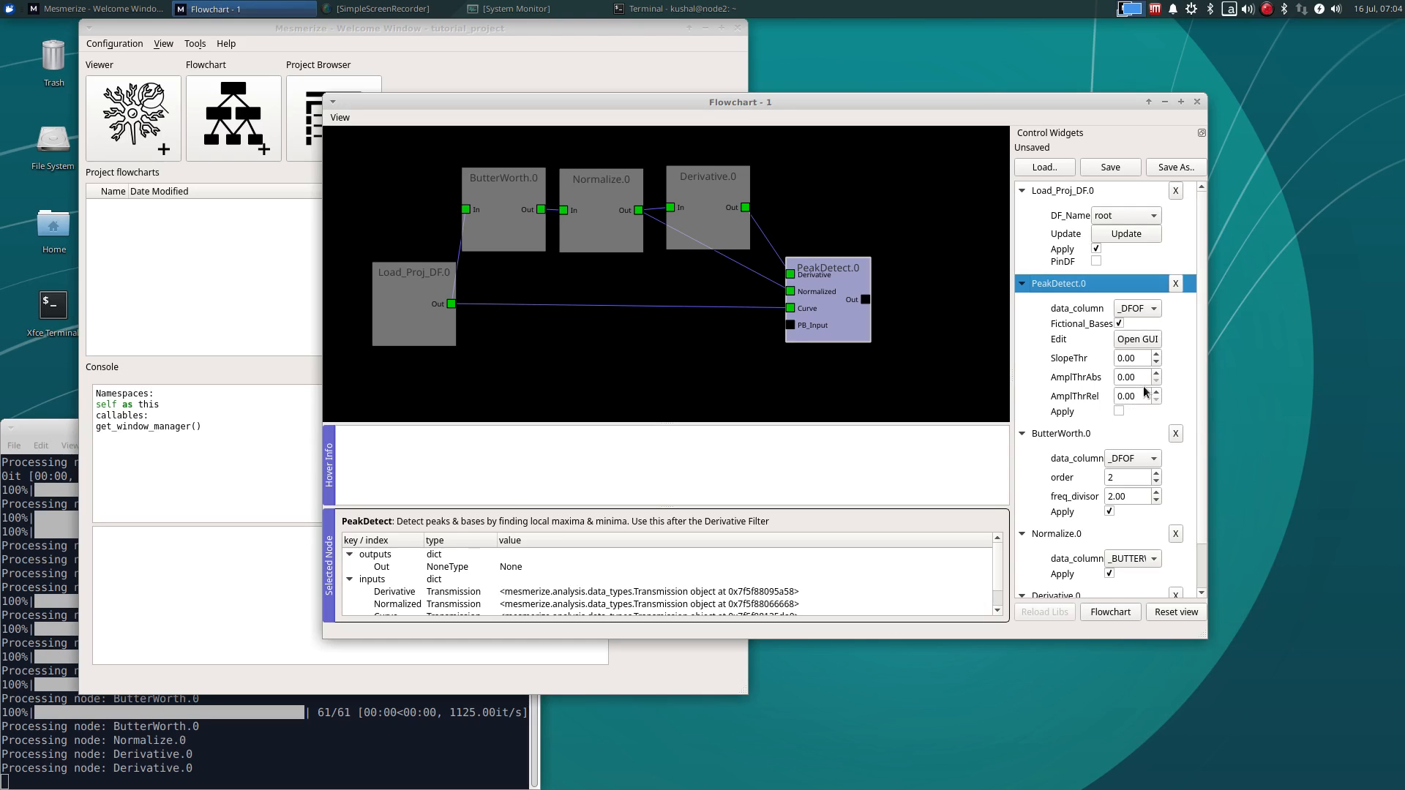
{"action": "mouse_move", "coordinate": [1095, 384]}
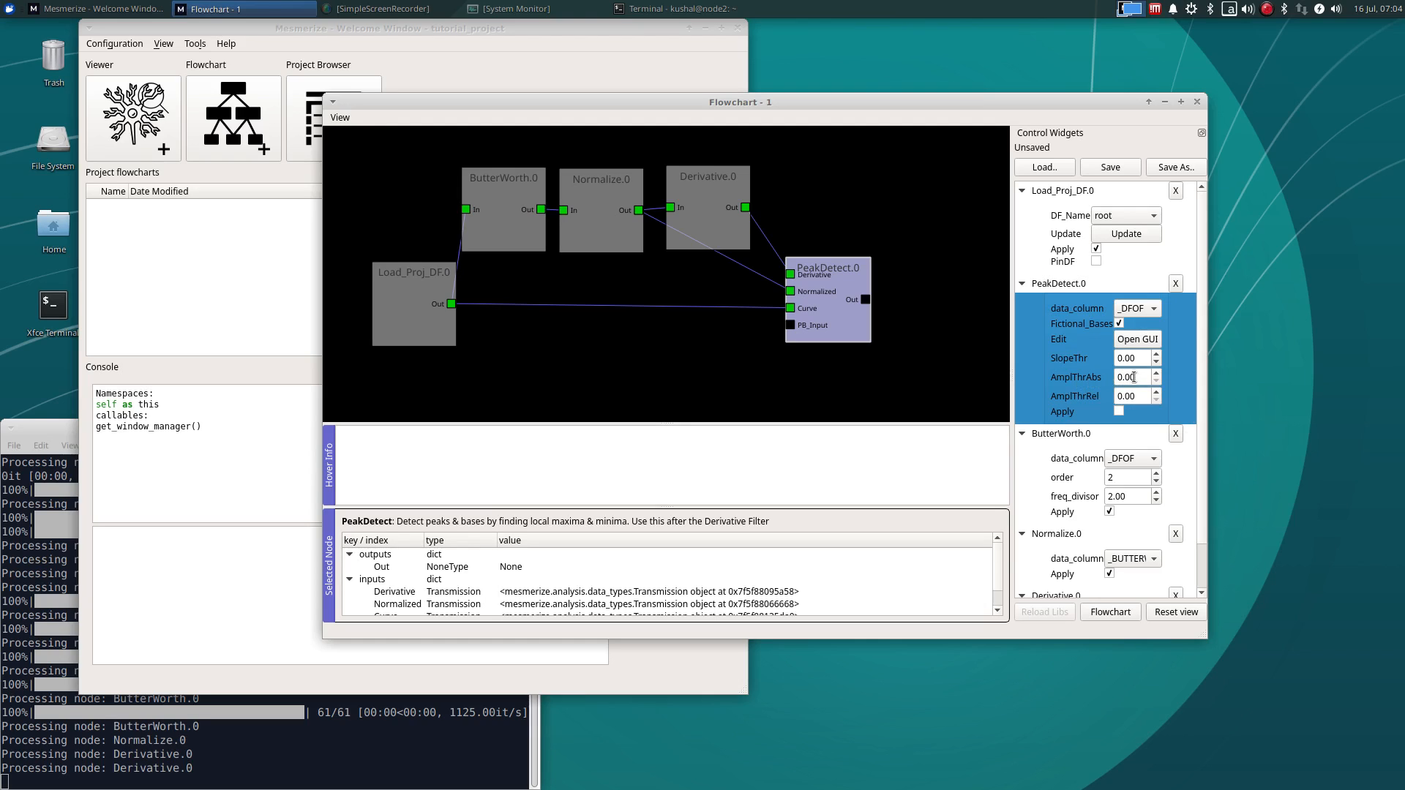
Select PeakDetect's absolute amplitude threshold value (0.00) for replacement
{"action": "triple_click", "coordinate": [1129, 376]}
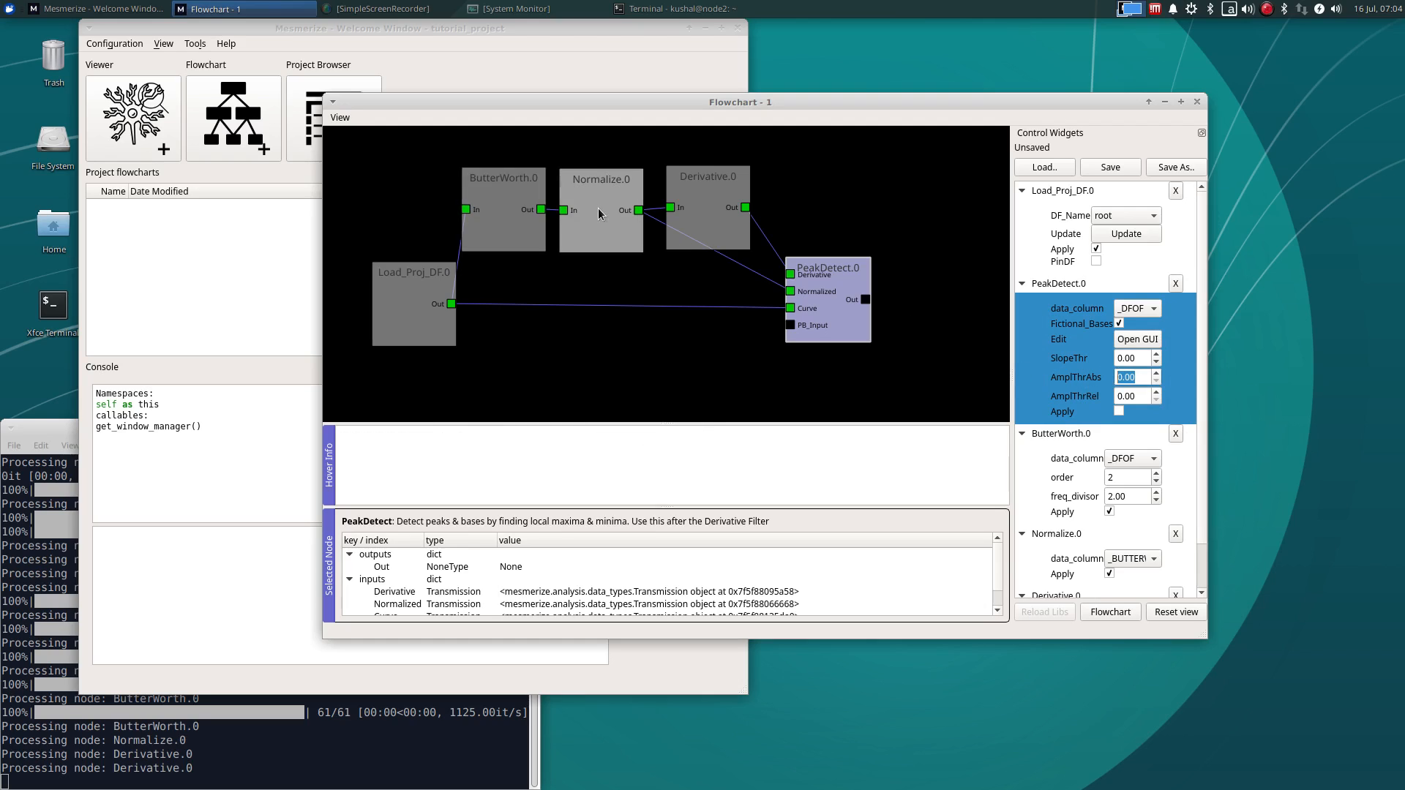
{"action": "mouse_move", "coordinate": [648, 236]}
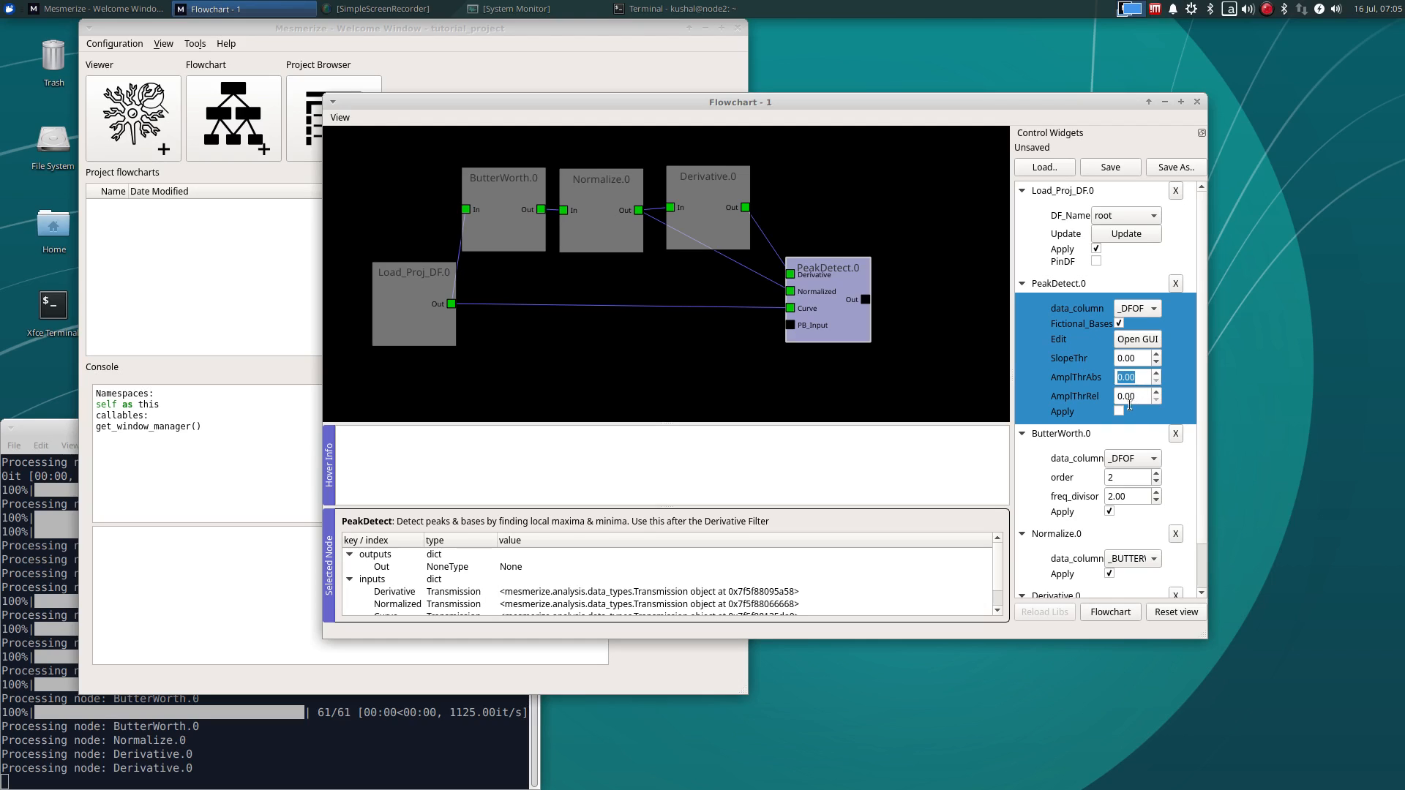
{"action": "mouse_move", "coordinate": [1122, 420]}
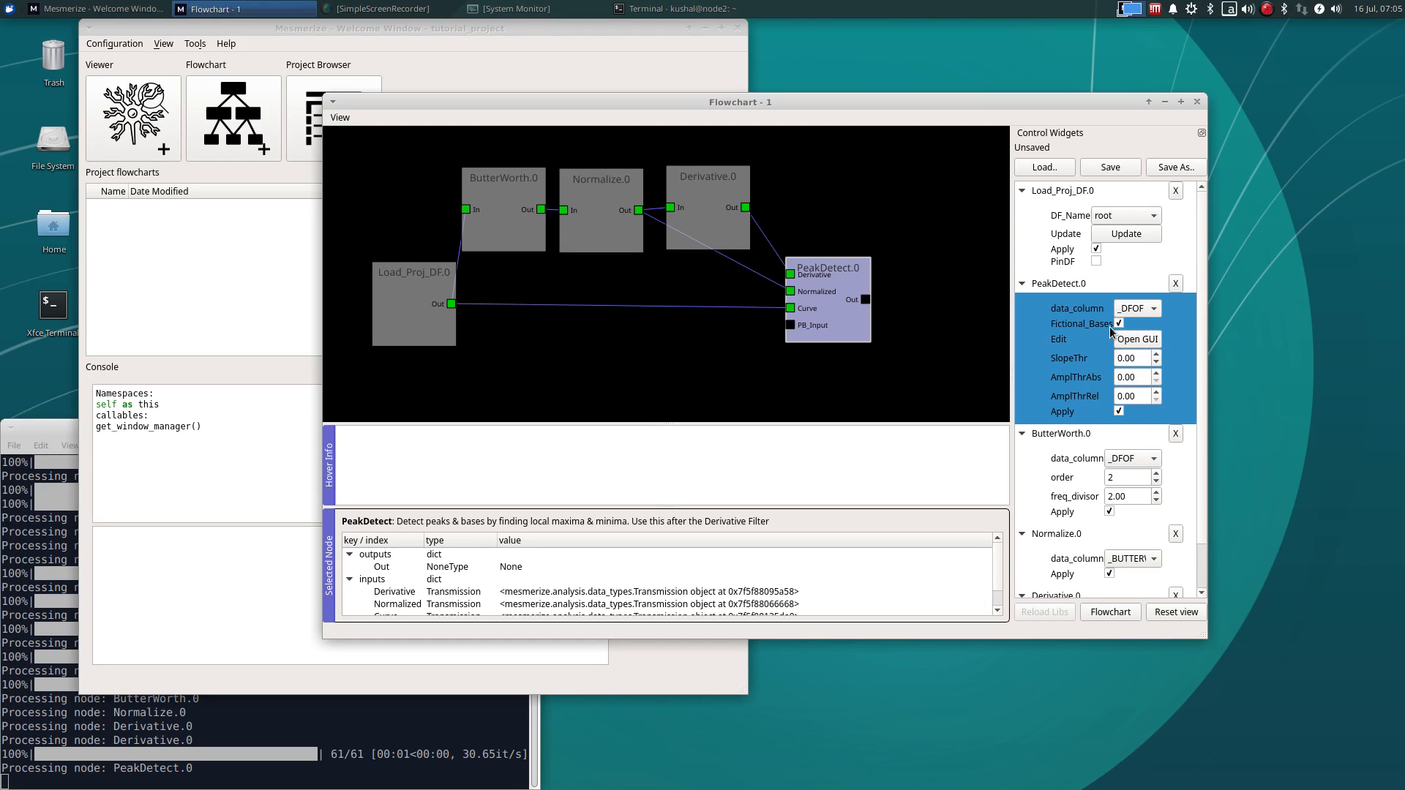
{"action": "mouse_move", "coordinate": [1119, 329]}
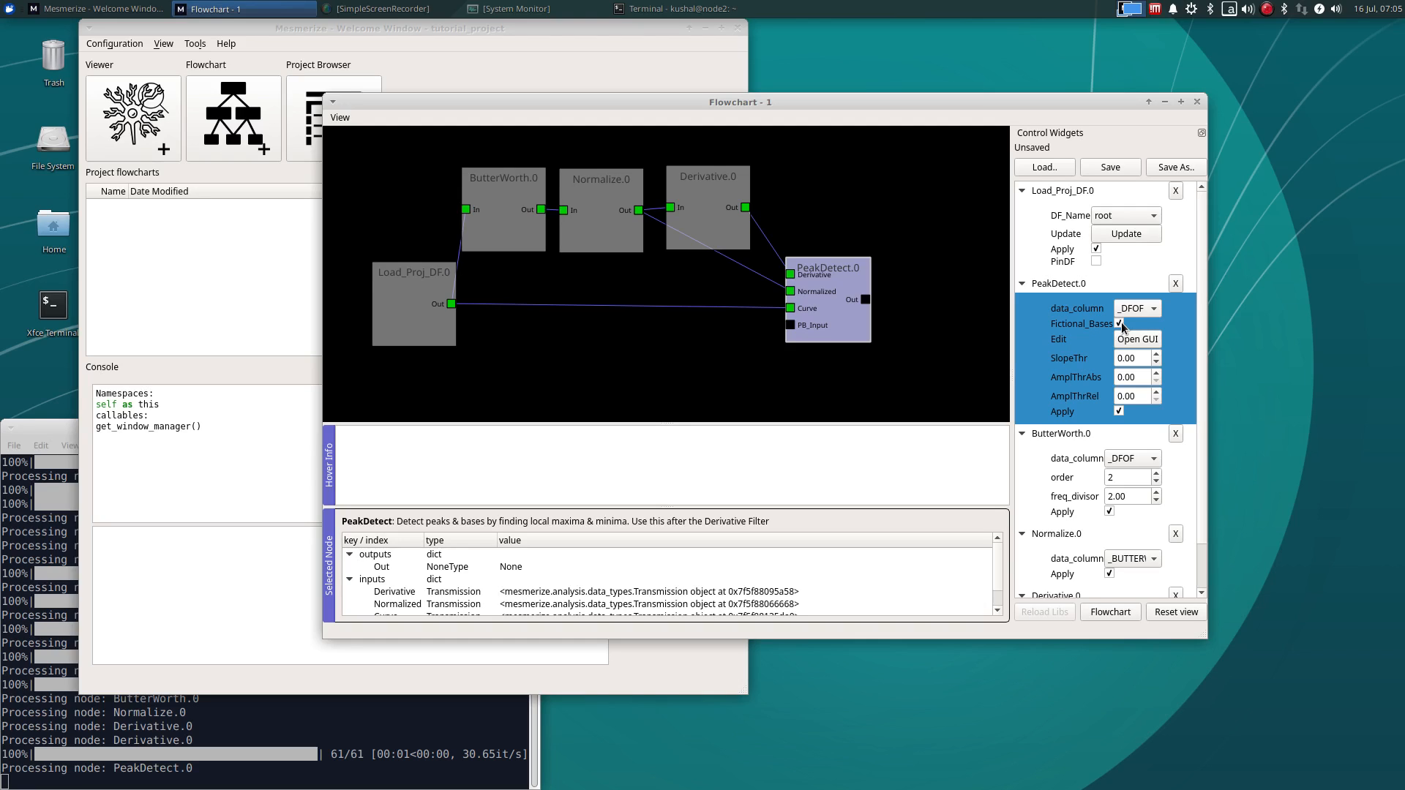
{"action": "mouse_move", "coordinate": [1111, 335]}
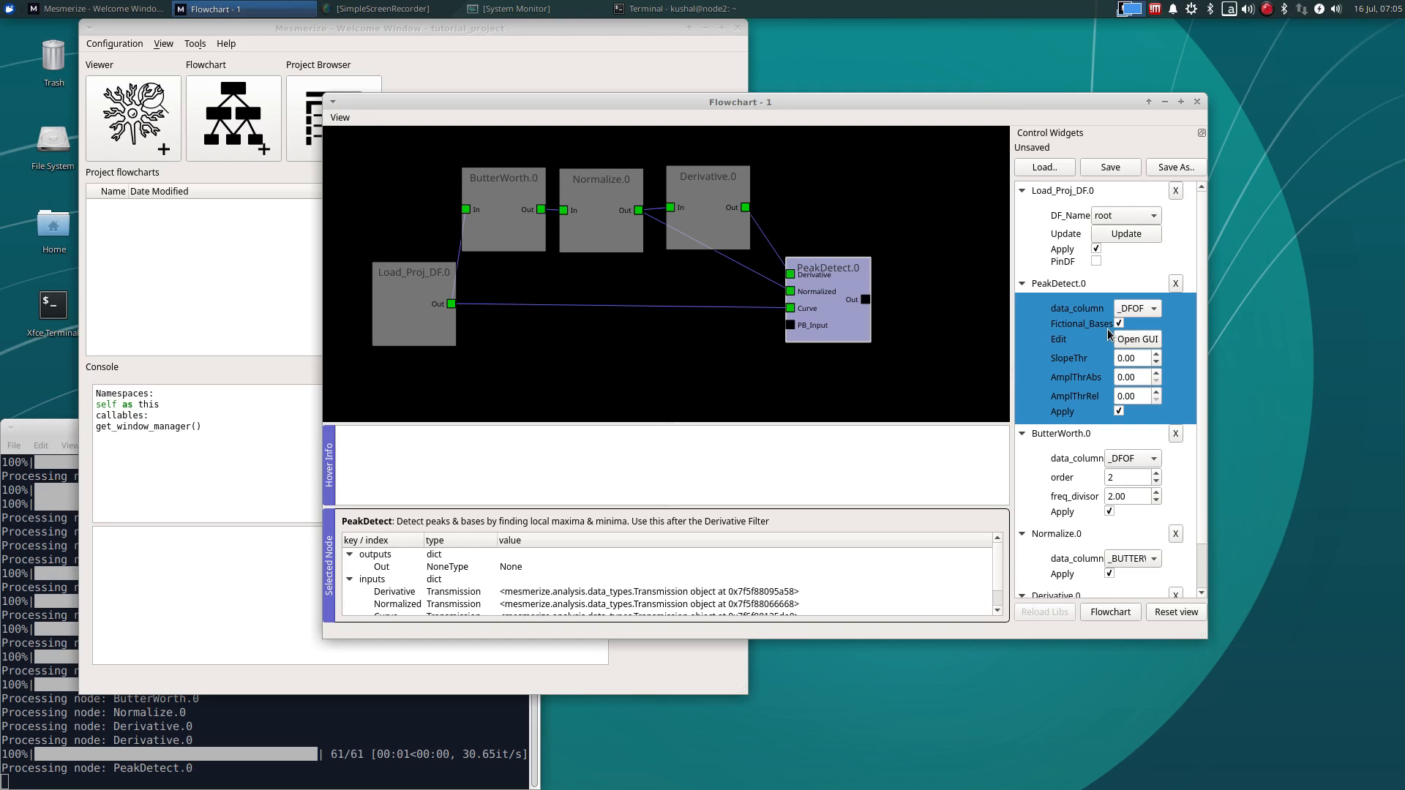
{"action": "mouse_move", "coordinate": [1125, 327]}
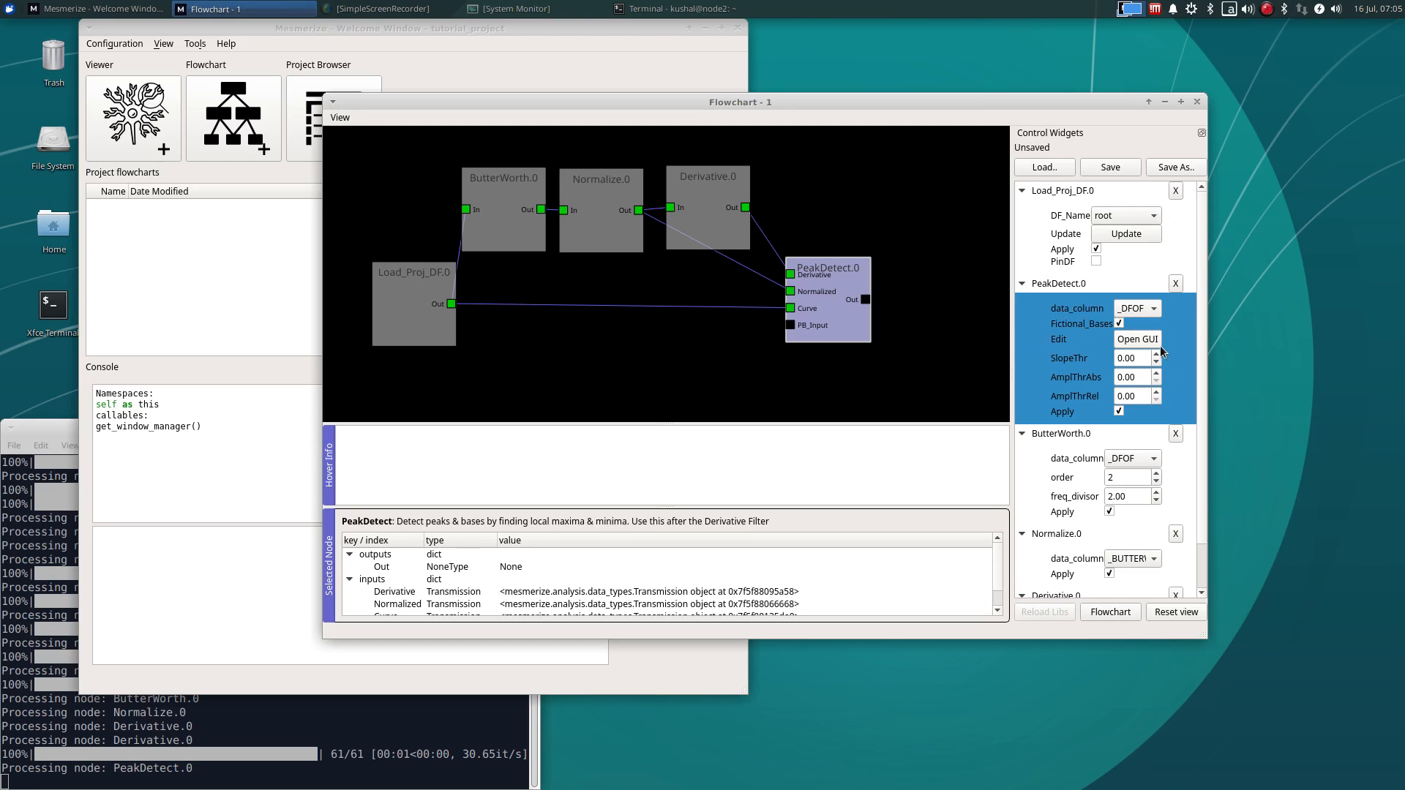
{"action": "mouse_move", "coordinate": [1137, 338]}
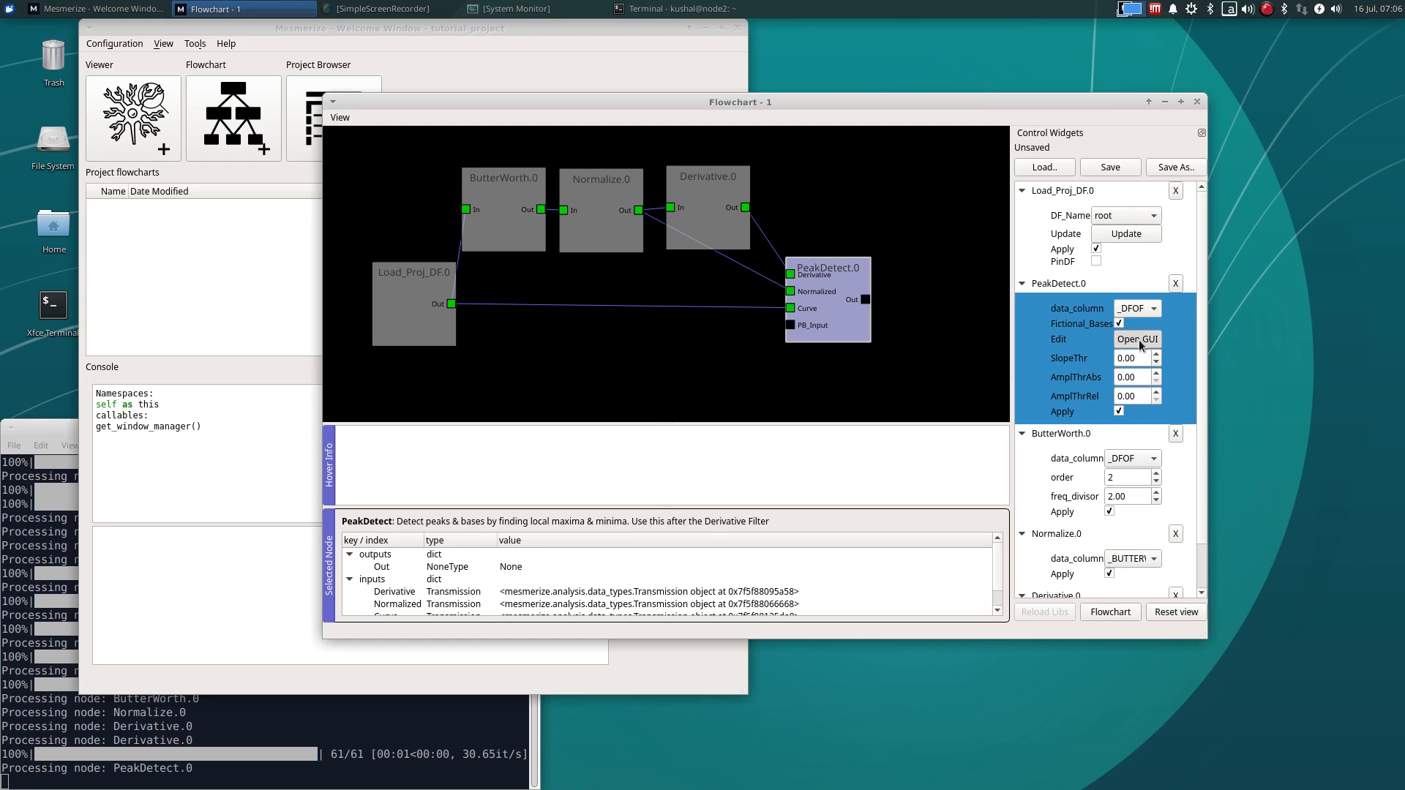
Open the PeakDetect.0 editor and inspect peaks and bases on curves 5, 11, 17 and 22
{"action": "left_click", "coordinate": [1137, 339]}
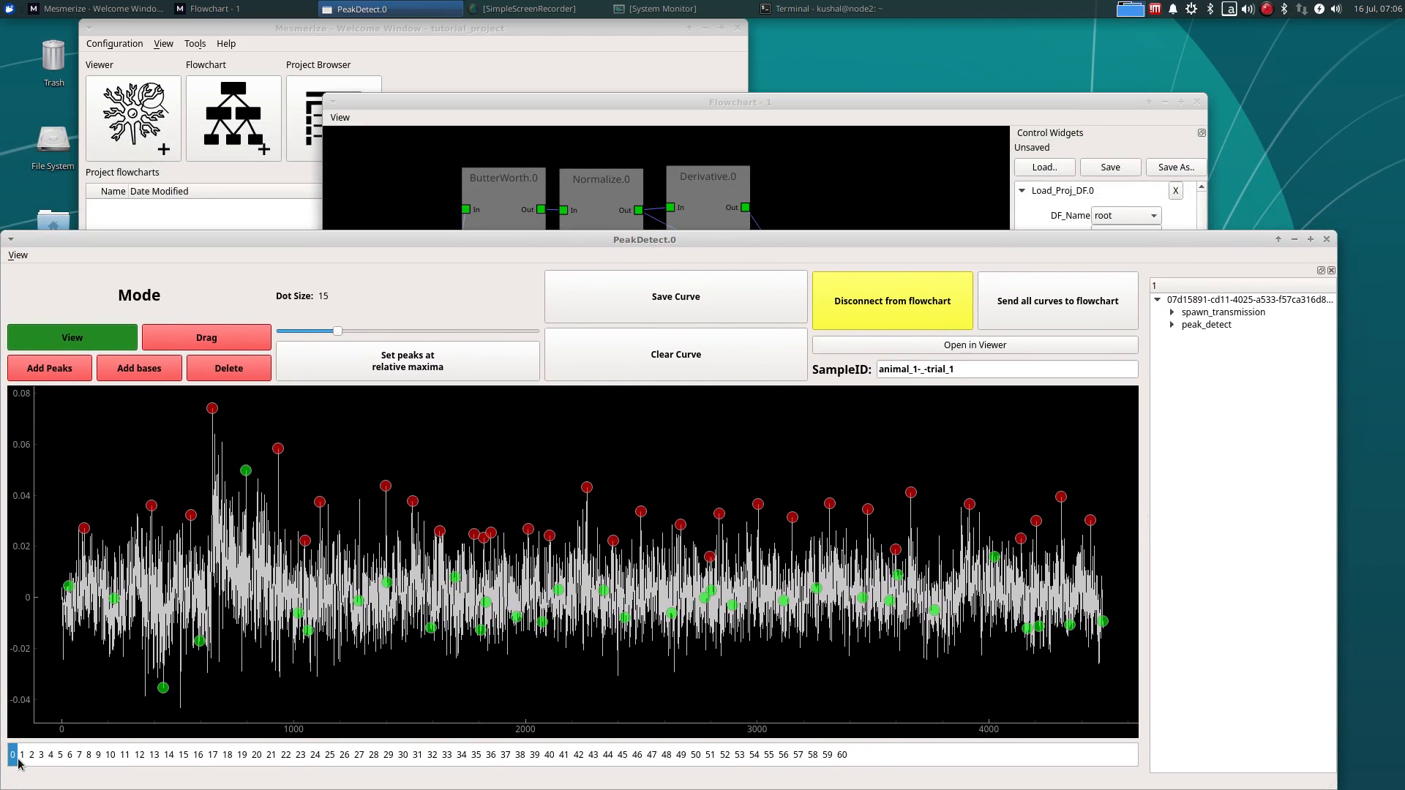
{"action": "left_click", "coordinate": [60, 754]}
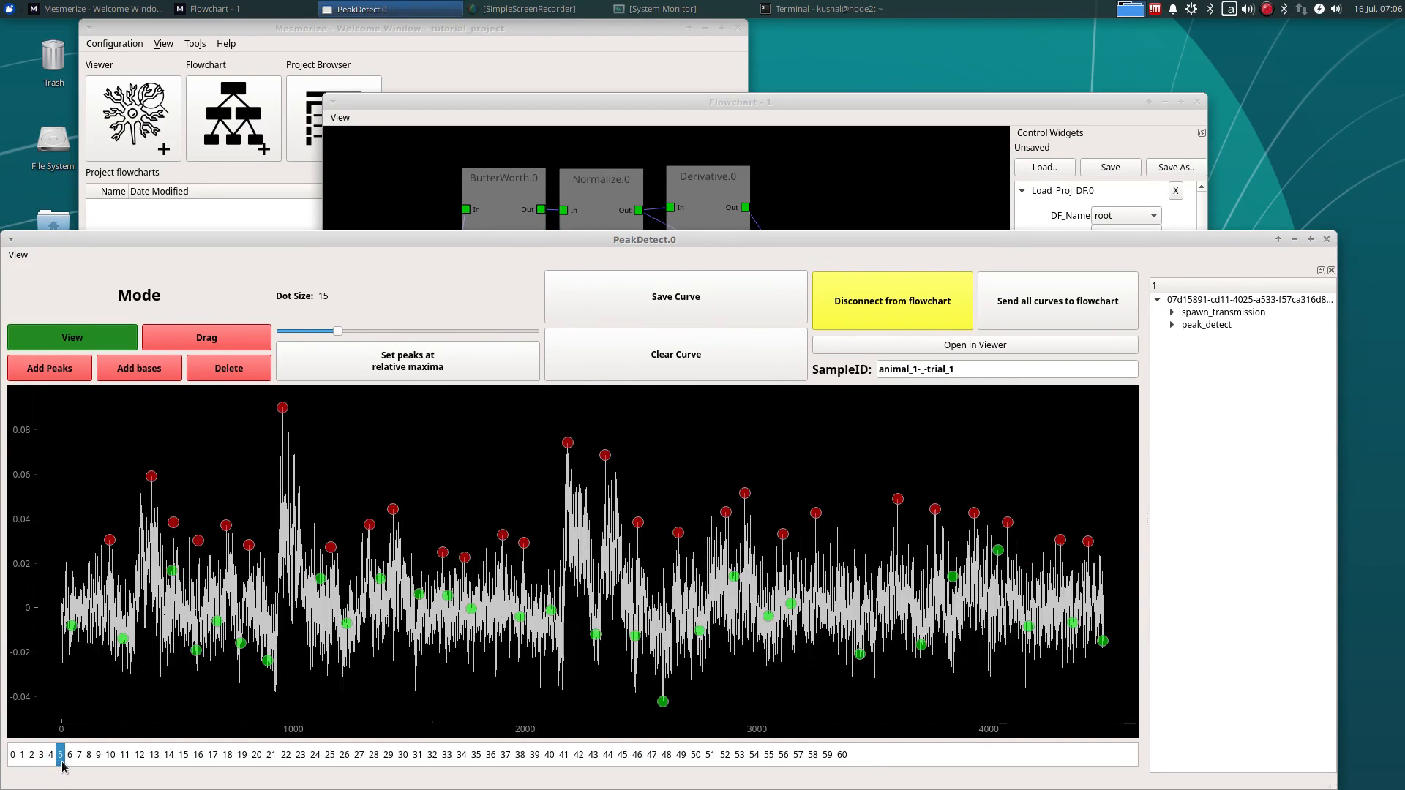
{"action": "left_click", "coordinate": [124, 754]}
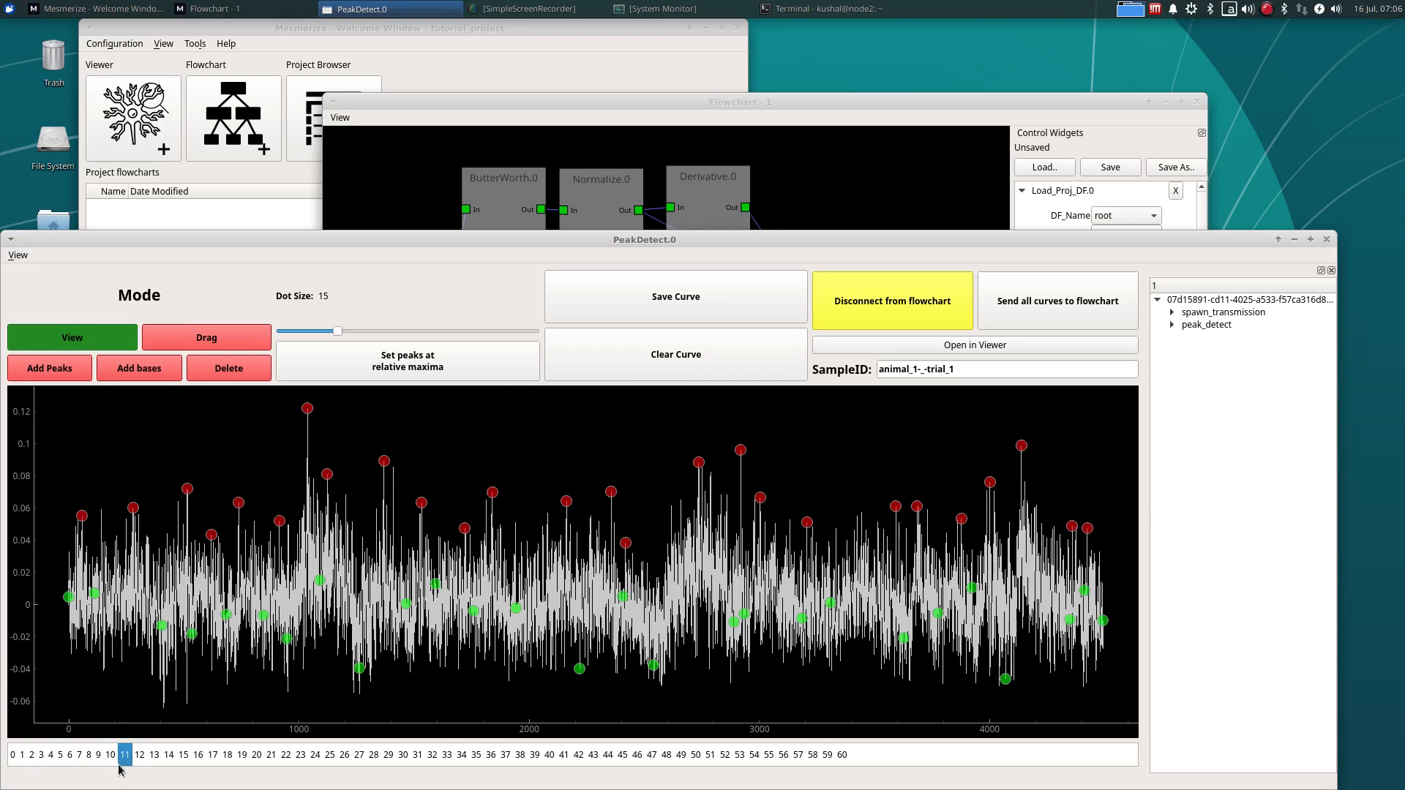
{"action": "left_click", "coordinate": [213, 754]}
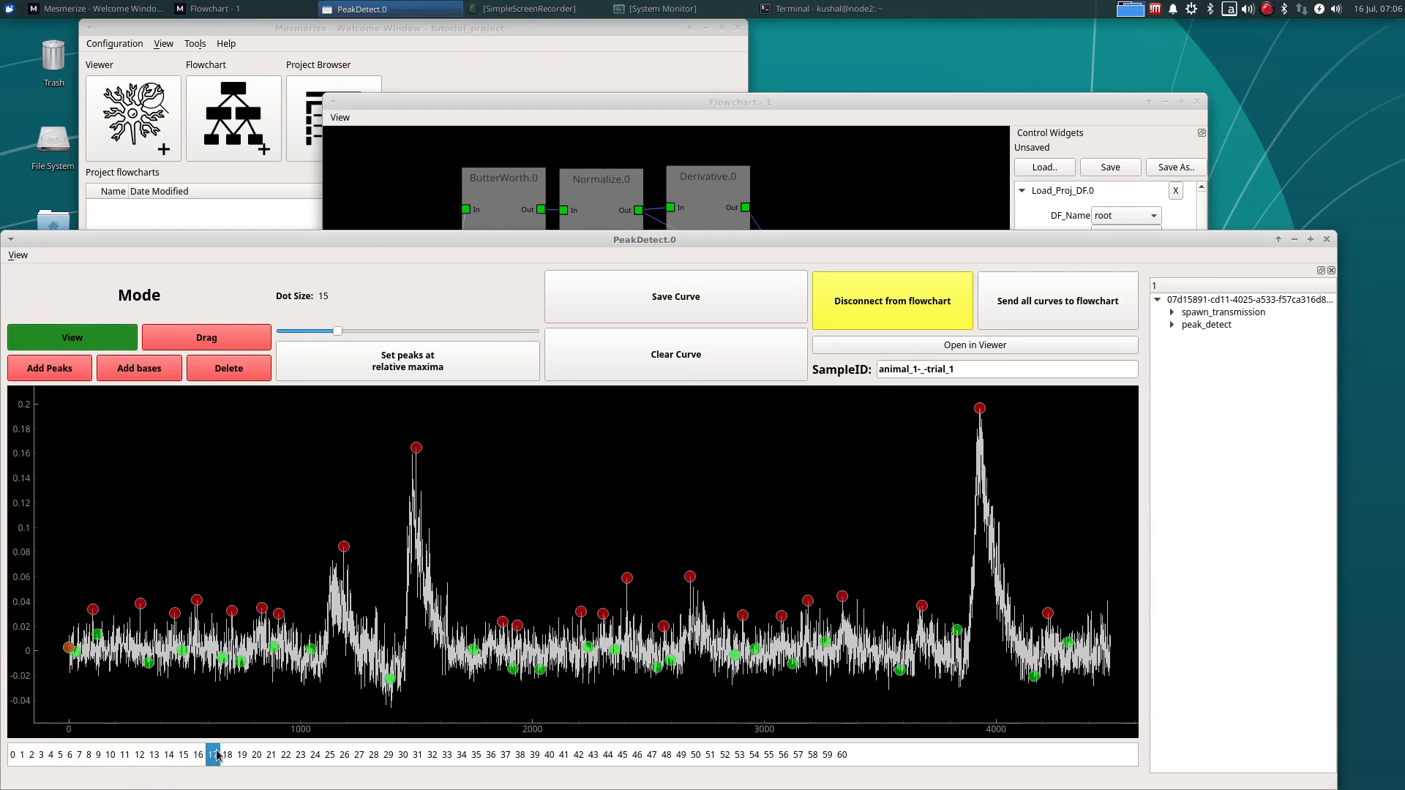
{"action": "left_click", "coordinate": [284, 754]}
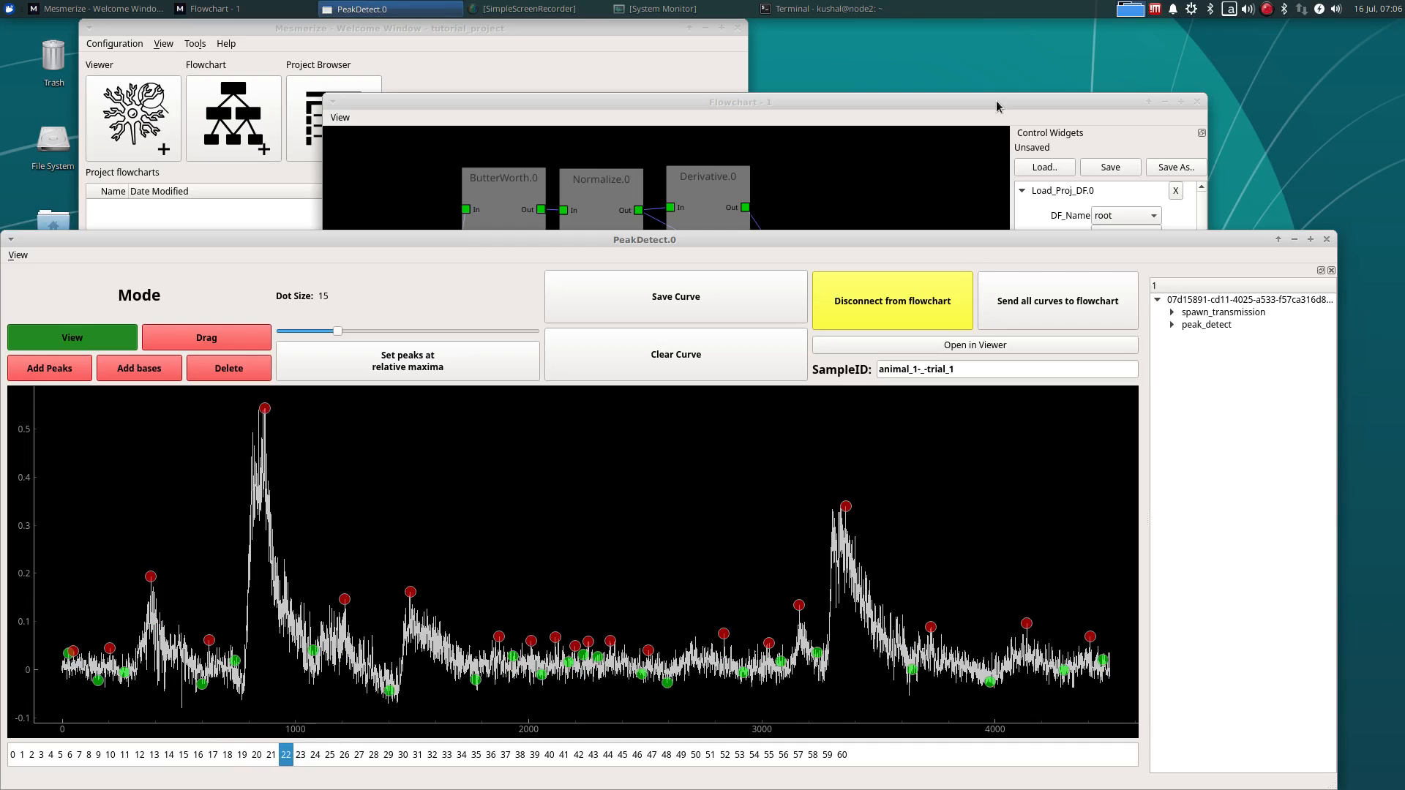
{"action": "left_click", "coordinate": [231, 8]}
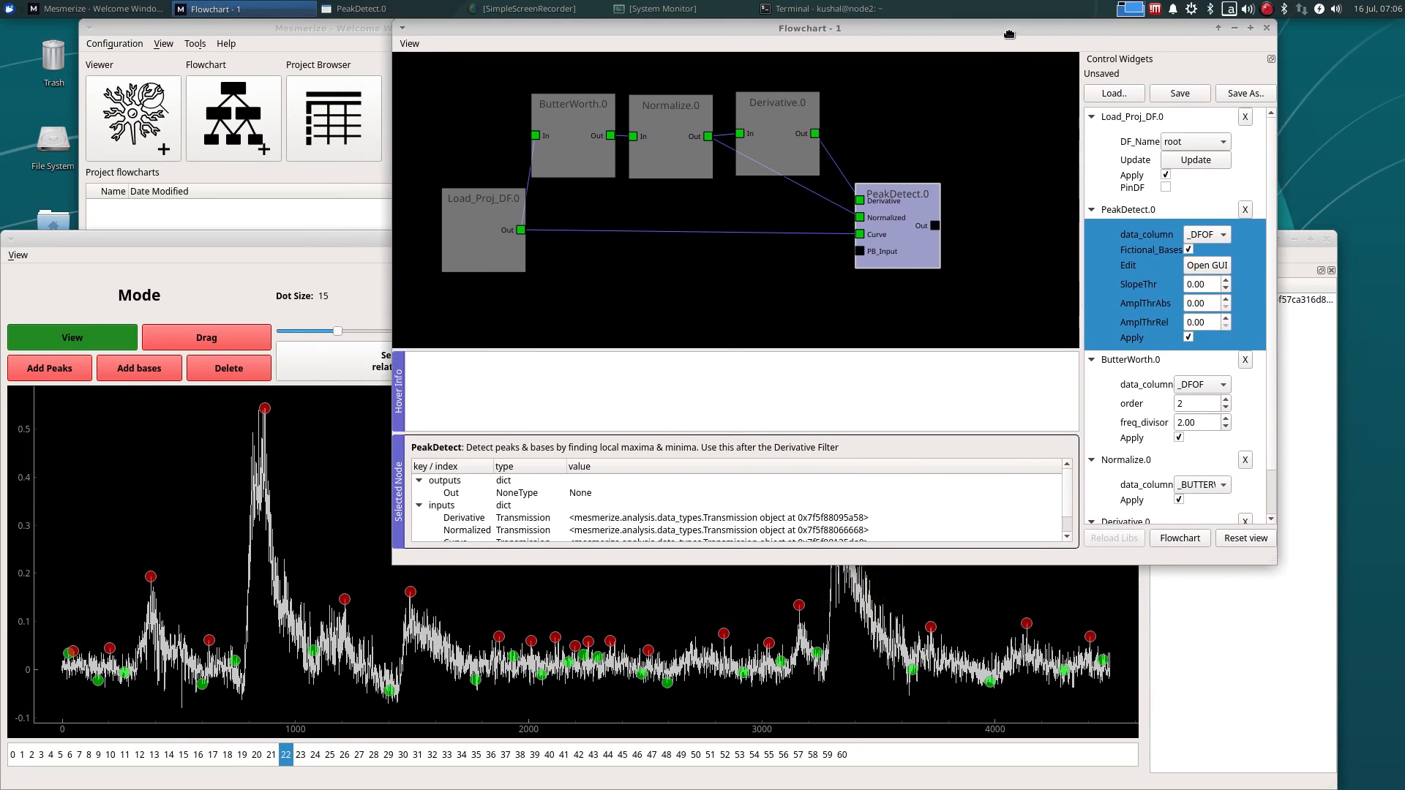
Try a new ButterWorth freq_divisor and inspect curves 7, 20 and 21 in the editor
{"action": "left_click", "coordinate": [573, 140]}
{"action": "type", "text": "8"}
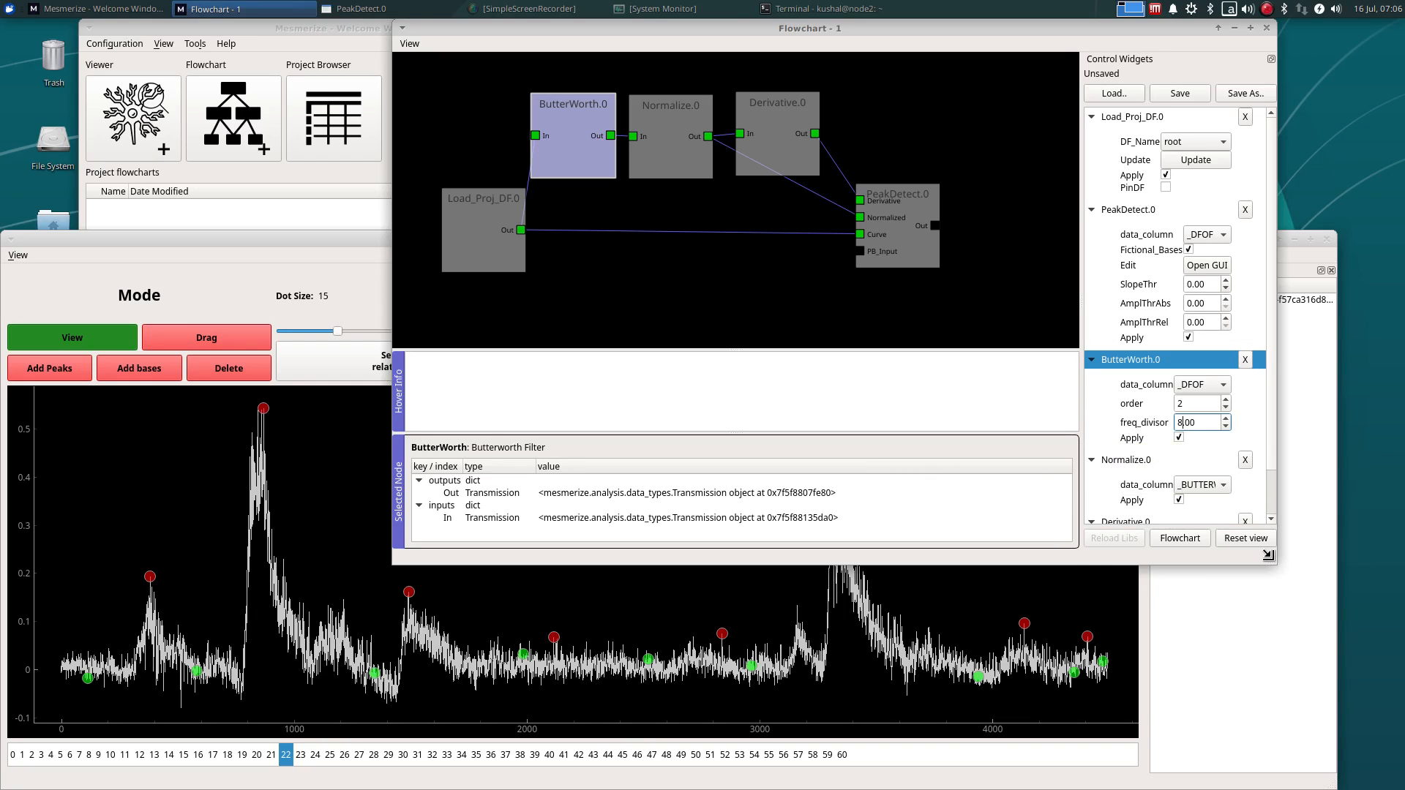
{"action": "left_click", "coordinate": [362, 9]}
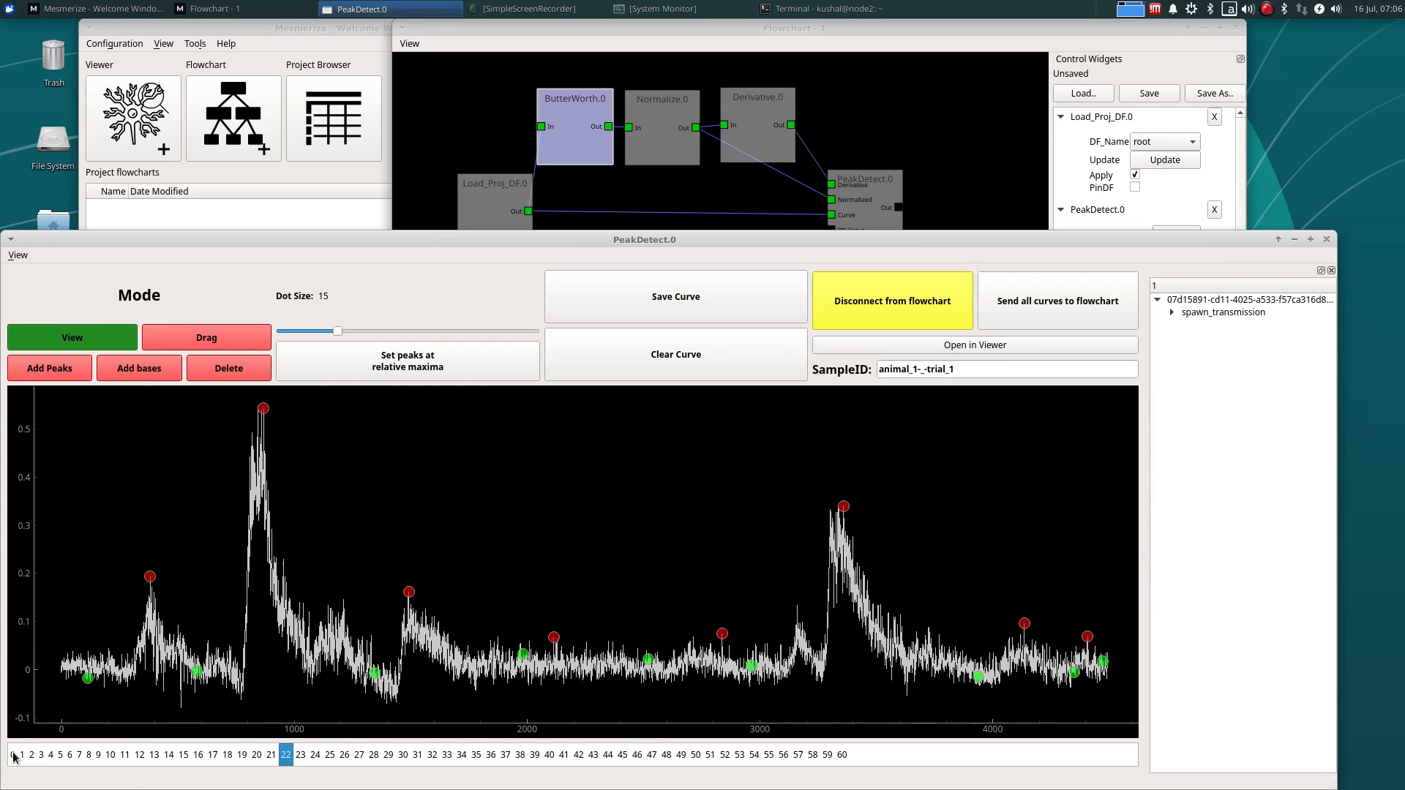
{"action": "left_click", "coordinate": [79, 754]}
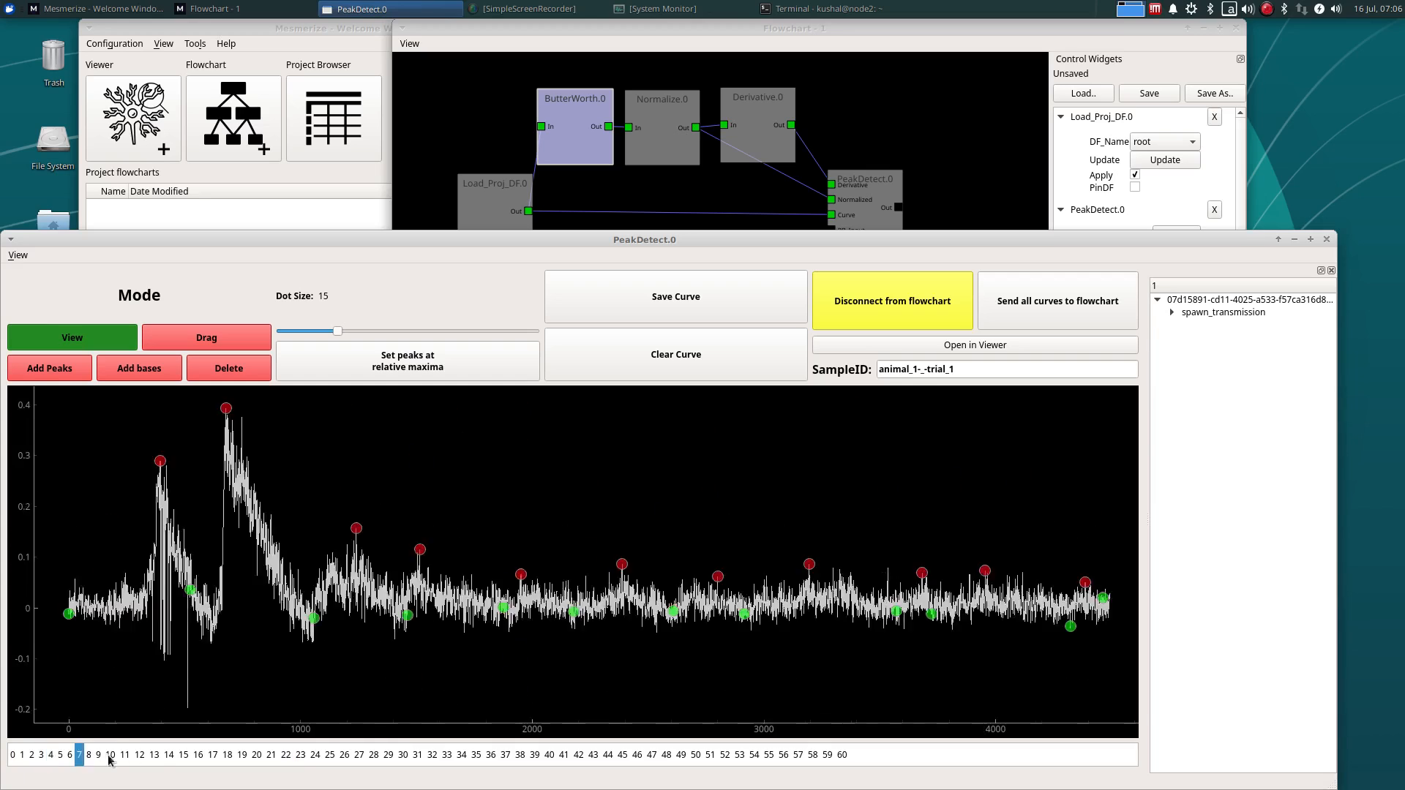
{"action": "left_click", "coordinate": [257, 754]}
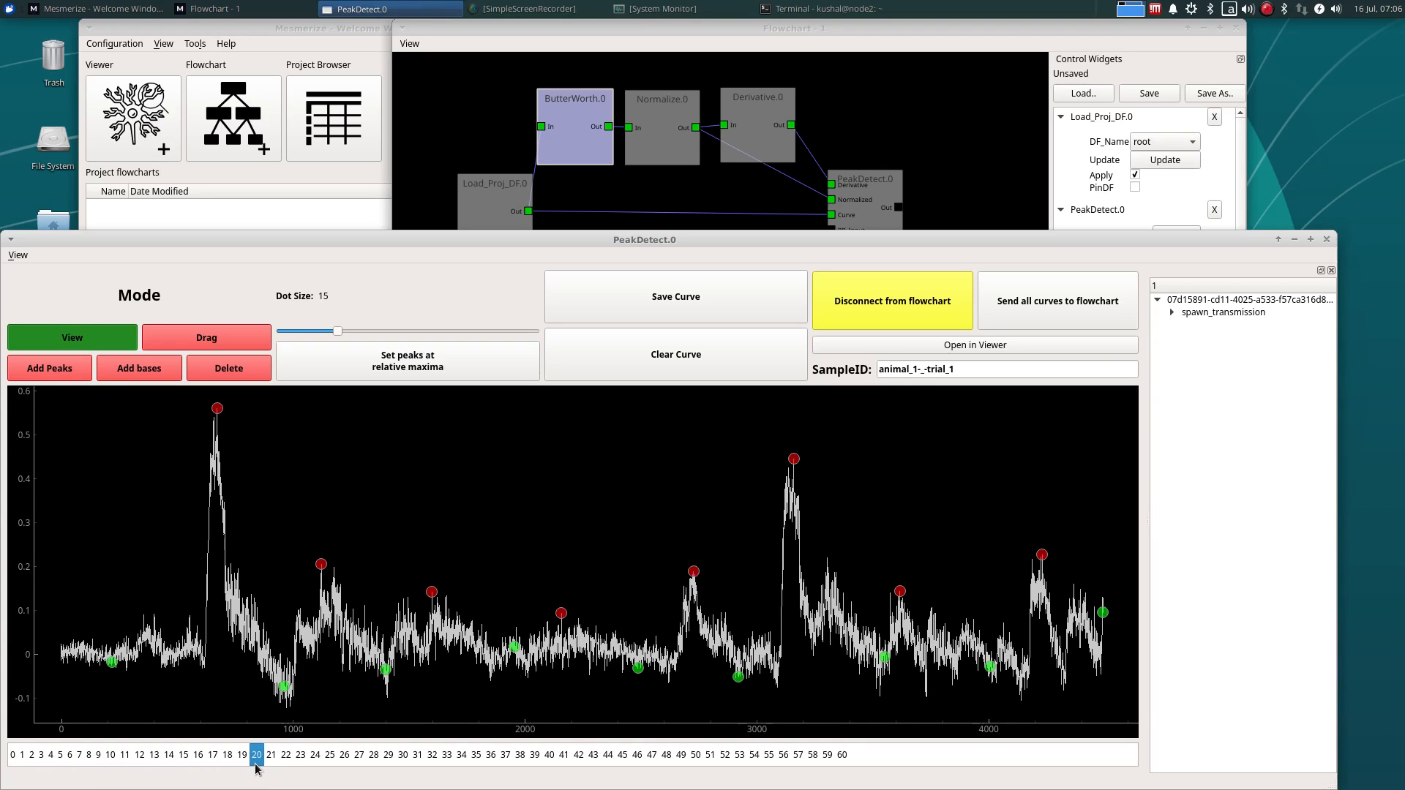
{"action": "left_click", "coordinate": [271, 754]}
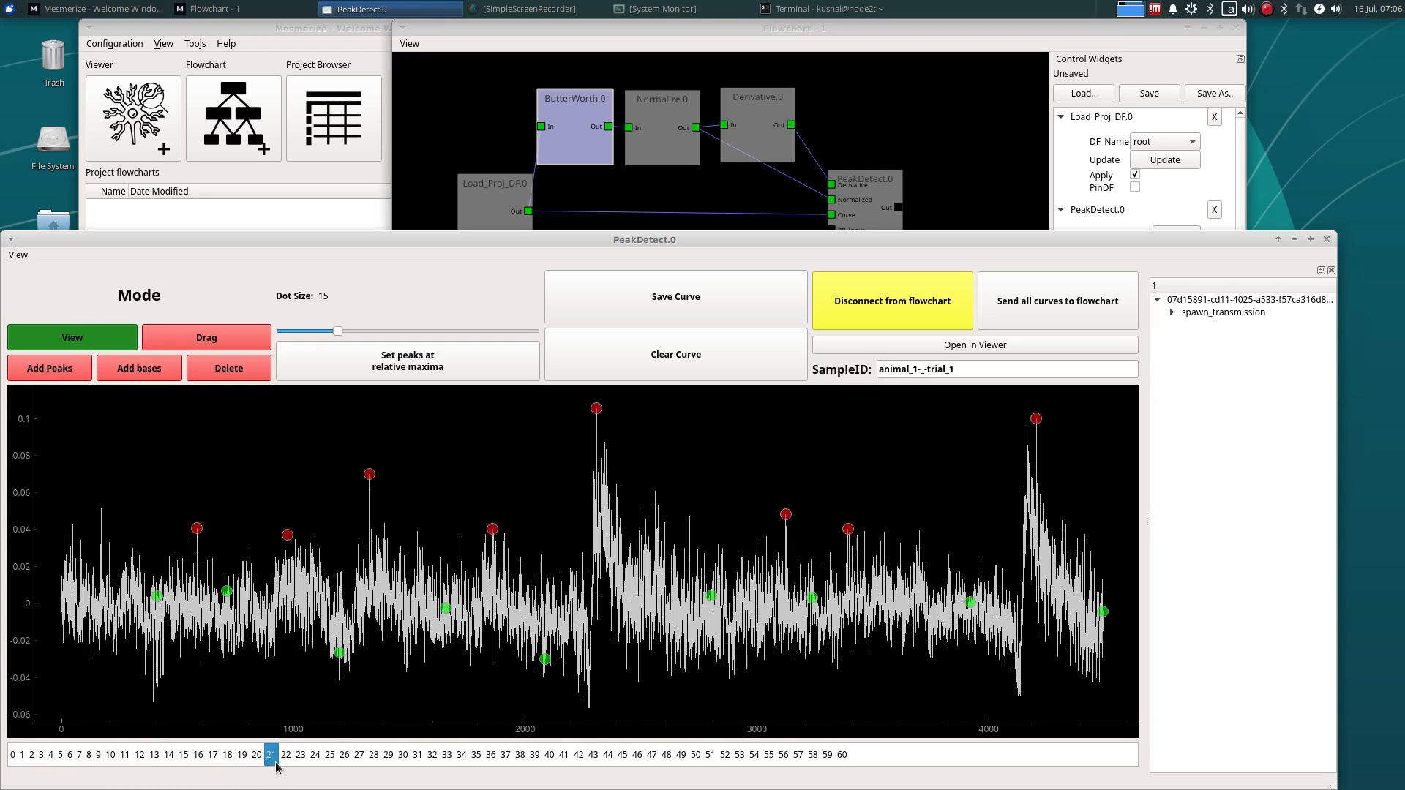
{"action": "left_click", "coordinate": [284, 755]}
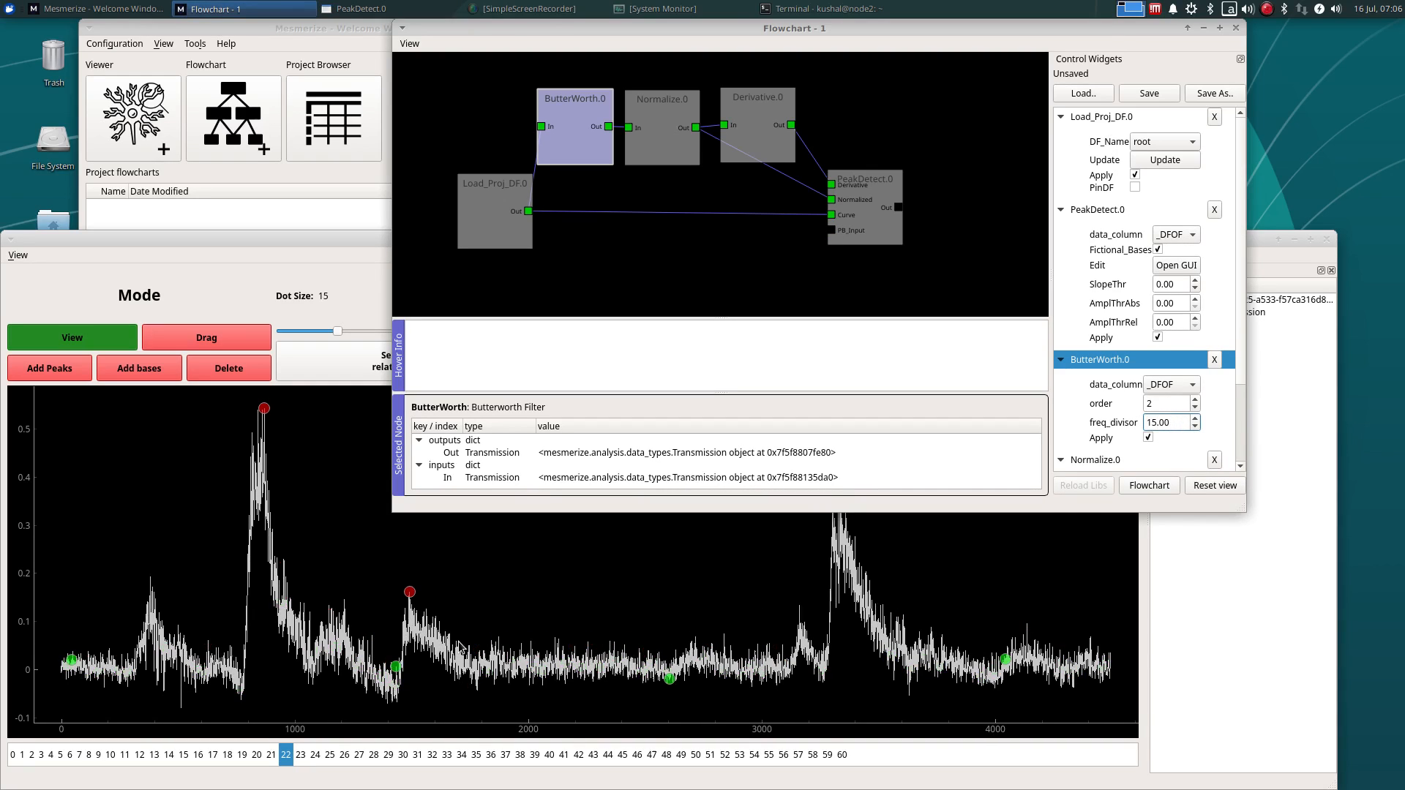
Replace the ButterWorth freq_divisor with 5.00 and recheck the detected peaks
{"action": "left_click", "coordinate": [359, 9]}
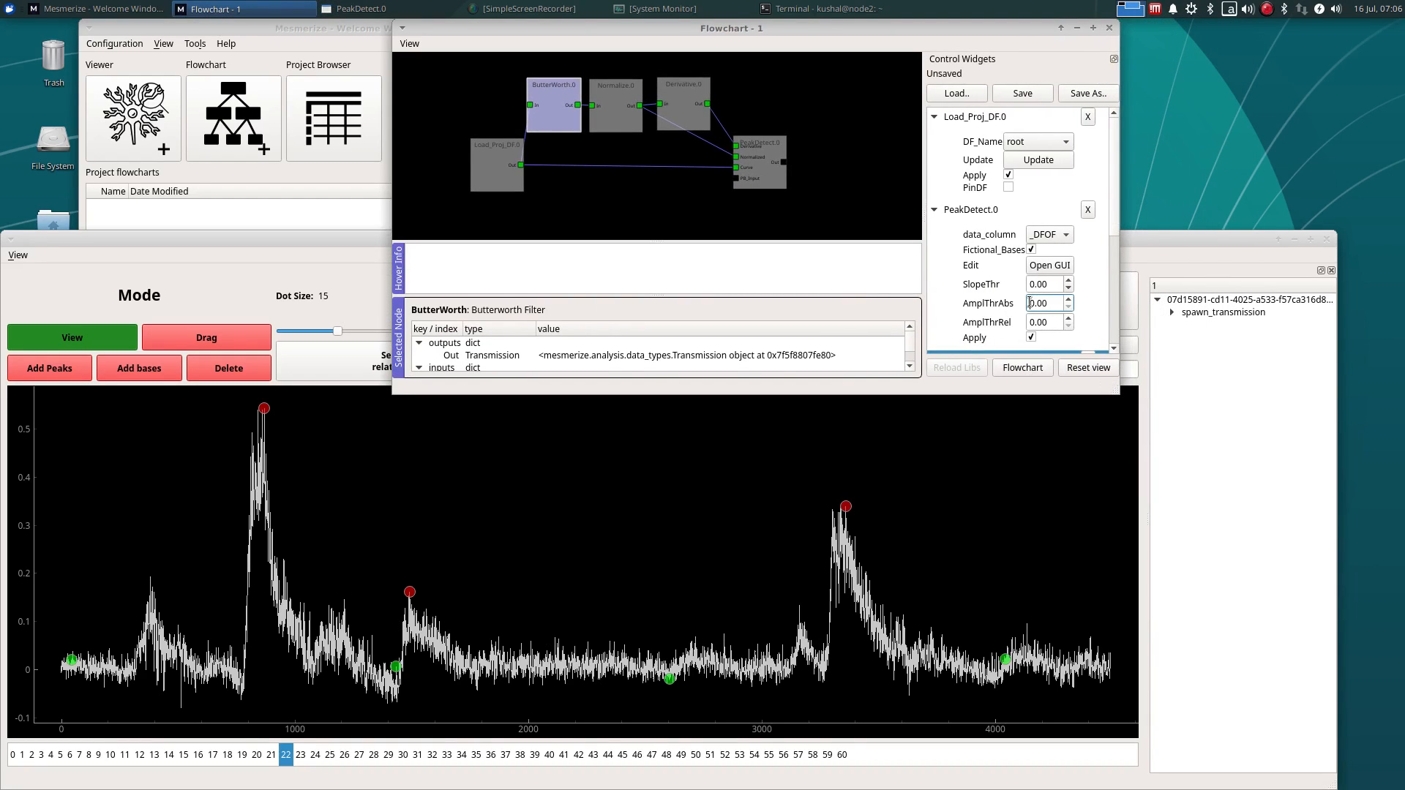
{"action": "scroll", "scroll_direction": "down", "scroll_amount": 3}
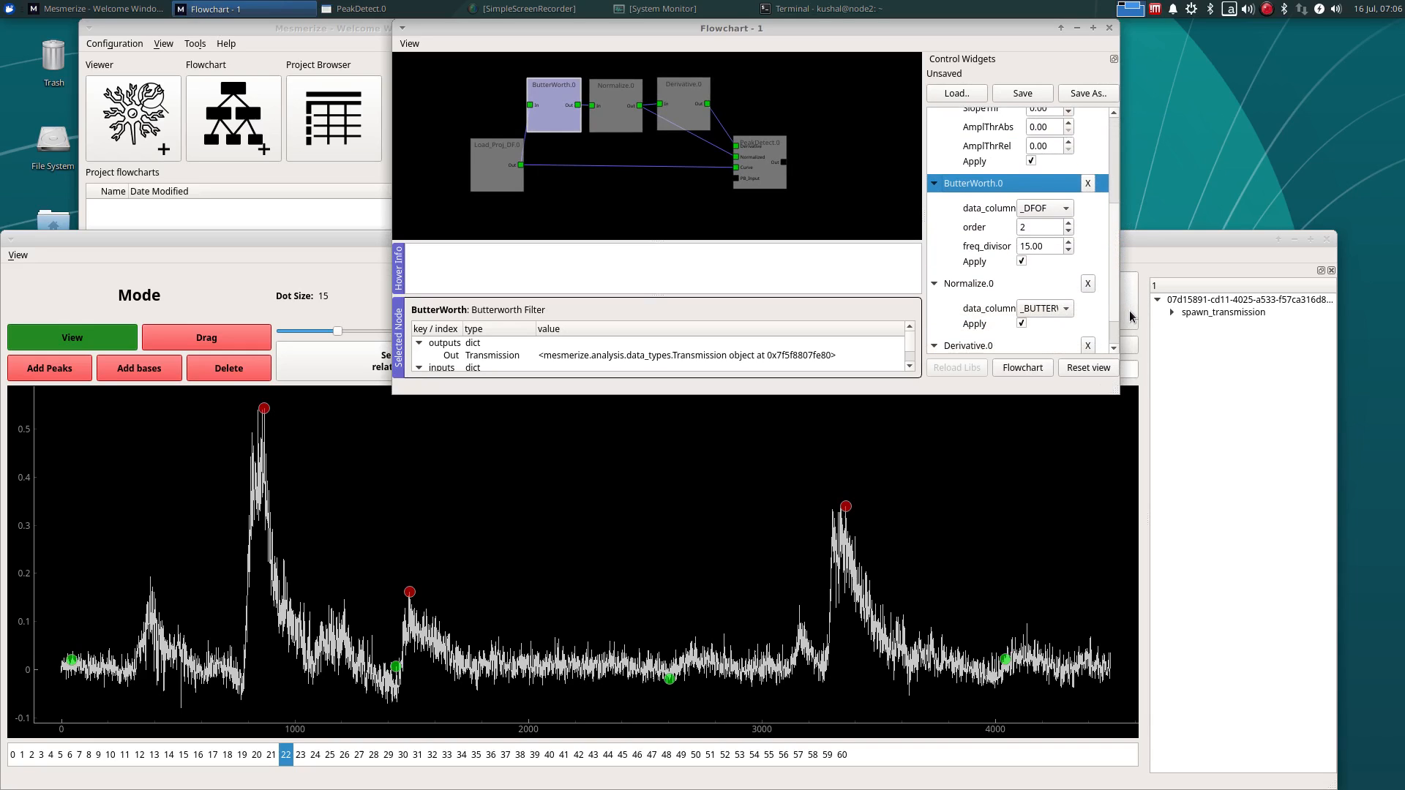
{"action": "triple_click", "coordinate": [1038, 245]}
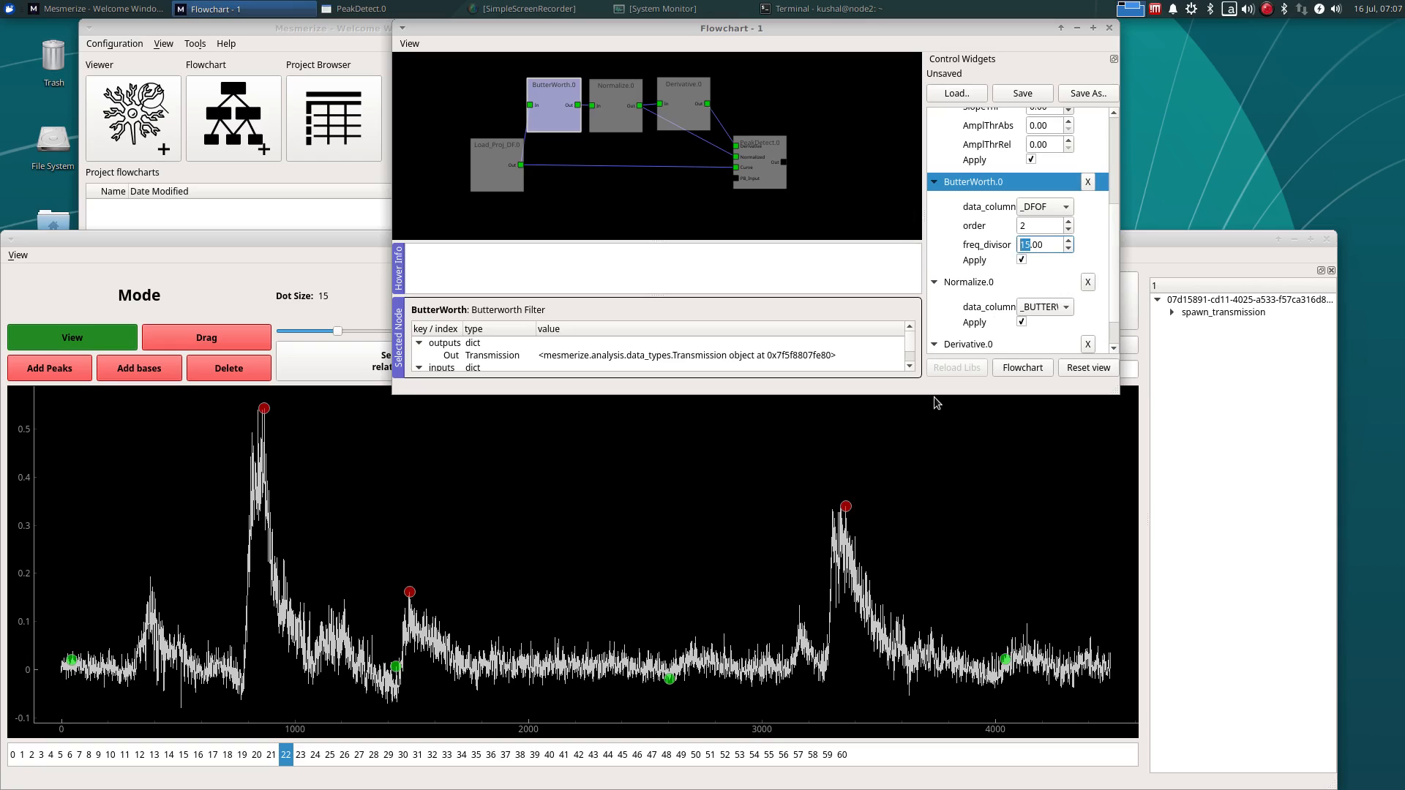
{"action": "mouse_move", "coordinate": [426, 570]}
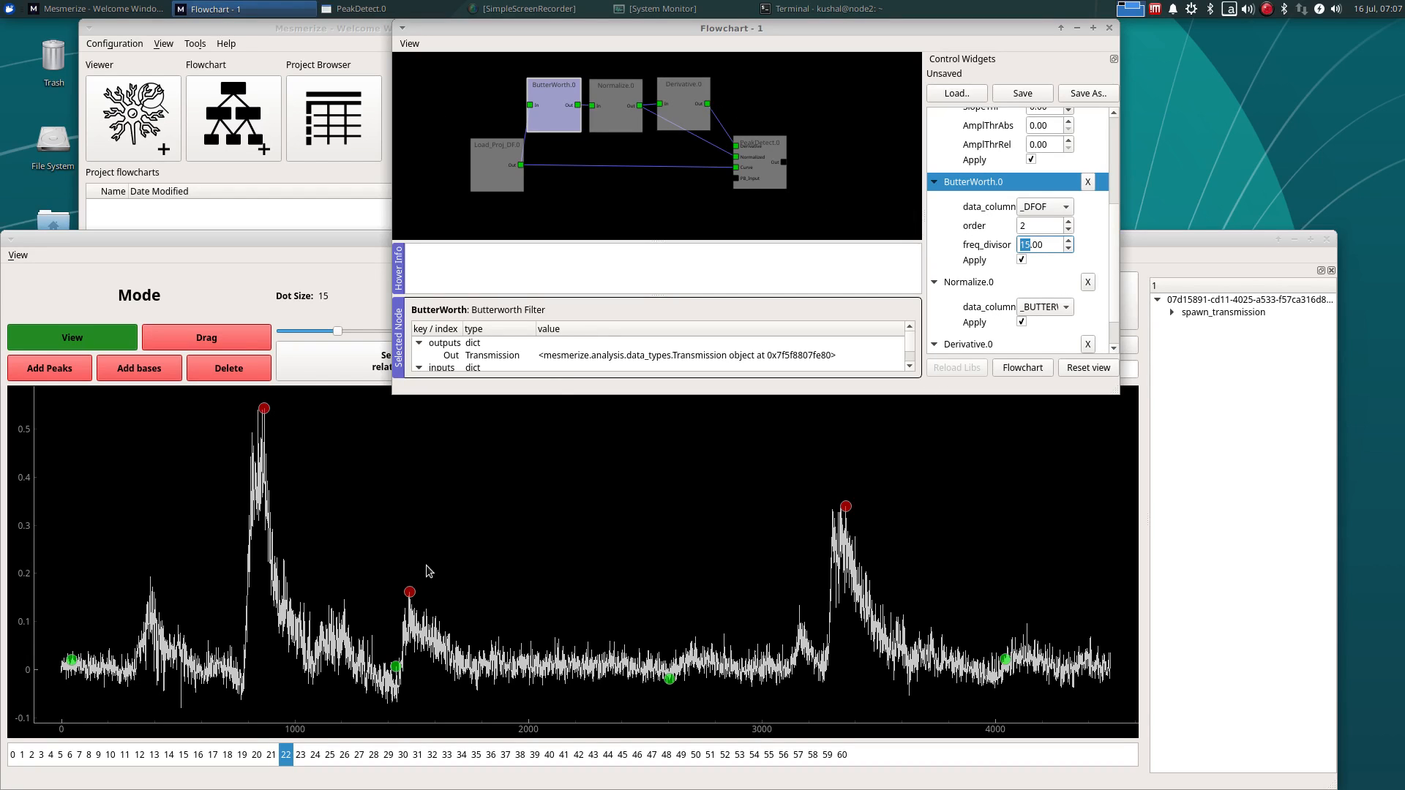
{"action": "left_click", "coordinate": [361, 8]}
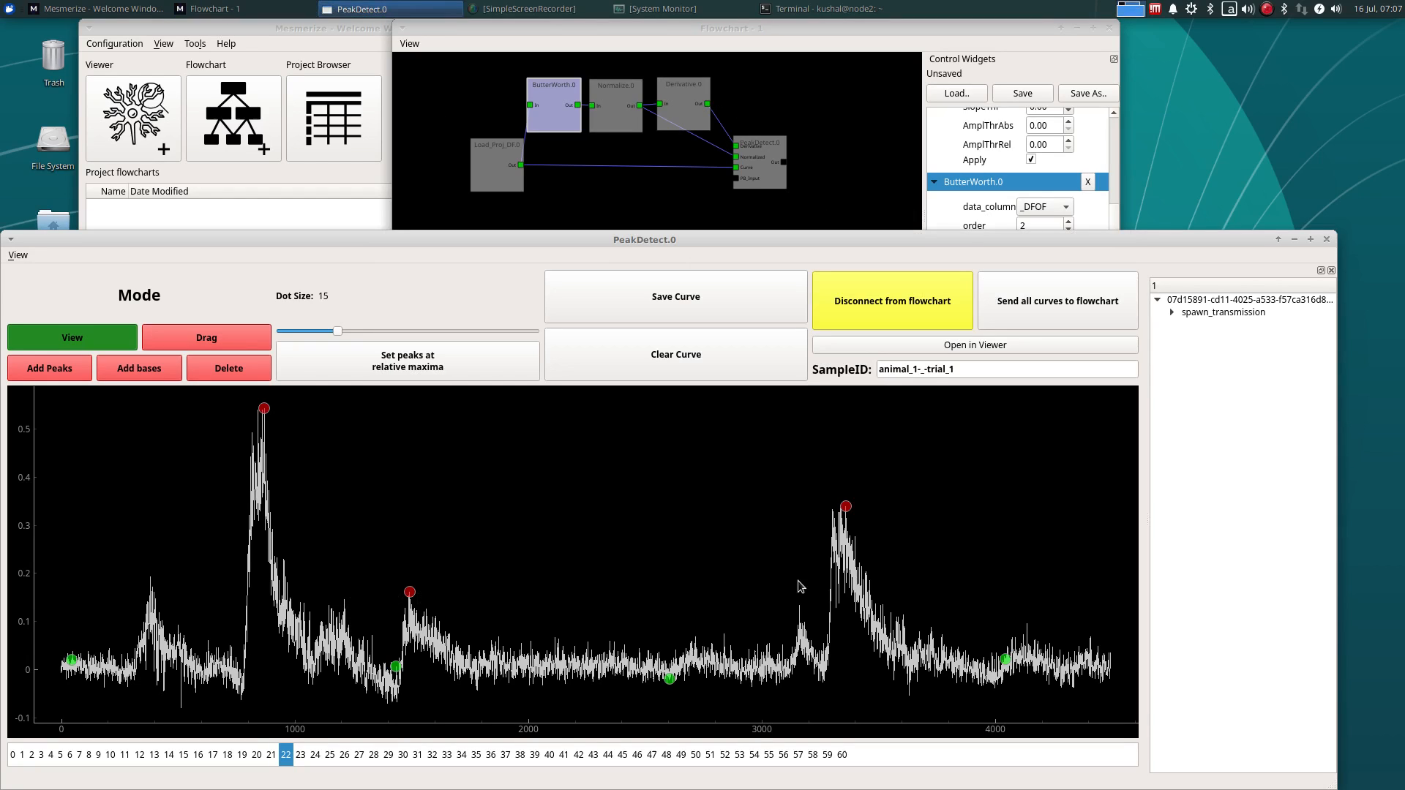
{"action": "mouse_move", "coordinate": [380, 584]}
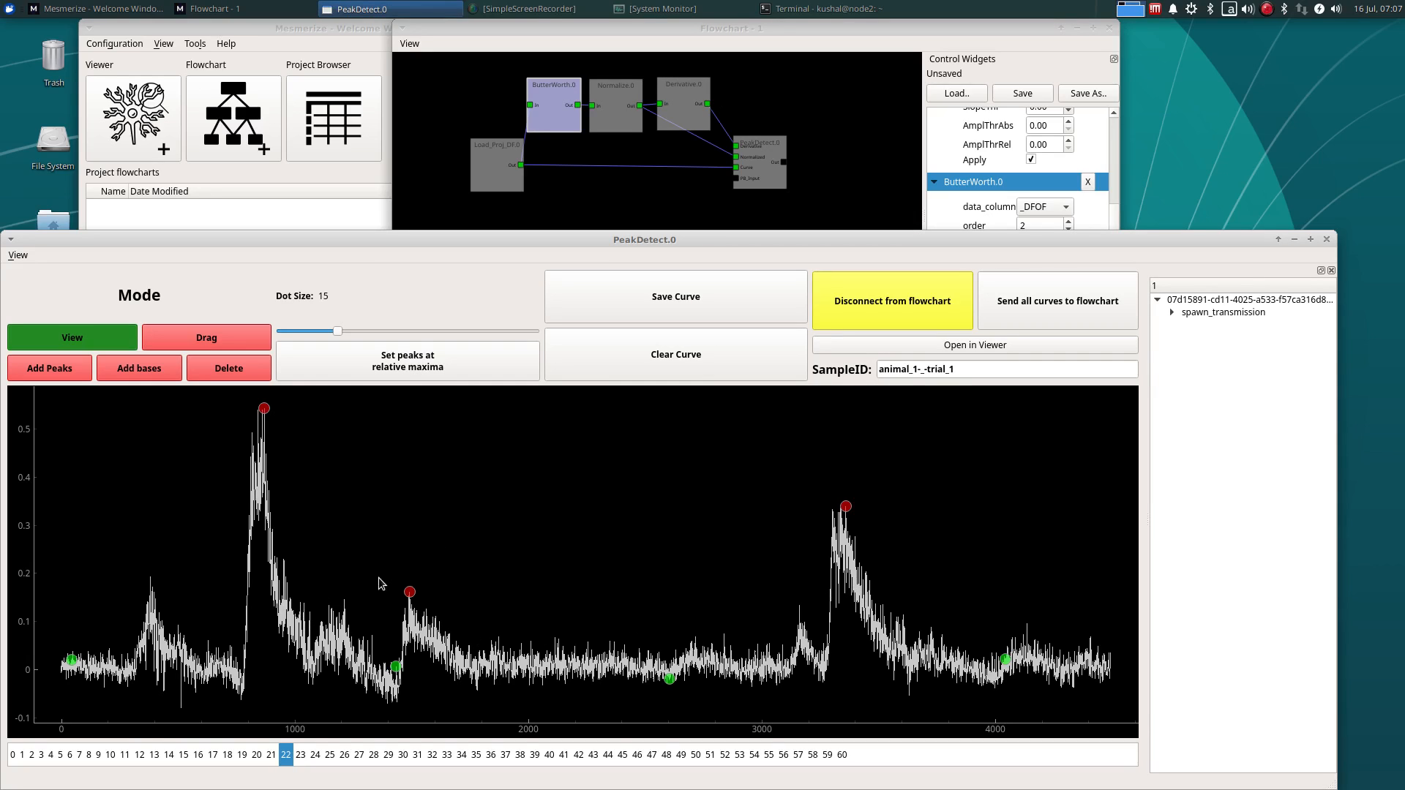
{"action": "mouse_move", "coordinate": [903, 67]}
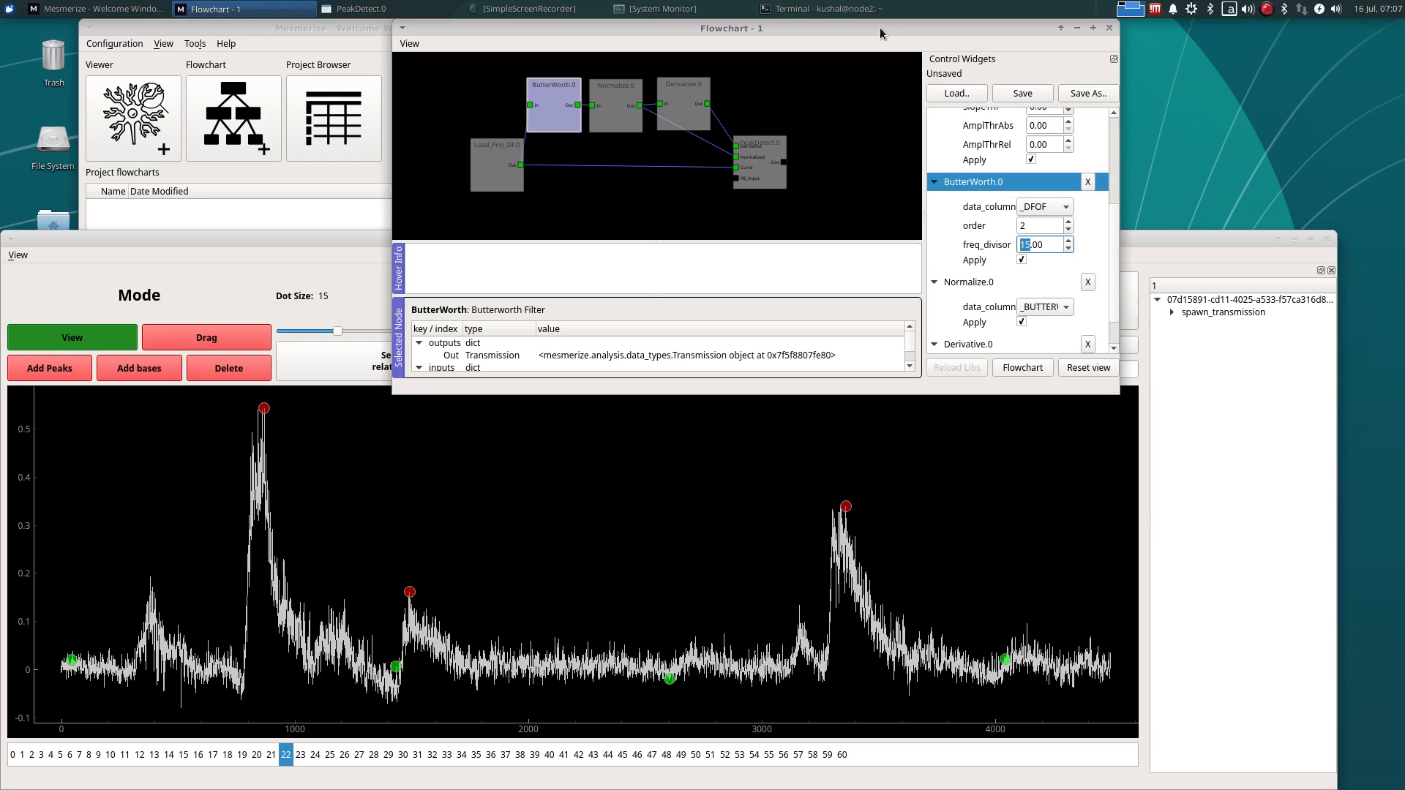
{"action": "mouse_move", "coordinate": [929, 204]}
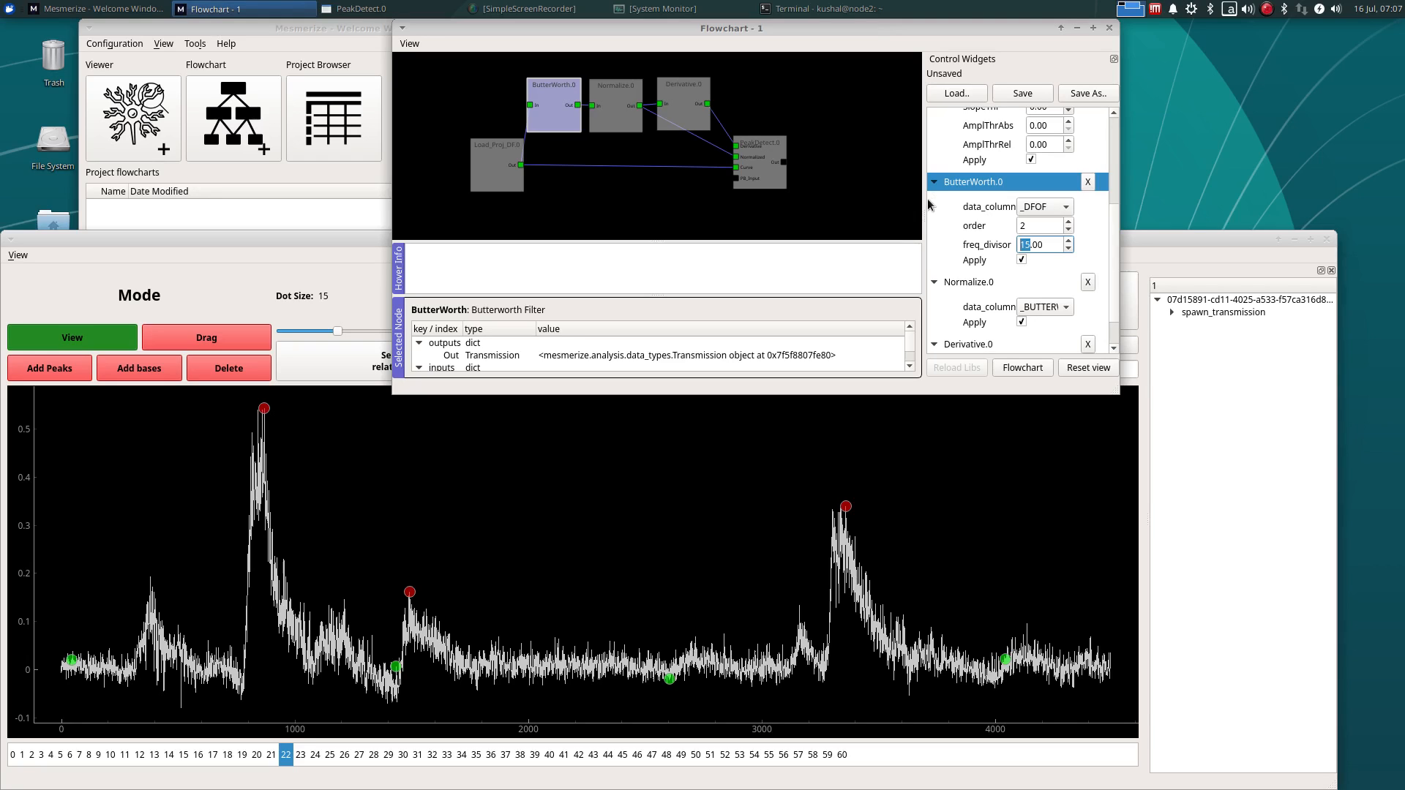
{"action": "mouse_move", "coordinate": [1044, 251]}
{"action": "type", "text": "5"}
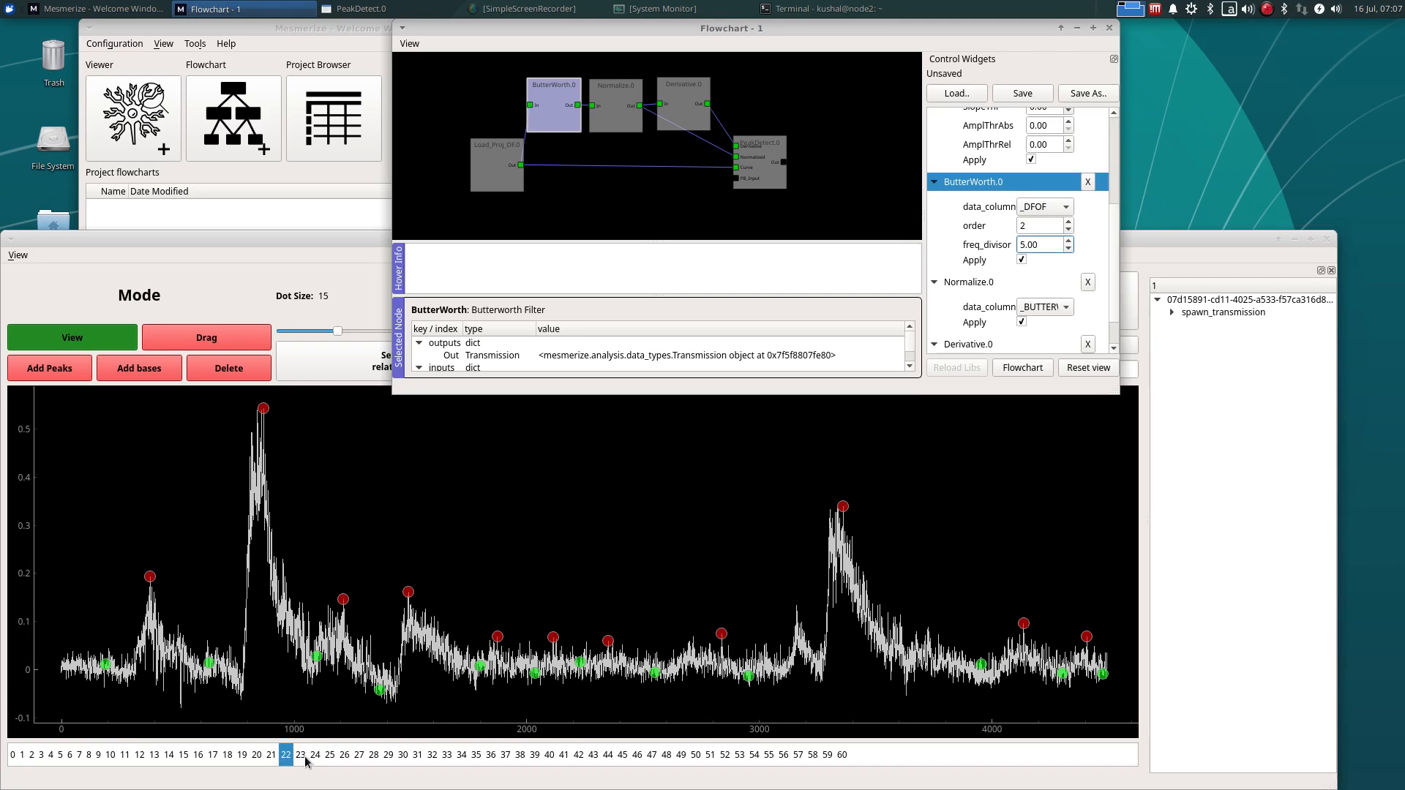
Inspect the refiltered peaks and bases on curves 34, 45, 57, 21 and 17
{"action": "left_click", "coordinate": [363, 8]}
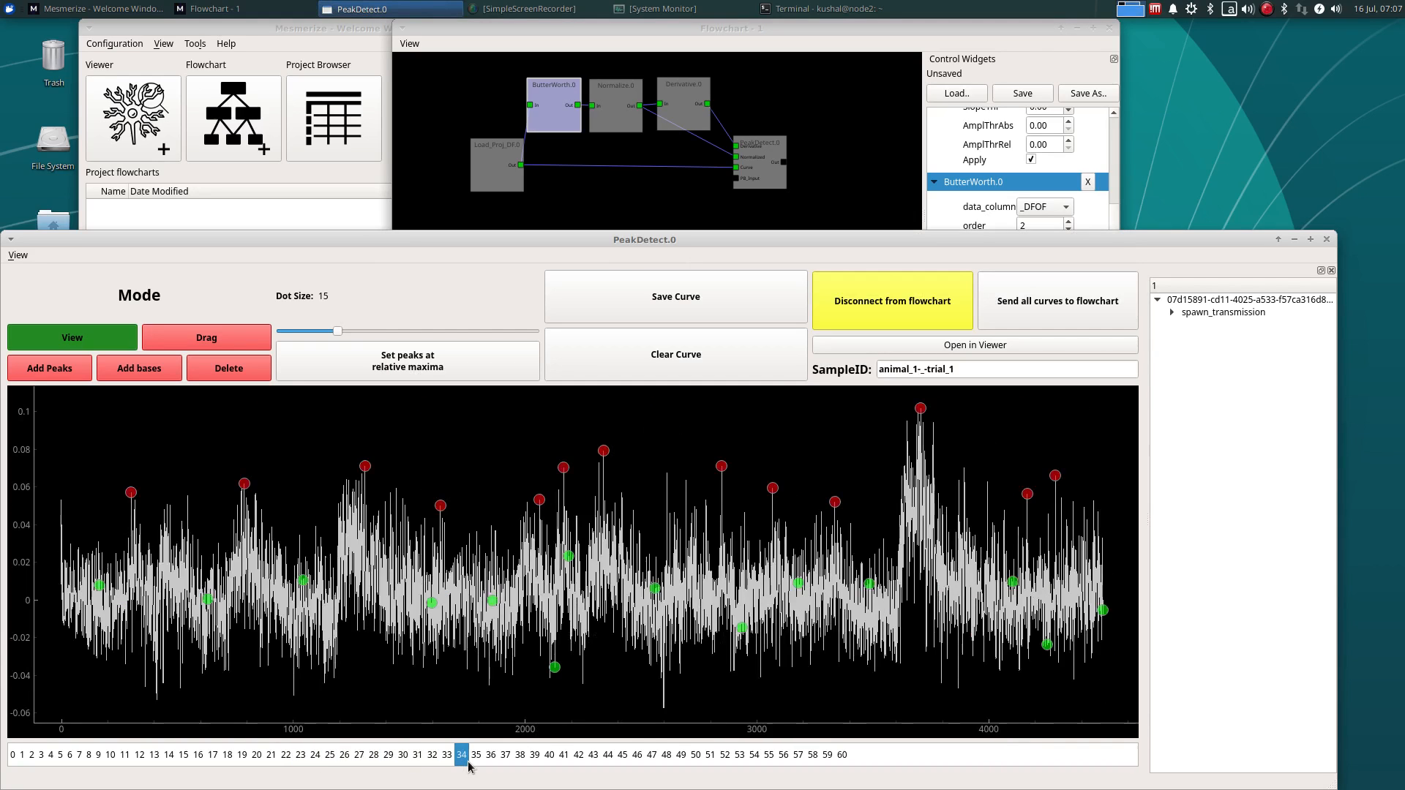
{"action": "left_click", "coordinate": [622, 755]}
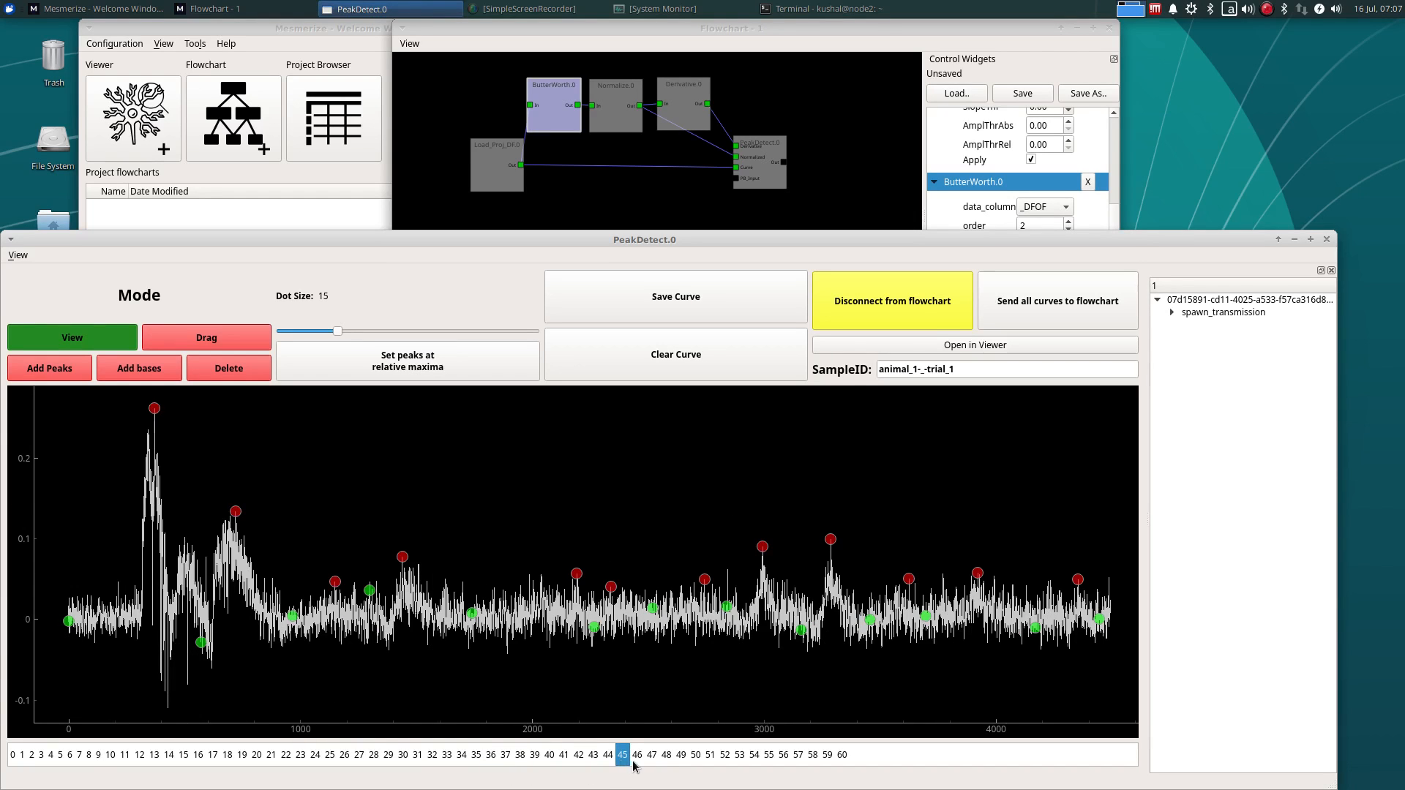
{"action": "left_click", "coordinate": [797, 755]}
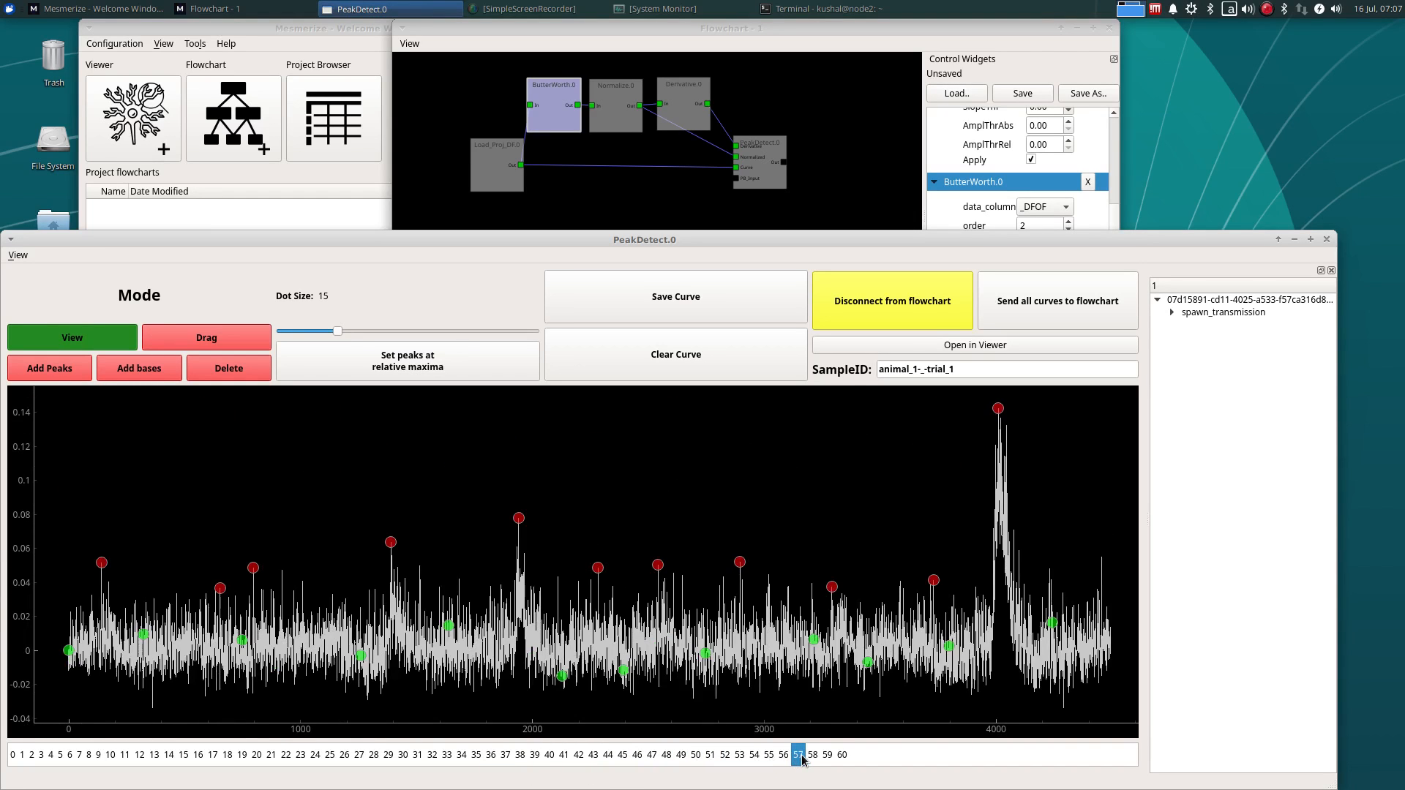
{"action": "left_click", "coordinate": [241, 754]}
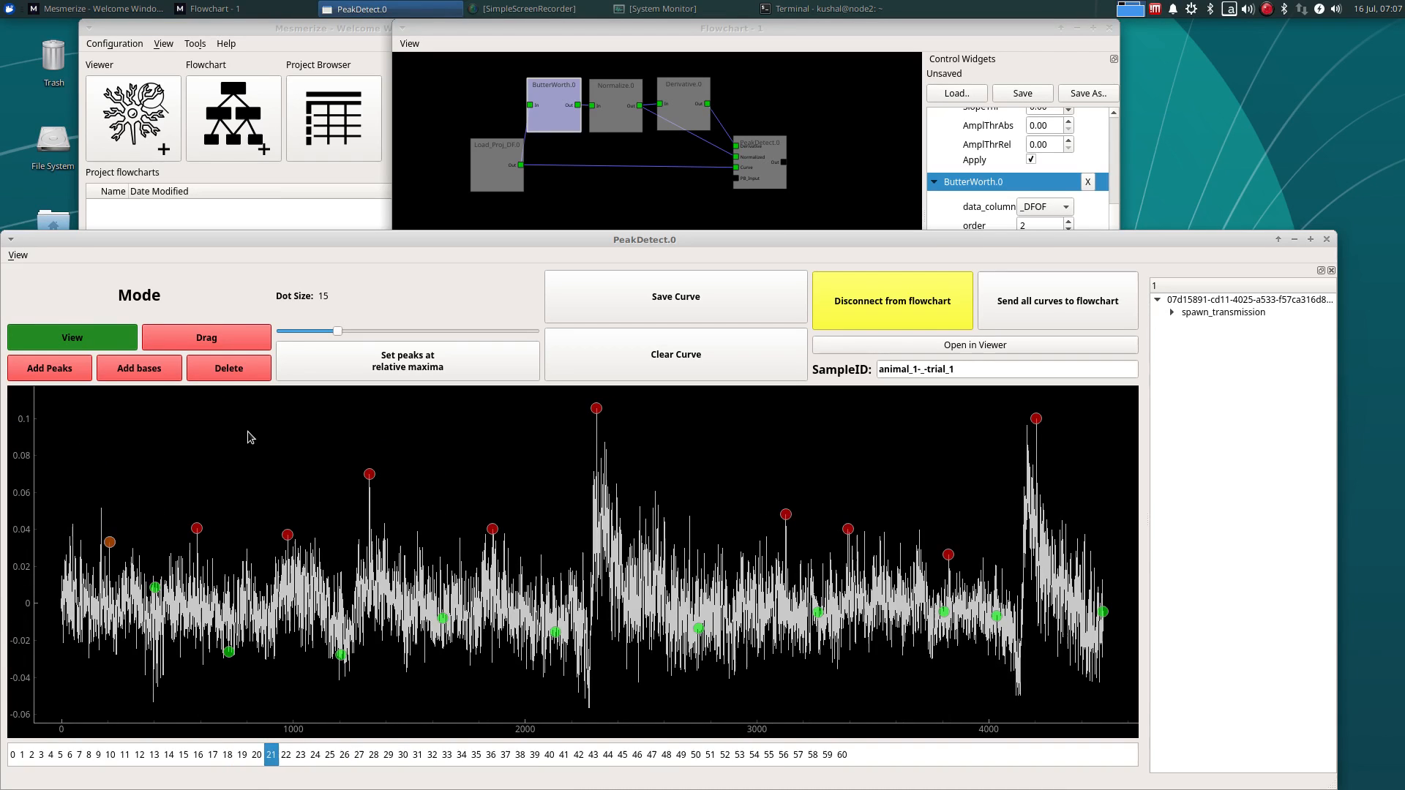
{"action": "mouse_move", "coordinate": [340, 587]}
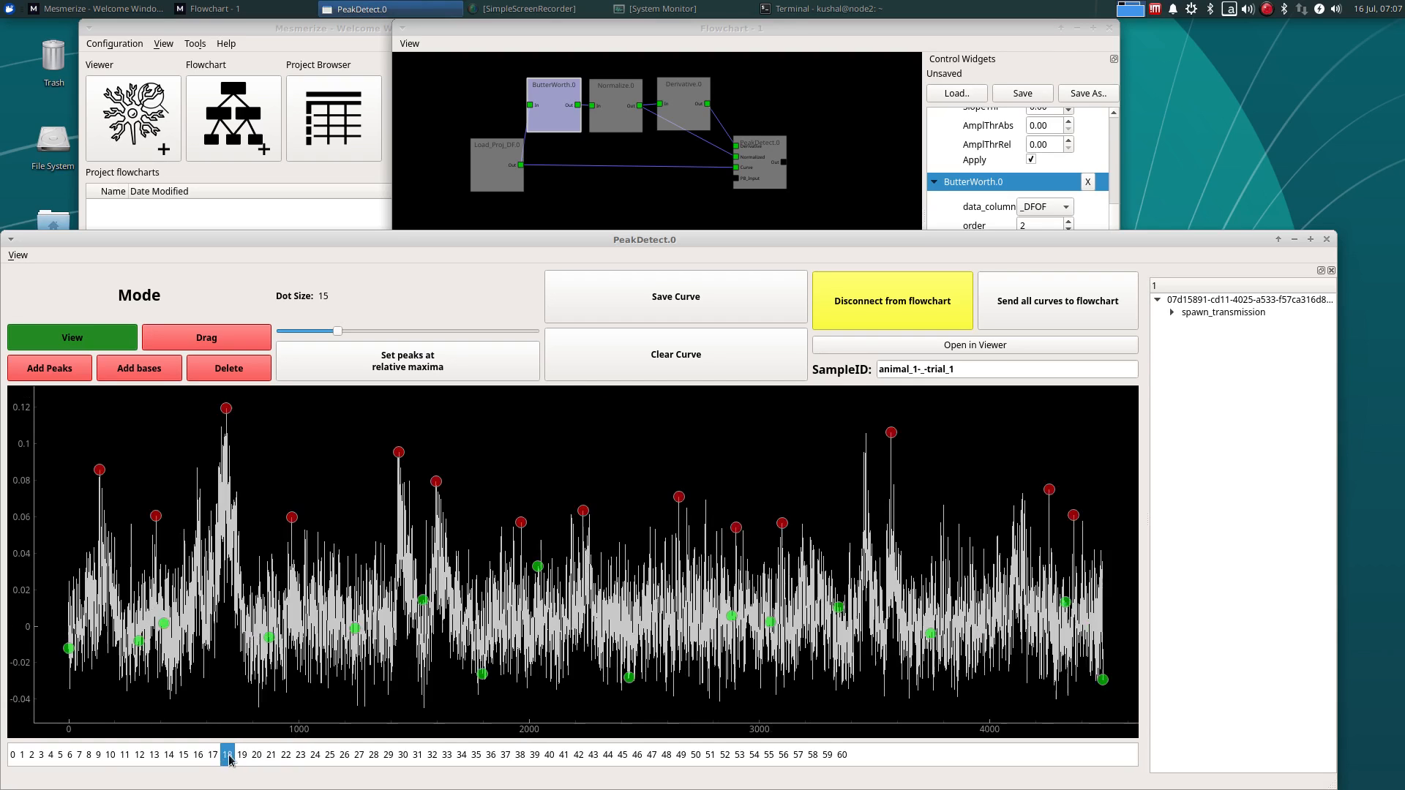
{"action": "left_click", "coordinate": [212, 755]}
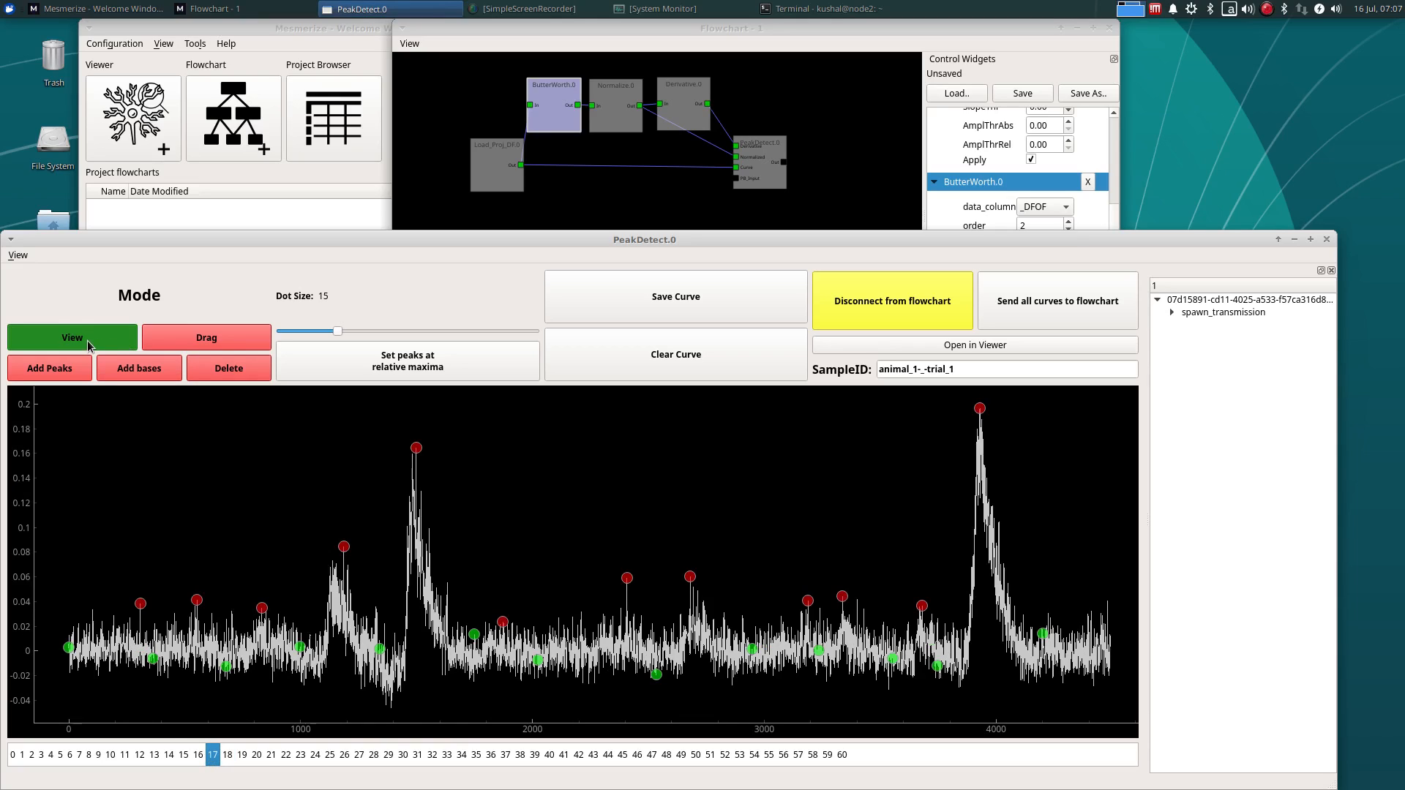
{"action": "mouse_move", "coordinate": [187, 378]}
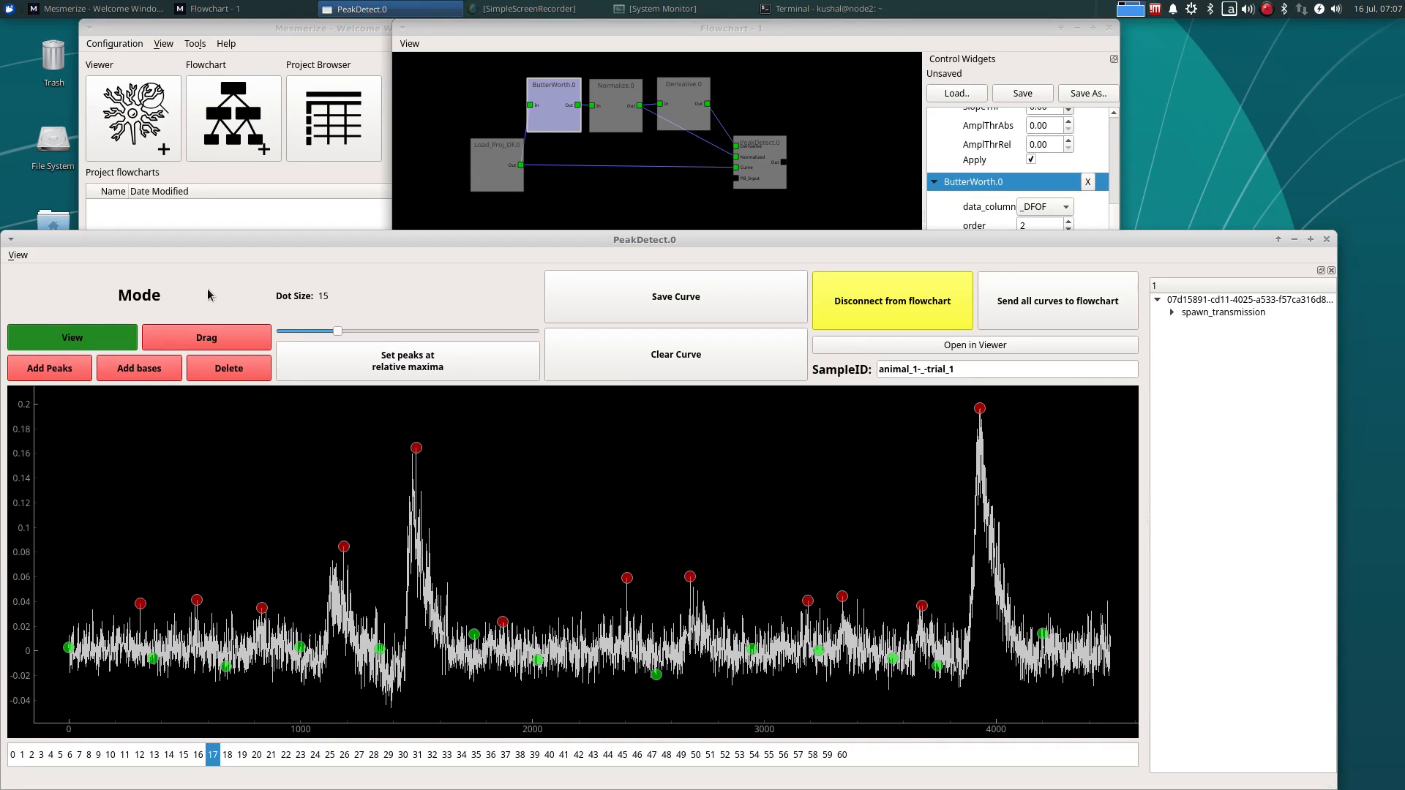
Delete curve 17's minor peaks, drag its first base, then return to View mode
{"action": "left_click", "coordinate": [206, 338]}
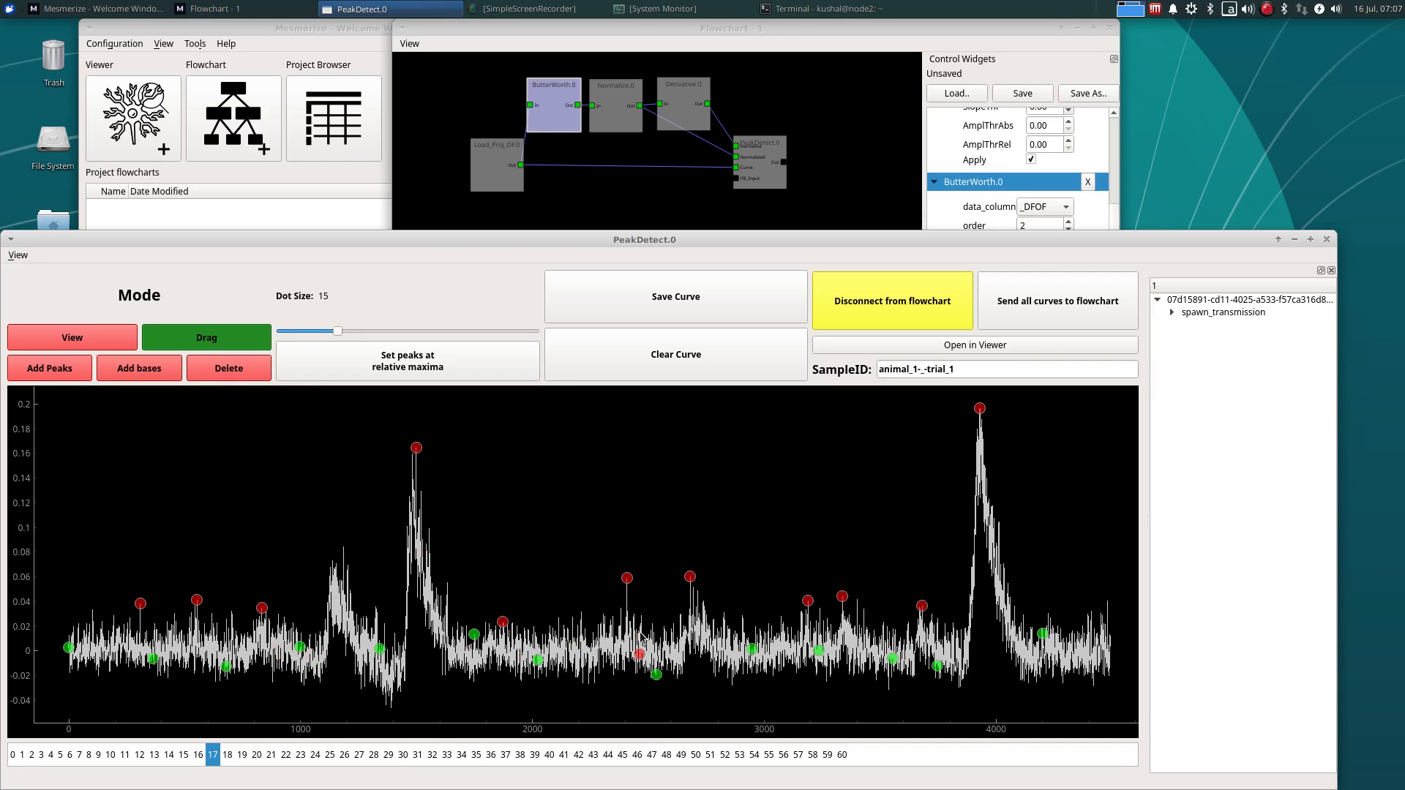
{"action": "left_click", "coordinate": [337, 563]}
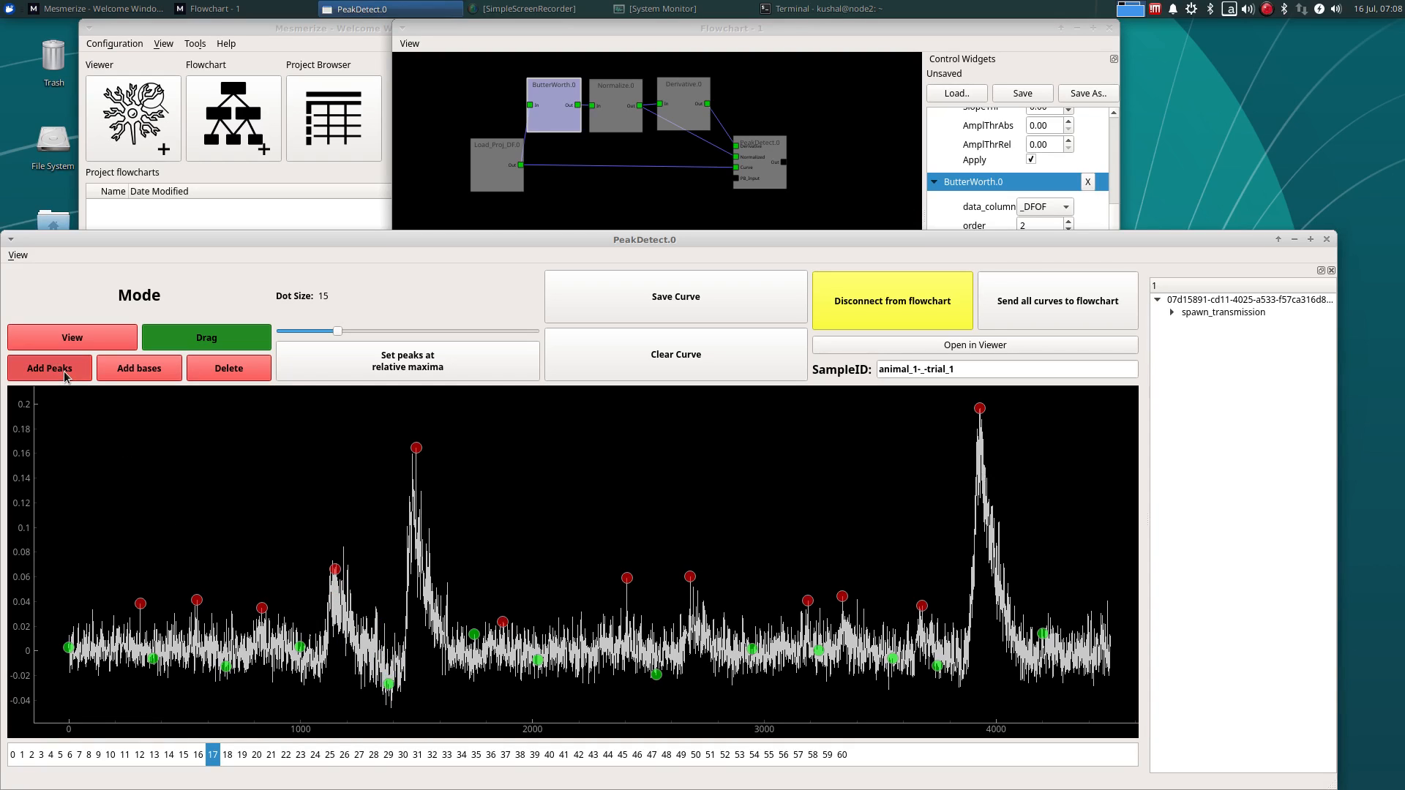
{"action": "left_click", "coordinate": [49, 368]}
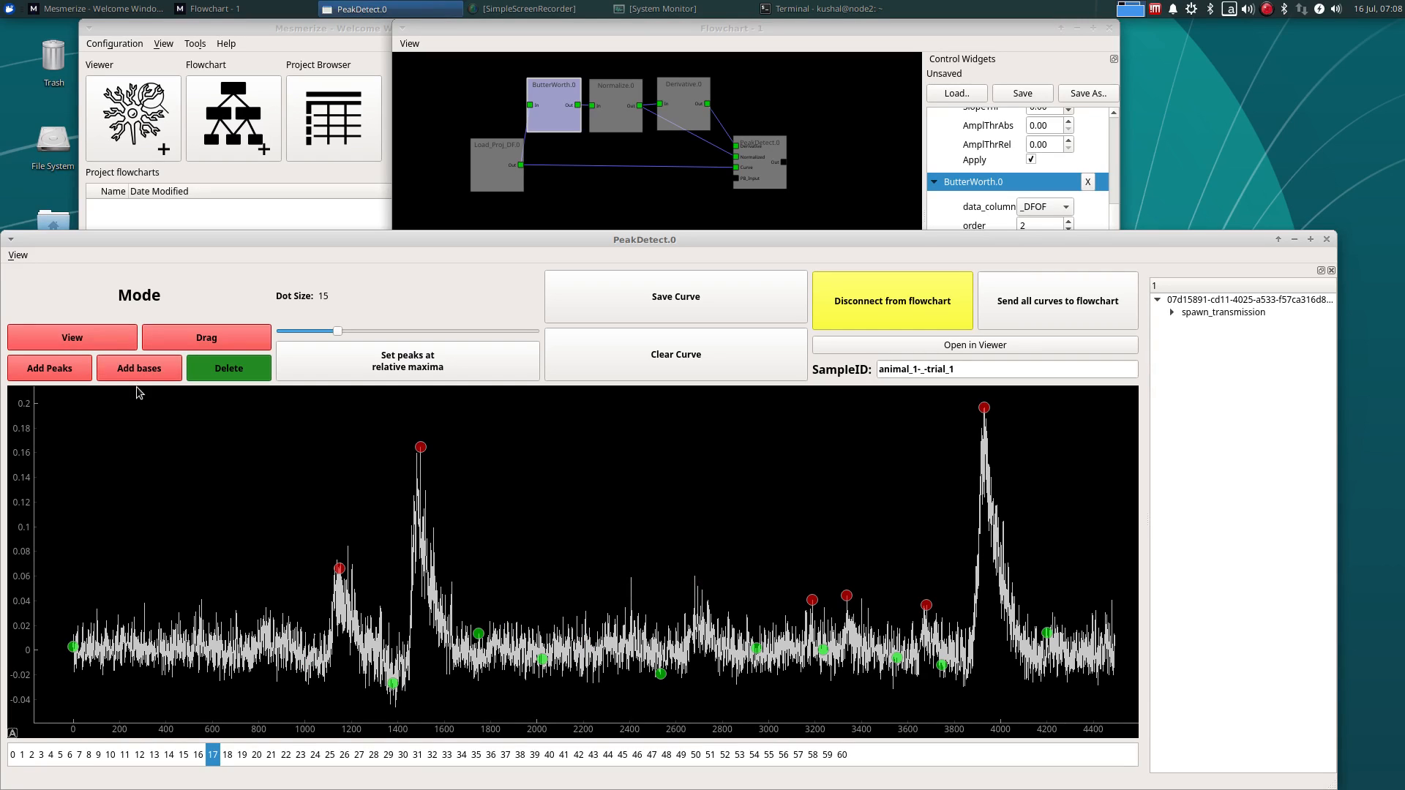
{"action": "left_click", "coordinate": [205, 337]}
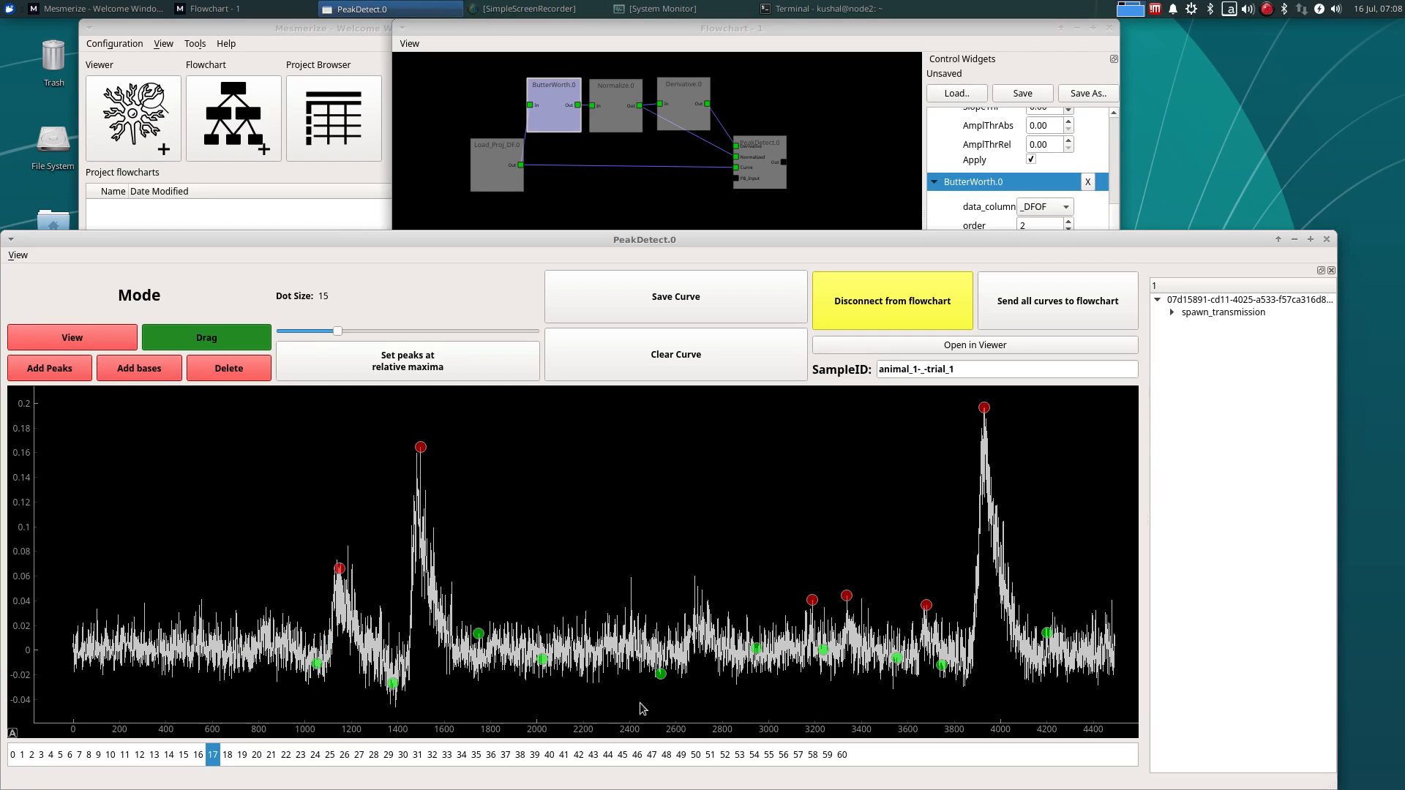
{"action": "mouse_move", "coordinate": [560, 503]}
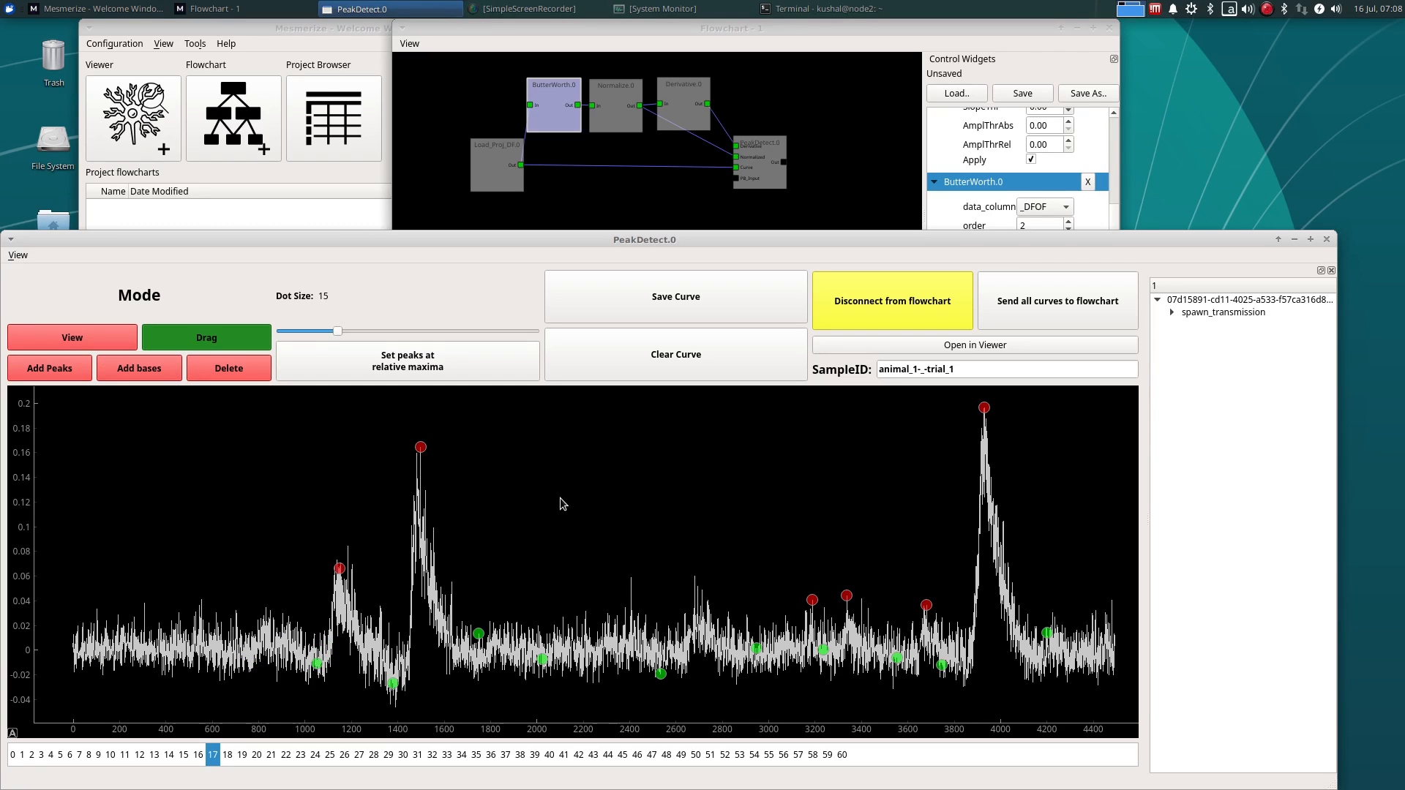
{"action": "left_click", "coordinate": [71, 338]}
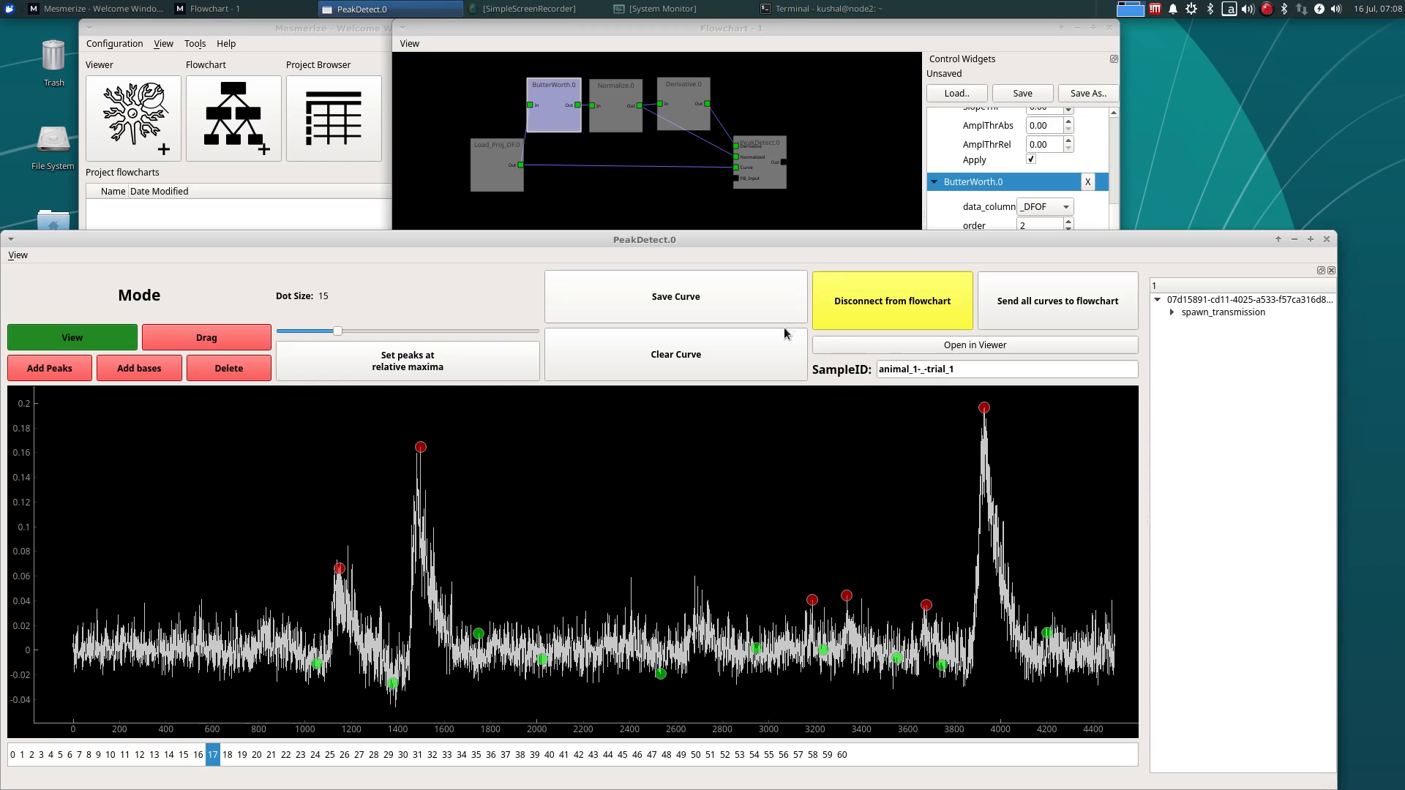
{"action": "mouse_move", "coordinate": [467, 566]}
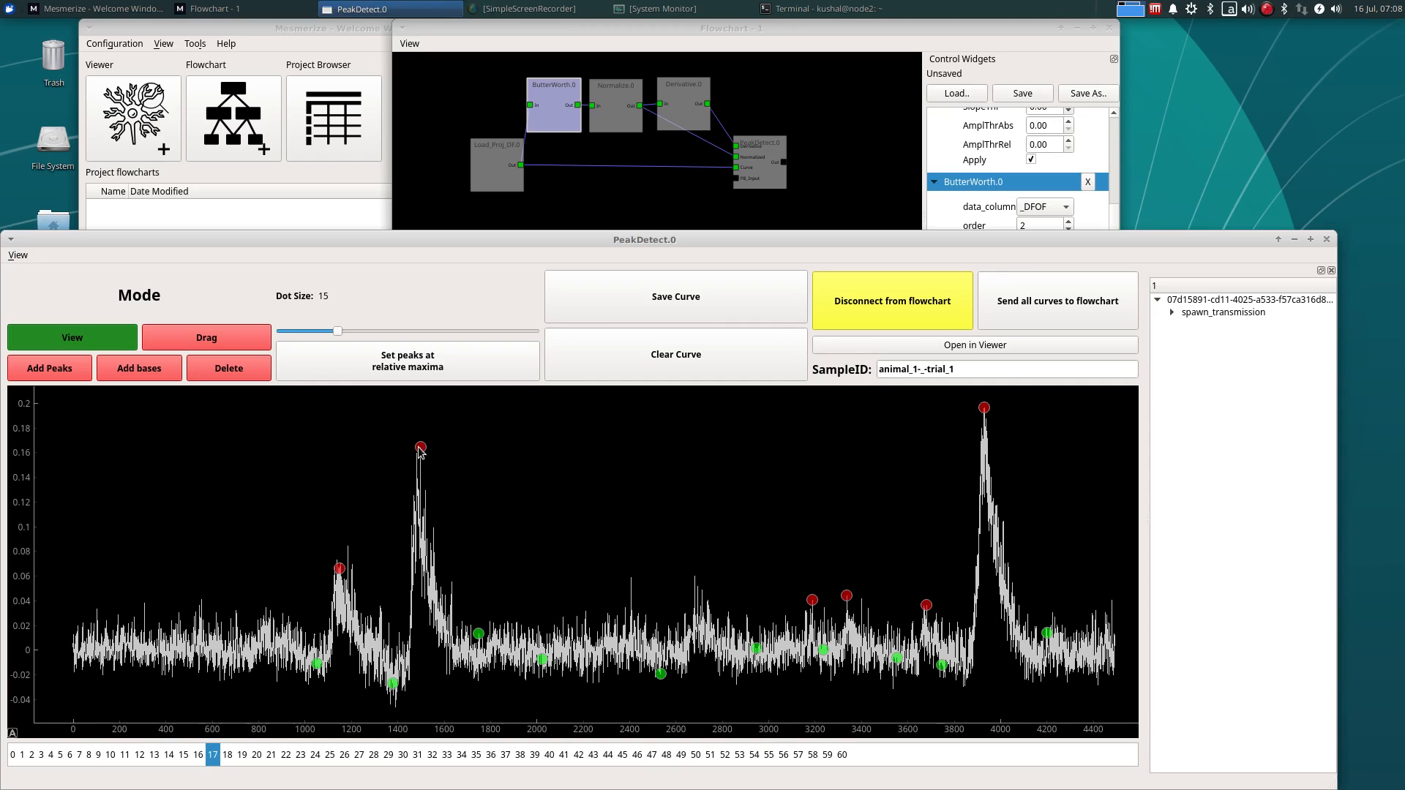
{"action": "mouse_move", "coordinate": [428, 665]}
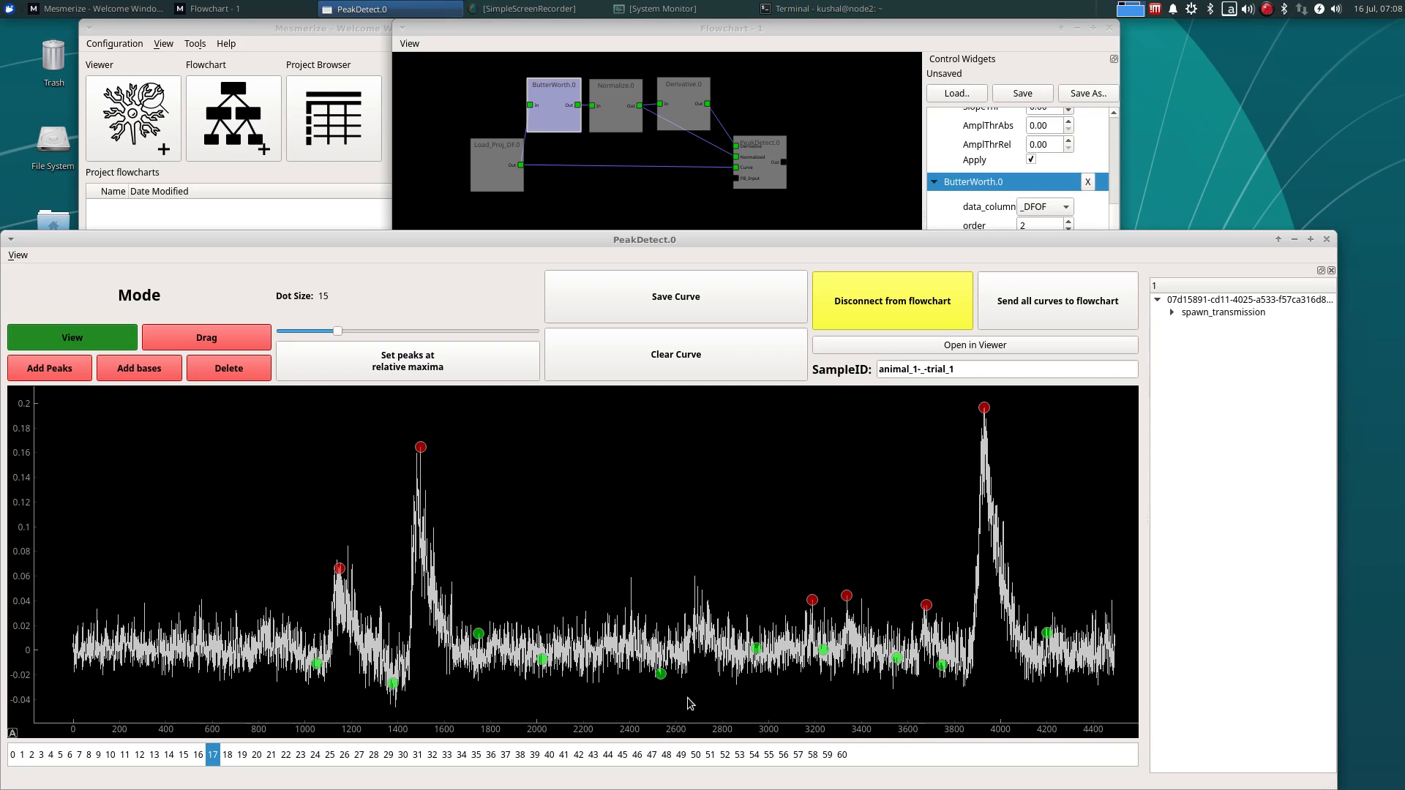
{"action": "mouse_move", "coordinate": [315, 404]}
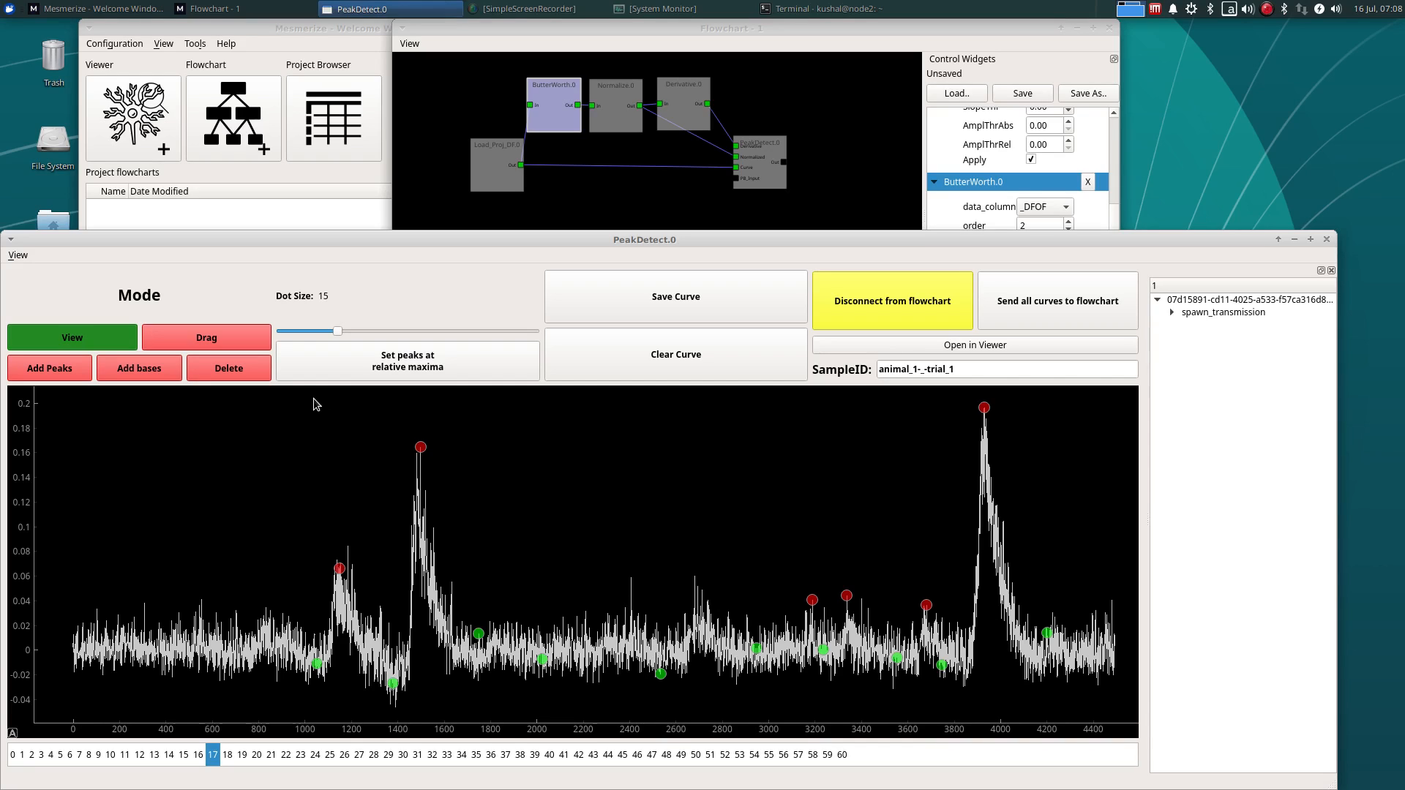
Delete curve 17's small peaks near 3200–3700, then move to curve 18
{"action": "left_click", "coordinate": [228, 368]}
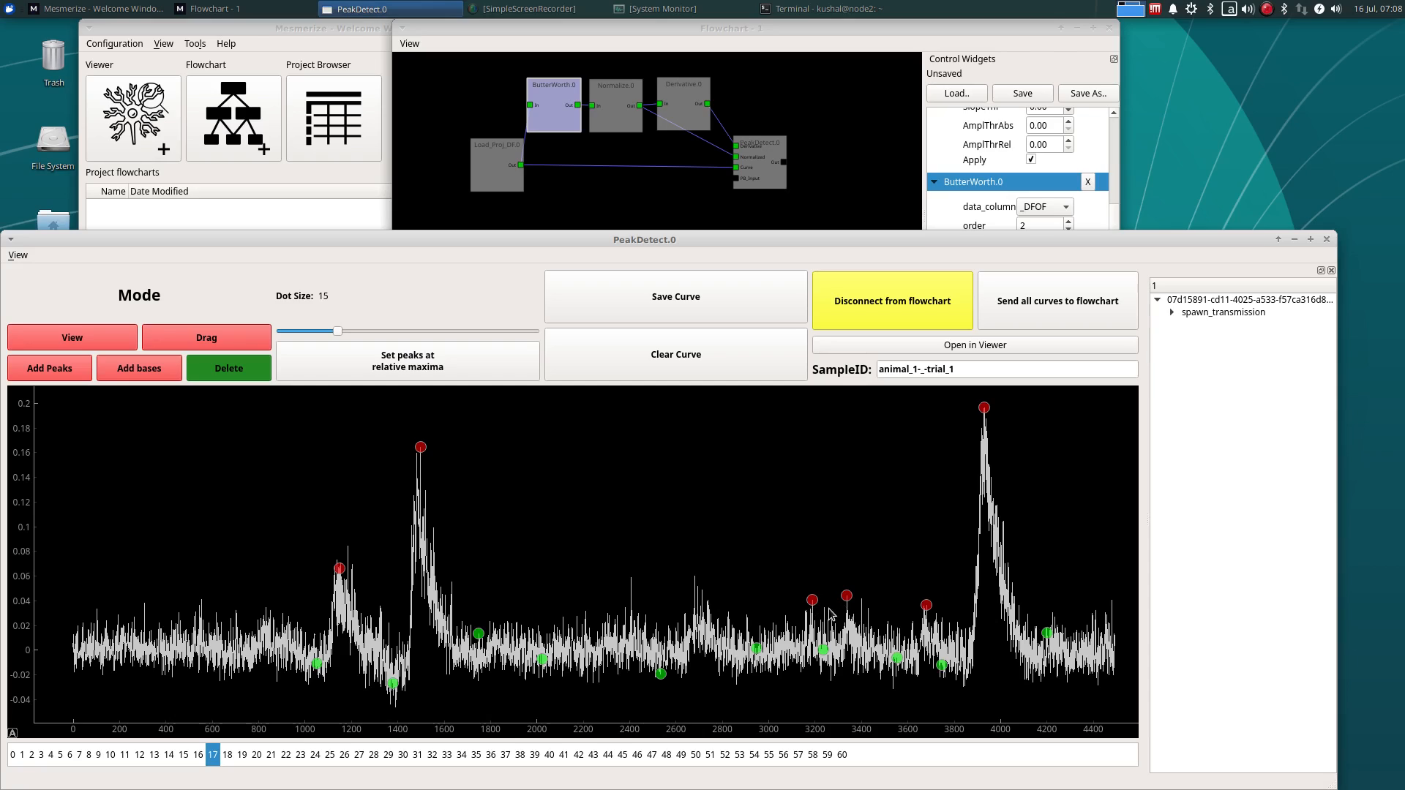
{"action": "left_click", "coordinate": [846, 594]}
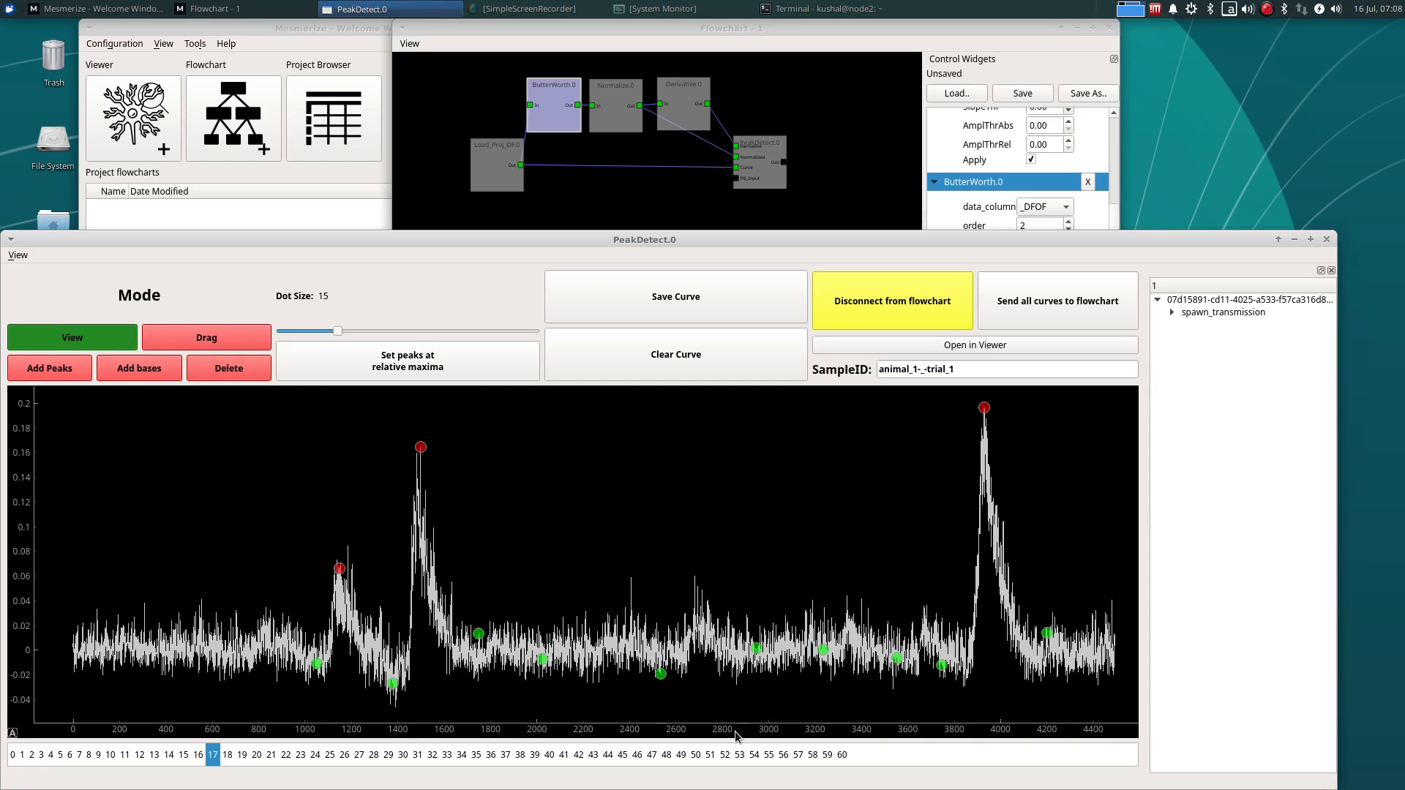
{"action": "mouse_move", "coordinate": [402, 487]}
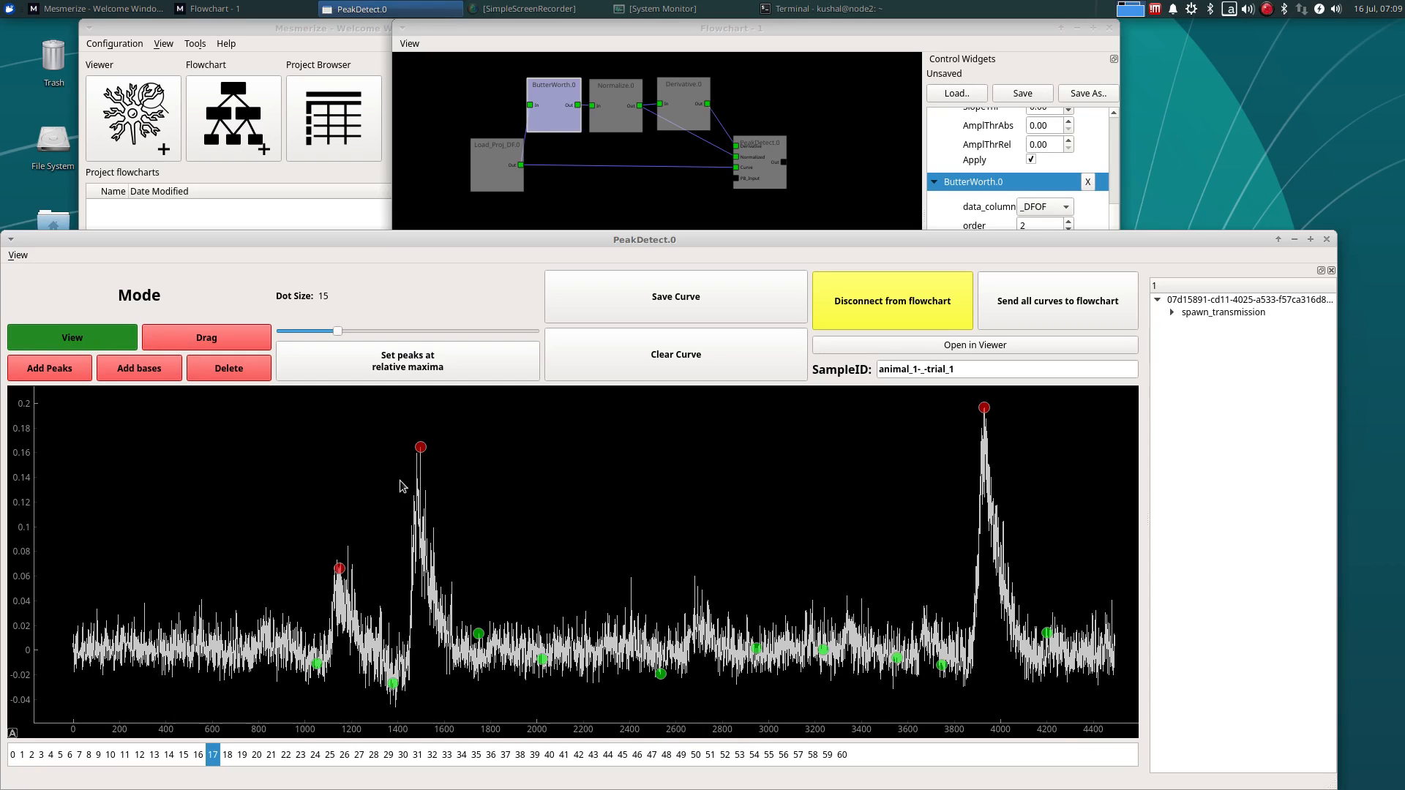
{"action": "mouse_move", "coordinate": [374, 591]}
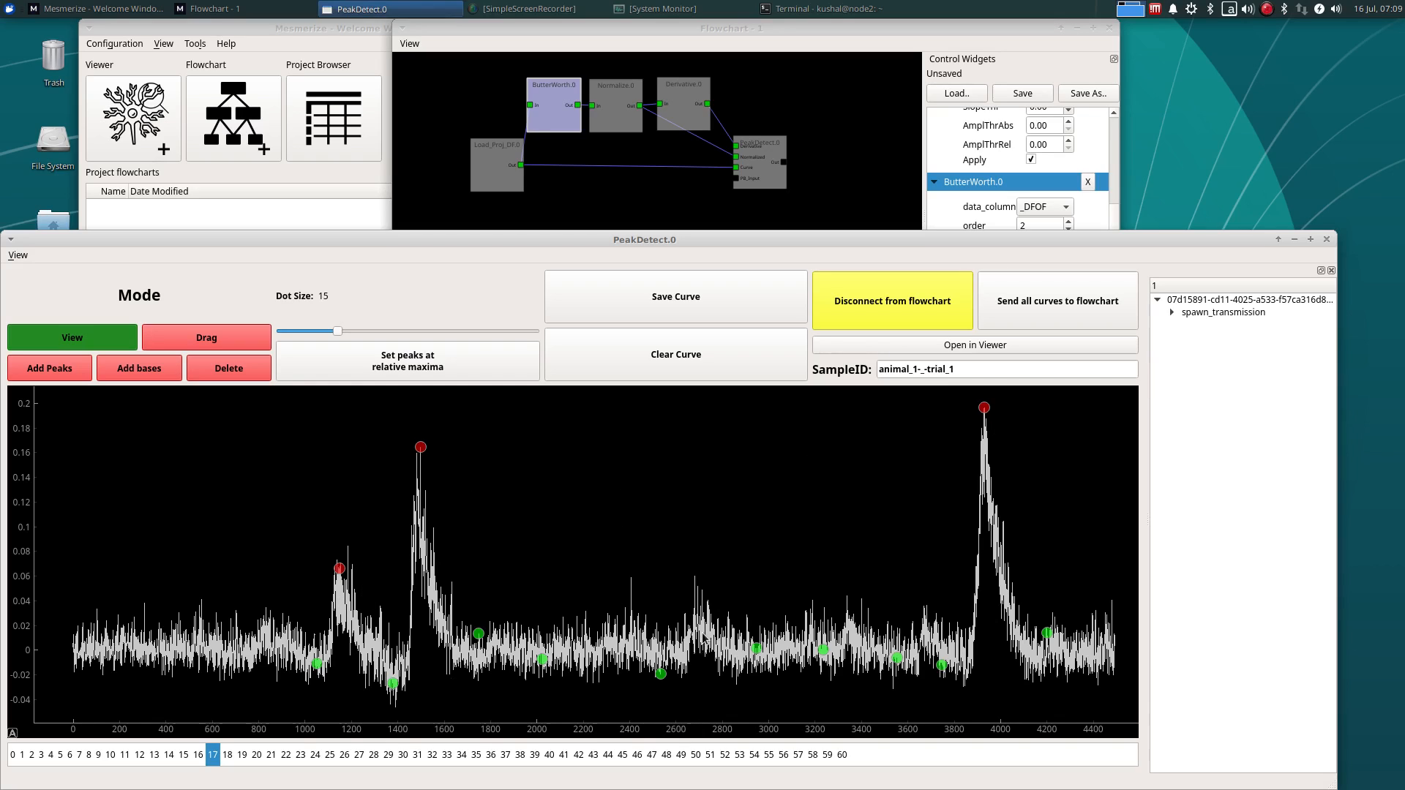
{"action": "mouse_move", "coordinate": [359, 540]}
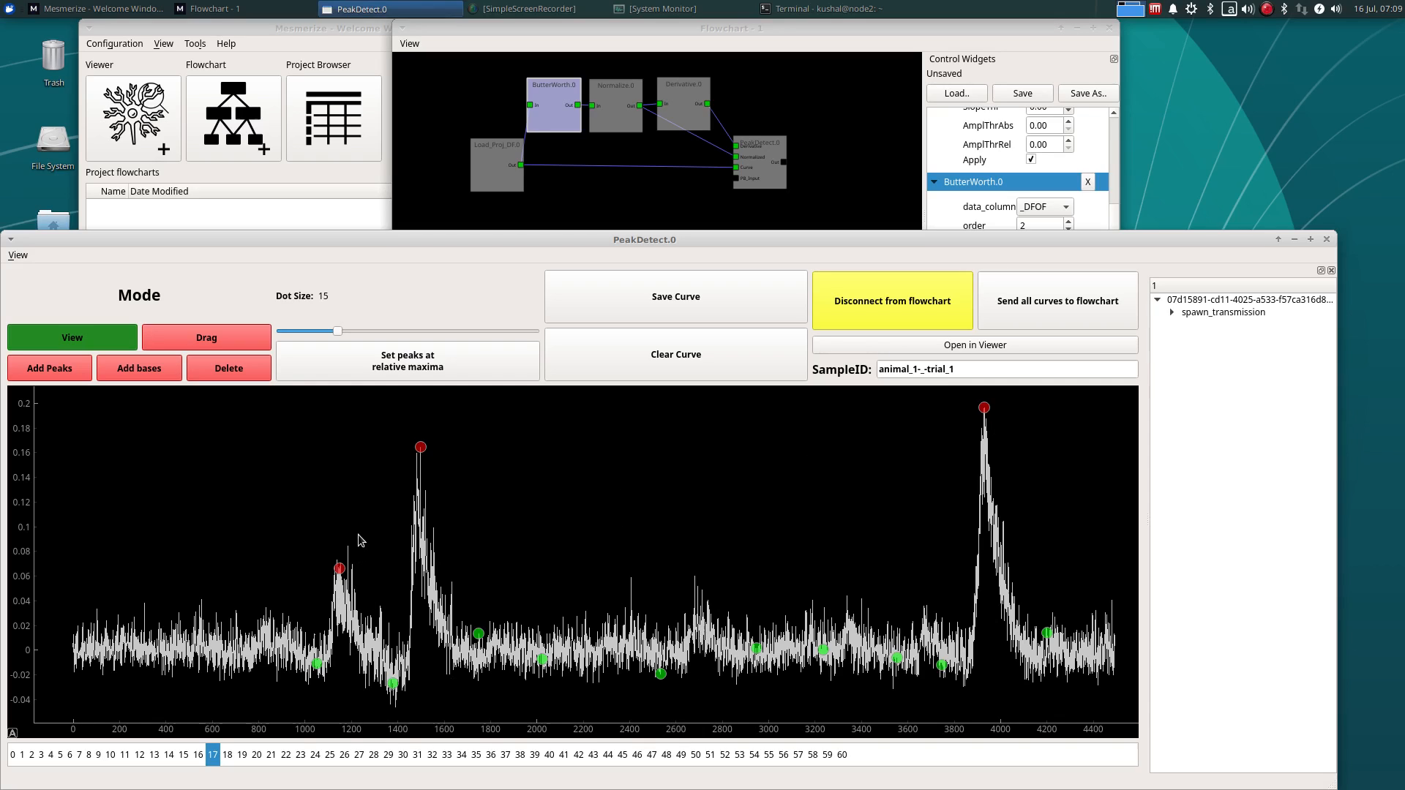
{"action": "mouse_move", "coordinate": [352, 583]}
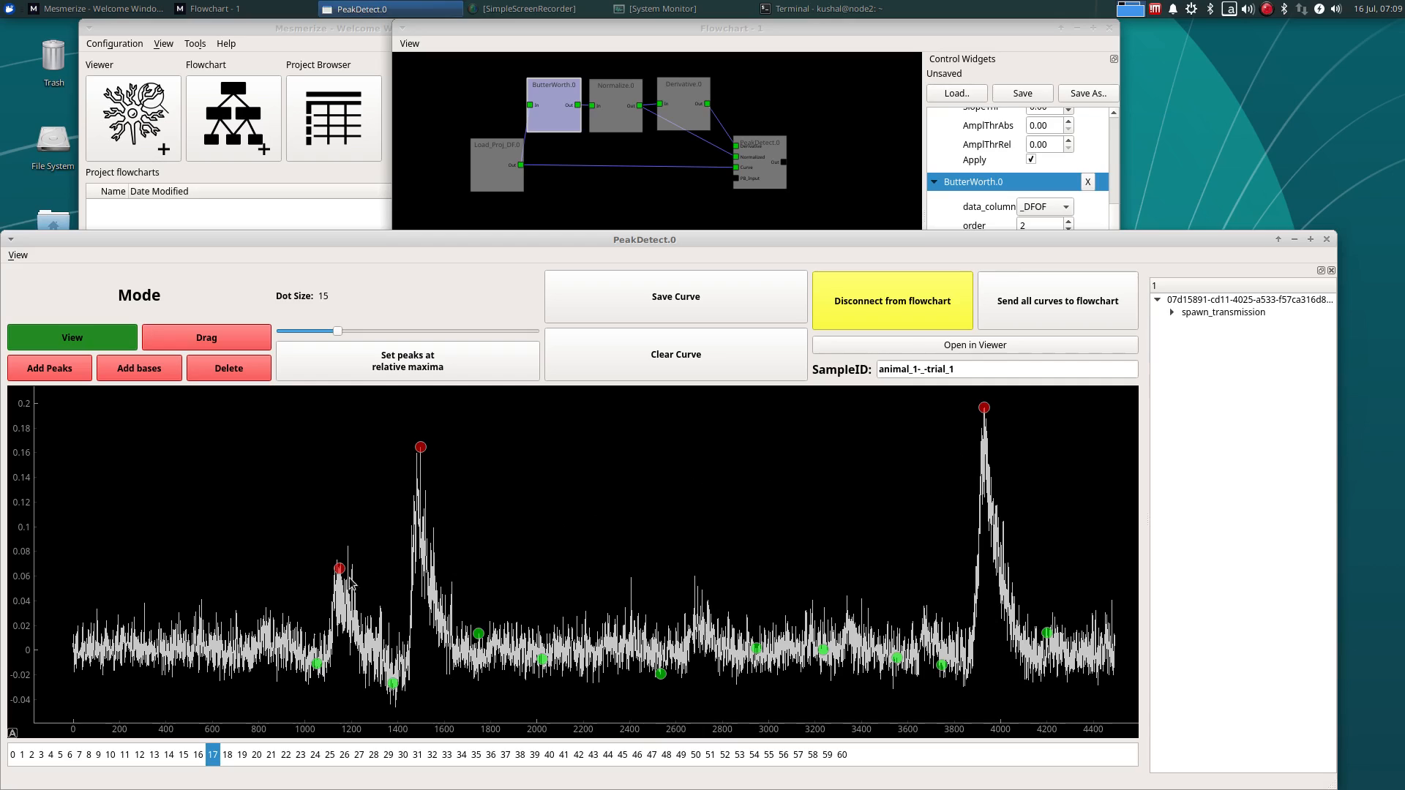
{"action": "mouse_move", "coordinate": [424, 438]}
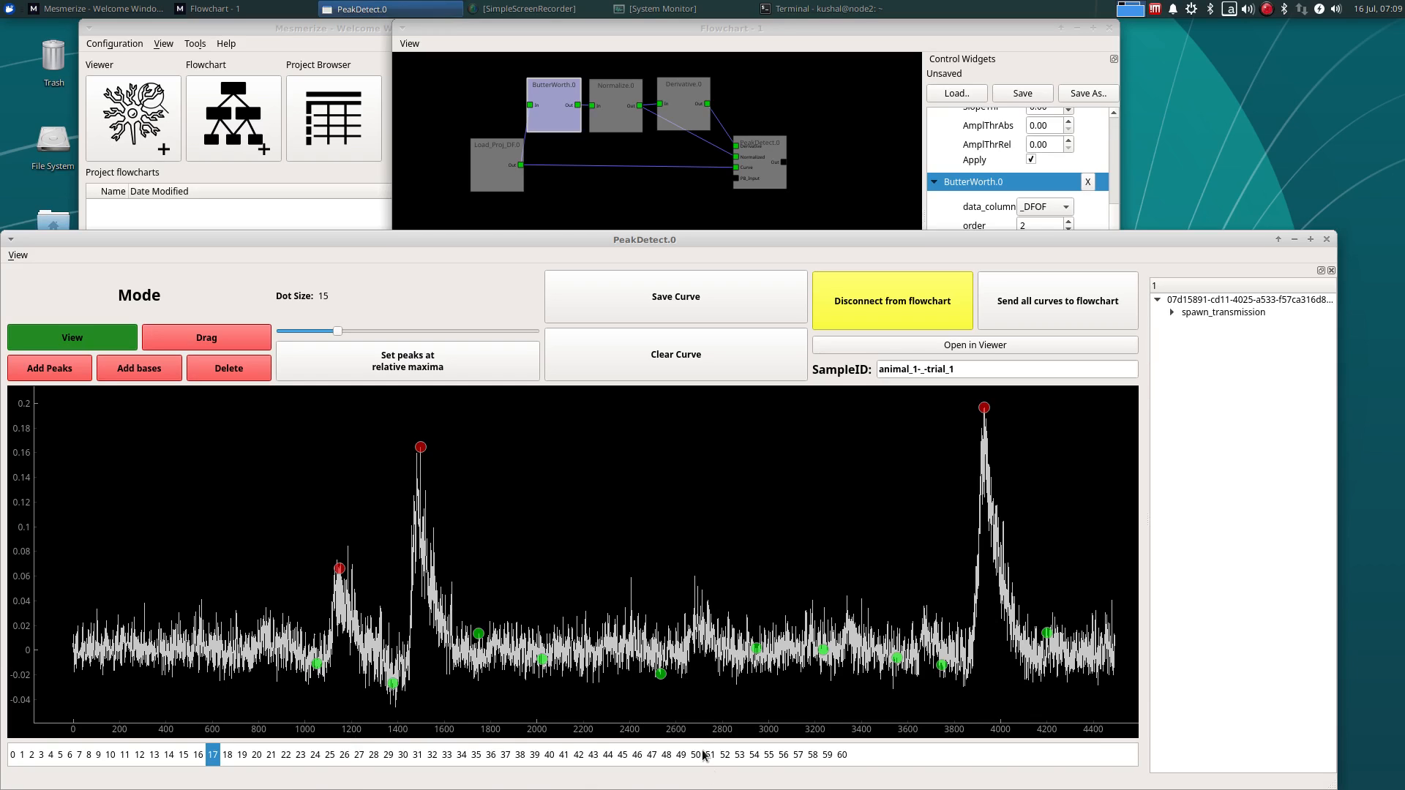
{"action": "mouse_move", "coordinate": [254, 769]}
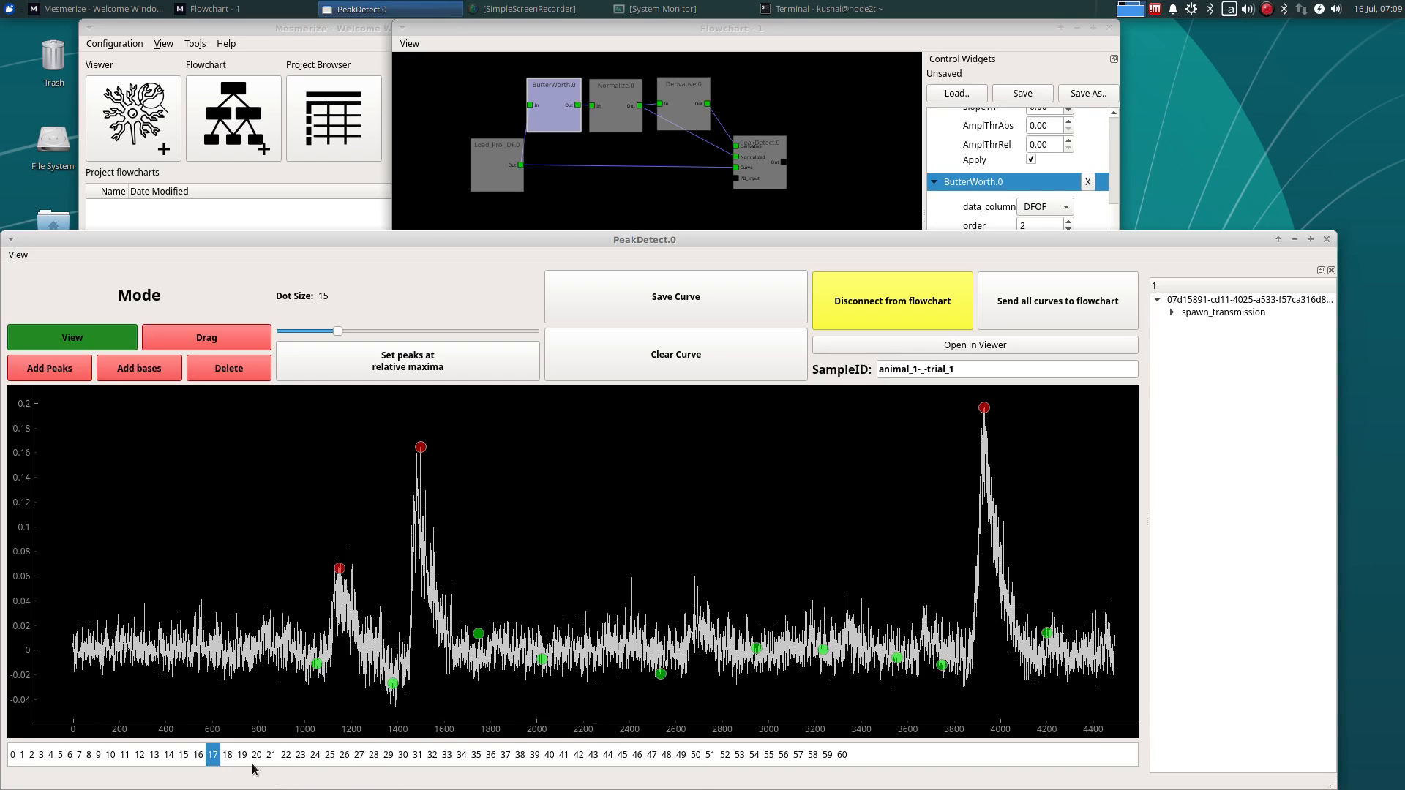
{"action": "left_click", "coordinate": [226, 755]}
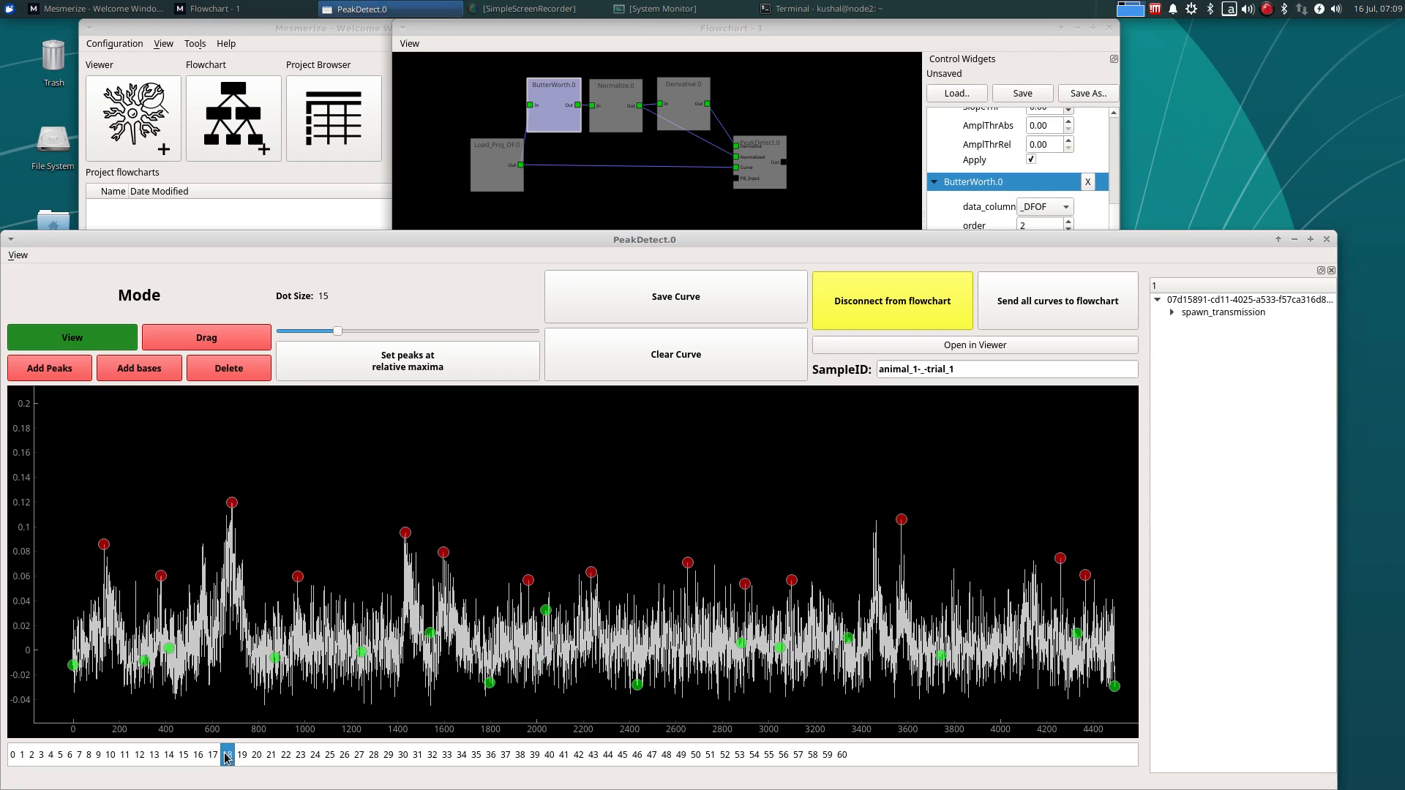
{"action": "left_click", "coordinate": [213, 755]}
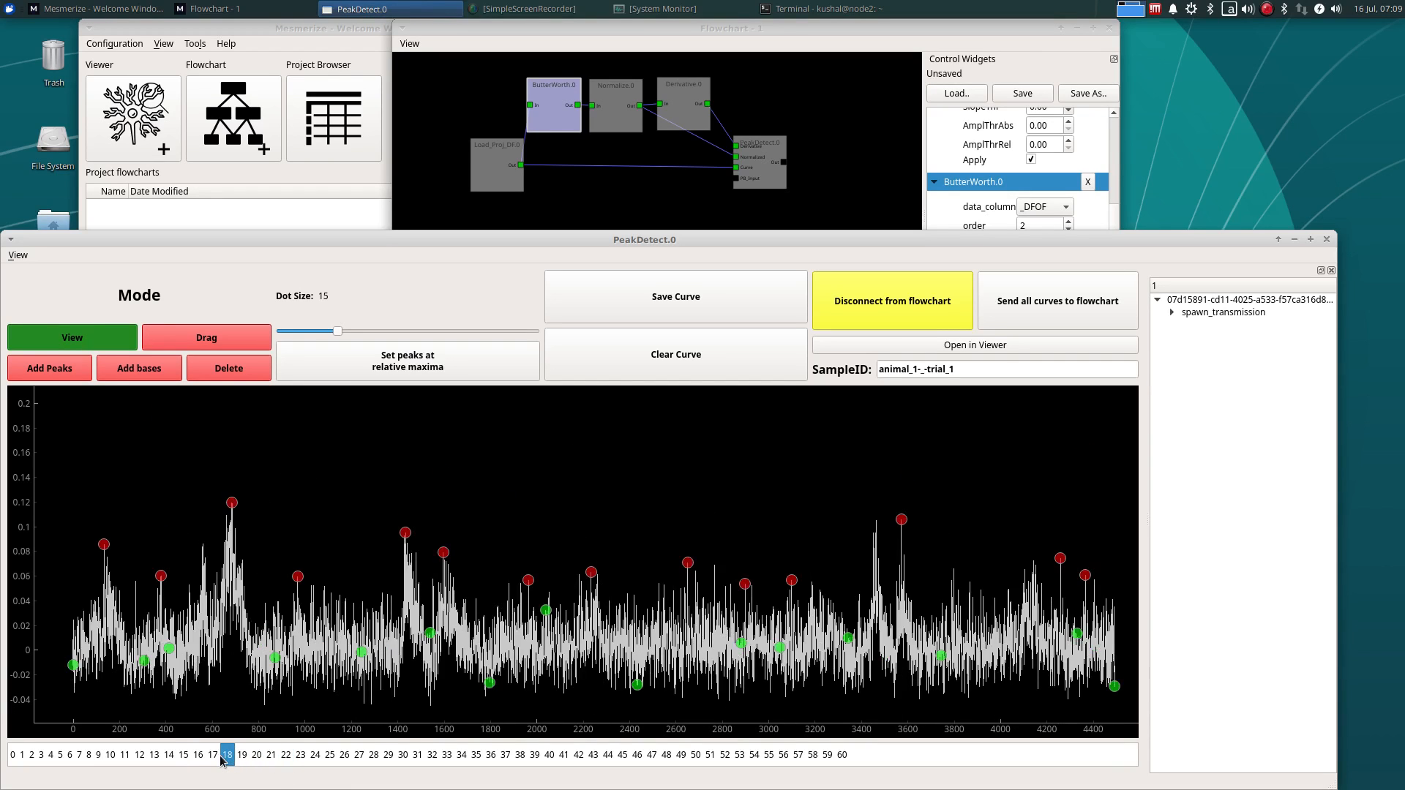
Fit curve 15 with View All and set ButterWorth.0 to order 3, freq_divisor 5.00
{"action": "right_click", "coordinate": [202, 571]}
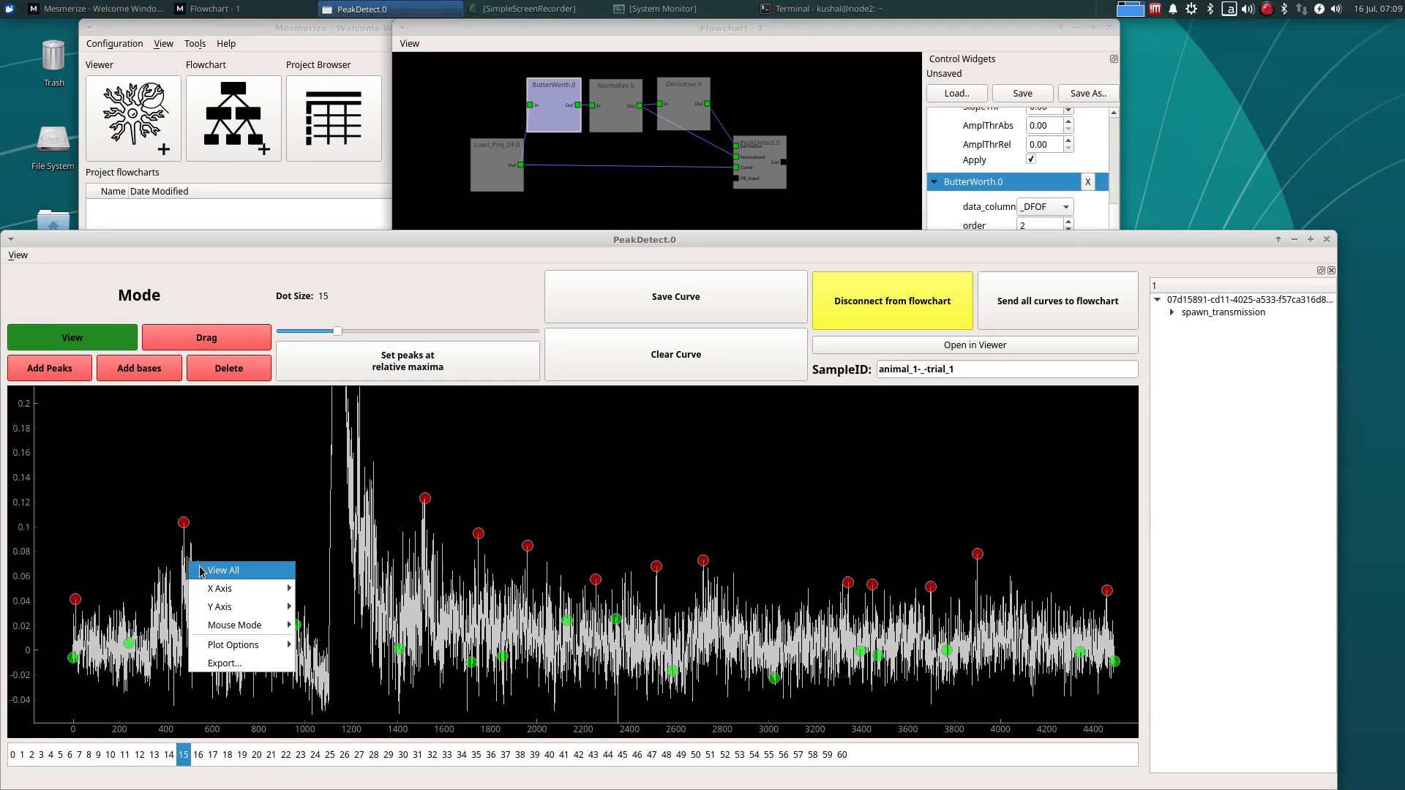
{"action": "left_click", "coordinate": [223, 570]}
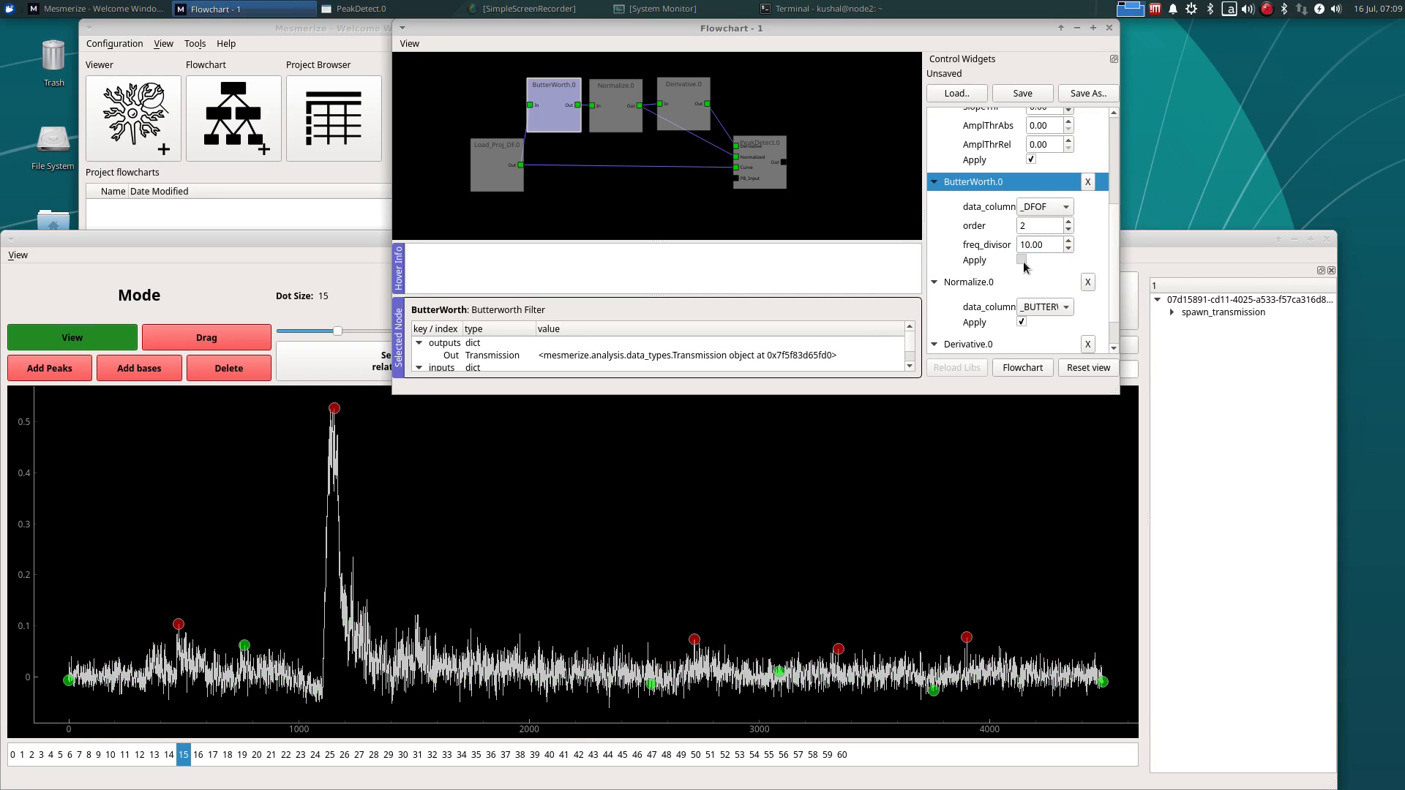
{"action": "left_click", "coordinate": [367, 8]}
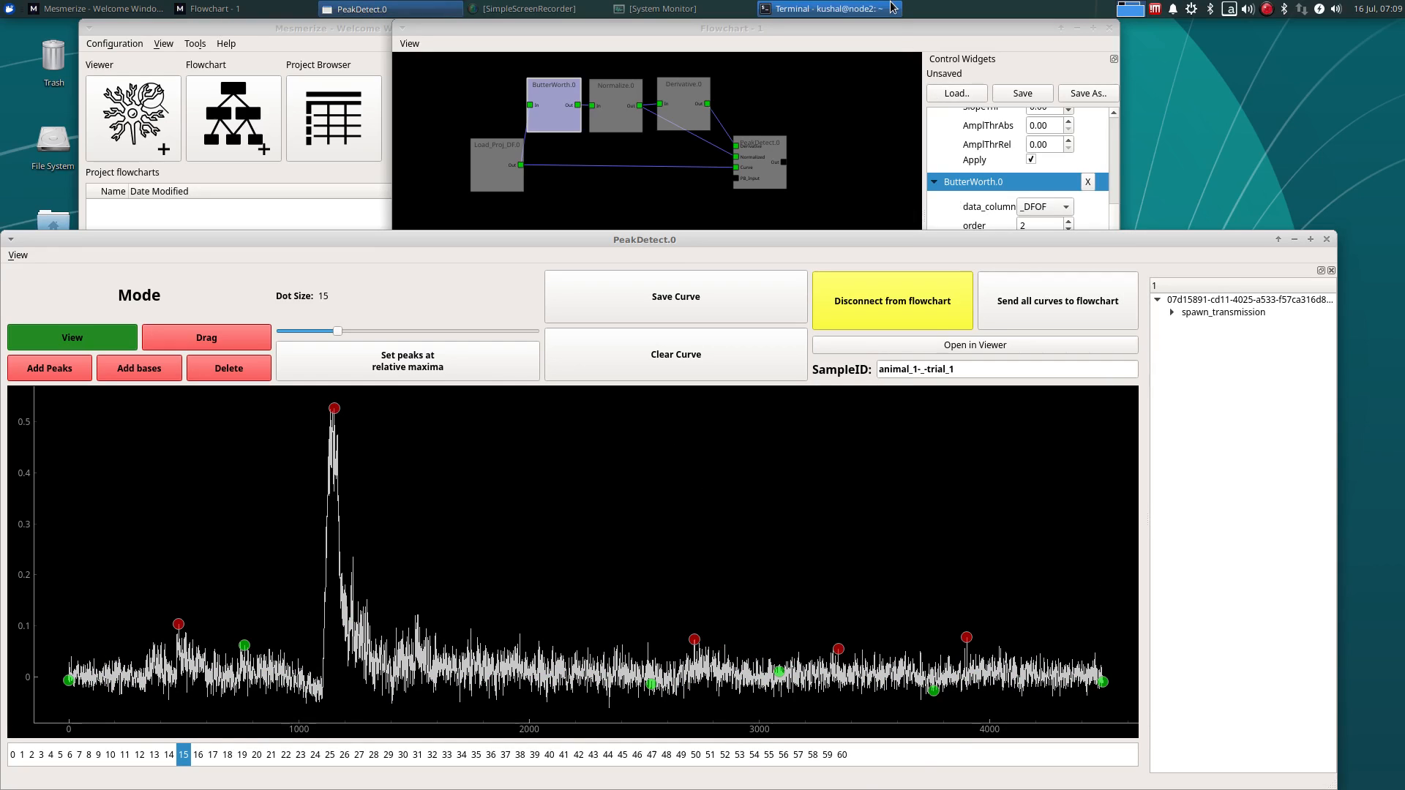
{"action": "left_click", "coordinate": [215, 8]}
{"action": "type", "text": "3"}
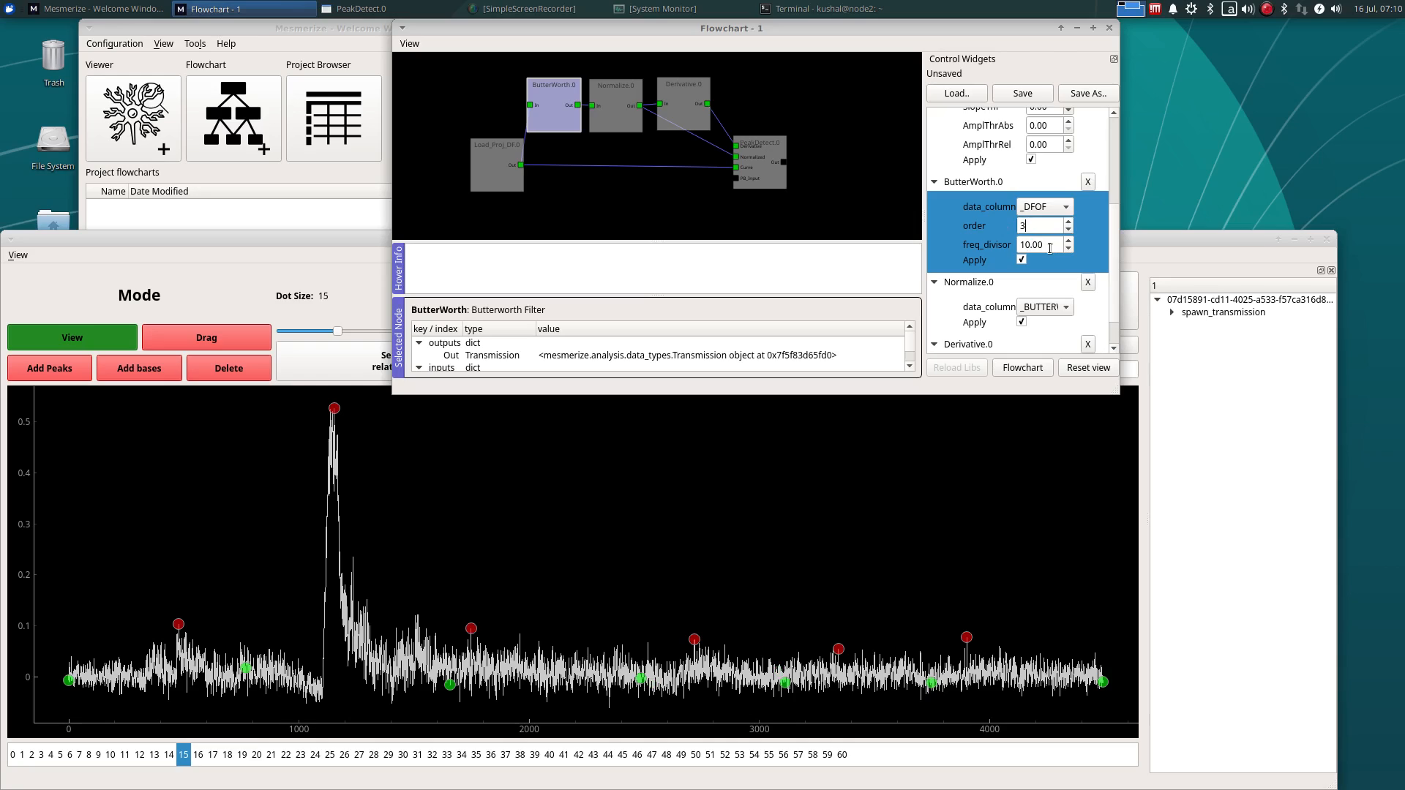
{"action": "left_click", "coordinate": [1037, 245]}
{"action": "type", "text": "5"}
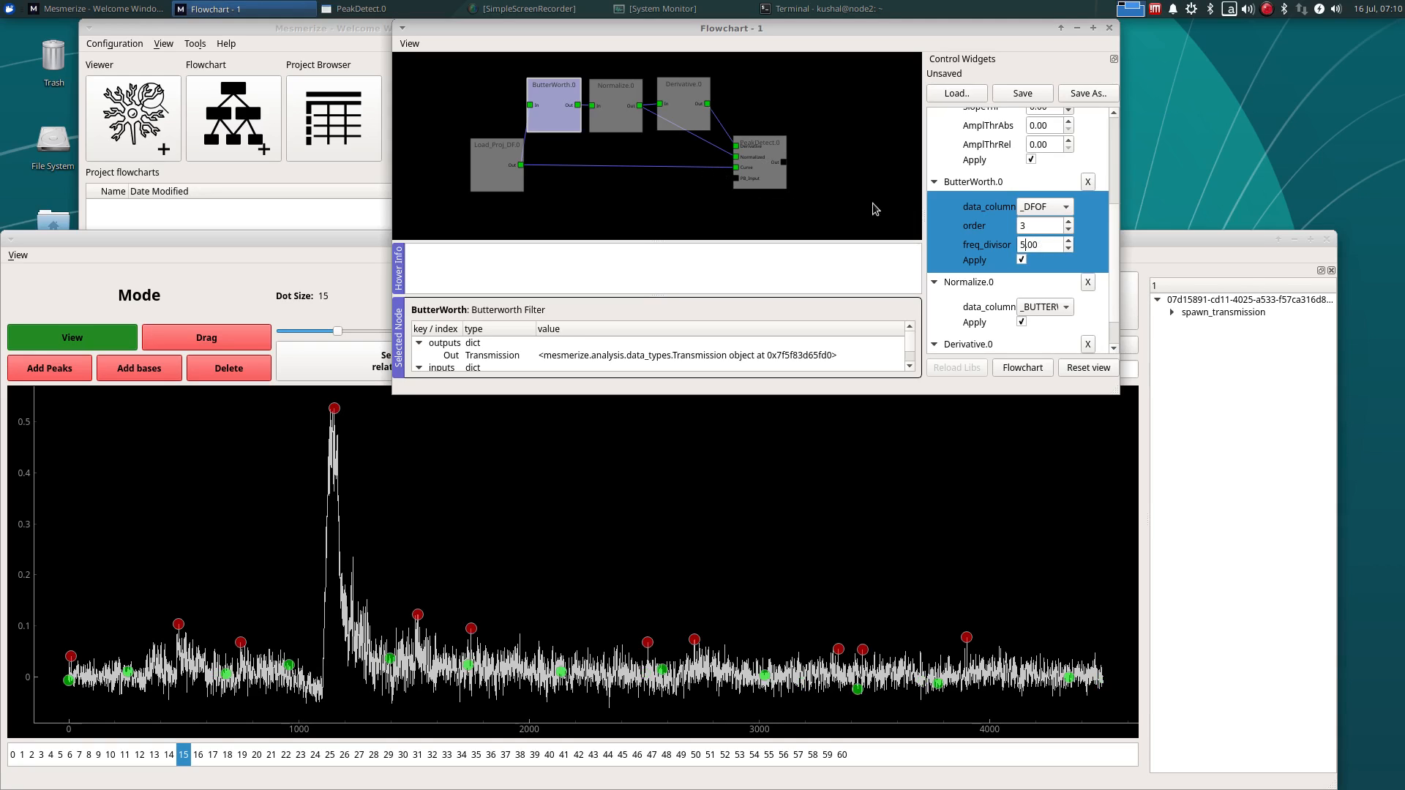
{"action": "scroll", "scroll_direction": "up", "scroll_amount": 3}
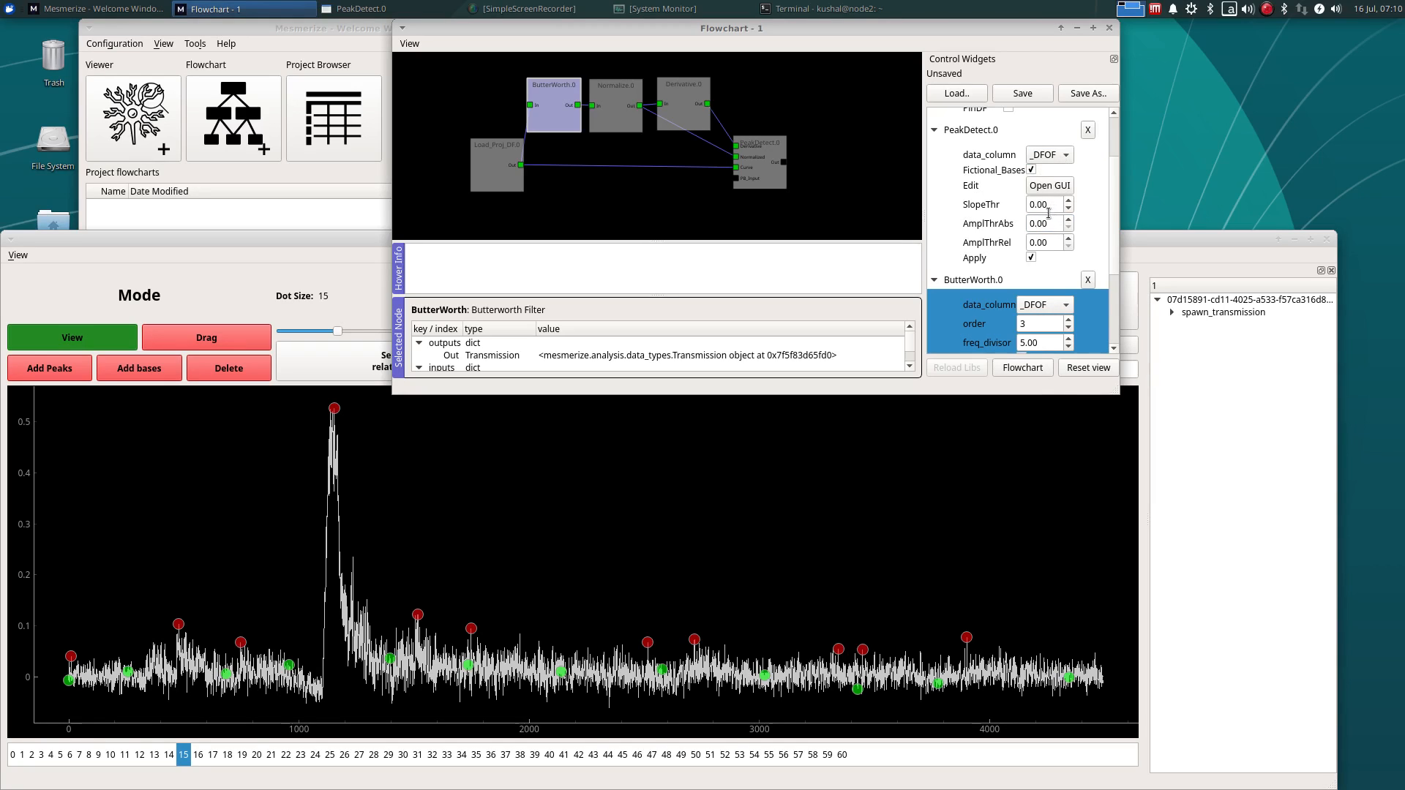
Set PeakDetect.0's AmplThrAbs to 0.25 and return to the peak editor
{"action": "left_click", "coordinate": [1043, 223]}
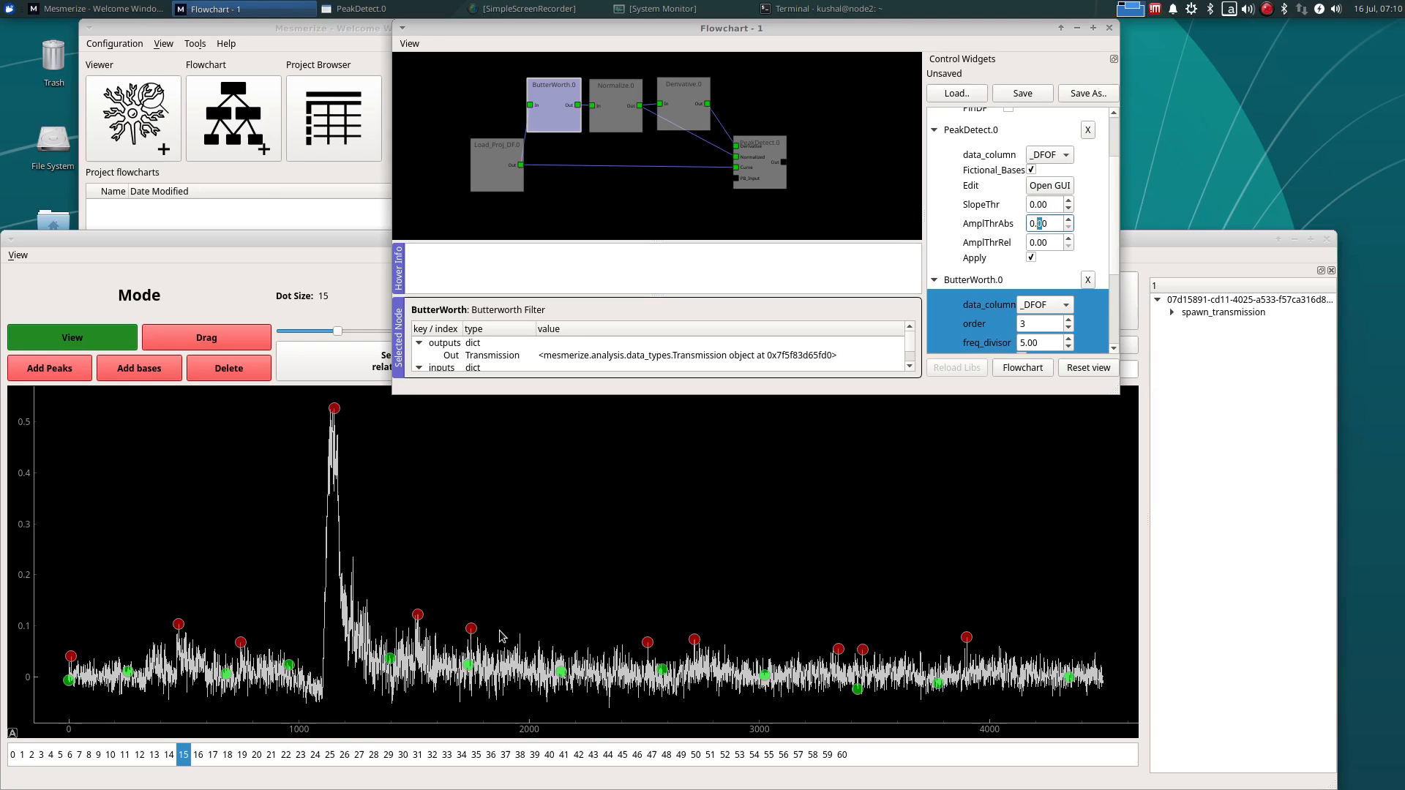
{"action": "mouse_move", "coordinate": [381, 636]}
{"action": "type", "text": "0.2"}
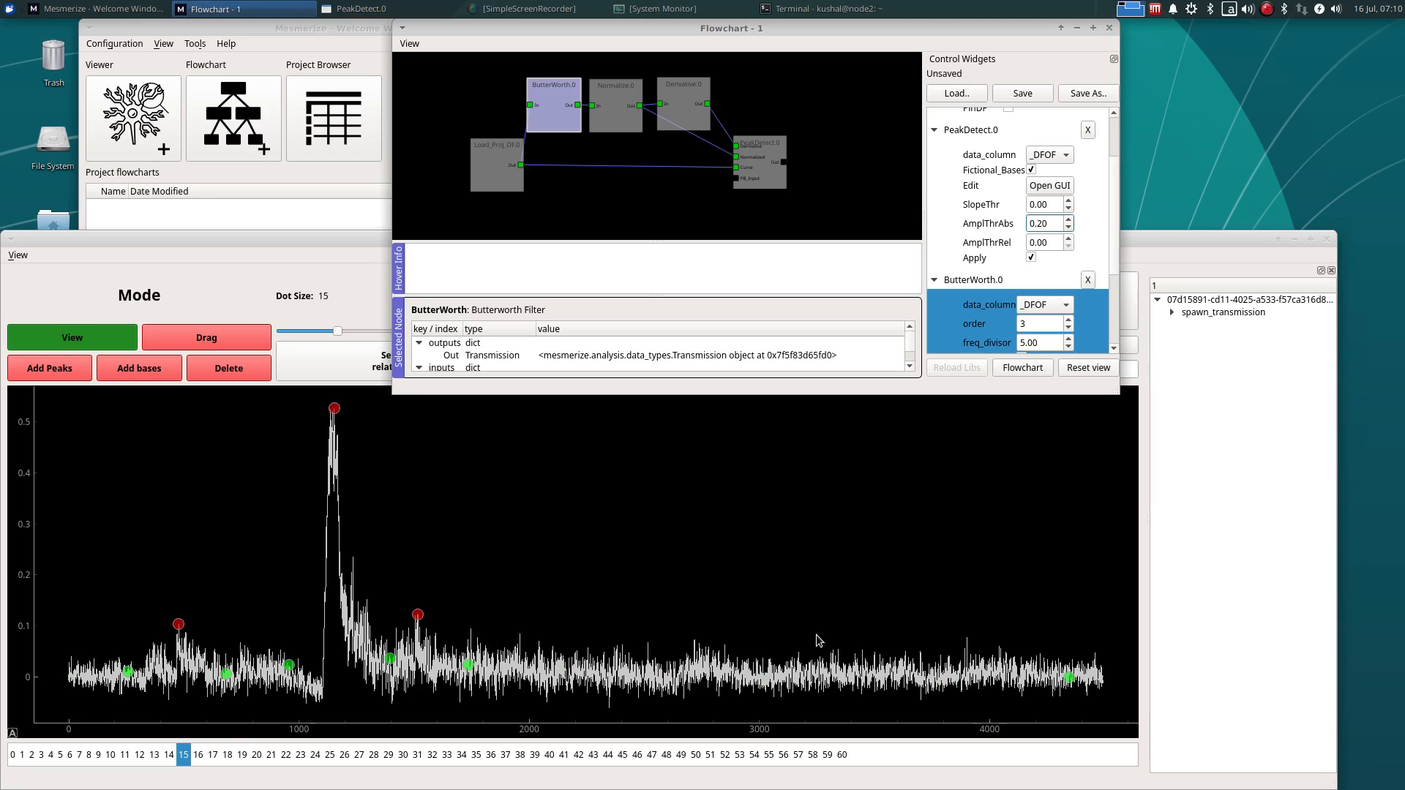
{"action": "left_click", "coordinate": [1043, 223]}
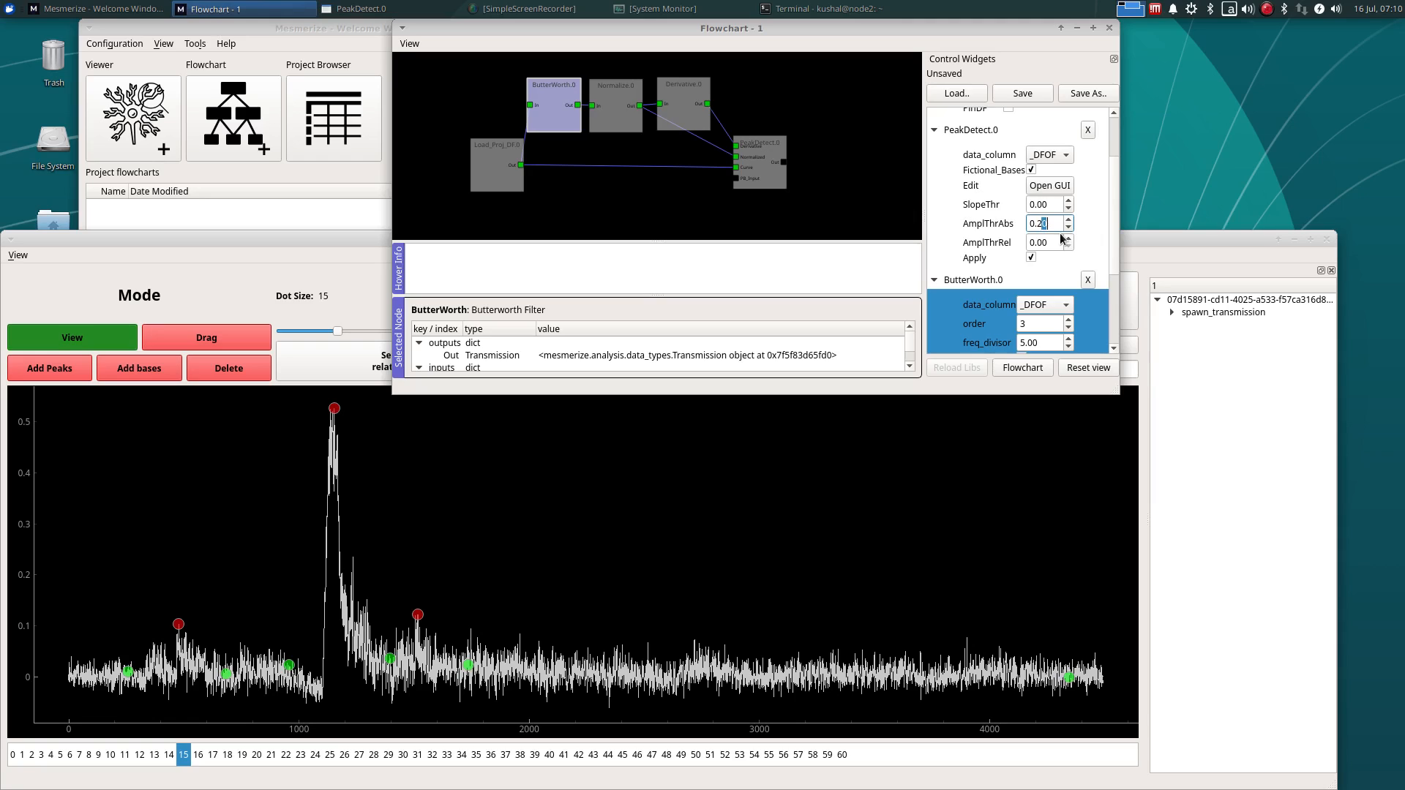
{"action": "left_click", "coordinate": [1067, 220]}
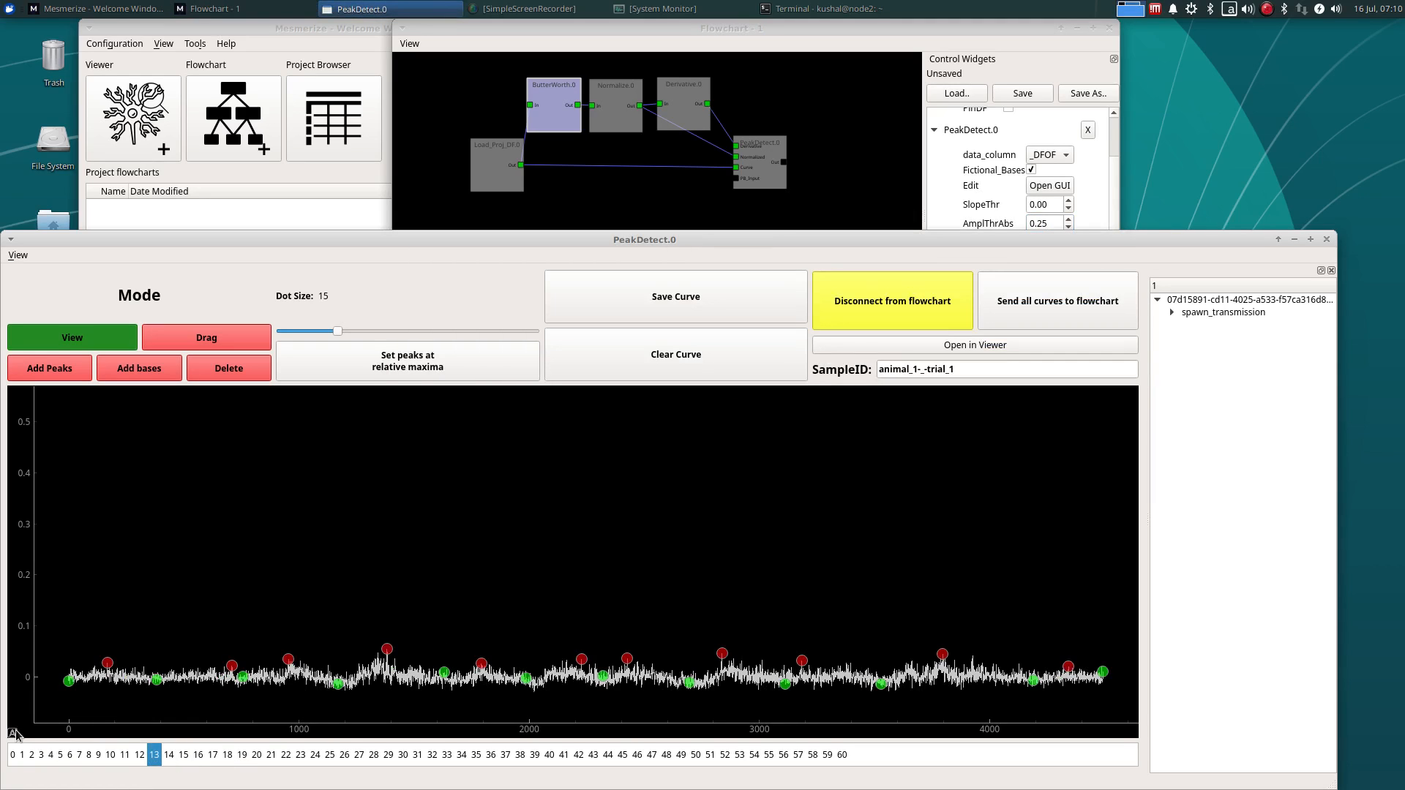
Inspect the larger remaining peaks on curves 40, 58 and 8, then raise the flowchart
{"action": "left_click", "coordinate": [548, 755]}
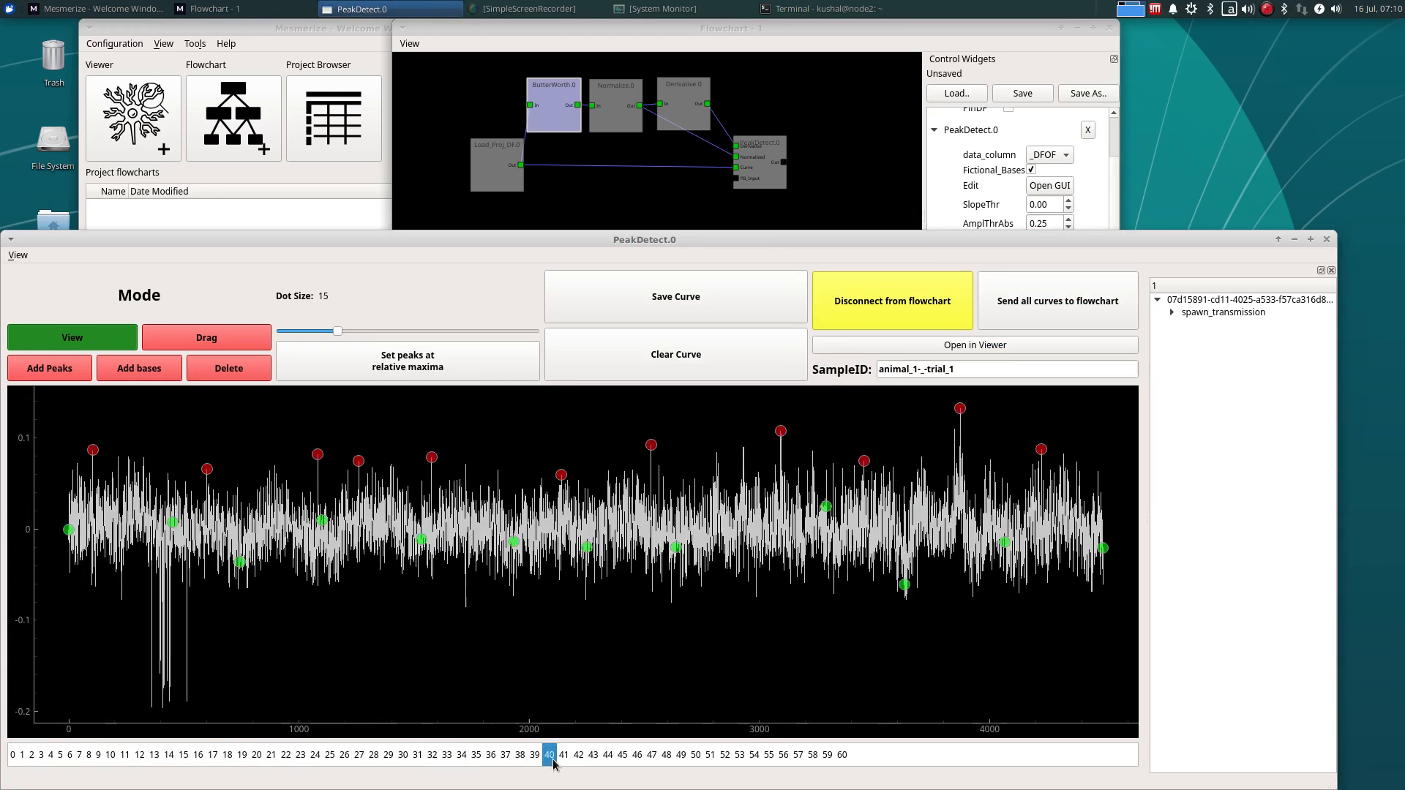
{"action": "left_click", "coordinate": [812, 755]}
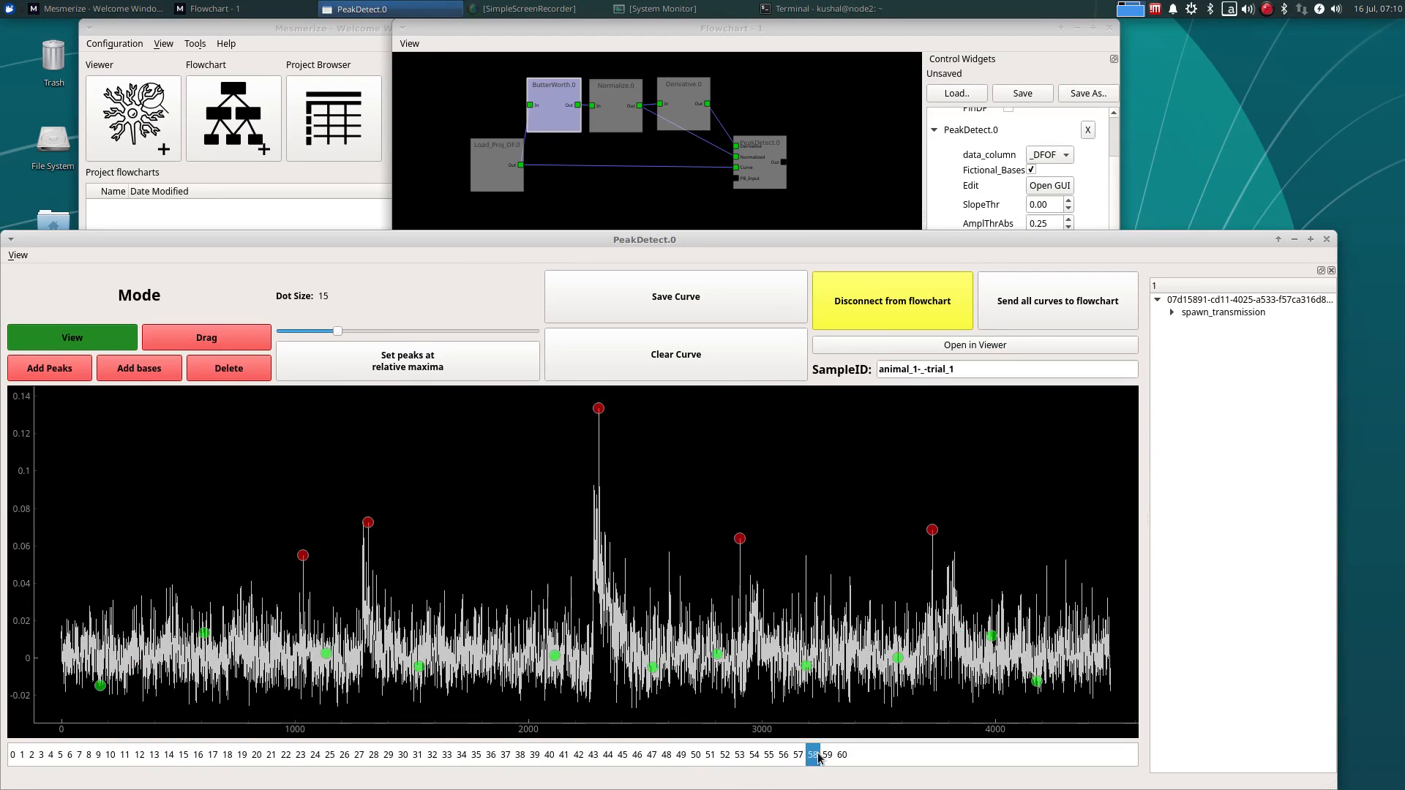
{"action": "left_click", "coordinate": [99, 754]}
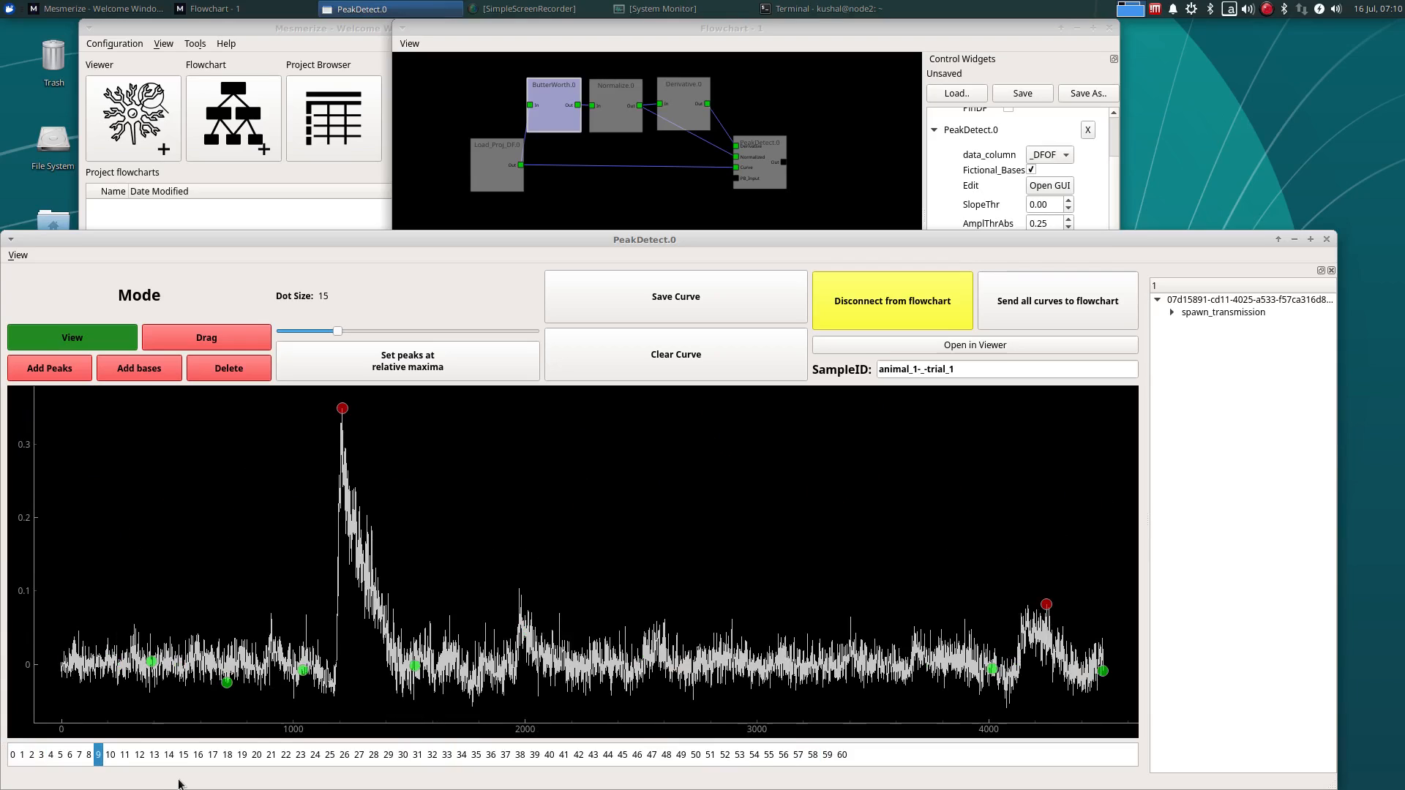
{"action": "mouse_move", "coordinate": [1295, 240]}
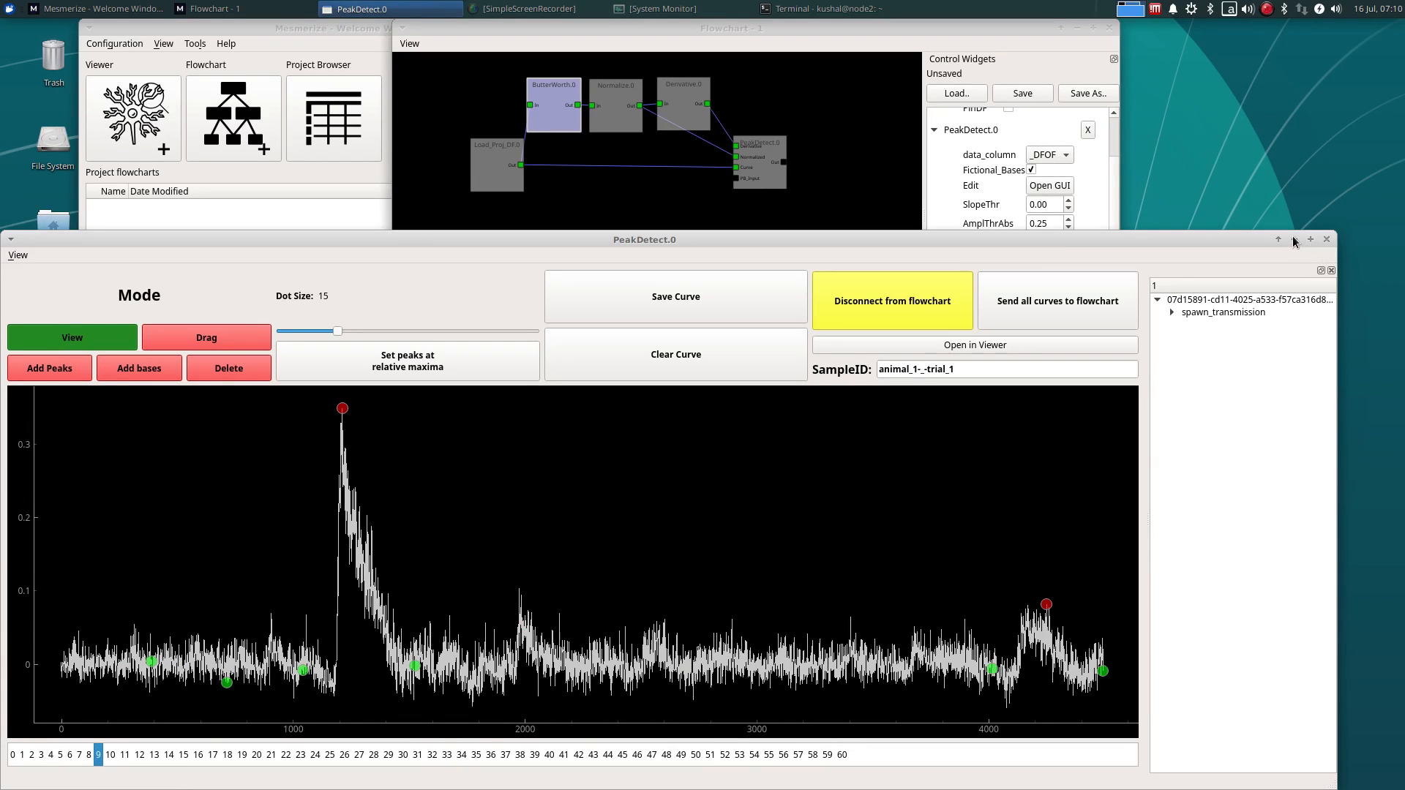
{"action": "mouse_move", "coordinate": [838, 180]}
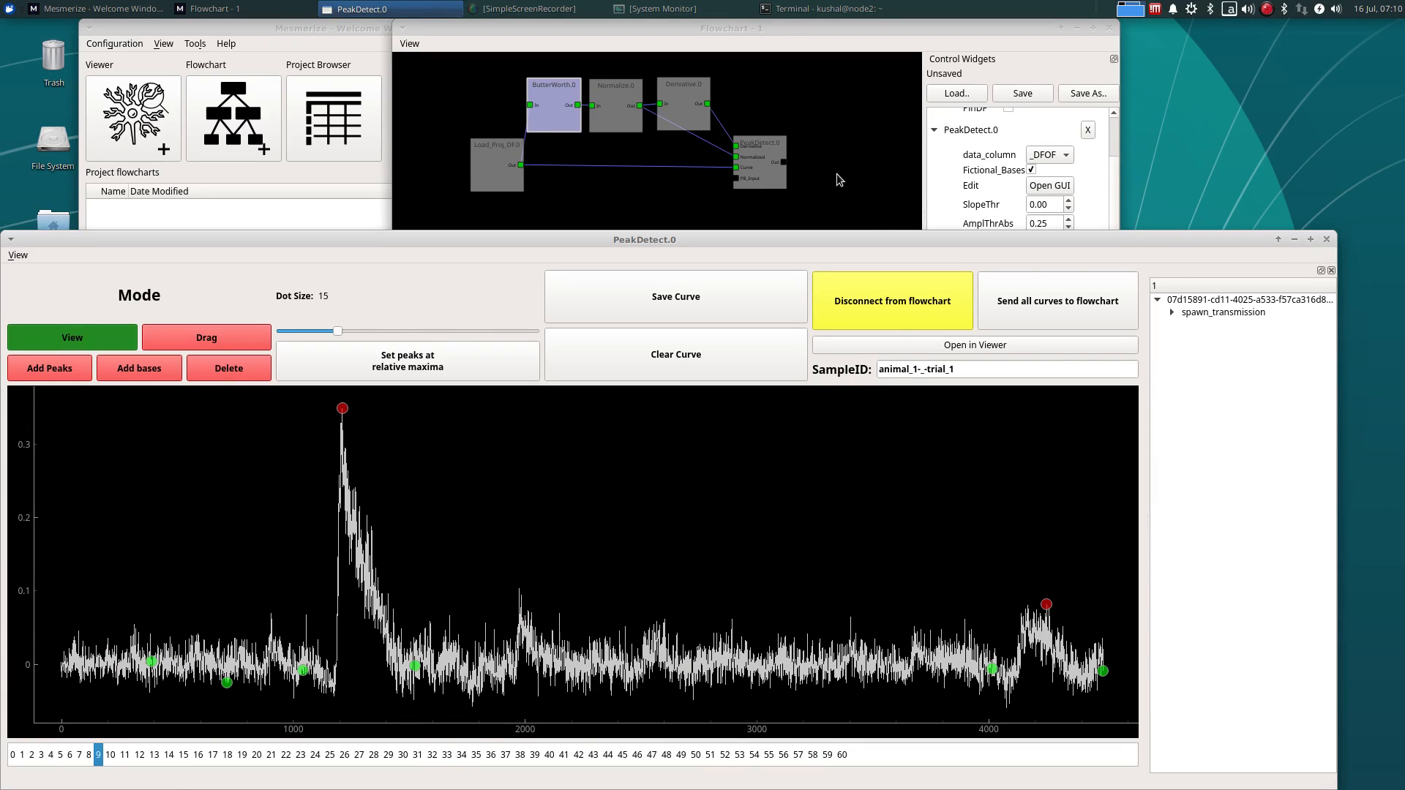
{"action": "left_click", "coordinate": [553, 104]}
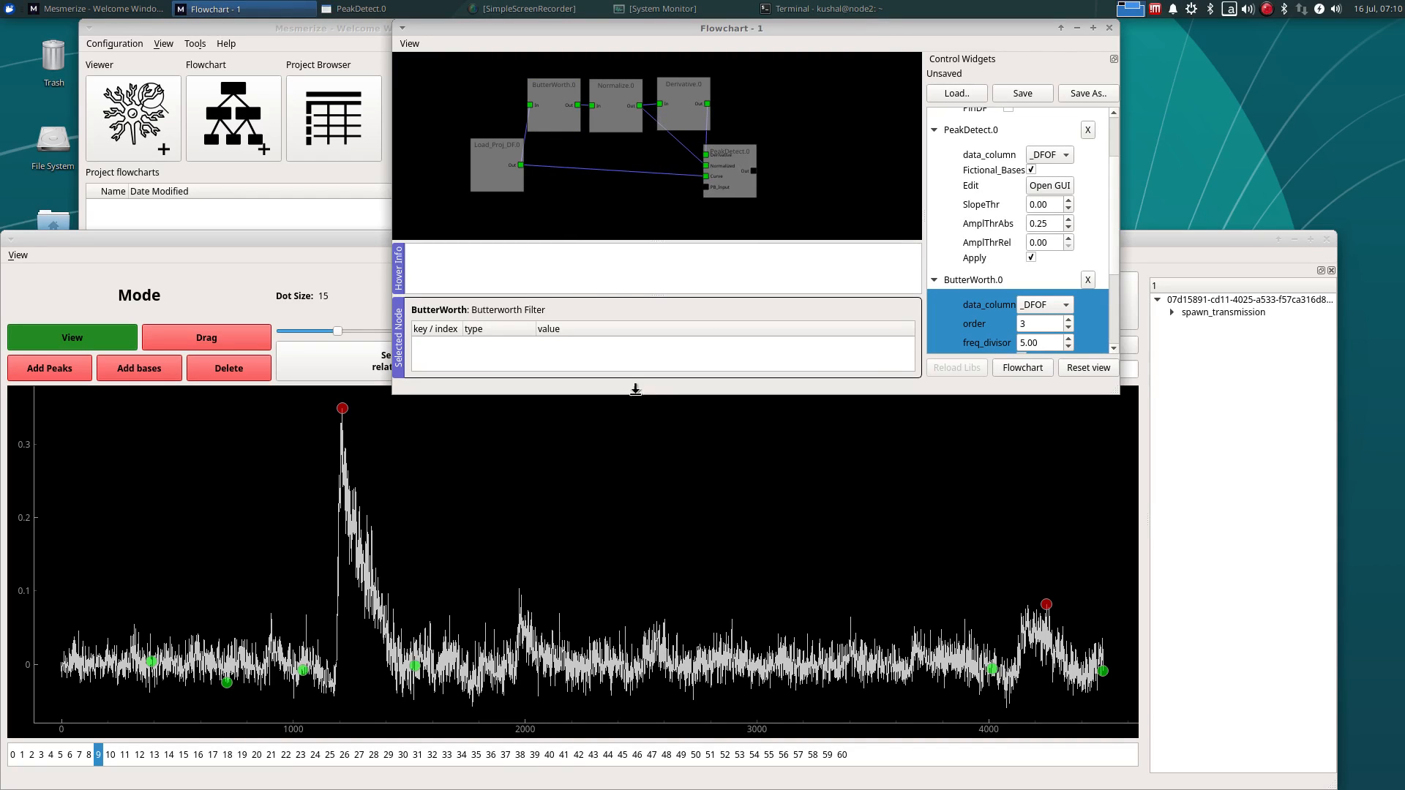
Add a Save.0 node and connect PeakDetect.0's output to its input
{"action": "left_click", "coordinate": [361, 8]}
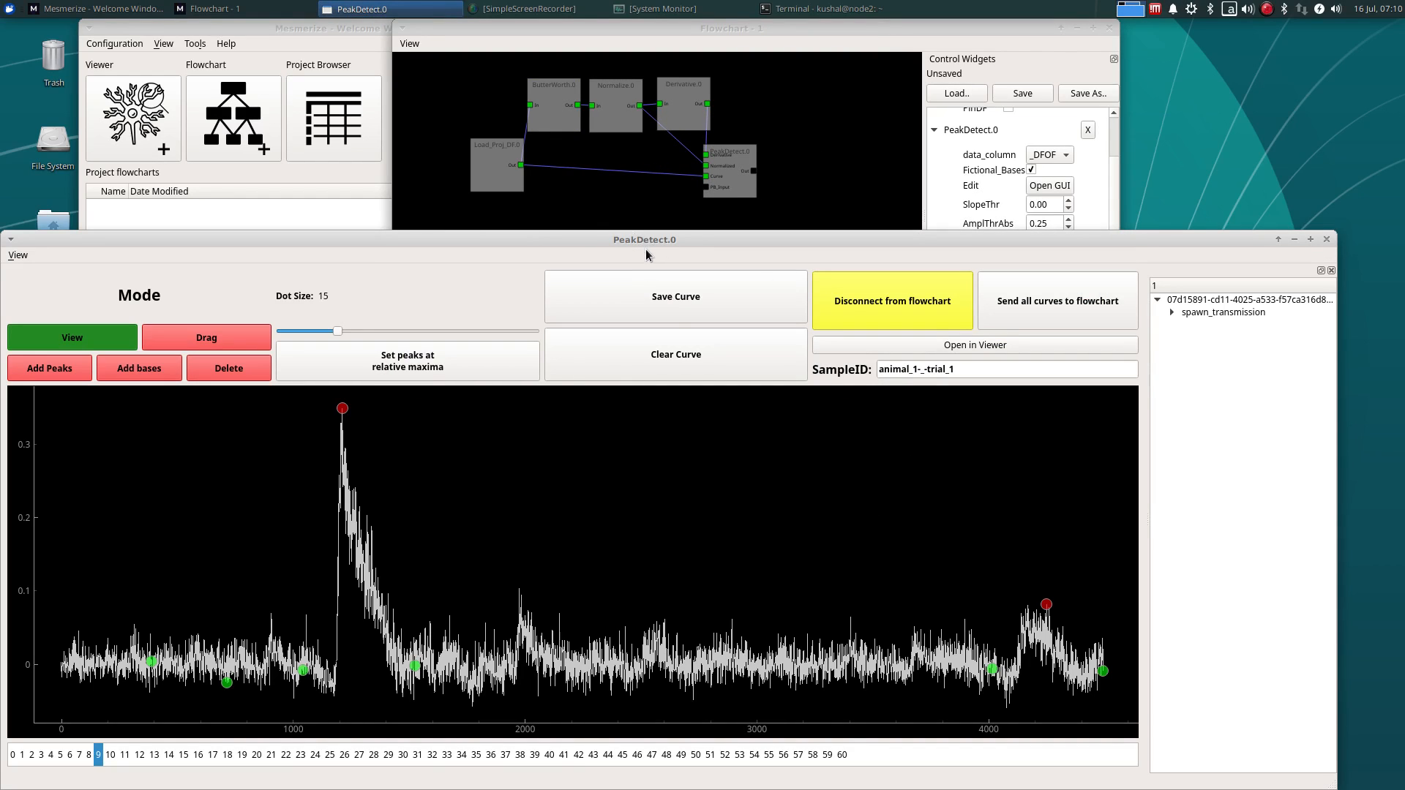
{"action": "left_click", "coordinate": [215, 8]}
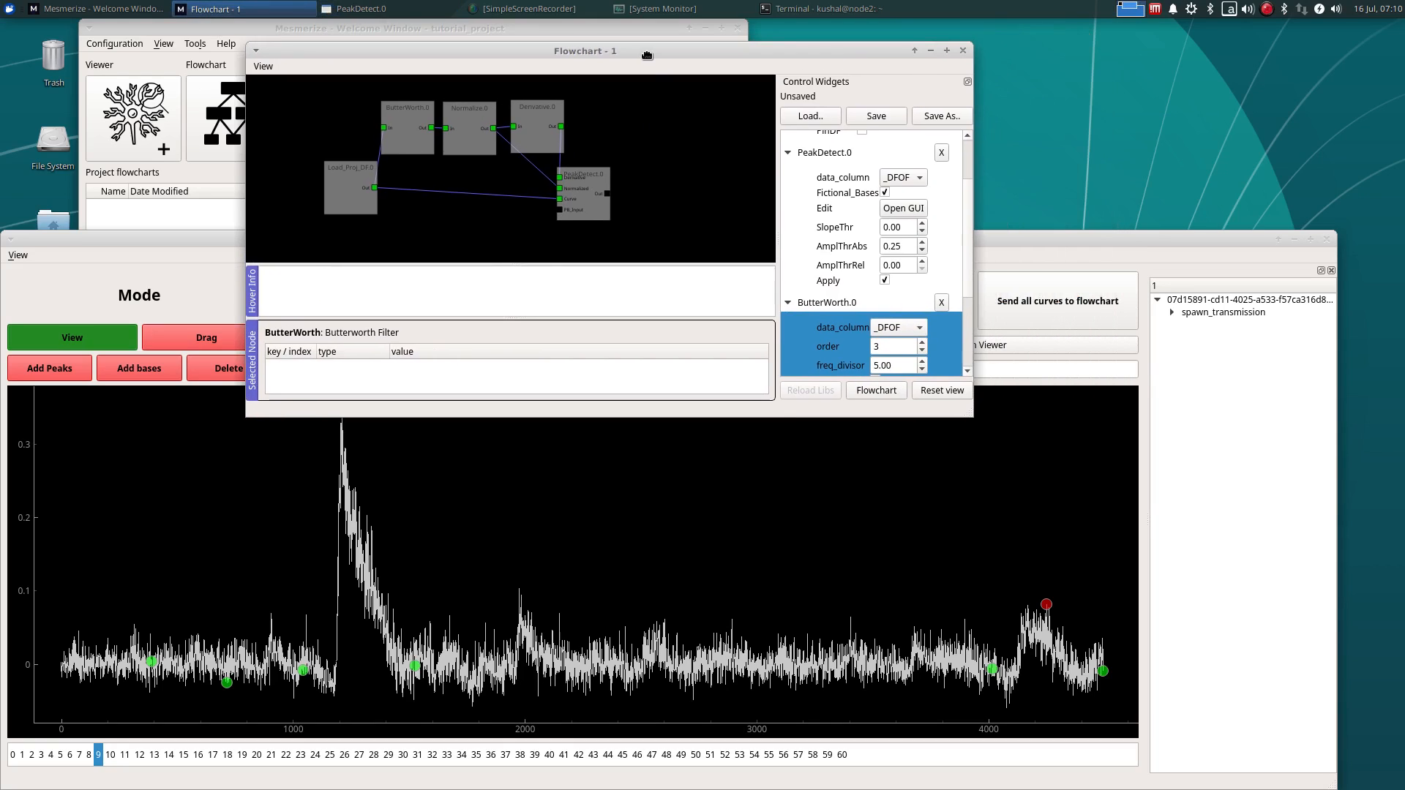
{"action": "mouse_move", "coordinate": [650, 195]}
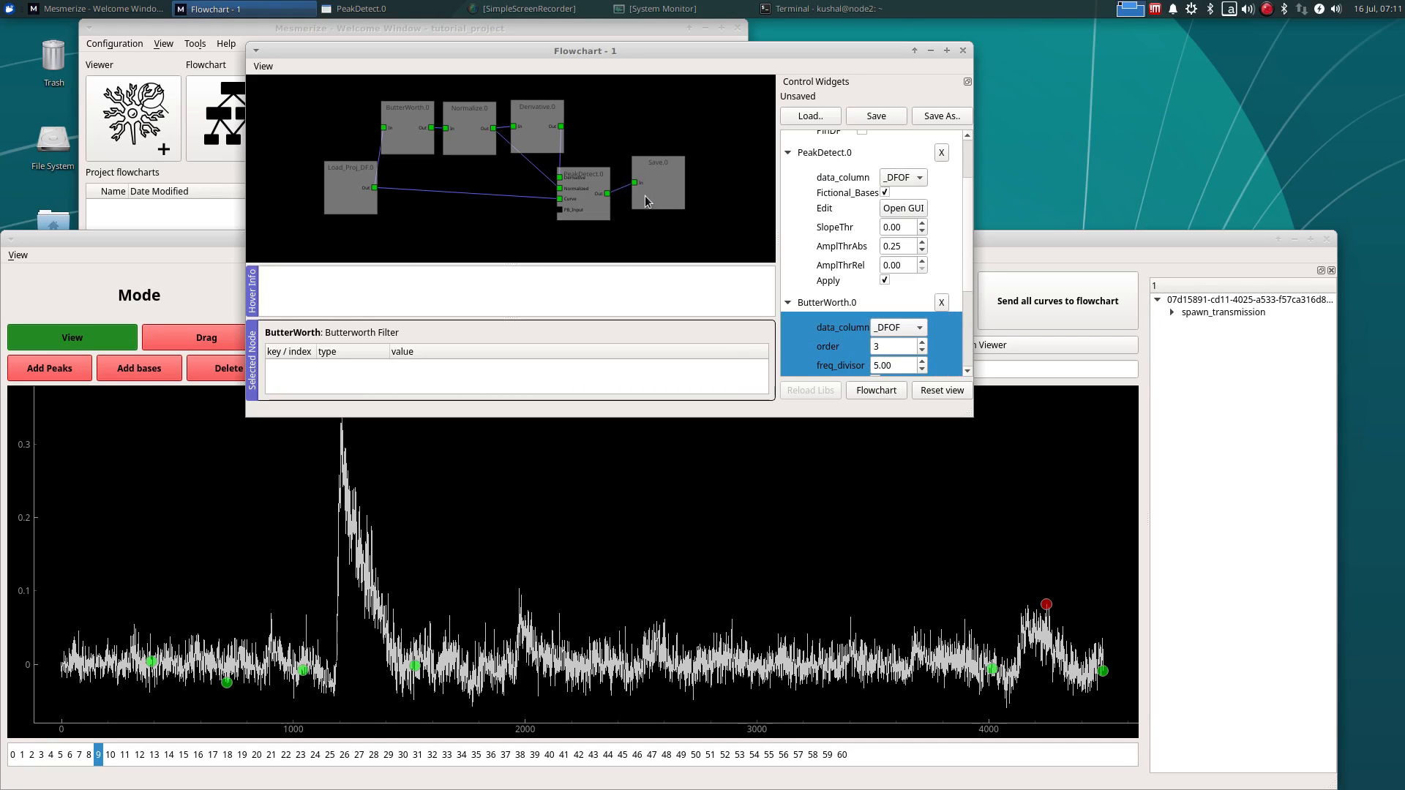
{"action": "left_click", "coordinate": [659, 156]}
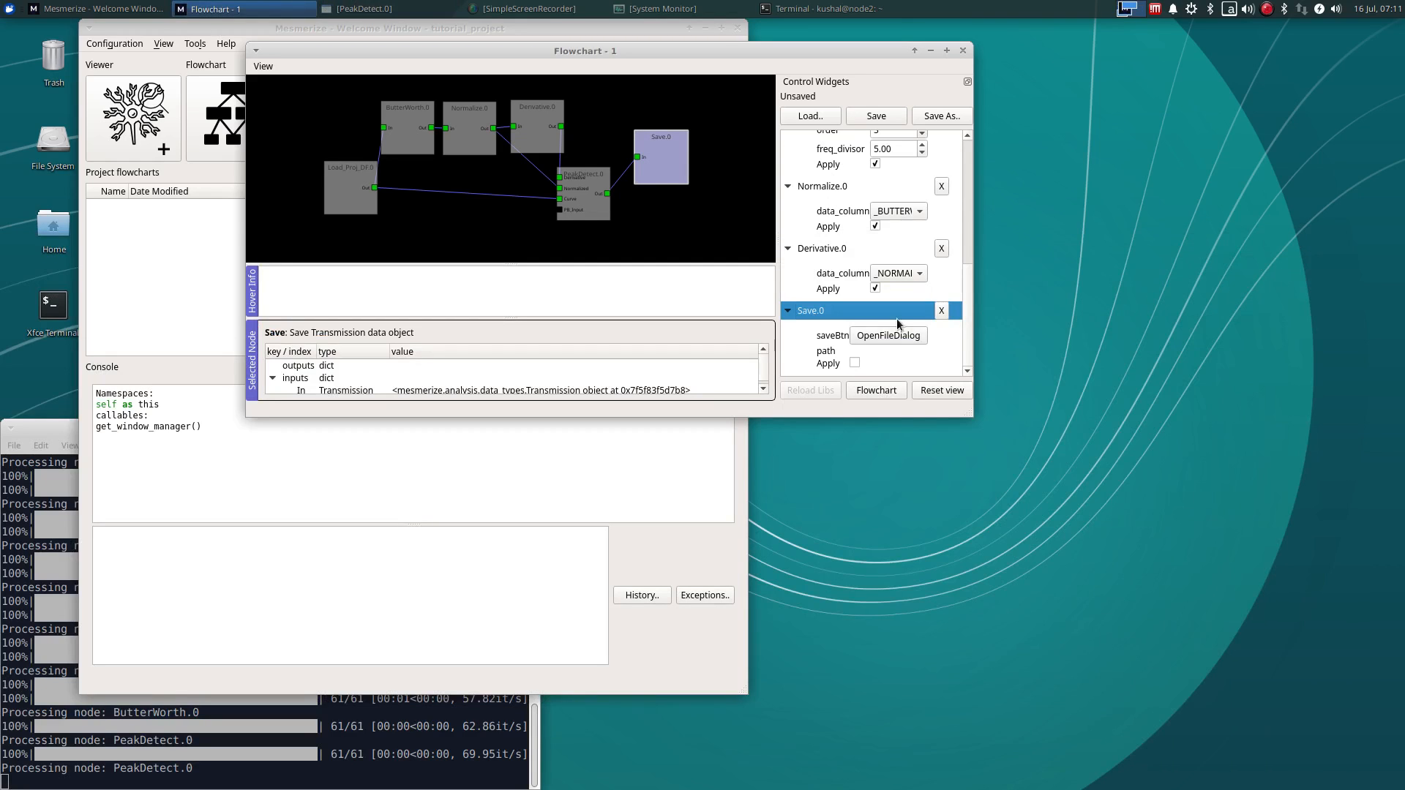
Save the results as peaks_bases_saved in tutorial_project/trns and apply Save.0
{"action": "left_click", "coordinate": [887, 335]}
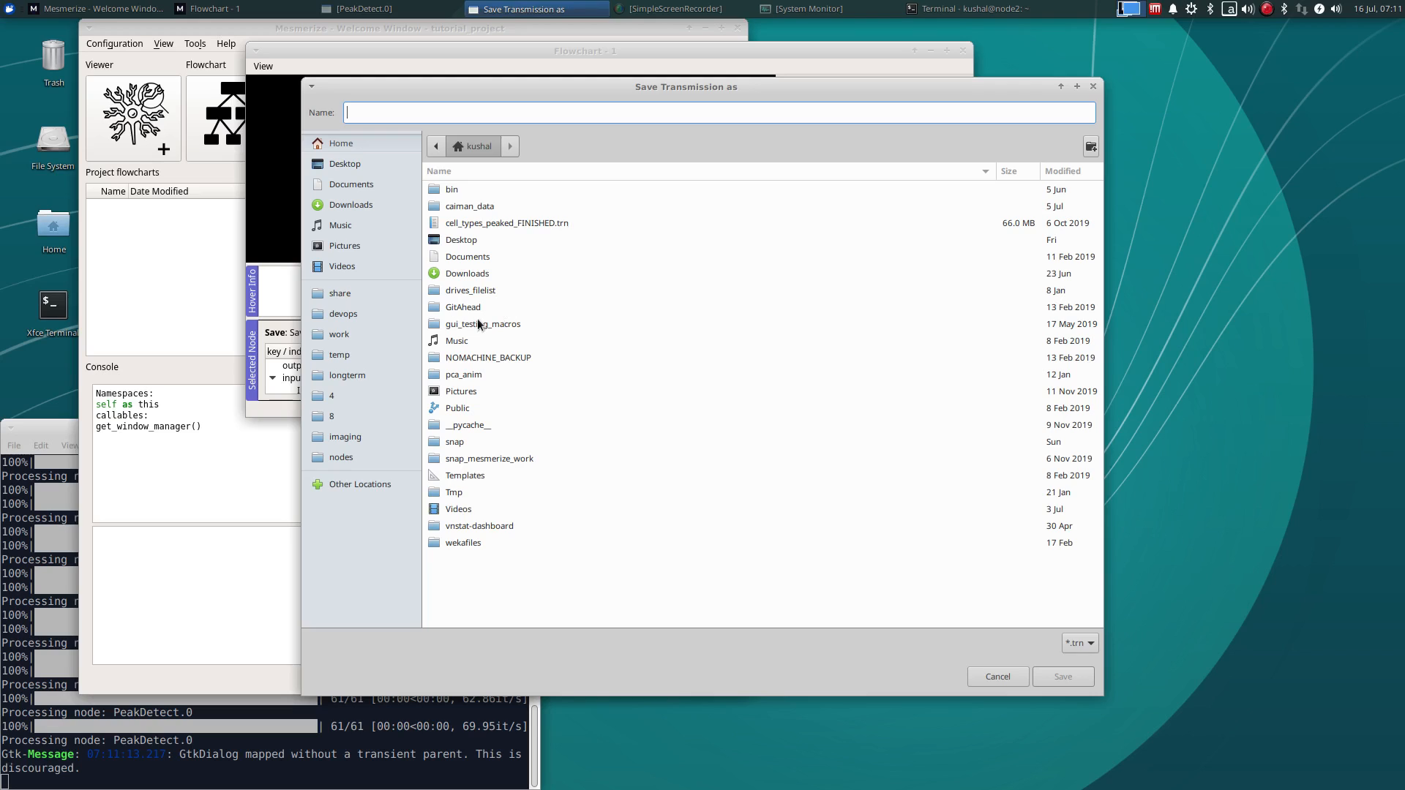
{"action": "left_click", "coordinate": [339, 333]}
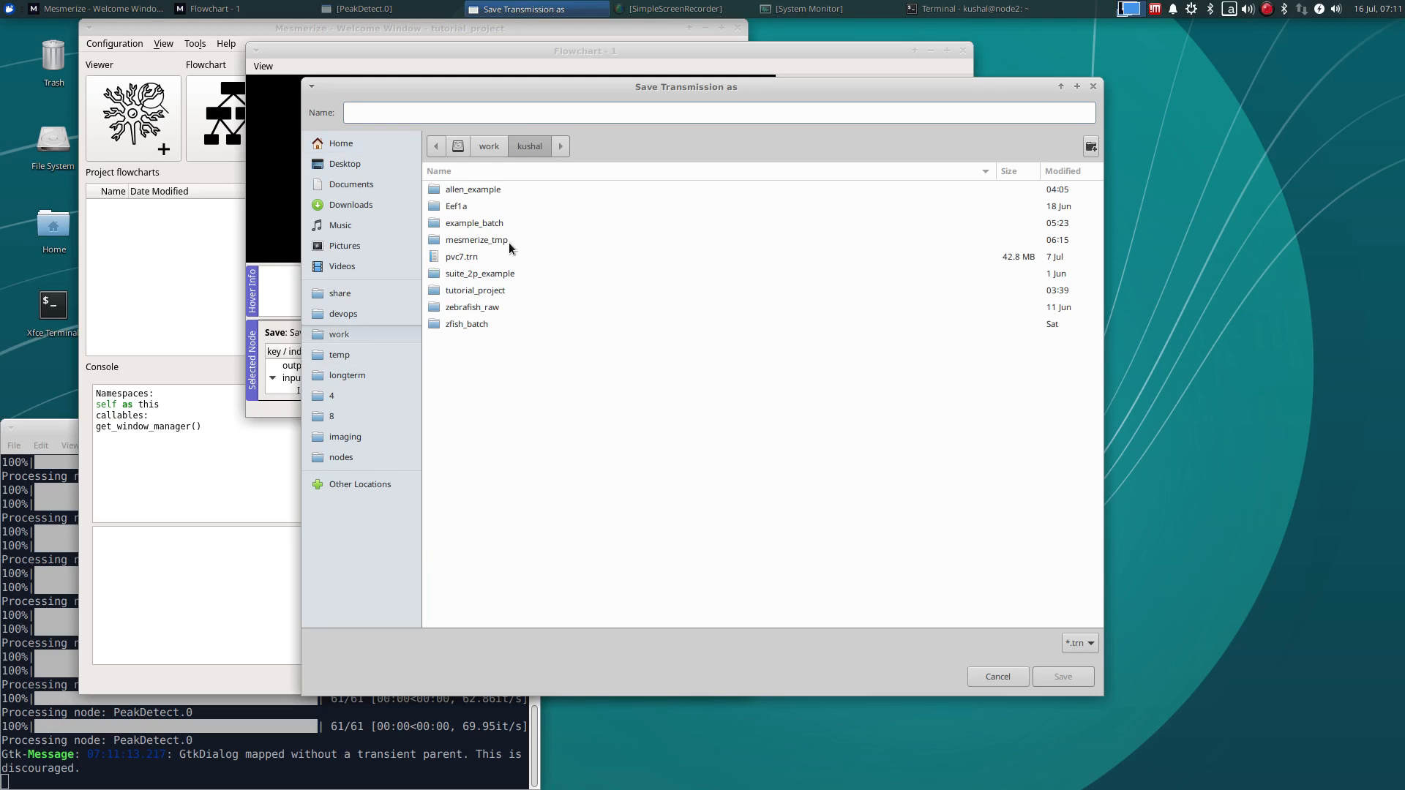
{"action": "mouse_move", "coordinate": [514, 292]}
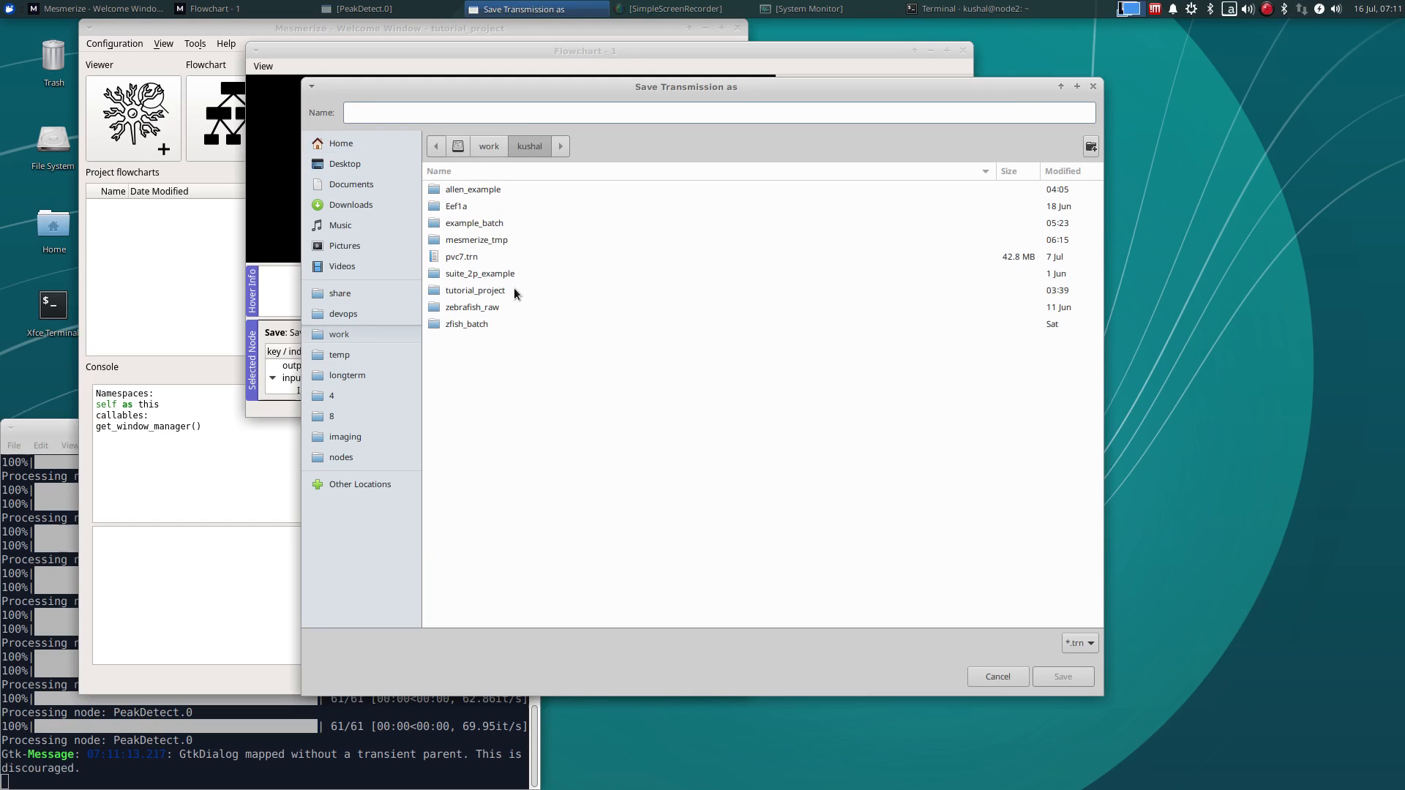
{"action": "double_click", "coordinate": [476, 289]}
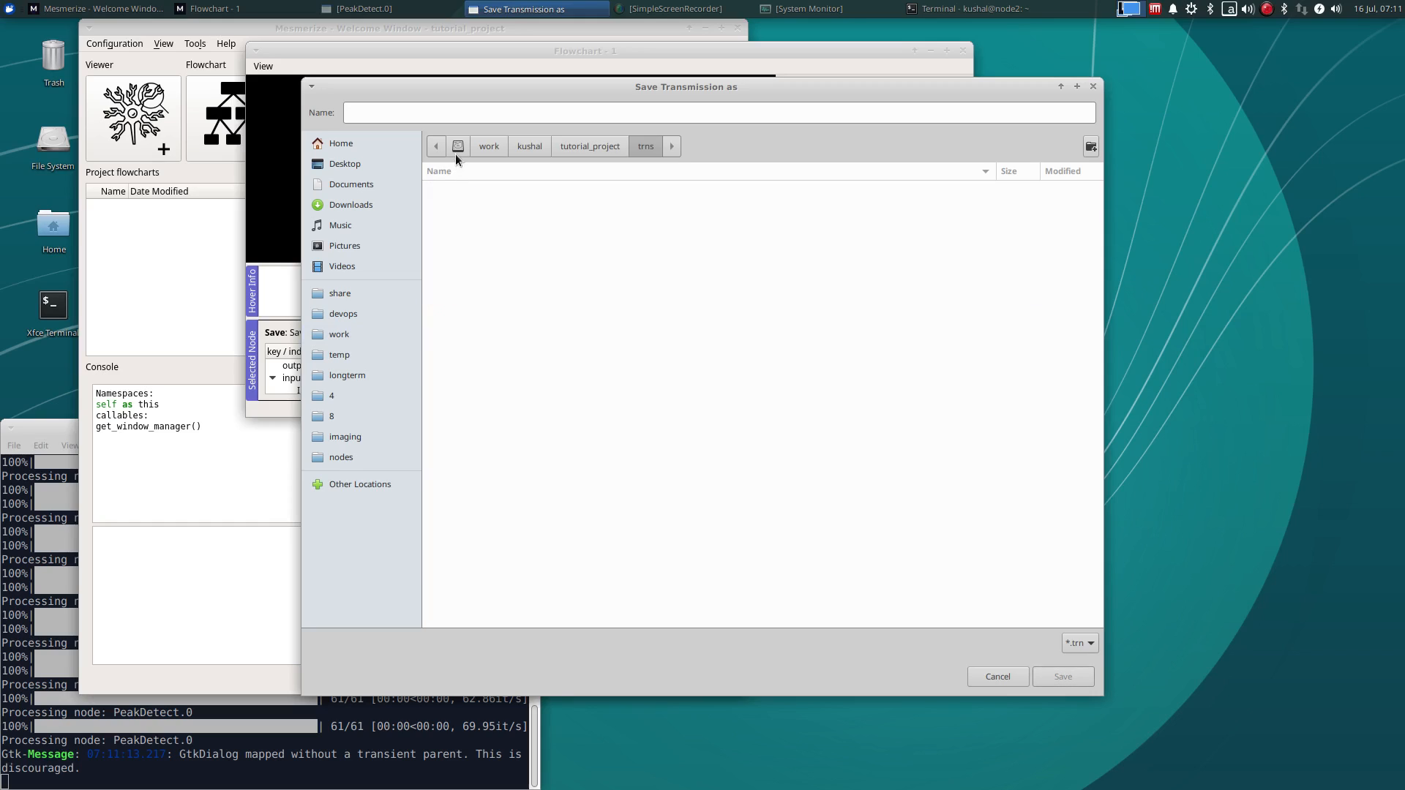
{"action": "type", "text": "peaks_bases_saved"}
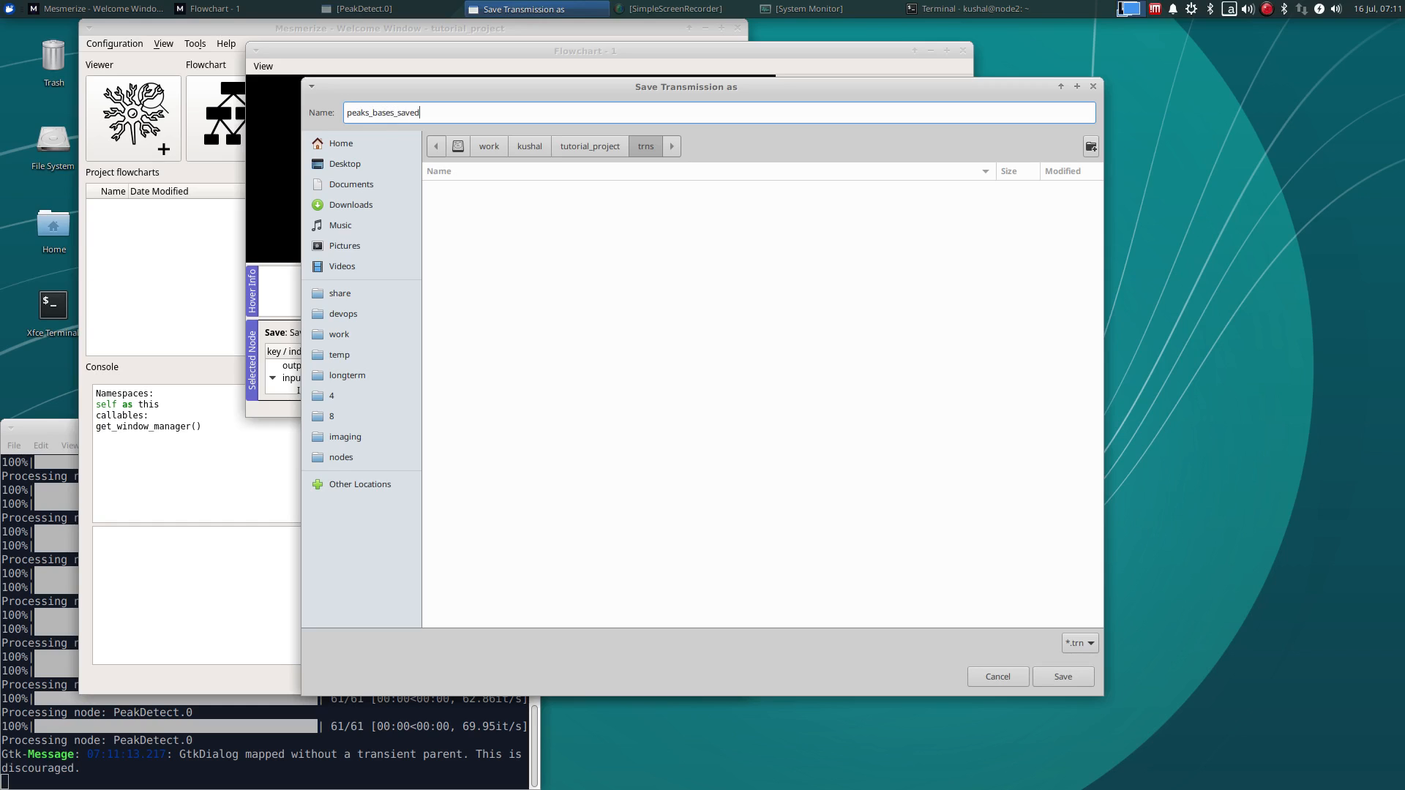
{"action": "left_click", "coordinate": [1063, 676]}
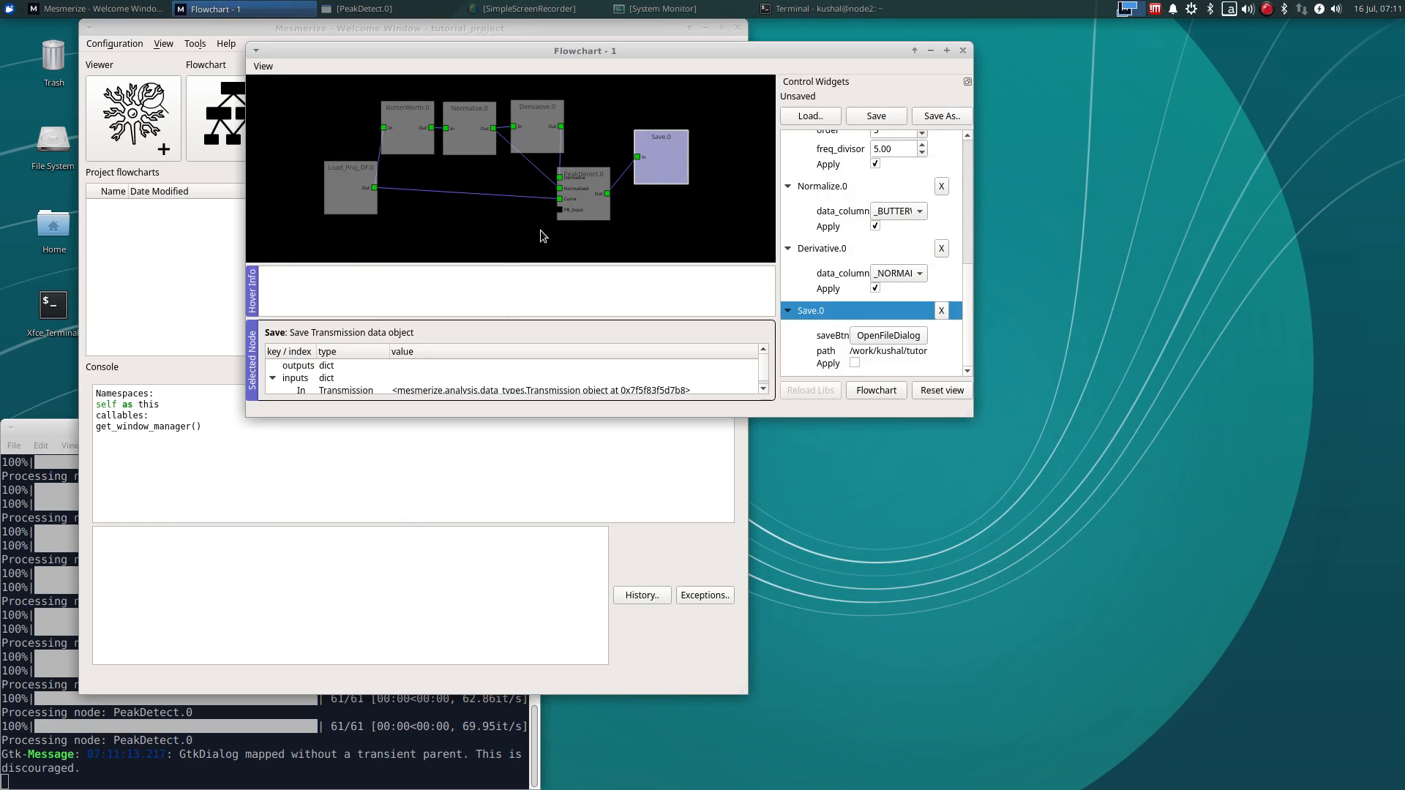
{"action": "left_click", "coordinate": [853, 363]}
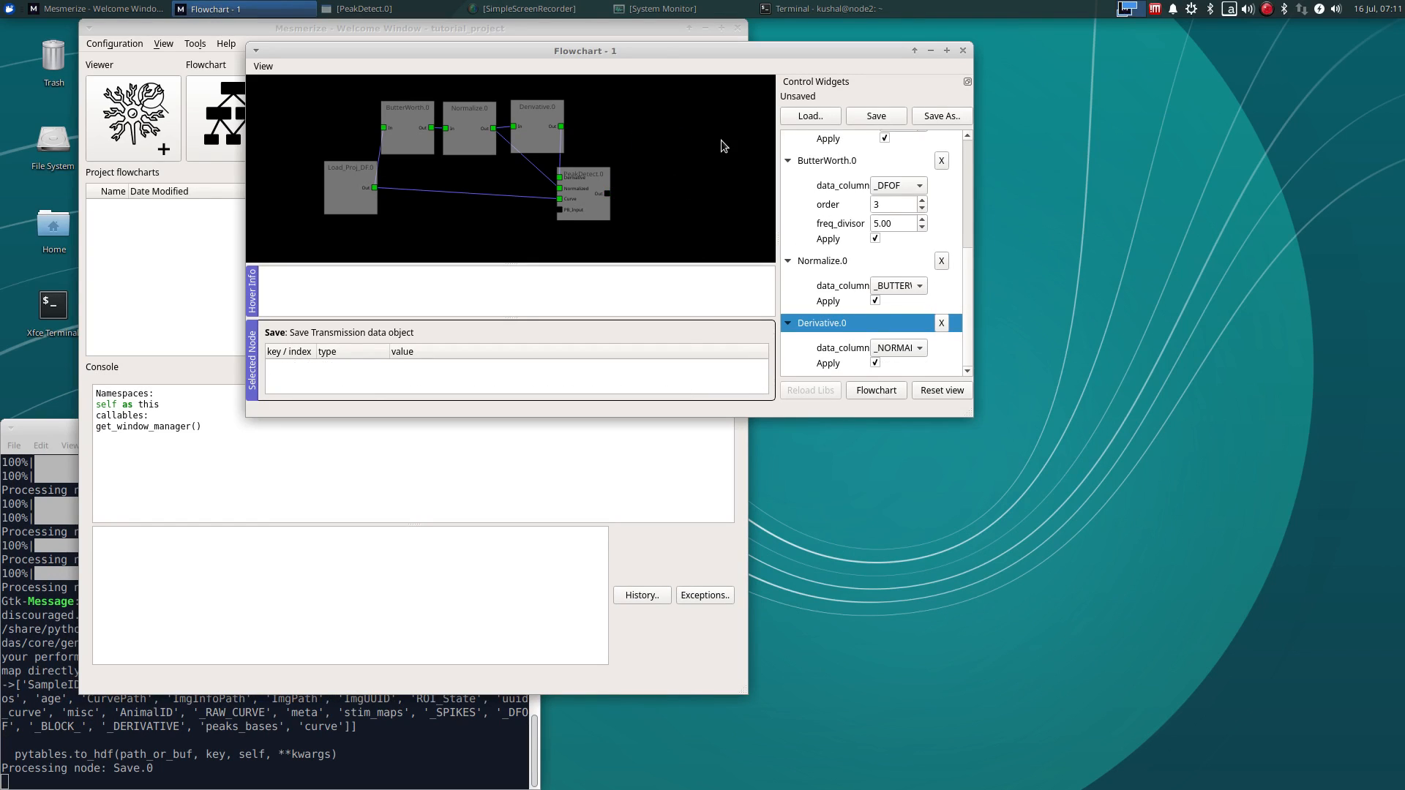
{"action": "left_click", "coordinate": [232, 117]}
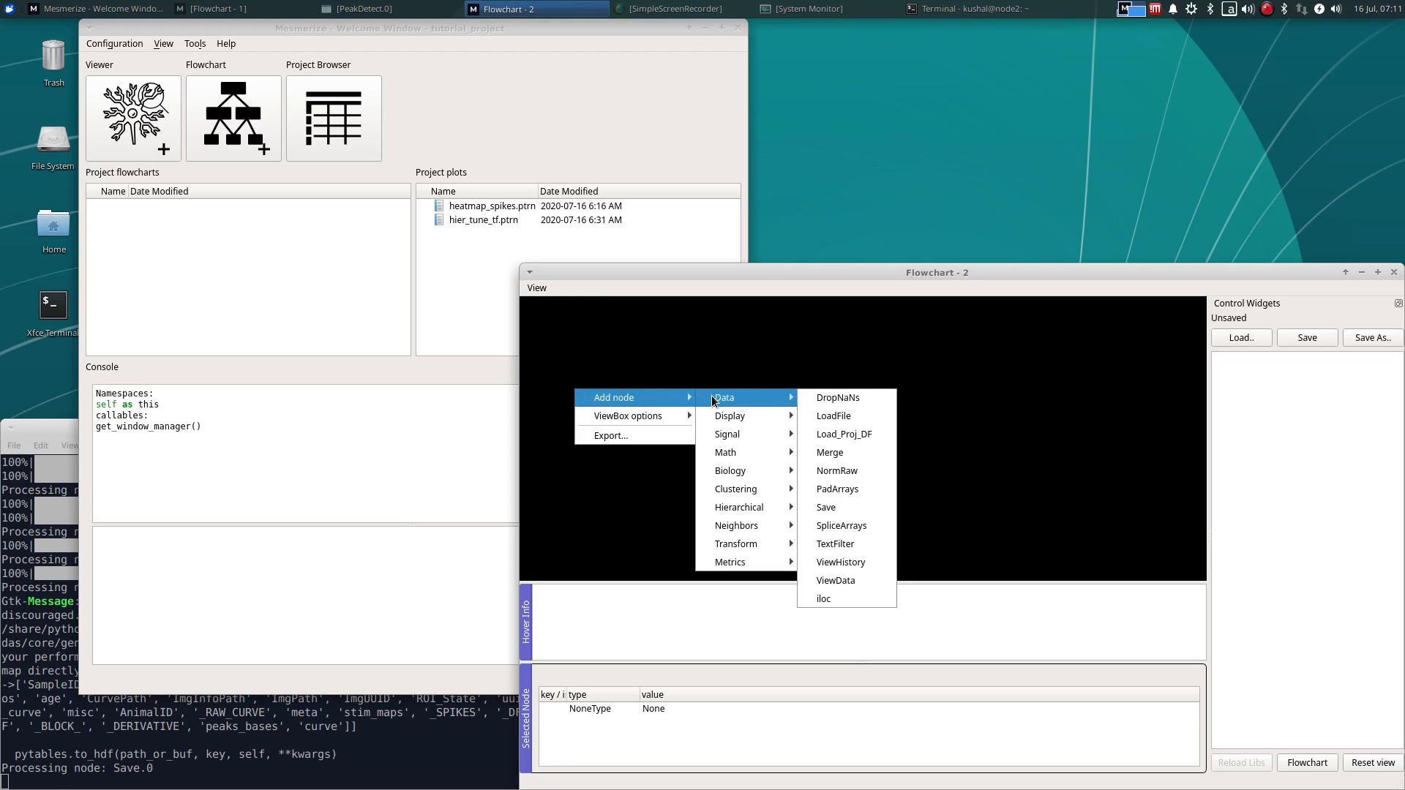
Add a LoadFile node to Flowchart 2 and browse for a transmission file
{"action": "left_click", "coordinate": [833, 415]}
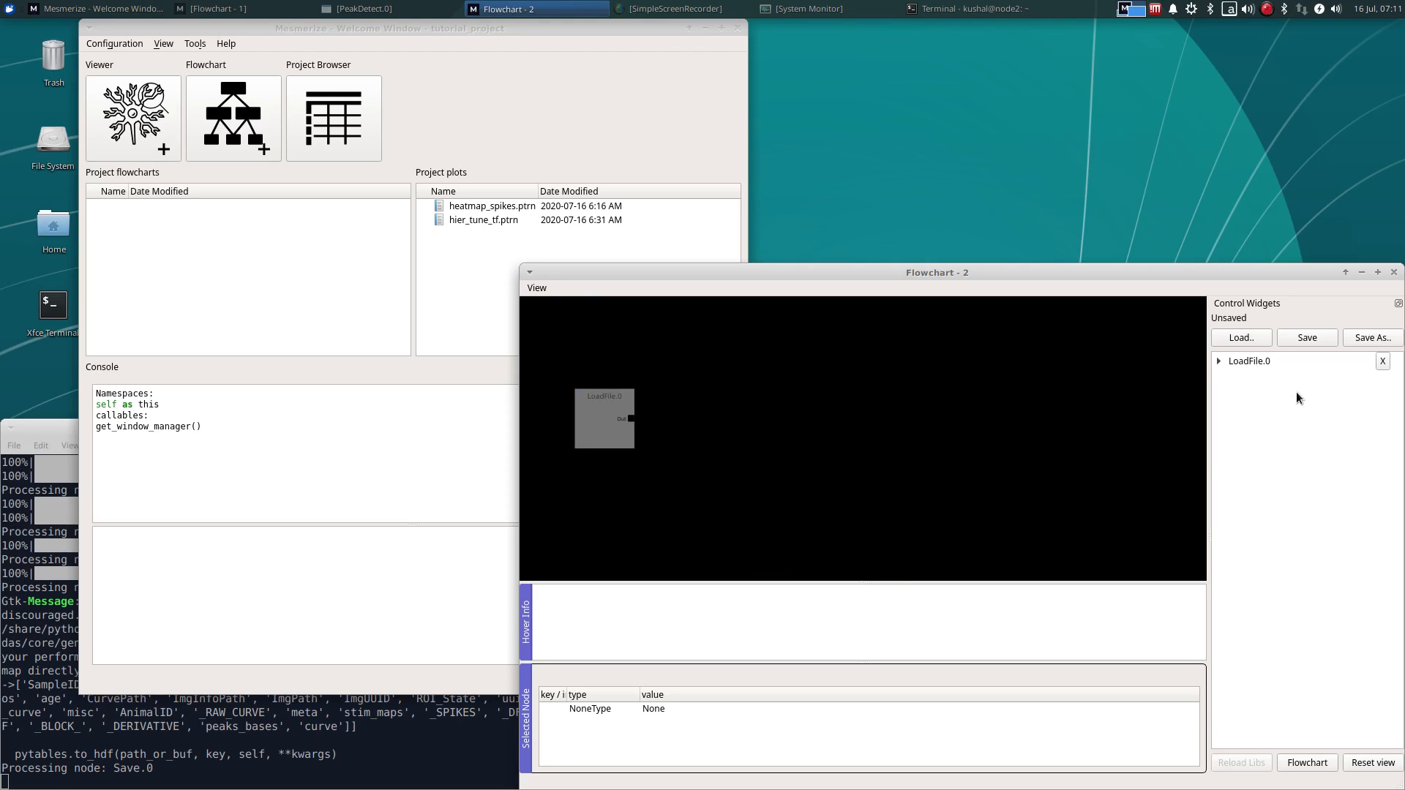
{"action": "left_click", "coordinate": [1218, 360]}
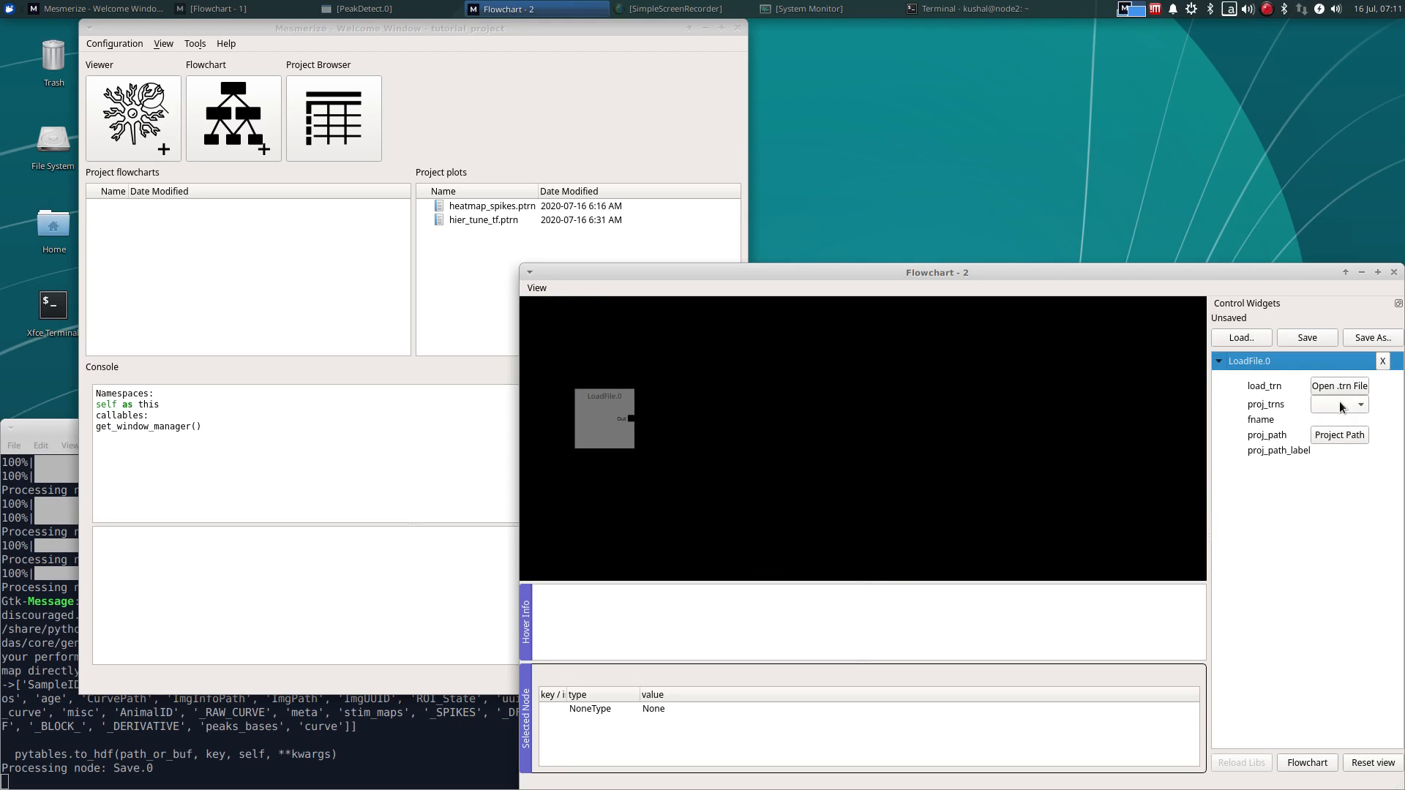
{"action": "left_click", "coordinate": [1361, 404]}
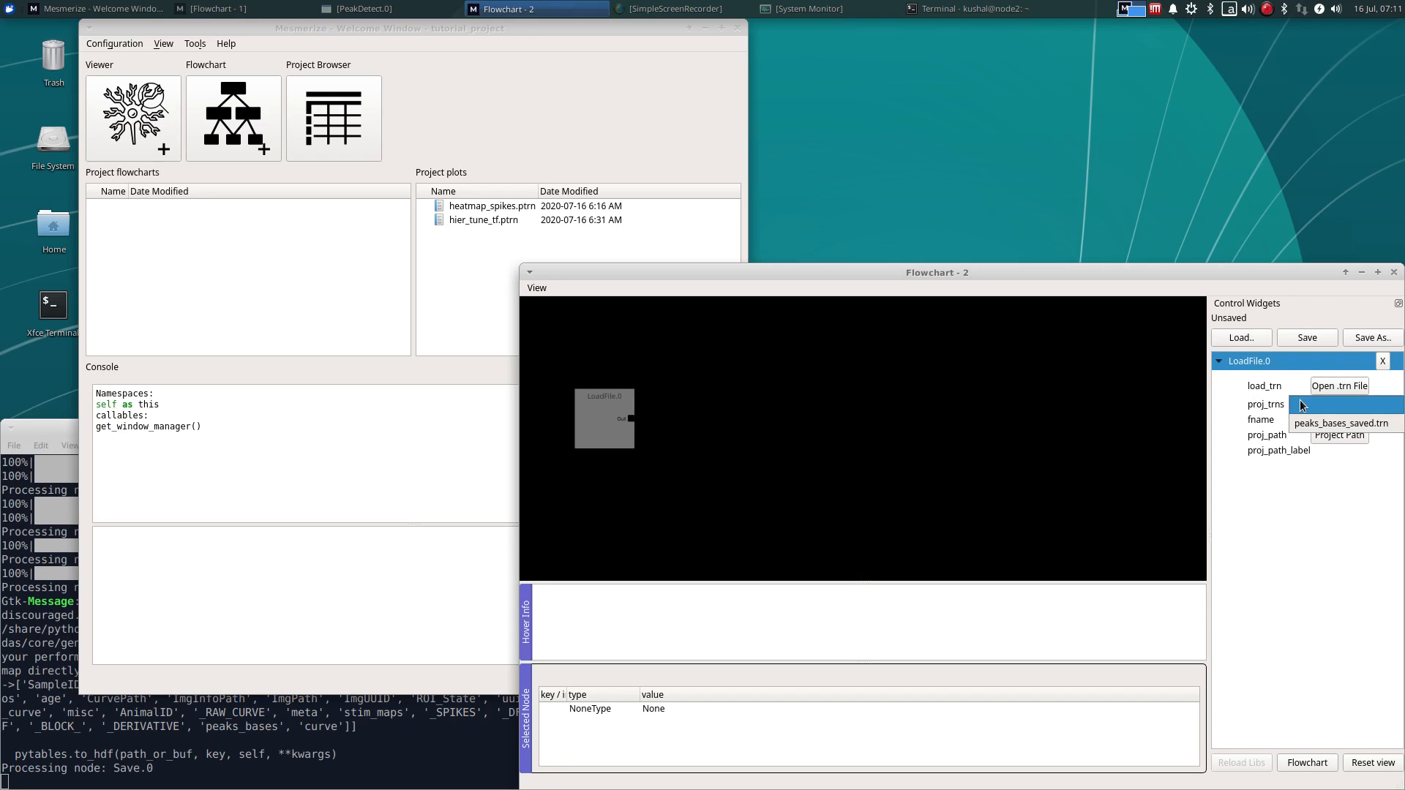
{"action": "left_click", "coordinate": [1339, 386]}
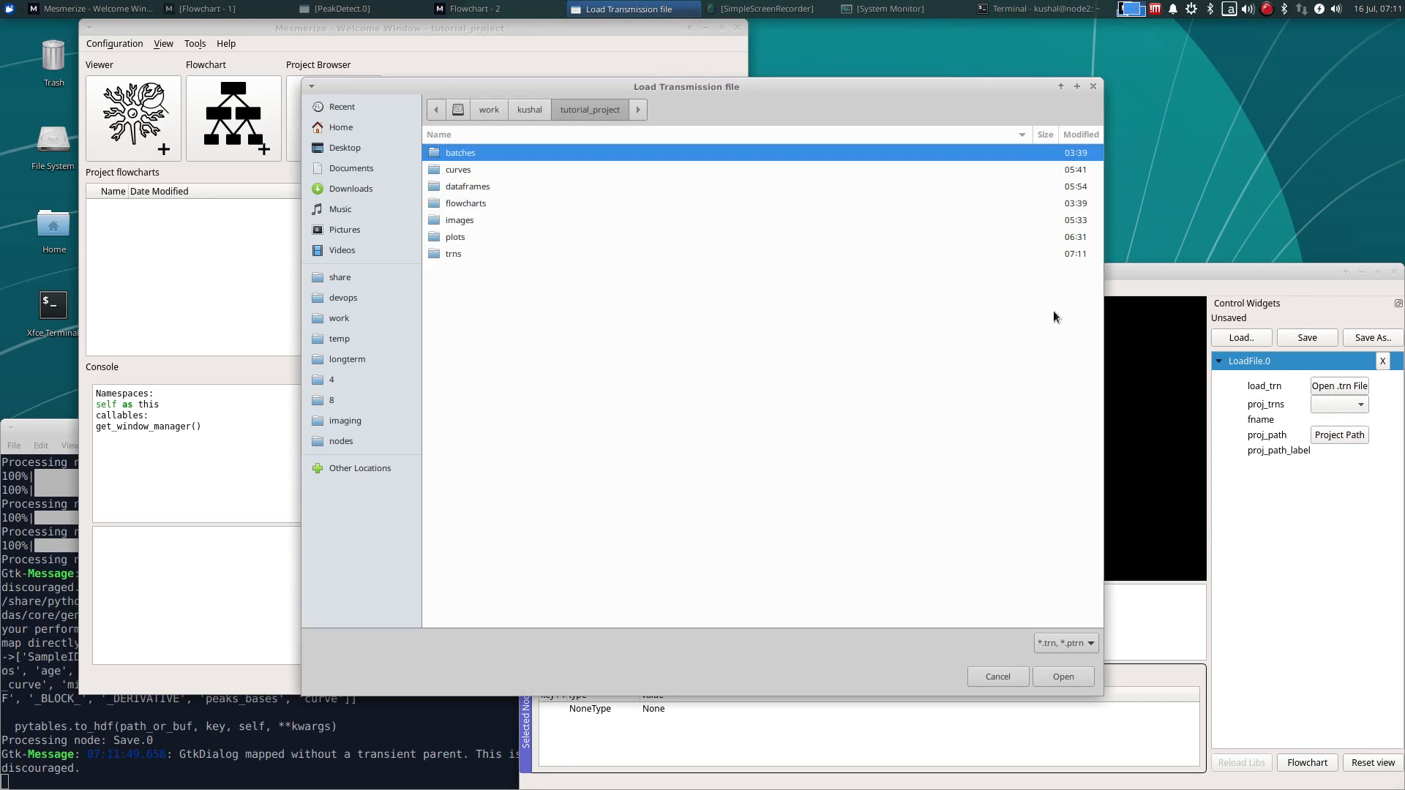
Check that peaks_bases_saved.trn is in the trns folder, then close the chooser
{"action": "double_click", "coordinate": [452, 254]}
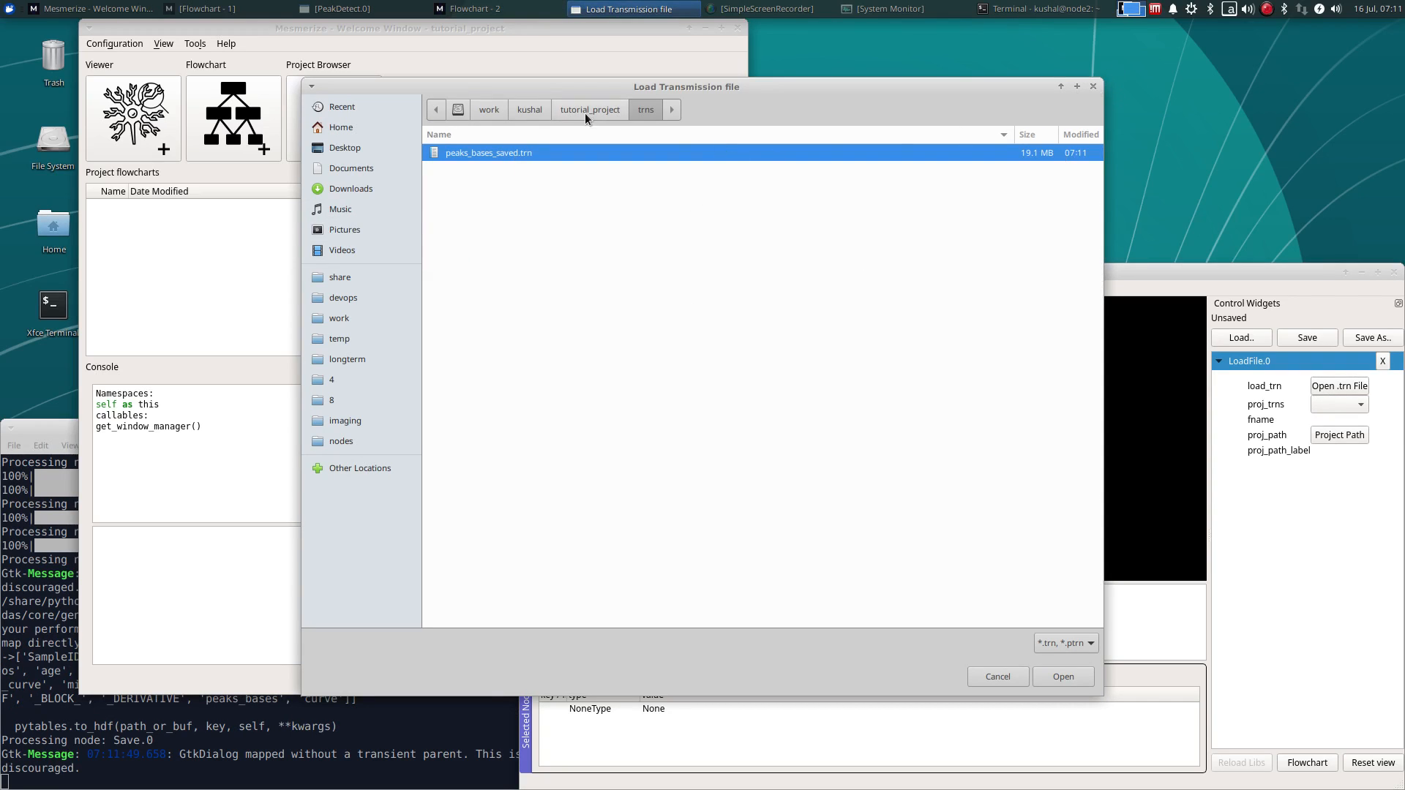
{"action": "left_click", "coordinate": [590, 109]}
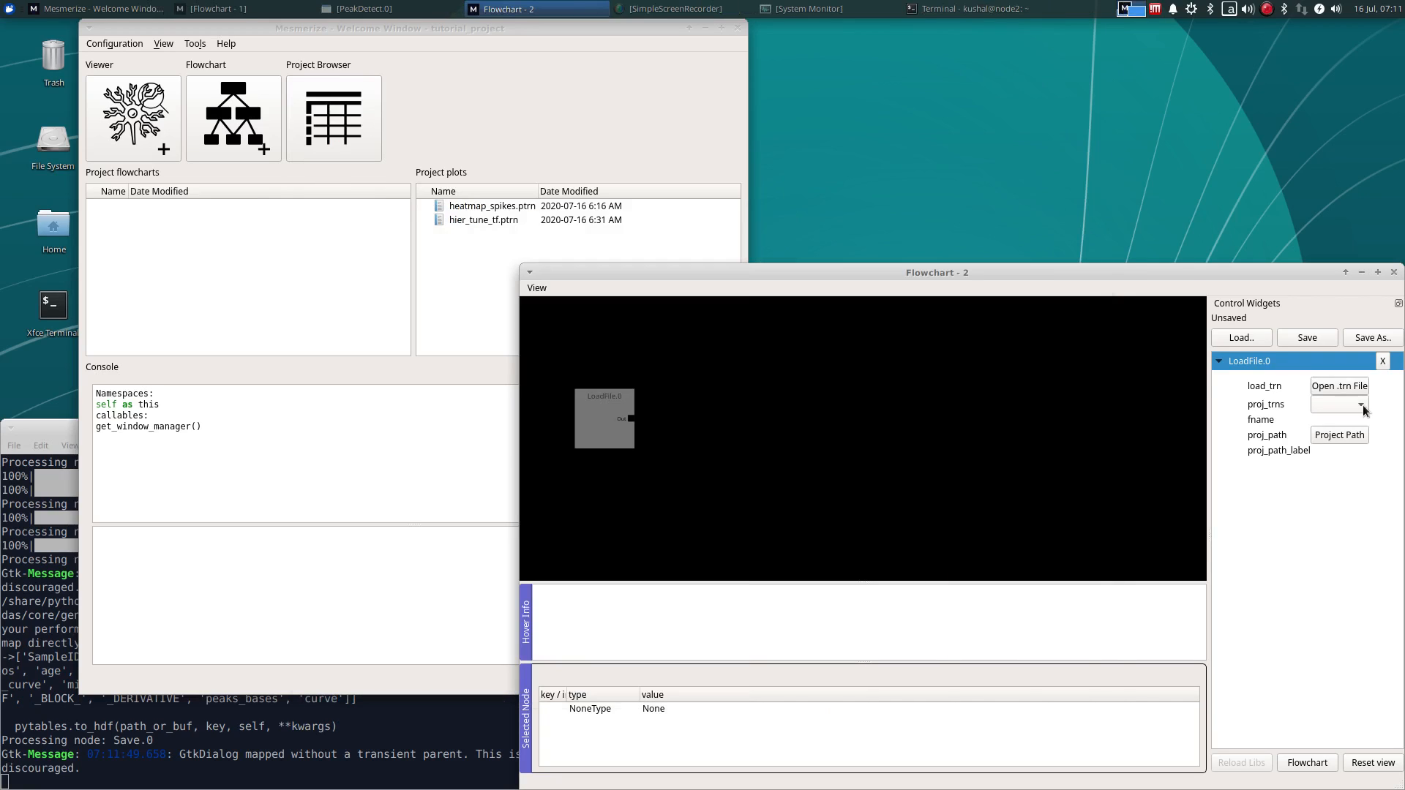
Load peaks_bases_saved.trn and feed LoadFile.0 into a new PeakDetect node's PB_Input
{"action": "left_click", "coordinate": [1362, 404]}
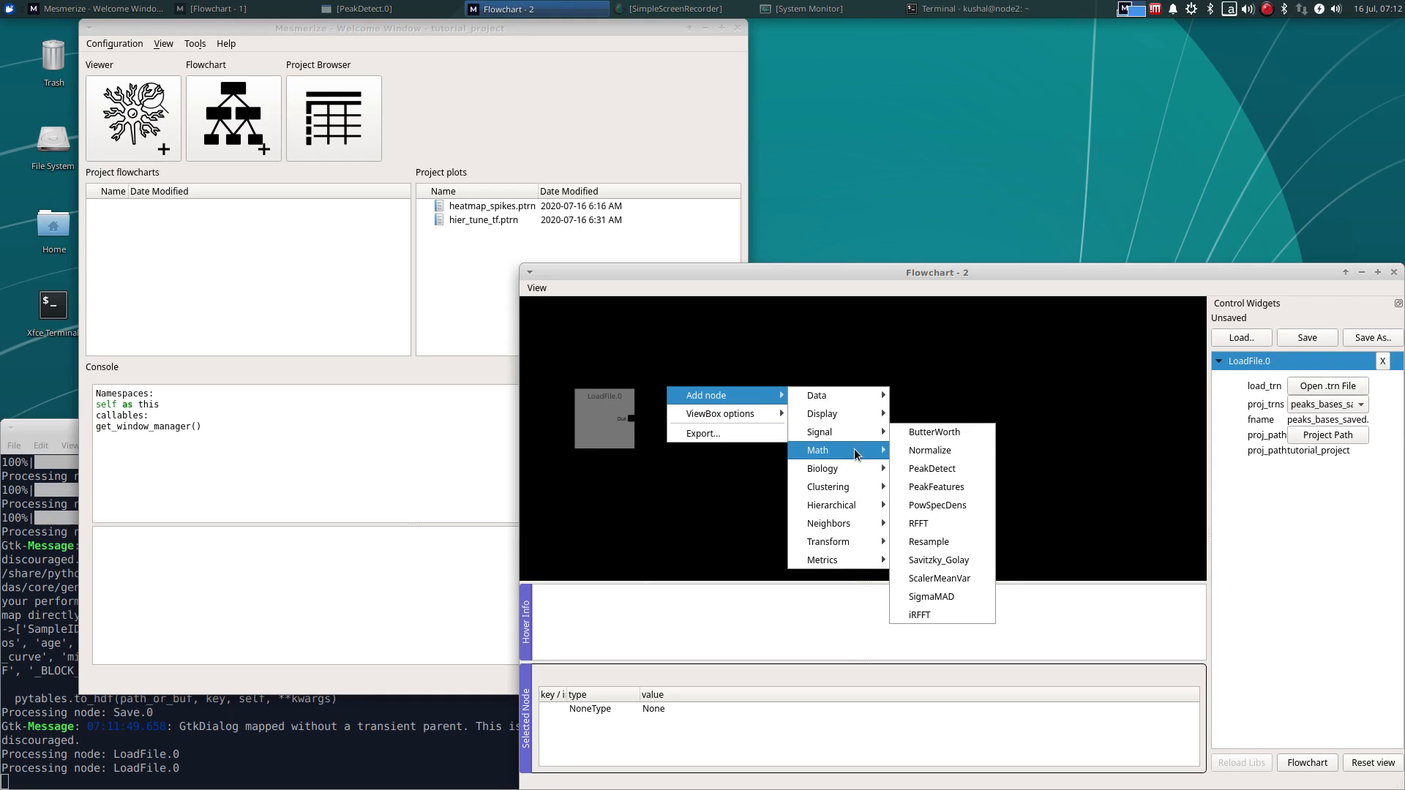
{"action": "left_click", "coordinate": [931, 468]}
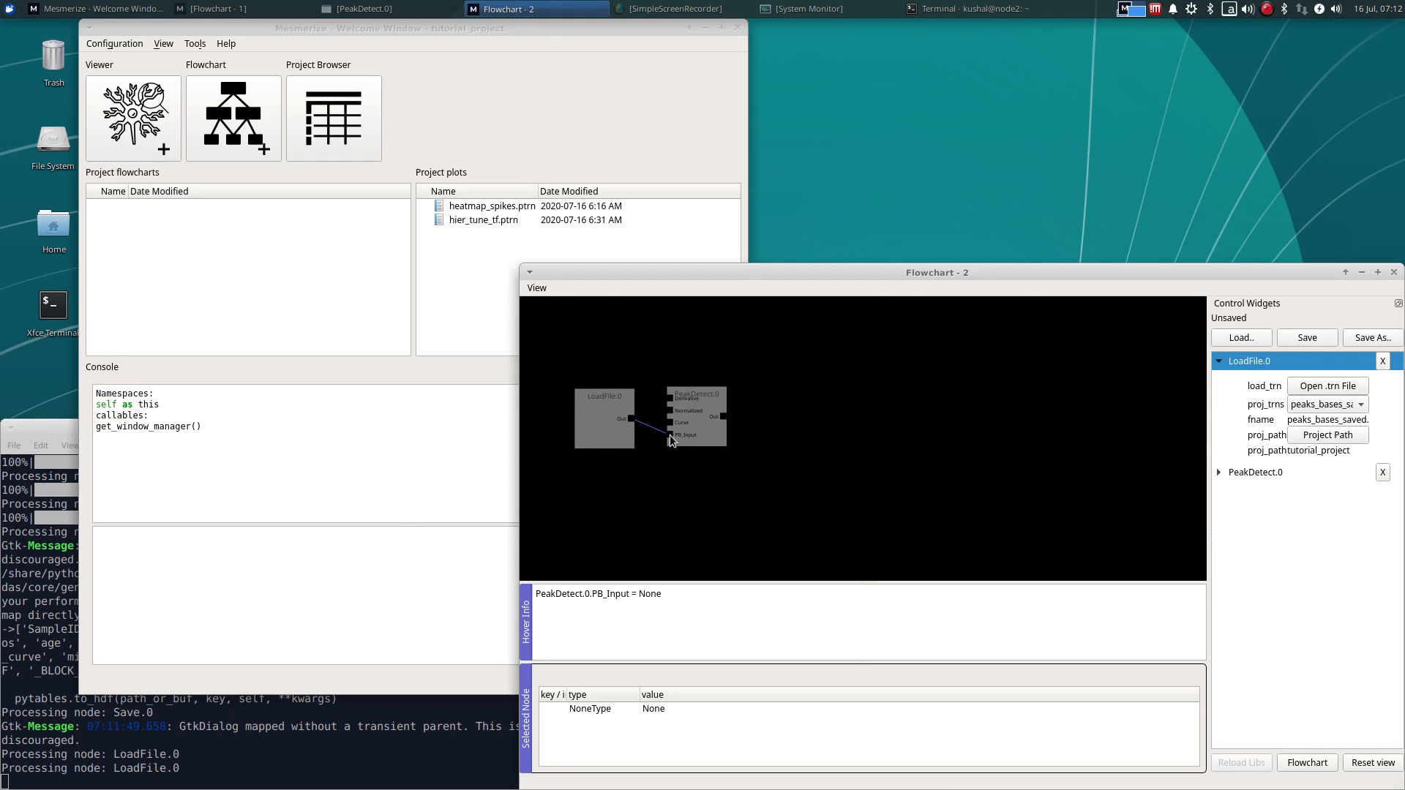
{"action": "left_click", "coordinate": [336, 9]}
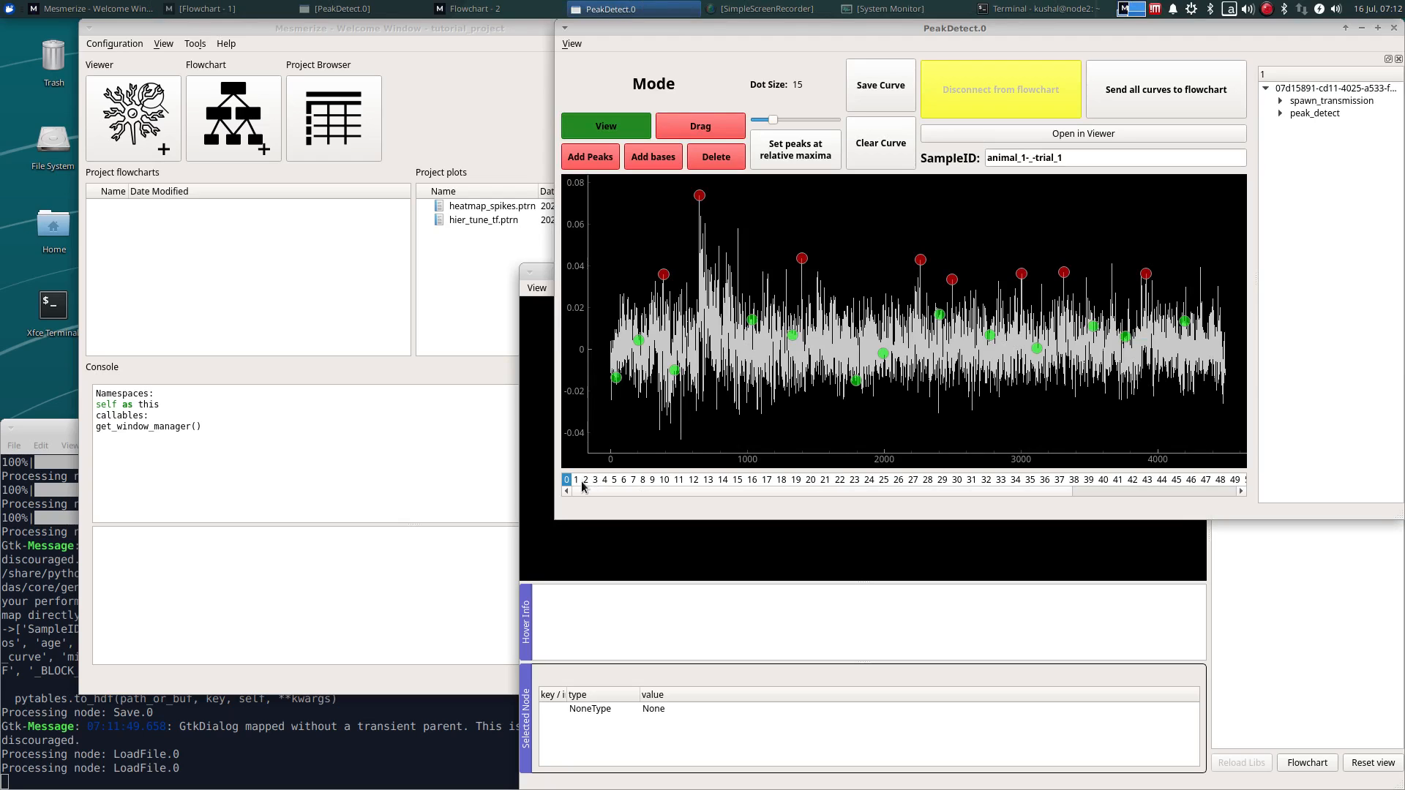
View curves 5, 9 and 17 to check their saved peaks and bases
{"action": "left_click", "coordinate": [614, 479]}
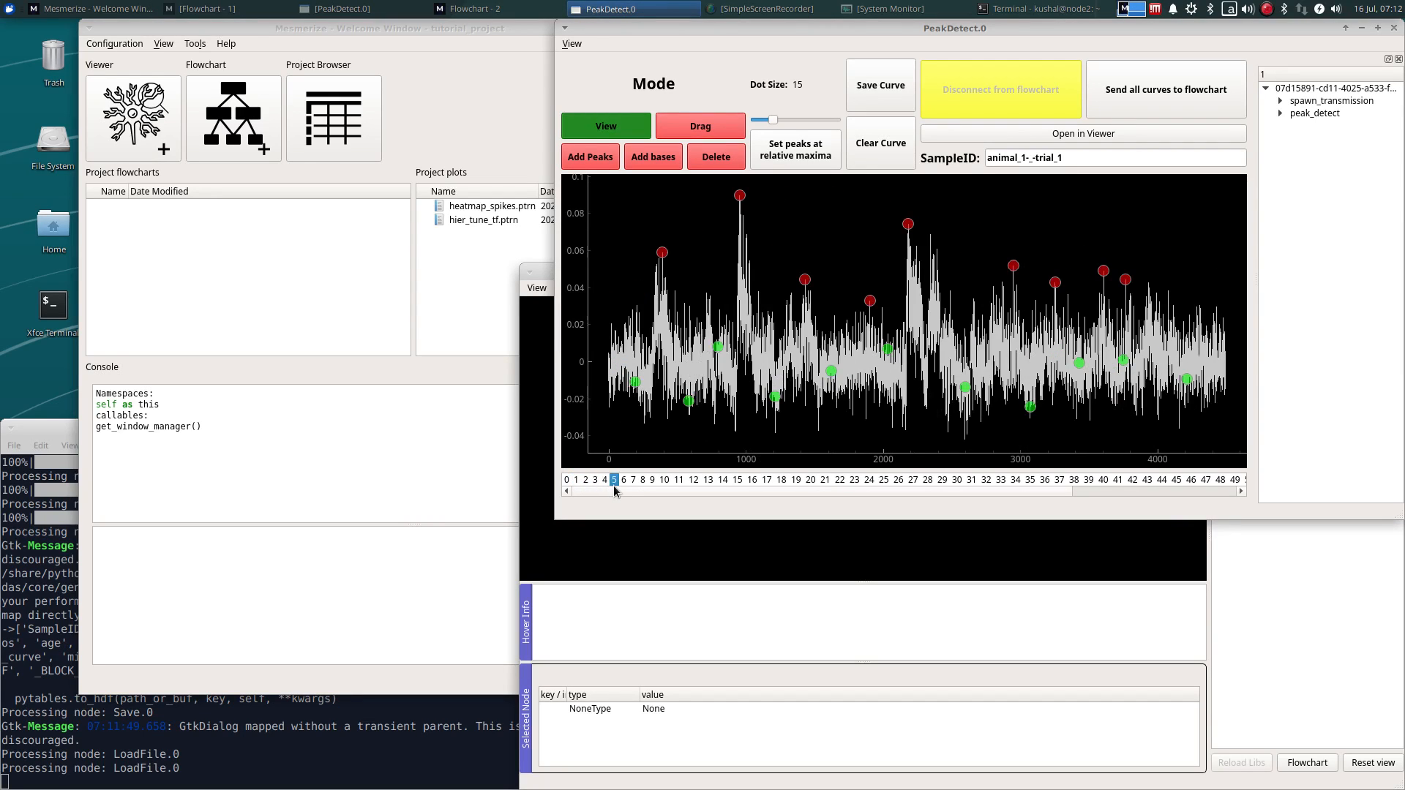
{"action": "left_click", "coordinate": [651, 479]}
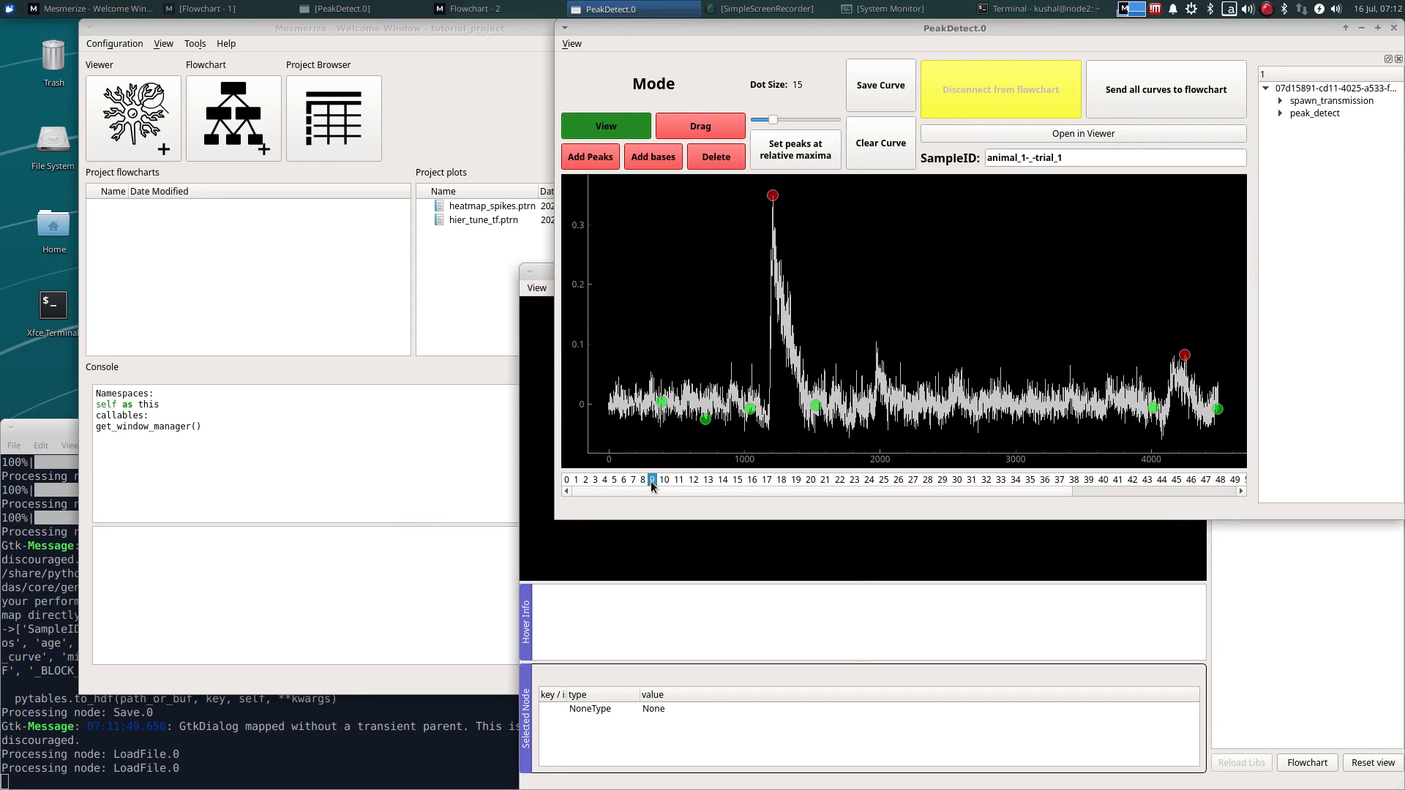
{"action": "mouse_move", "coordinate": [762, 354]}
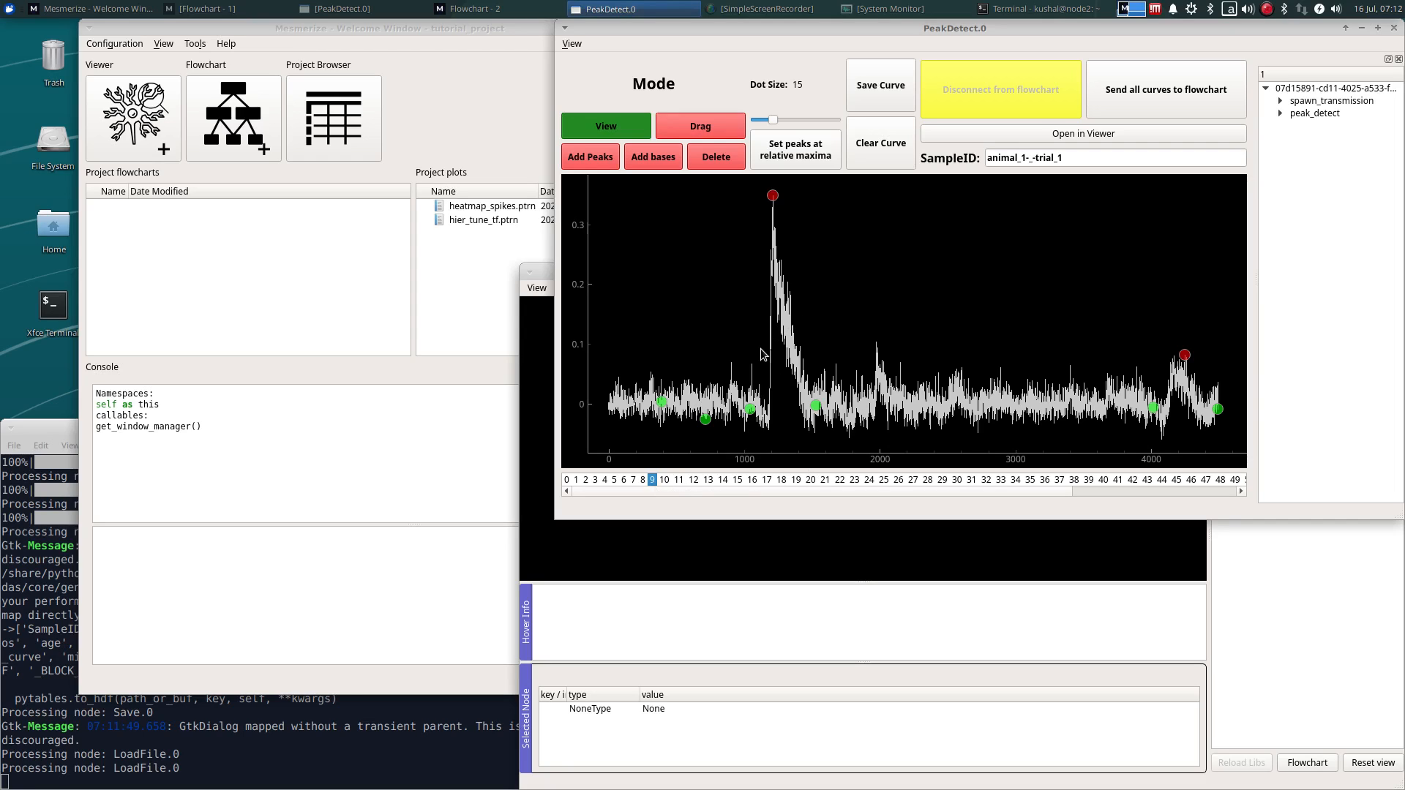
{"action": "left_click", "coordinate": [797, 480]}
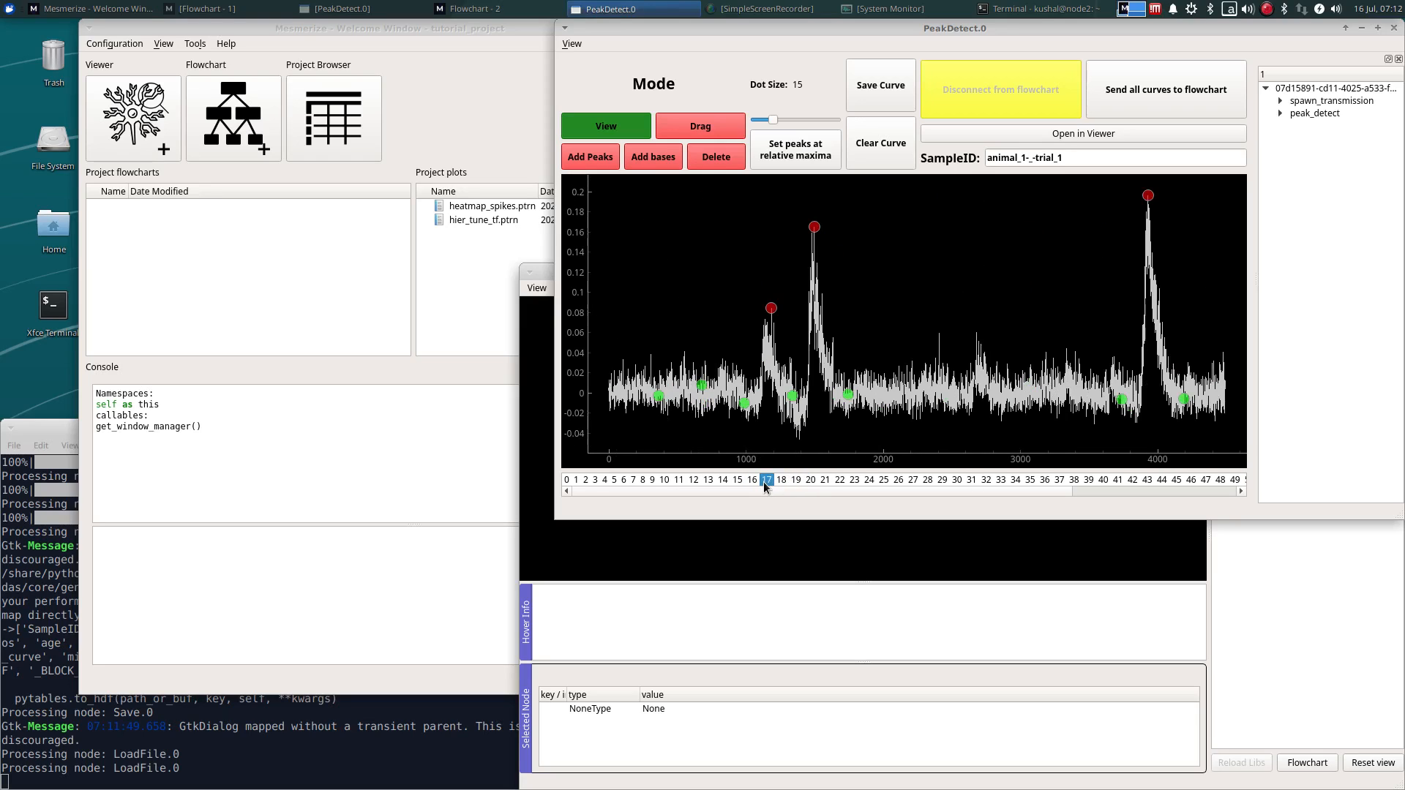
{"action": "mouse_move", "coordinate": [799, 436]}
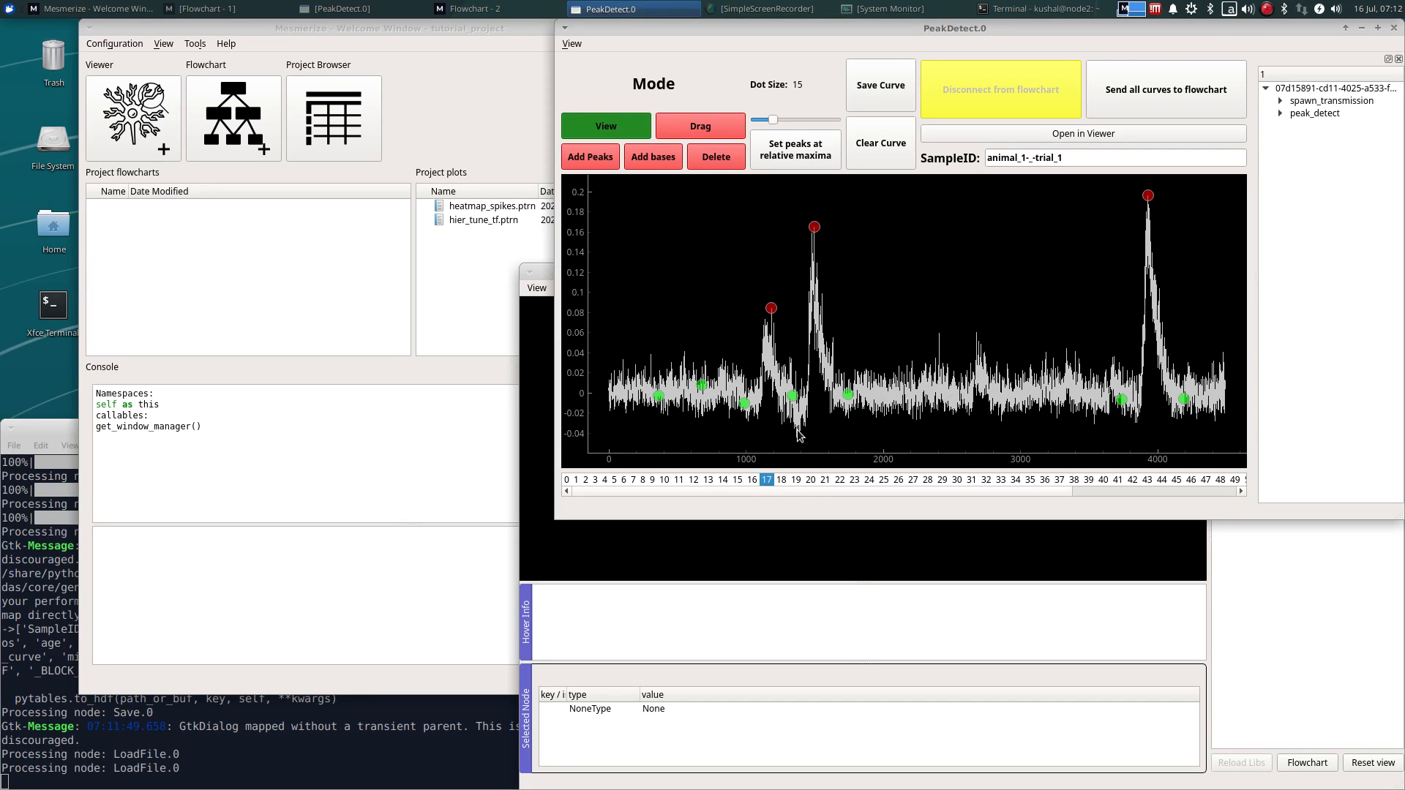